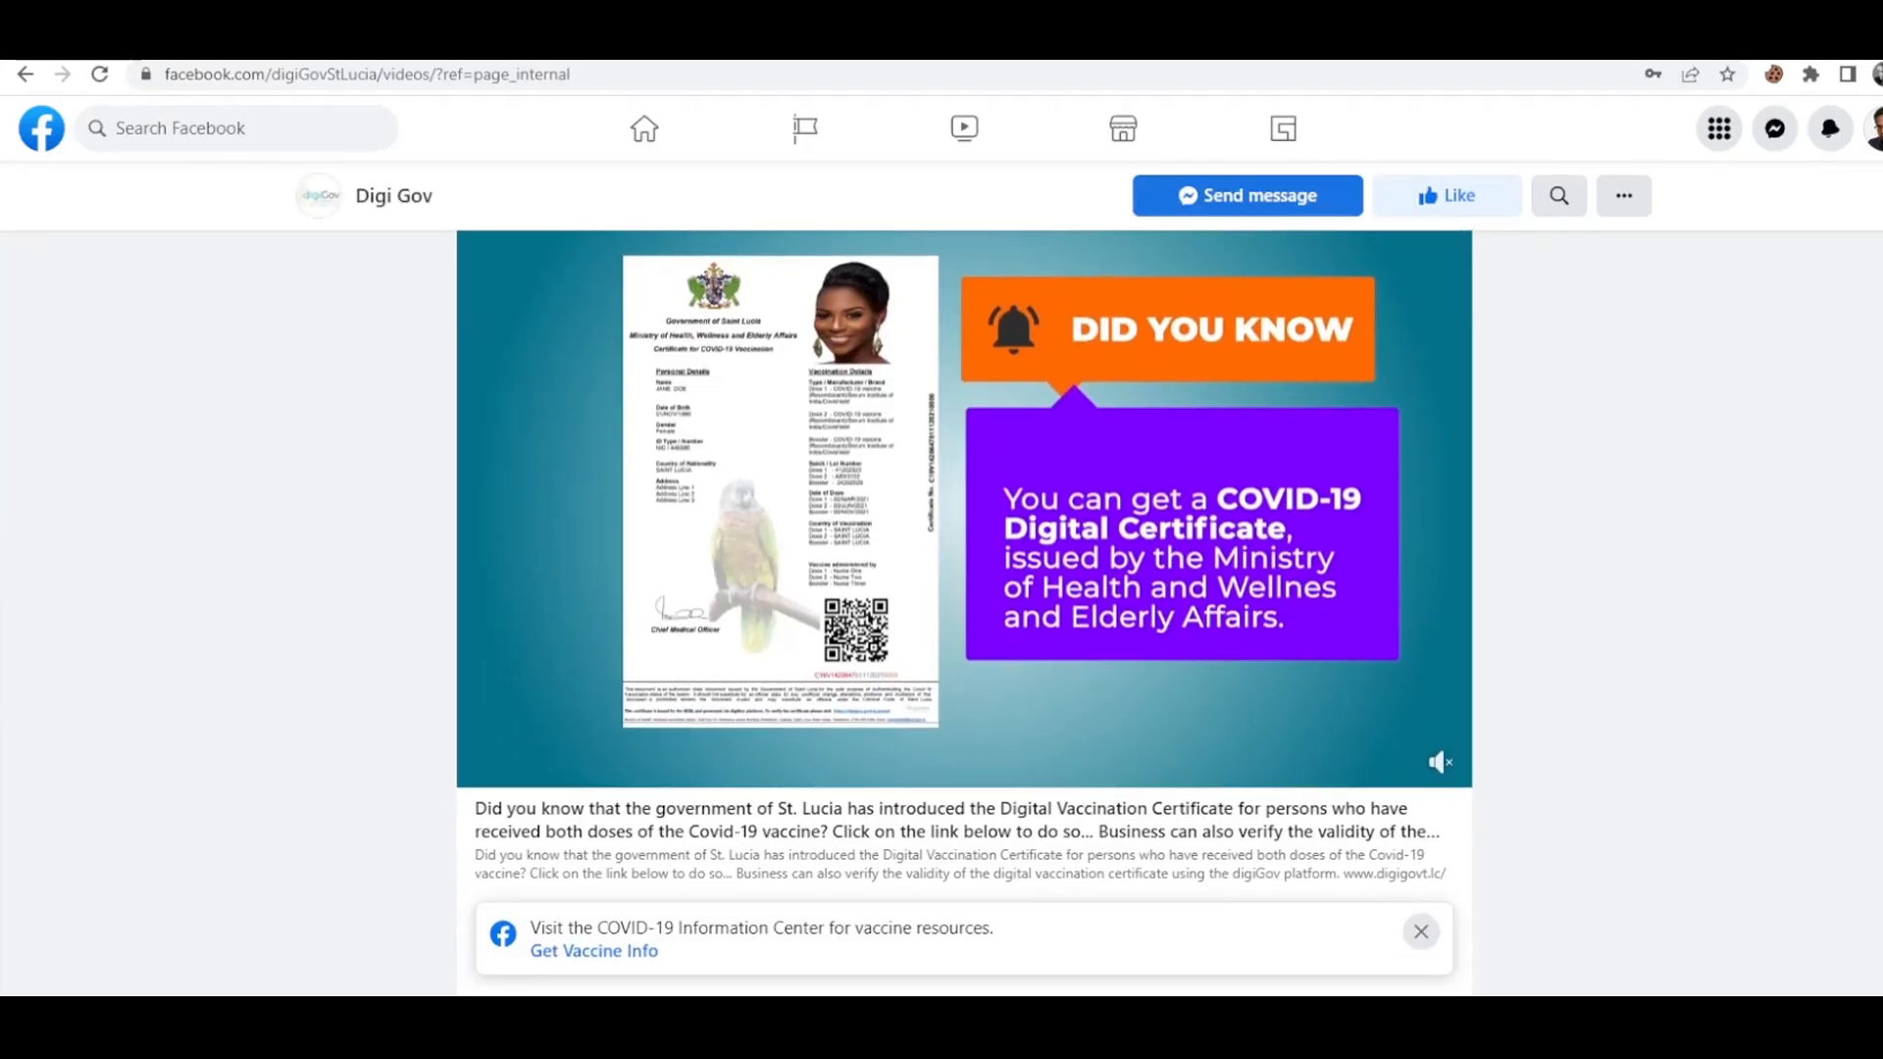
Scroll through the digiGov homepage, then log in to the account.
scroll(down, 3)
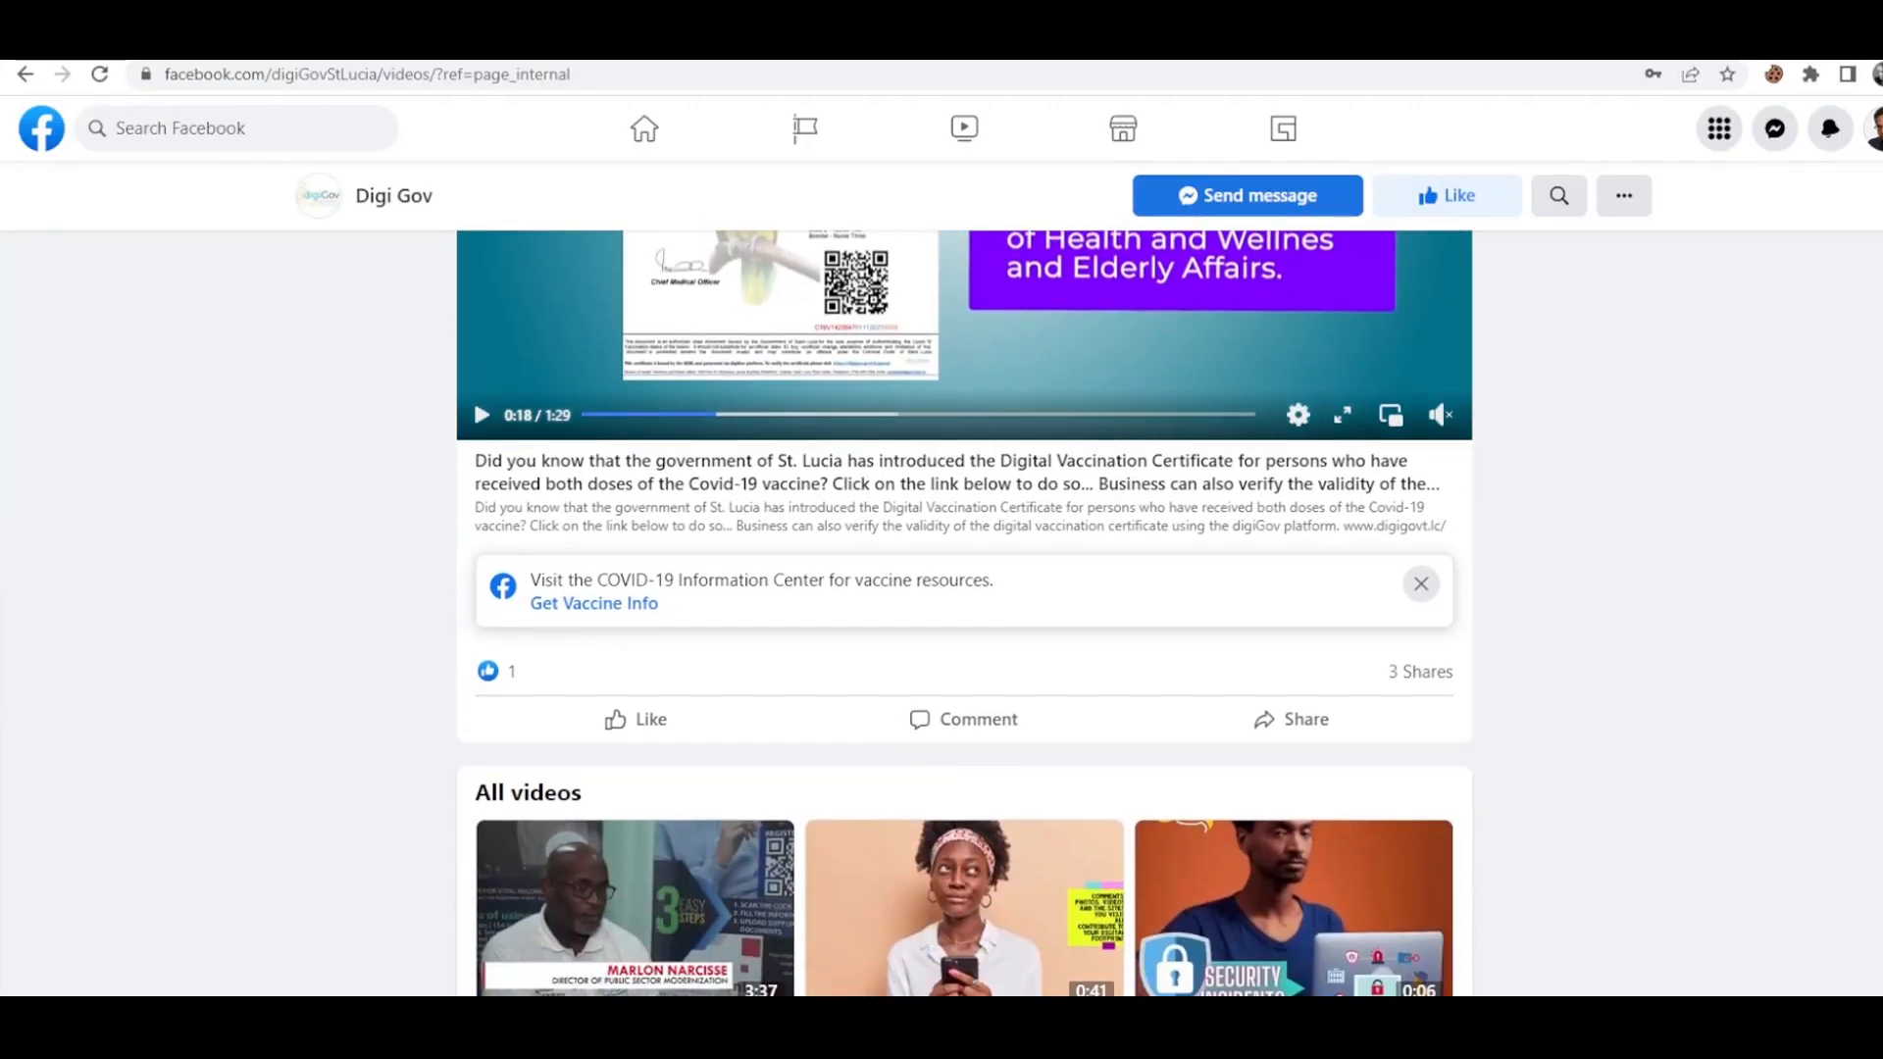
scroll(down, 3)
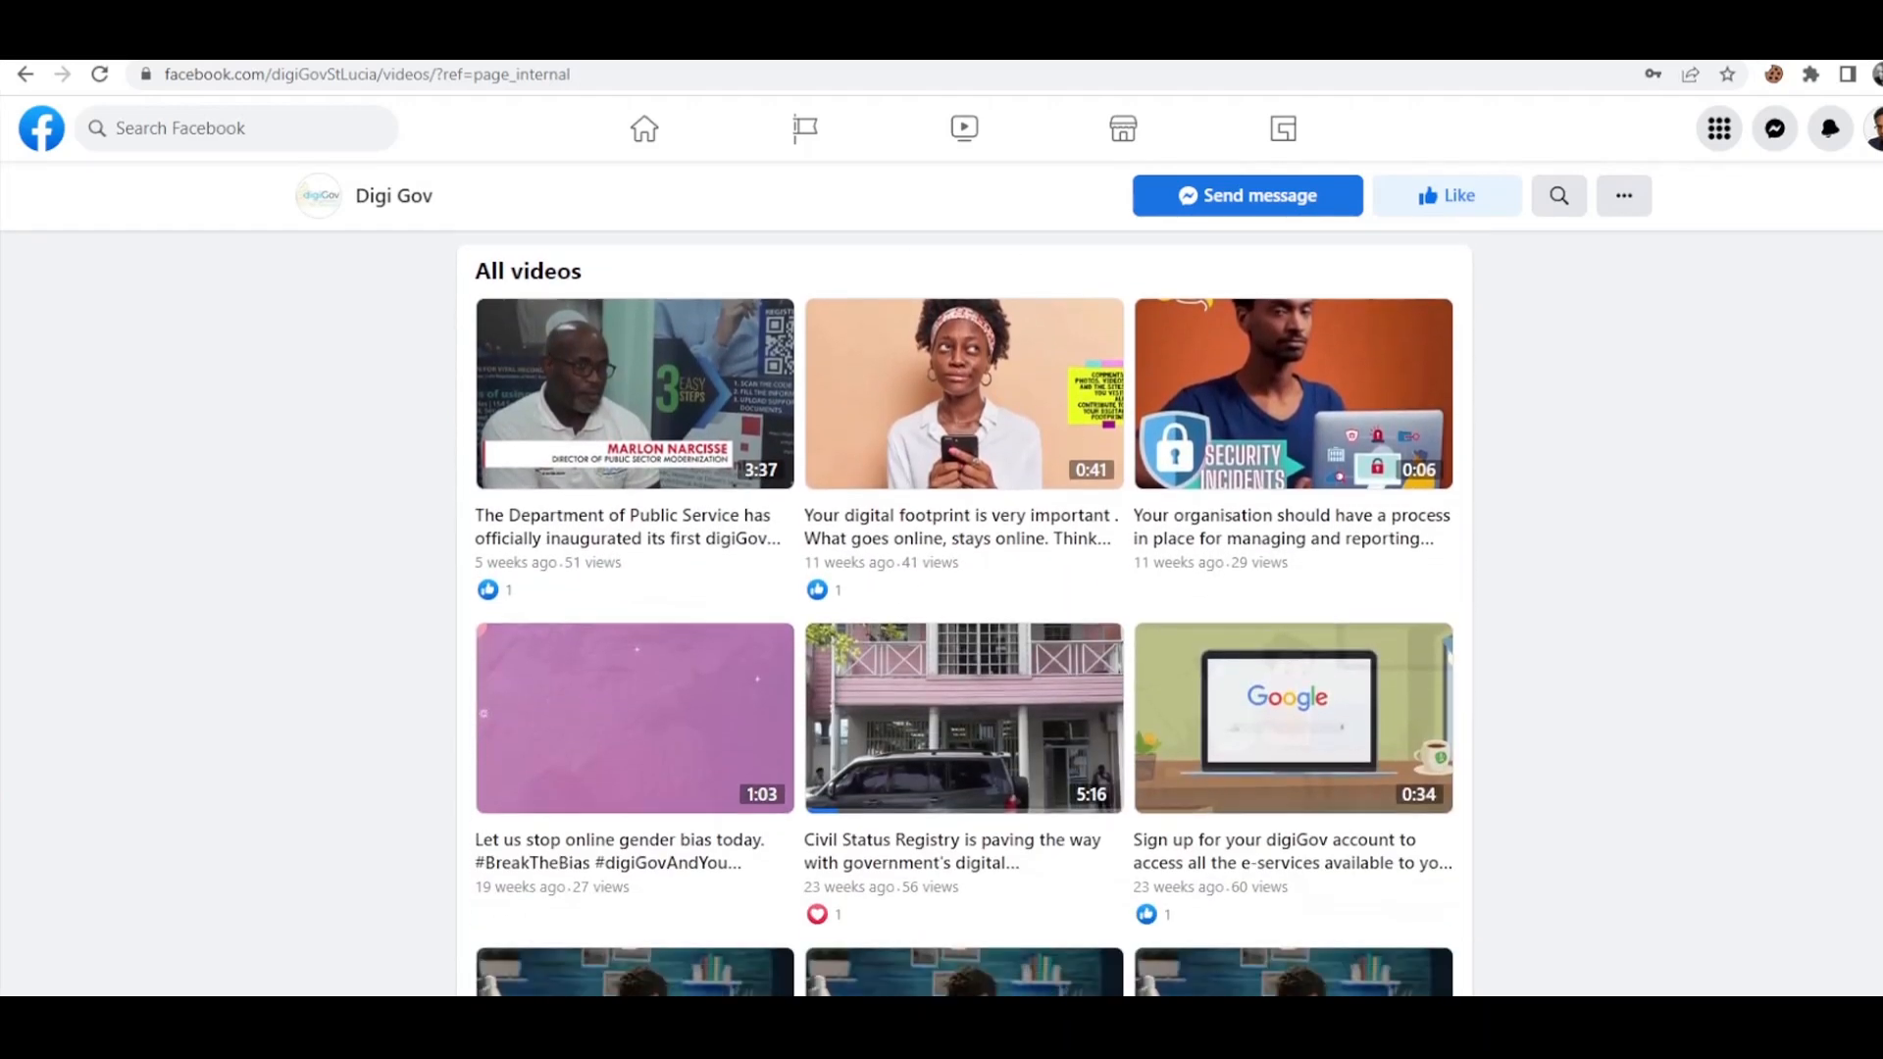
scroll(down, 3)
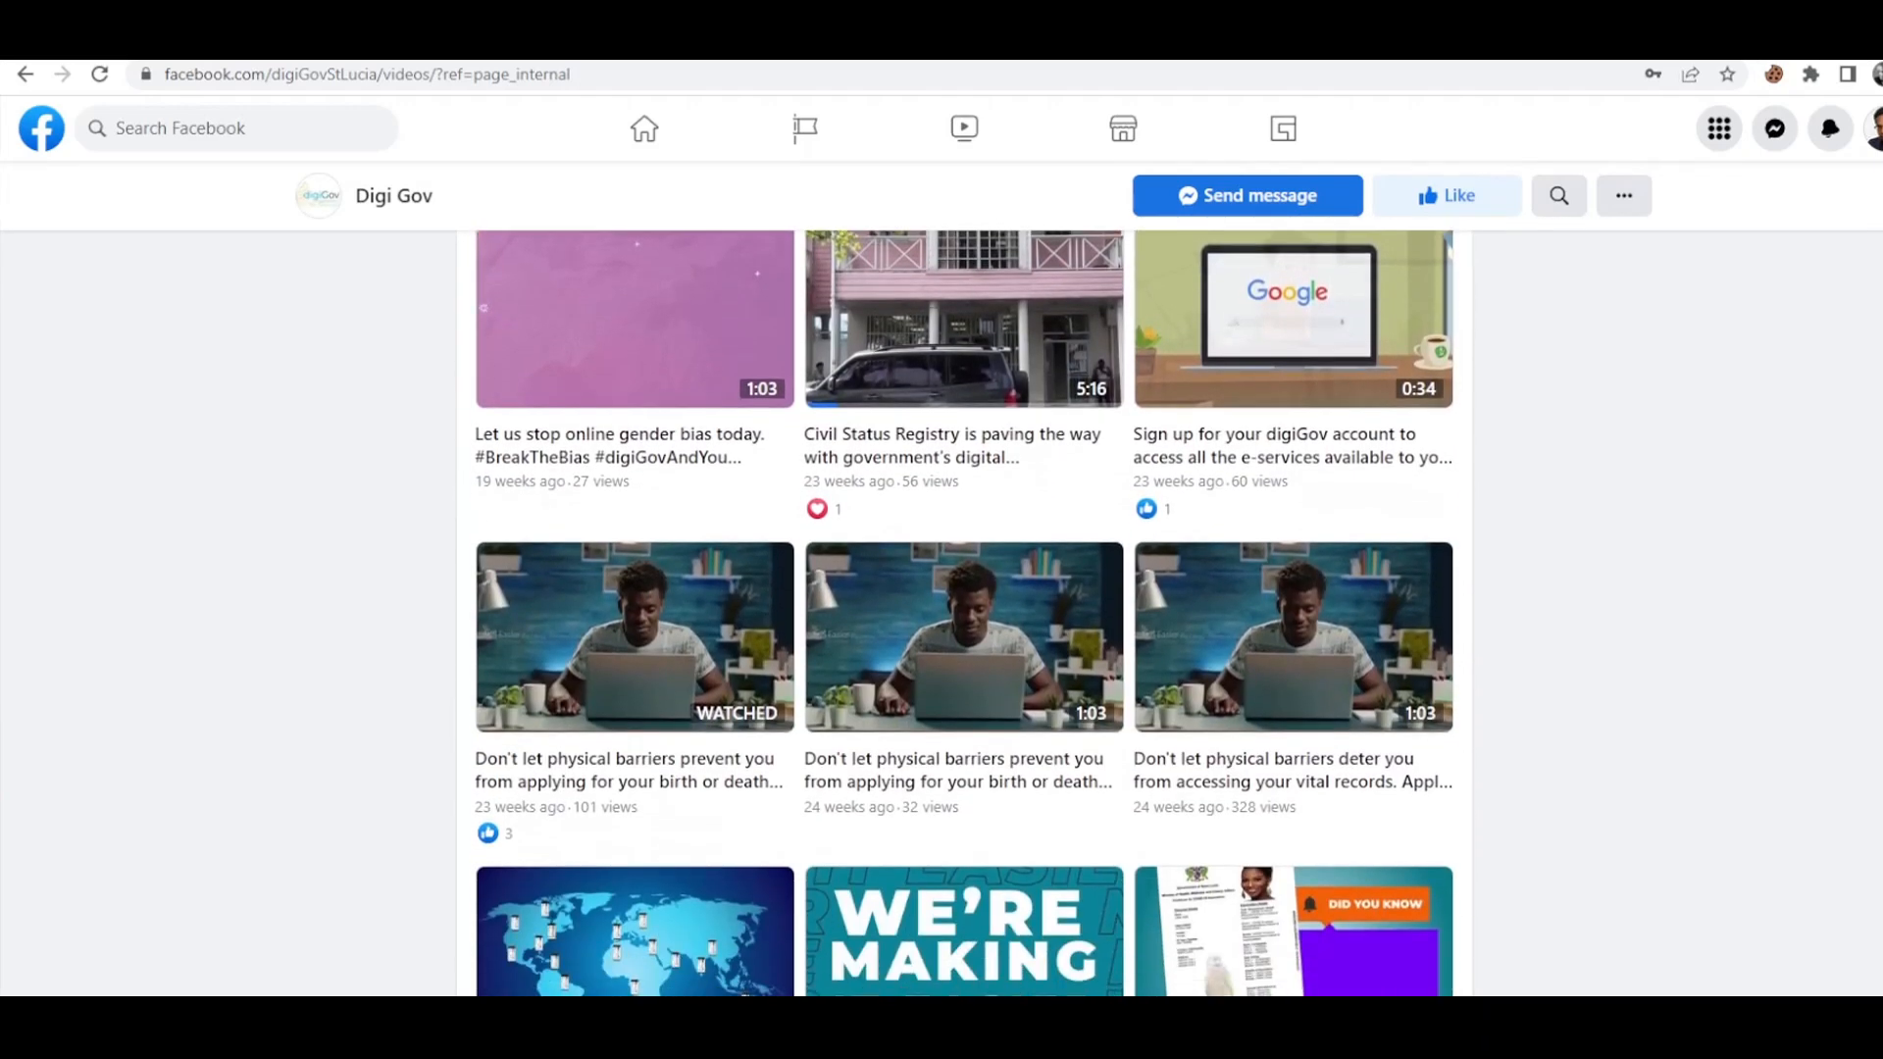
scroll(down, 3)
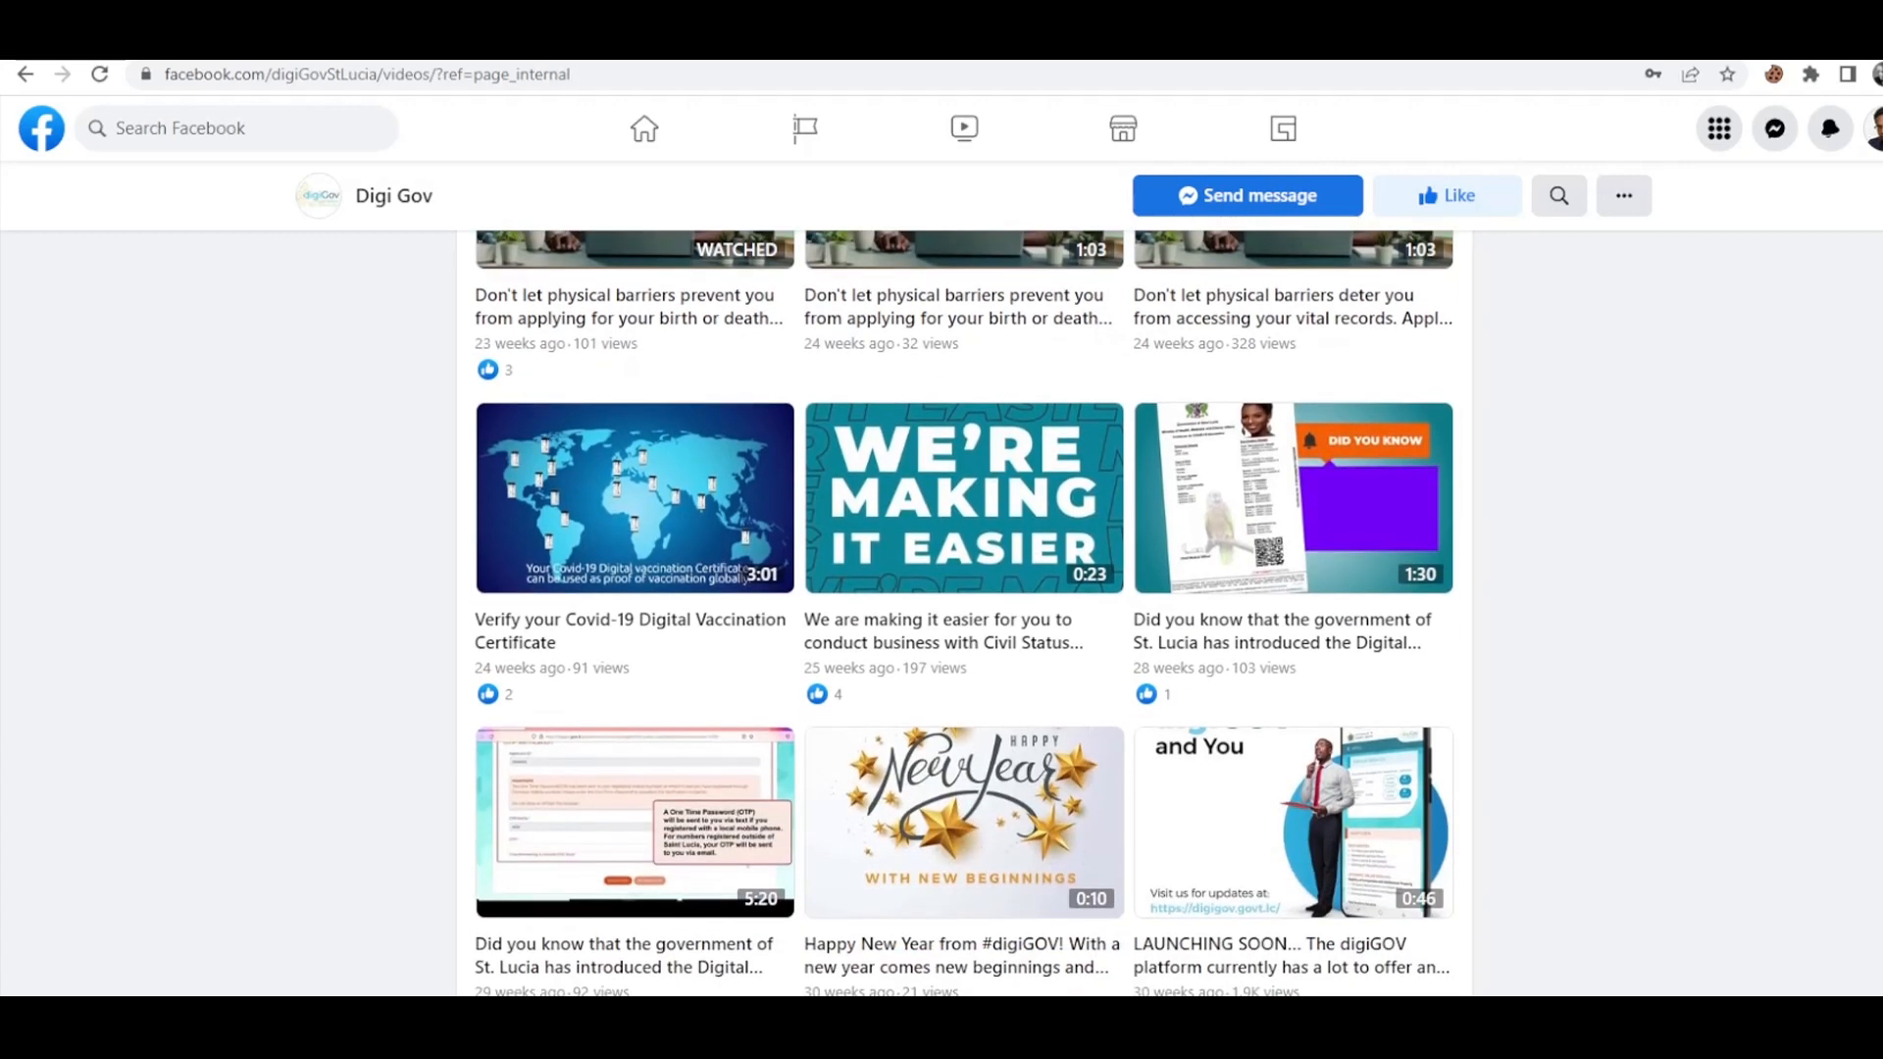
scroll(down, 3)
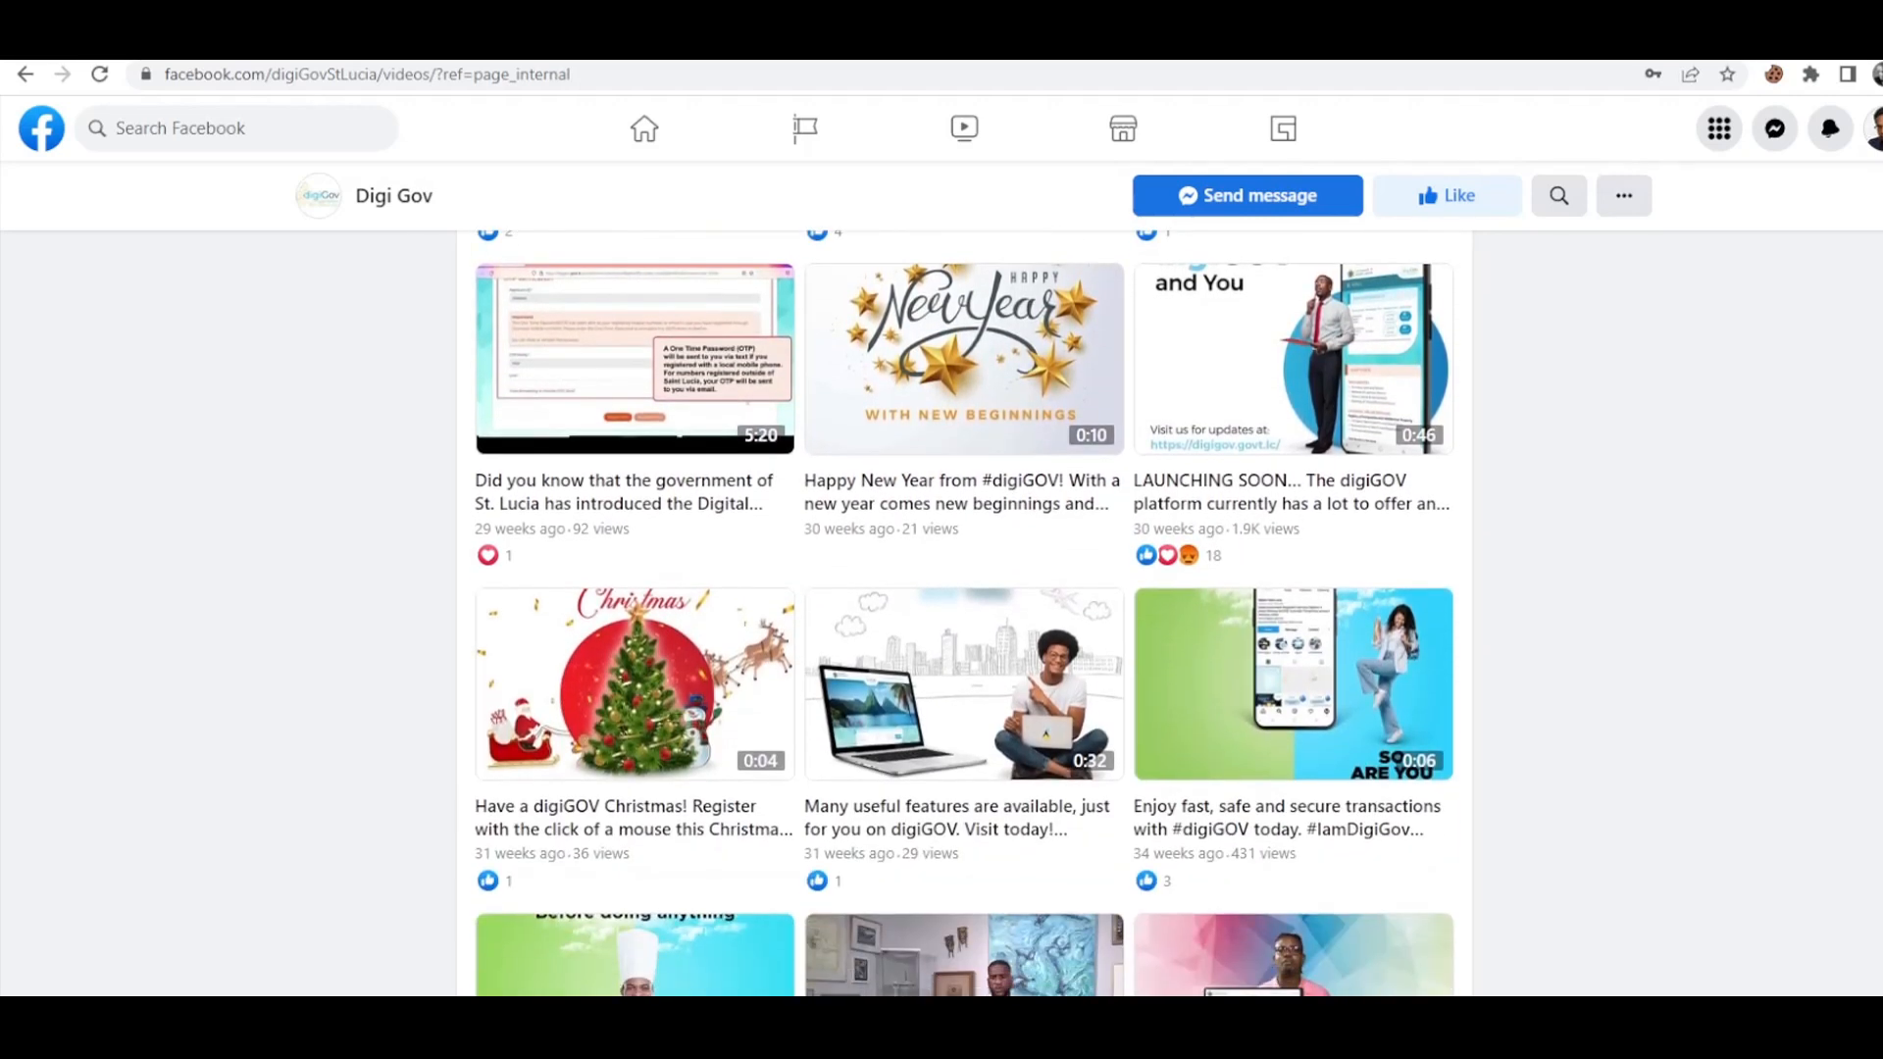
scroll(down, 3)
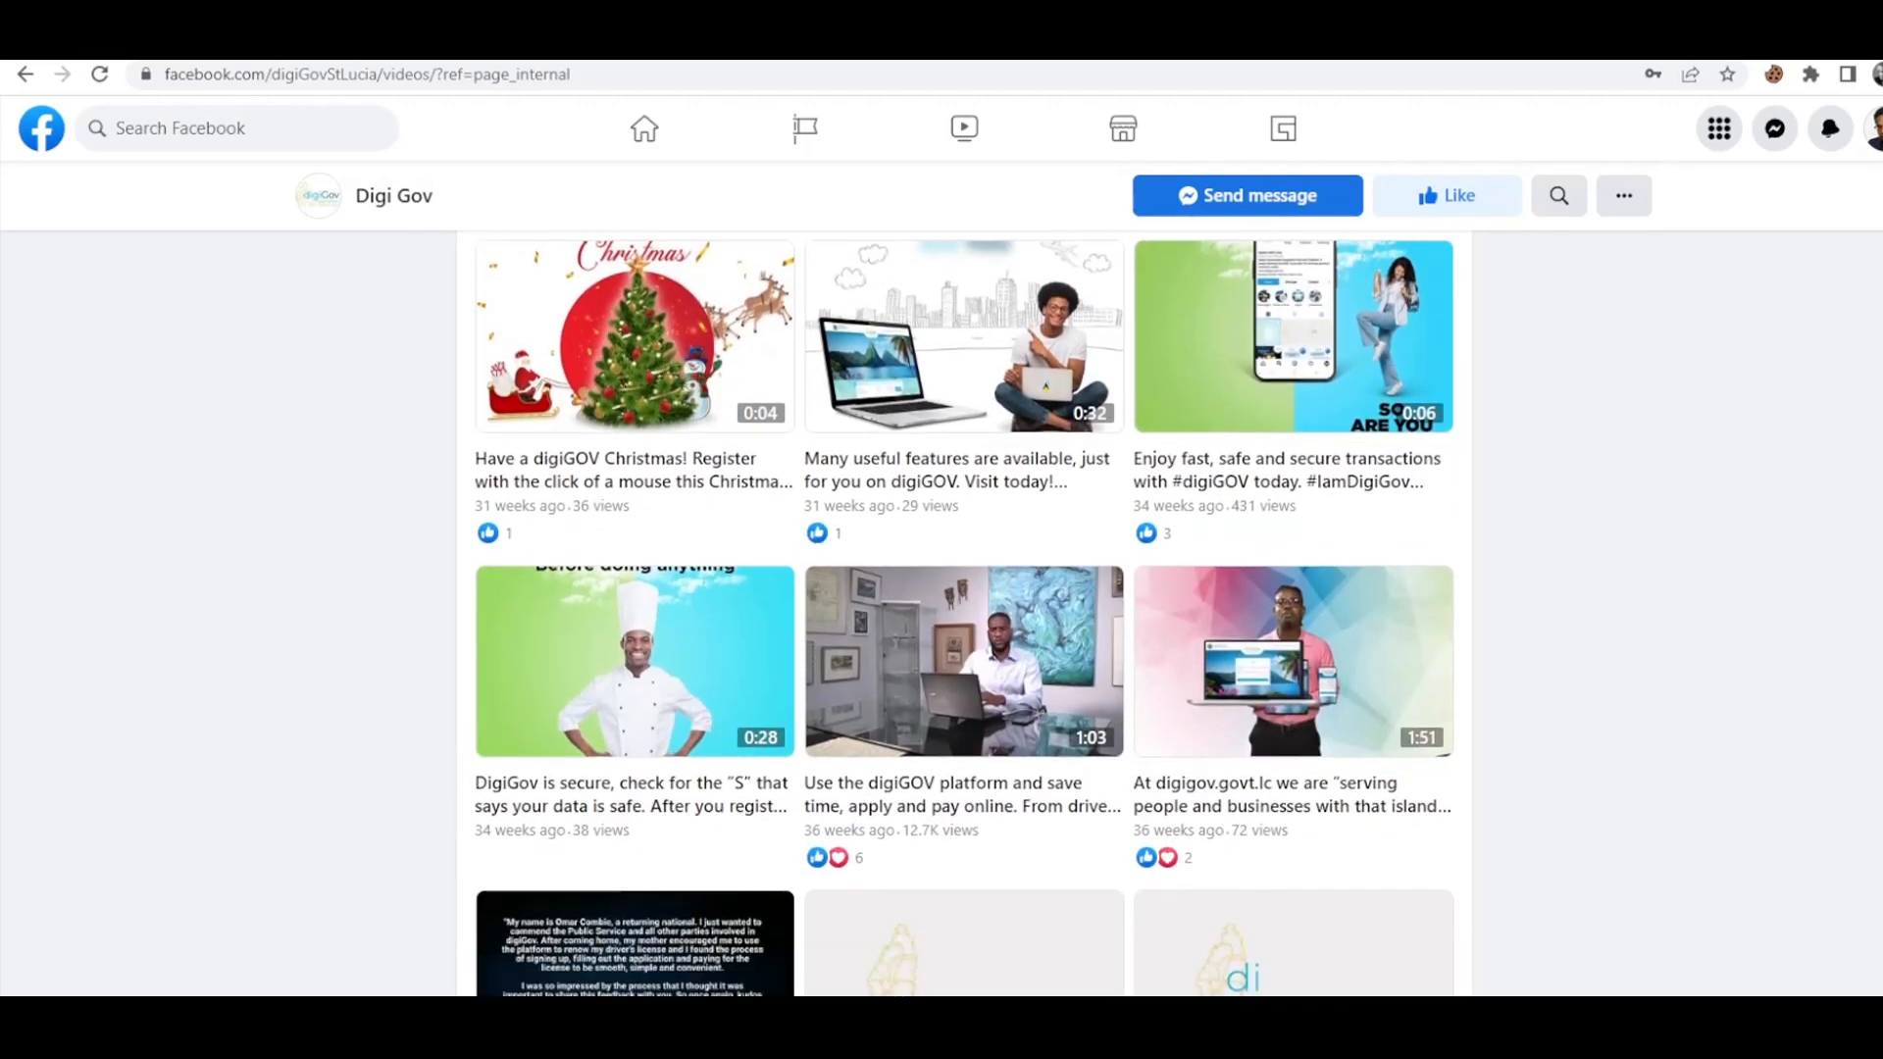
scroll(down, 3)
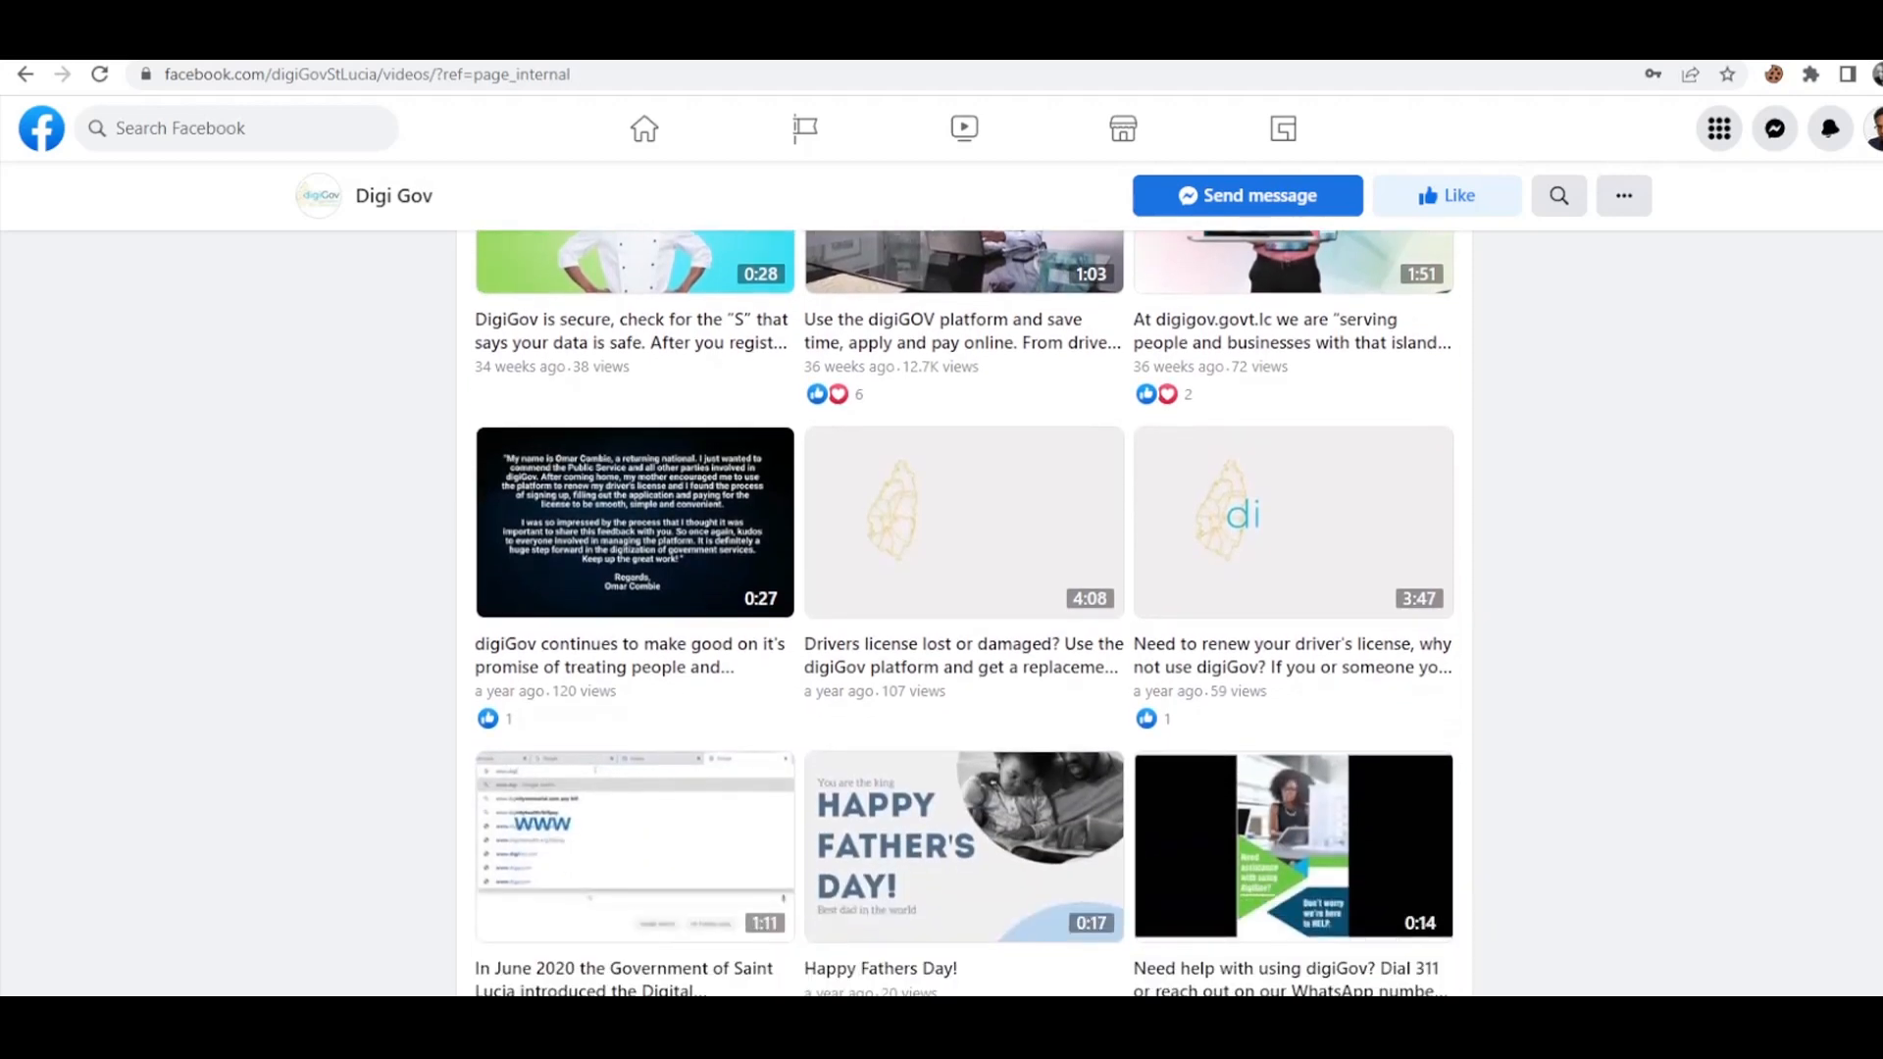
scroll(down, 3)
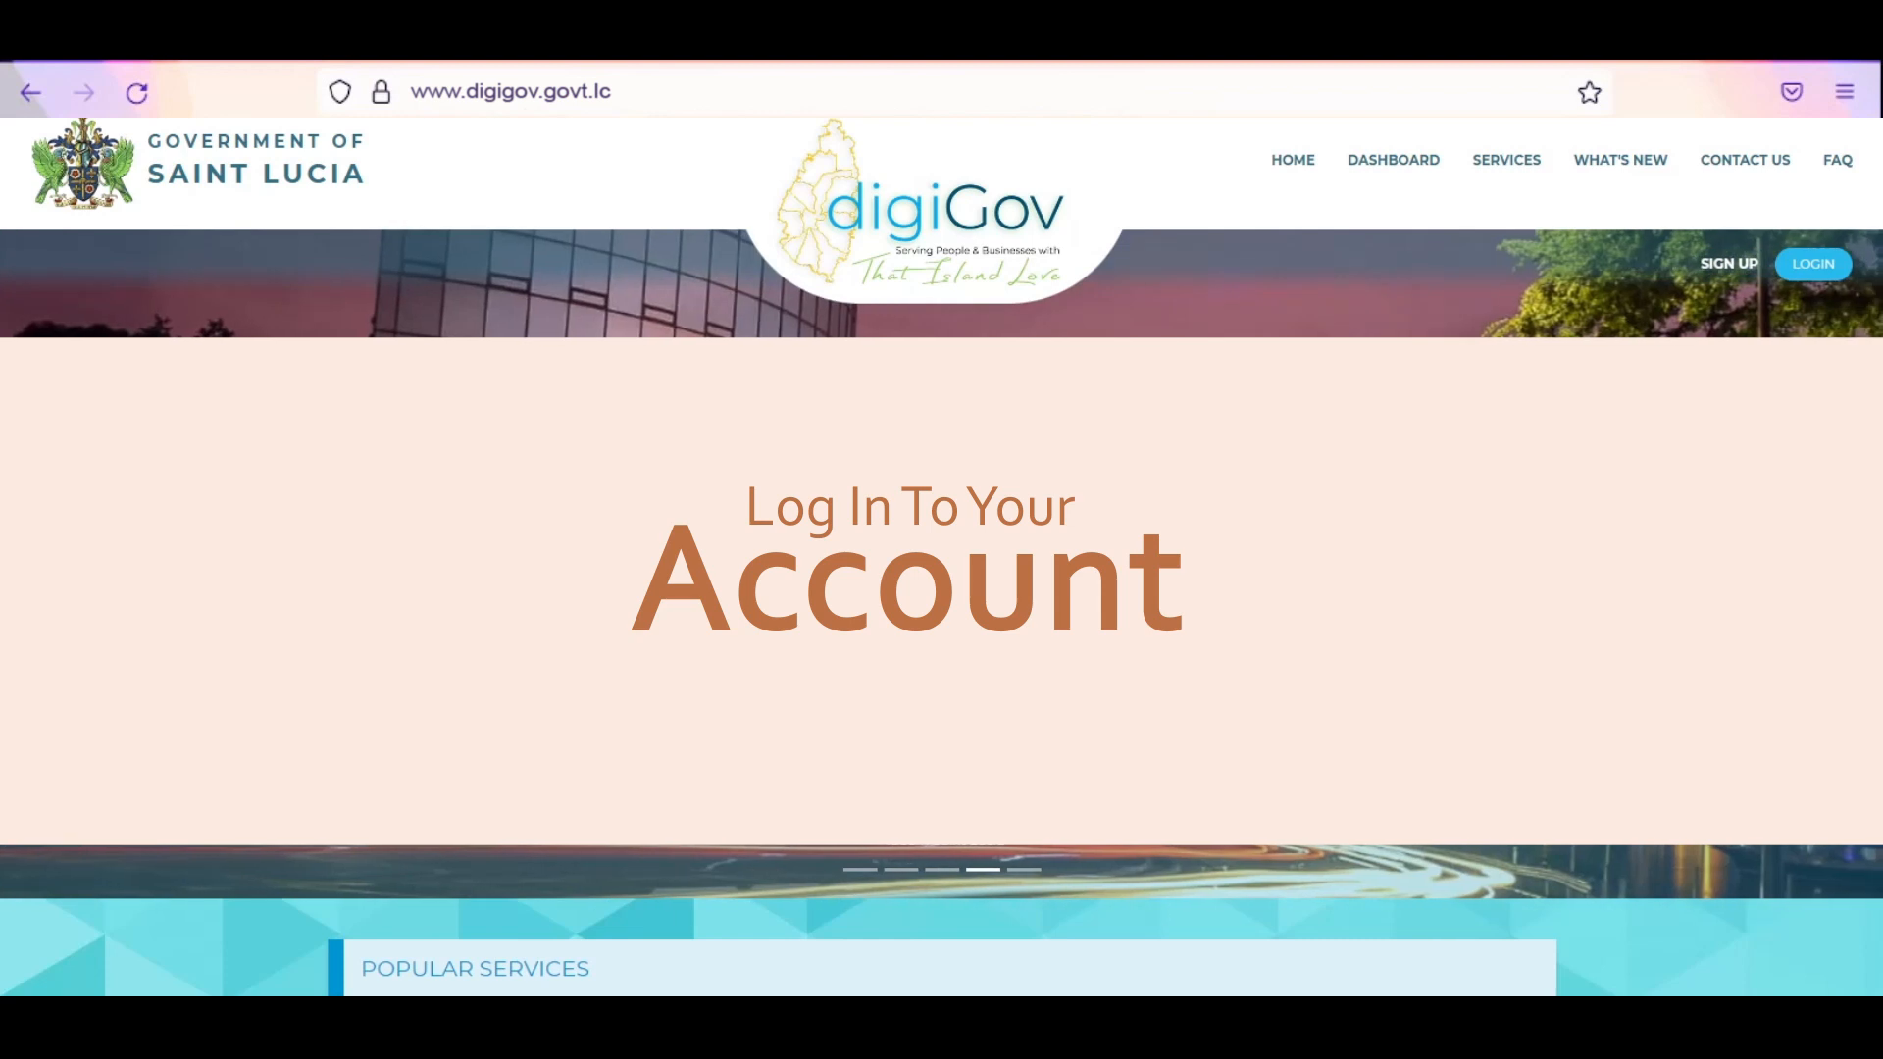
click(1813, 263)
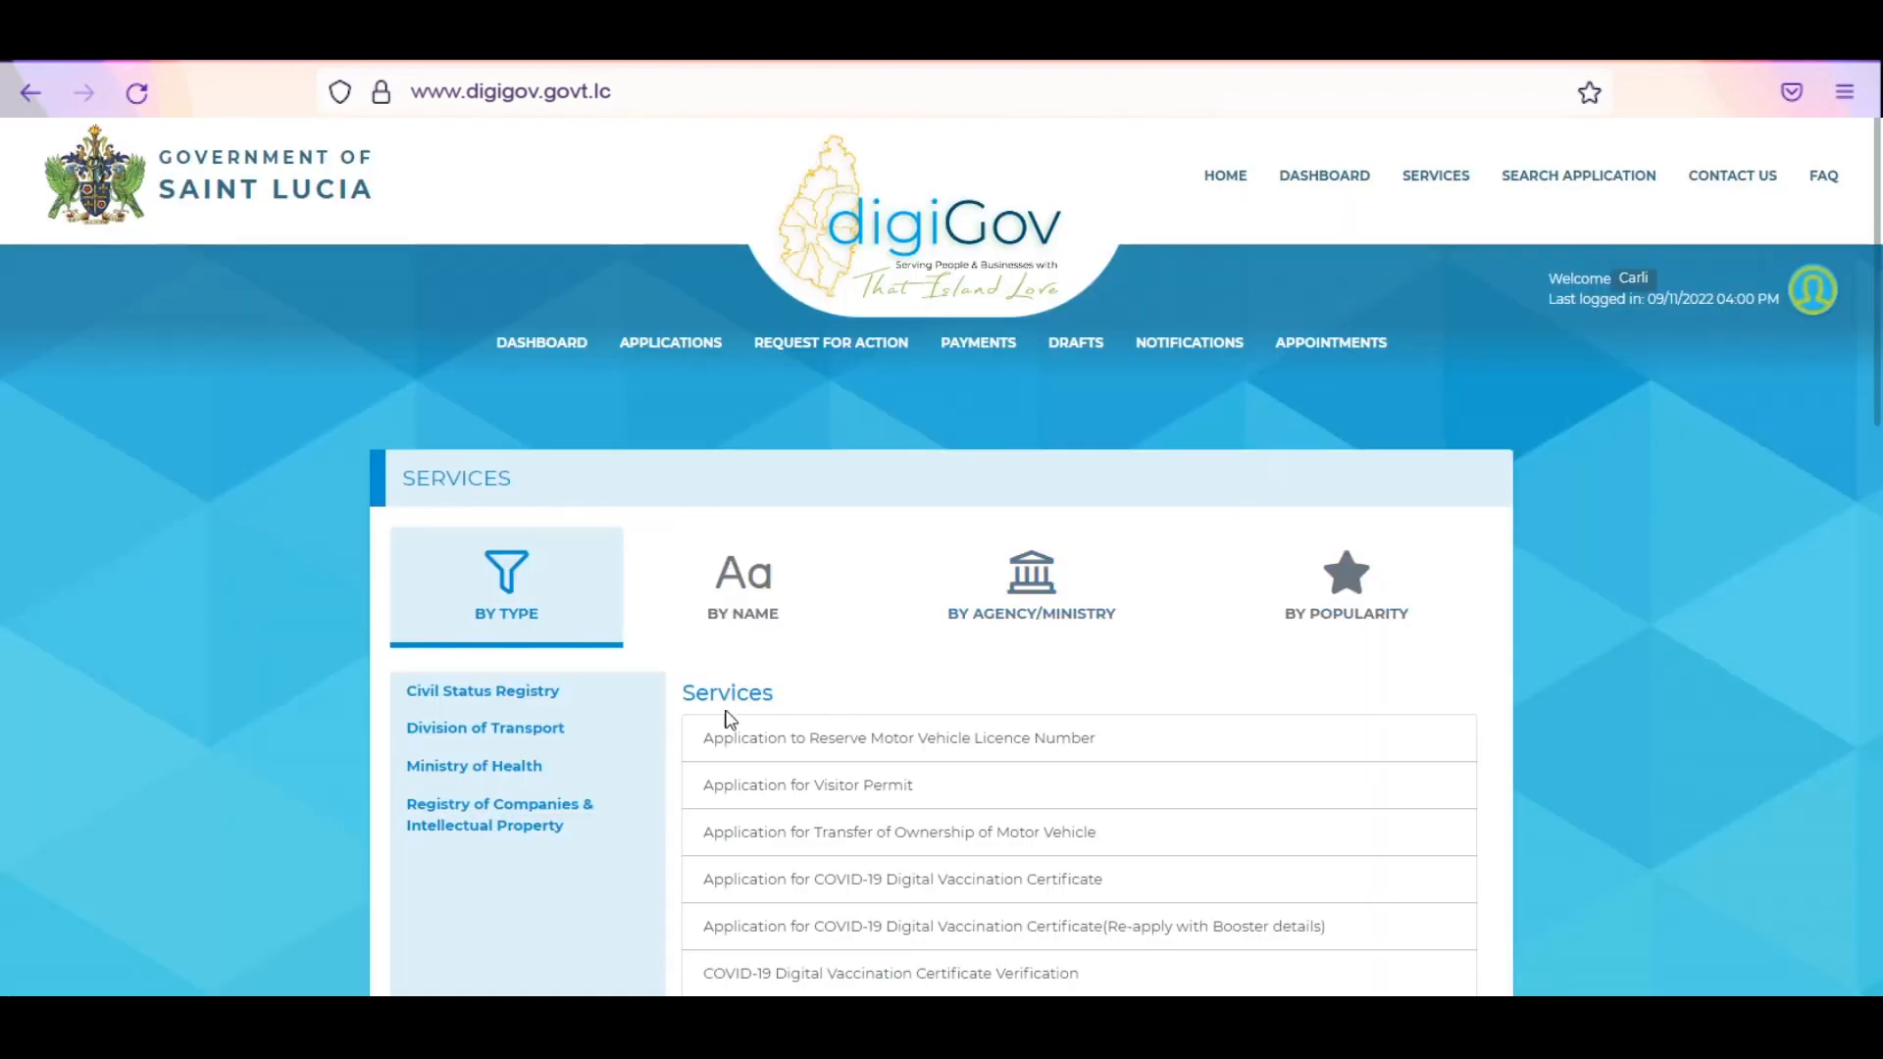
Open Division of Transport and launch Application for Registration of Motor Vehicle (New).
click(485, 727)
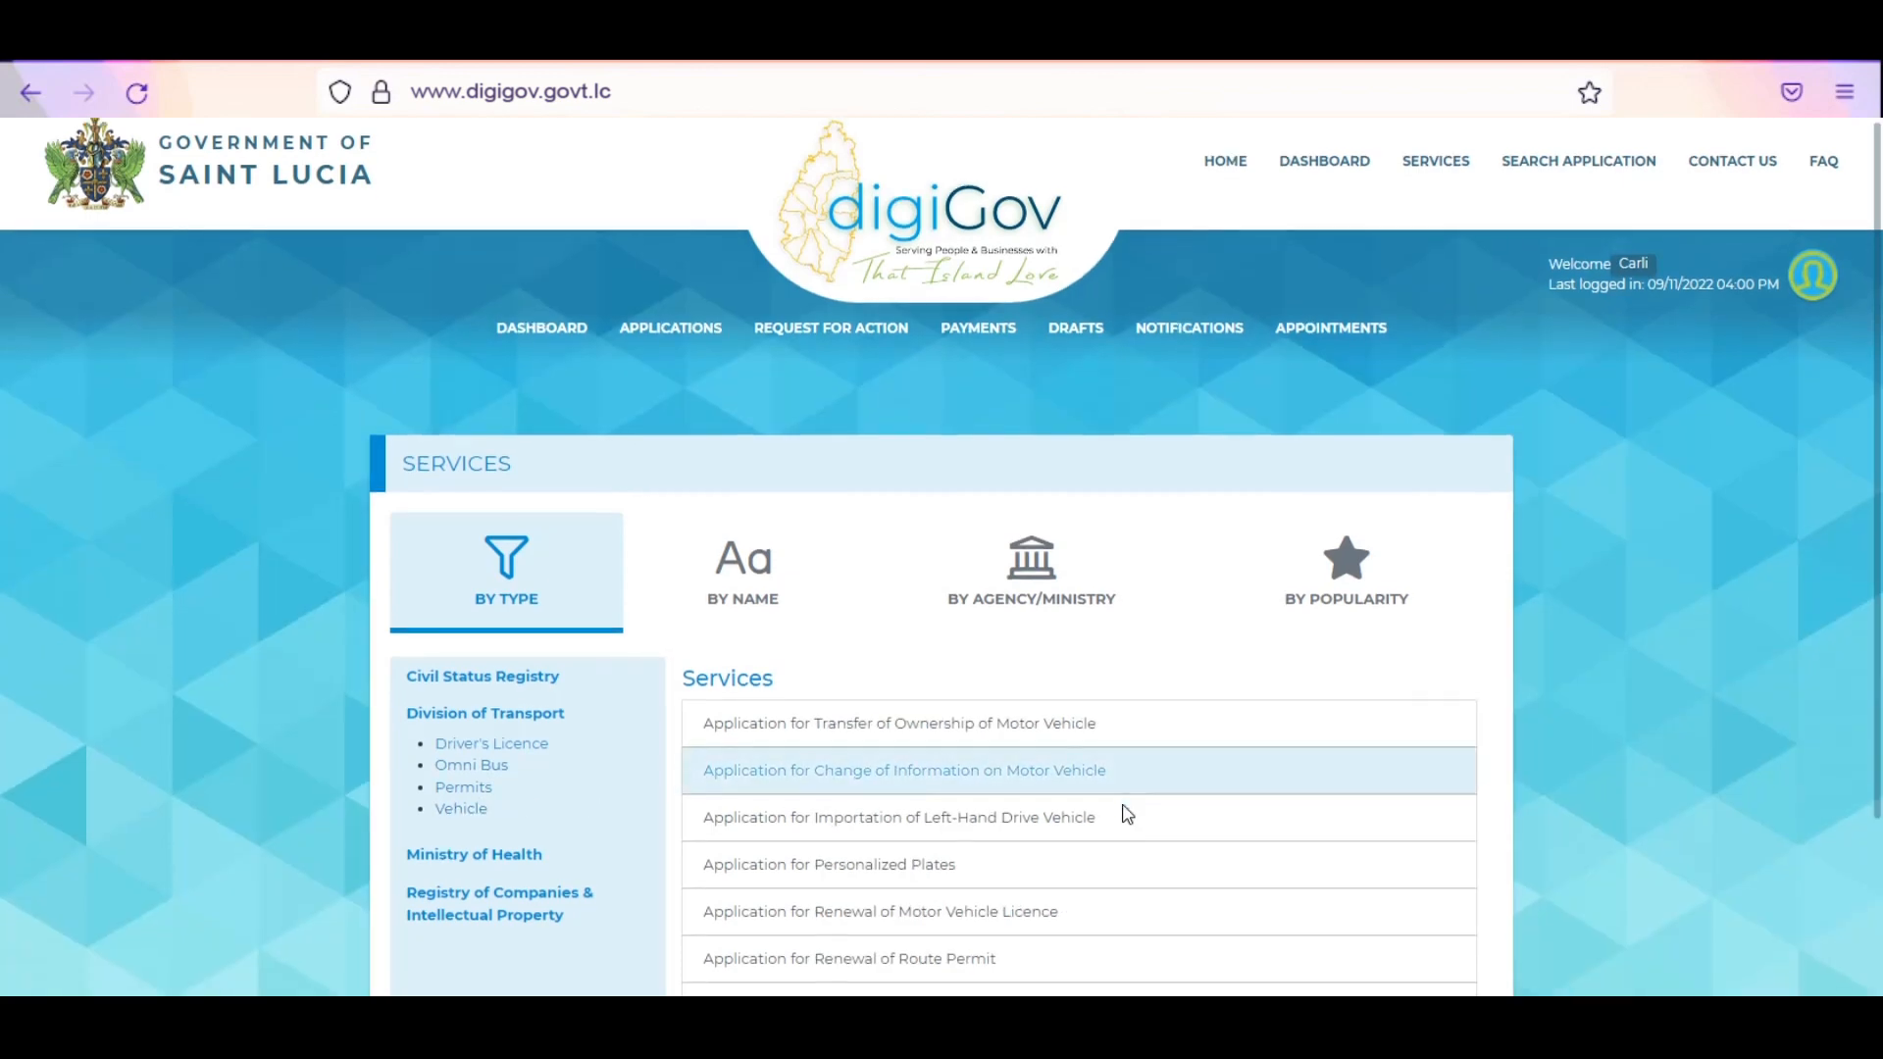
scroll(down, 3)
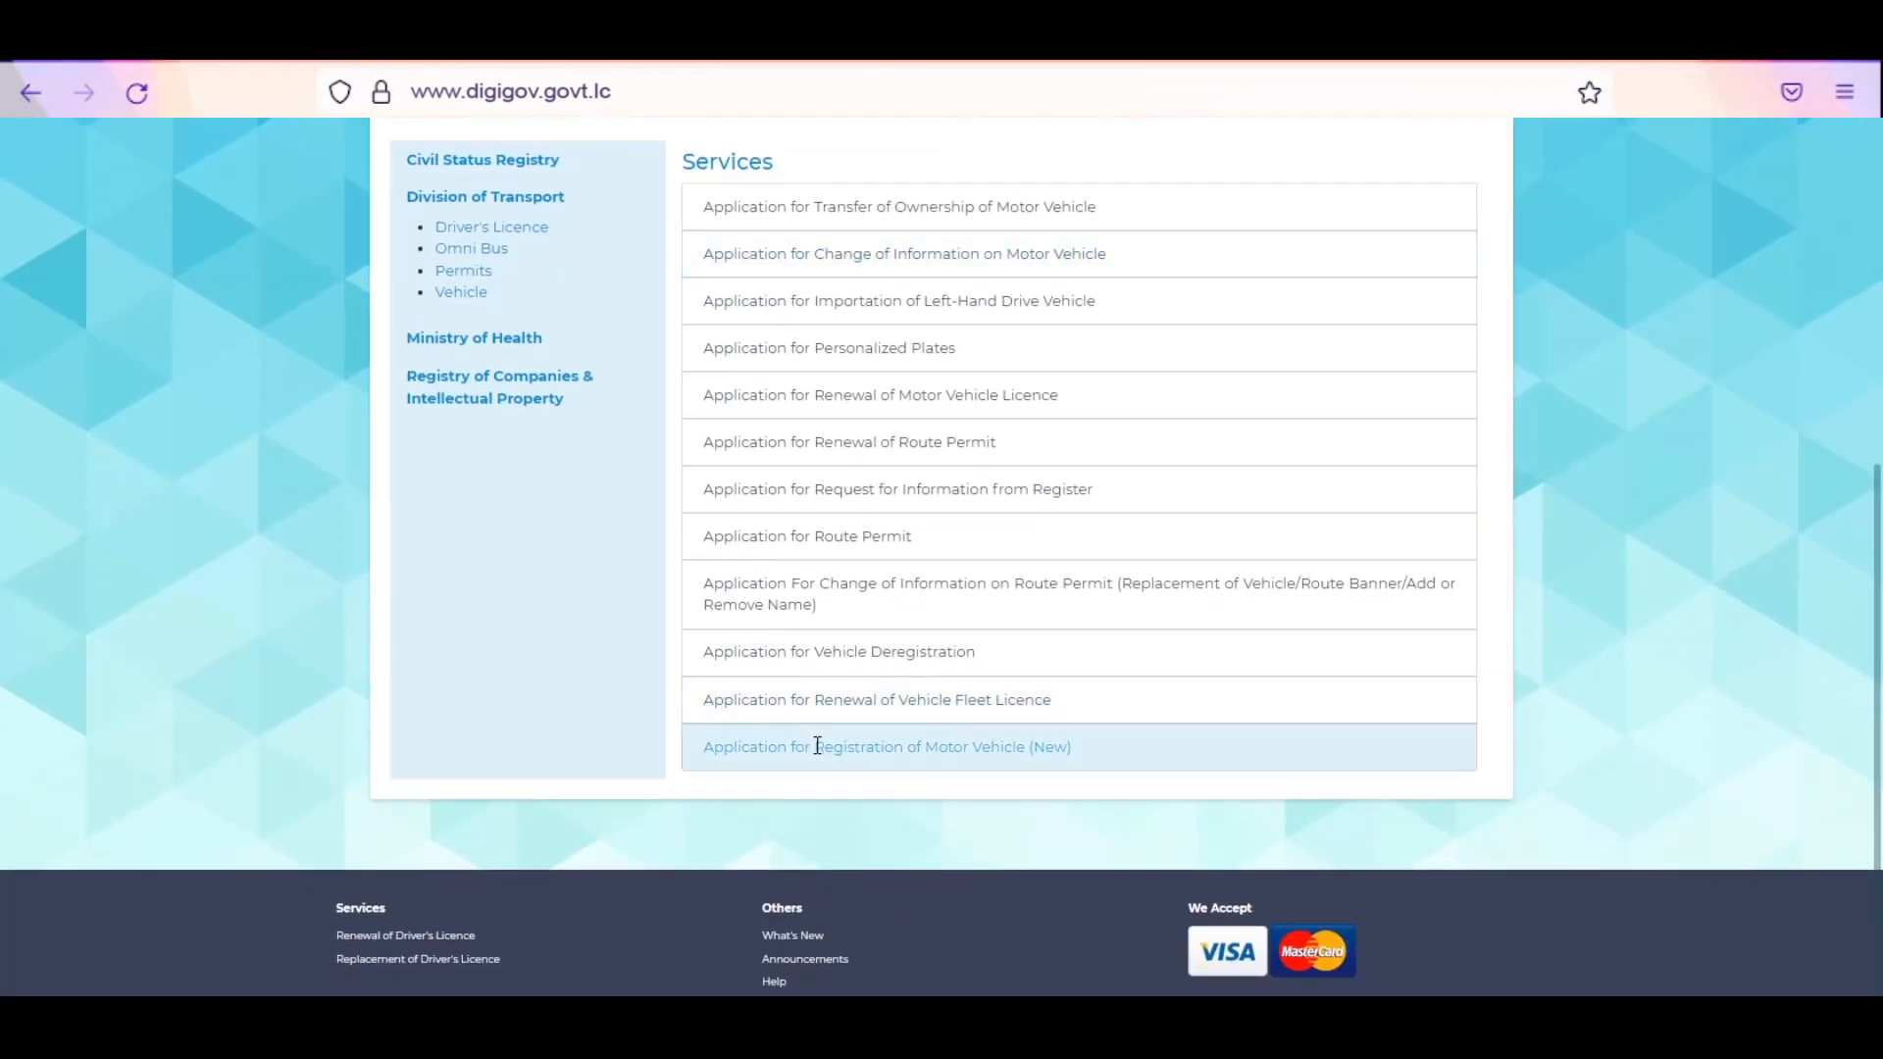
click(885, 746)
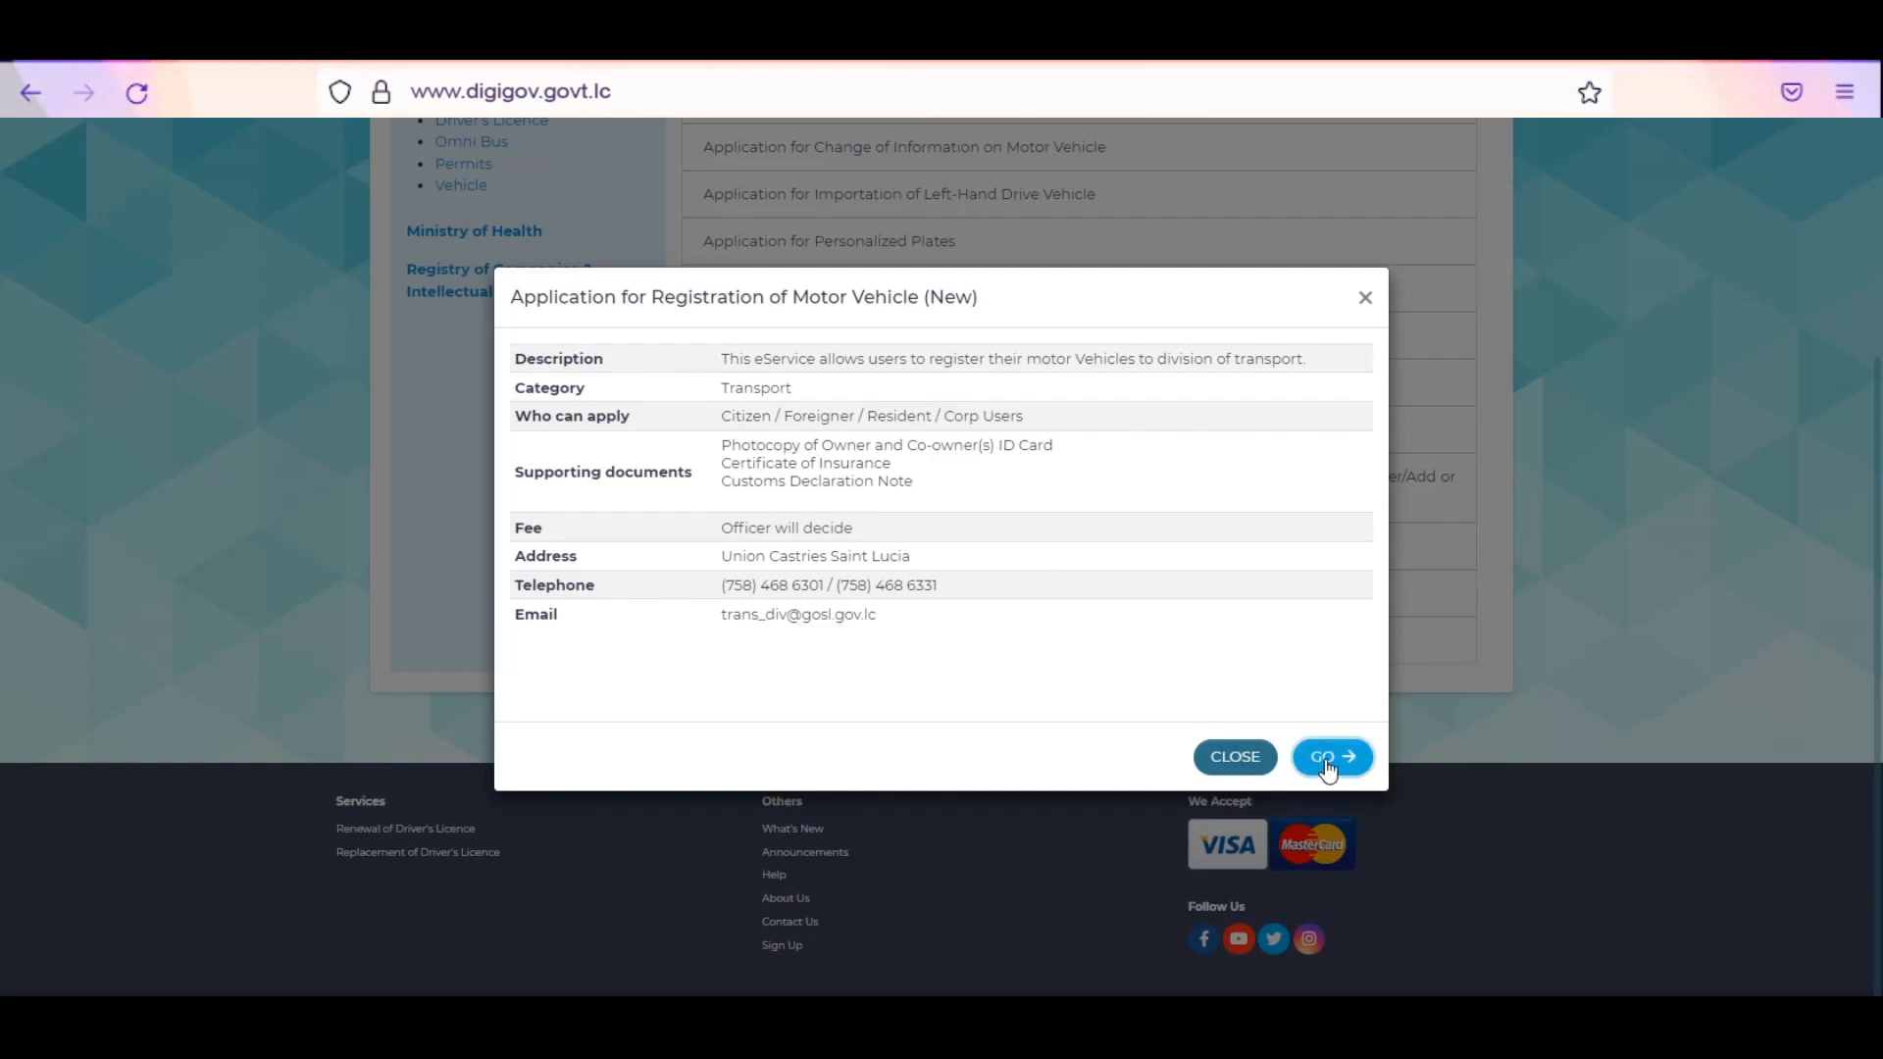
click(1330, 756)
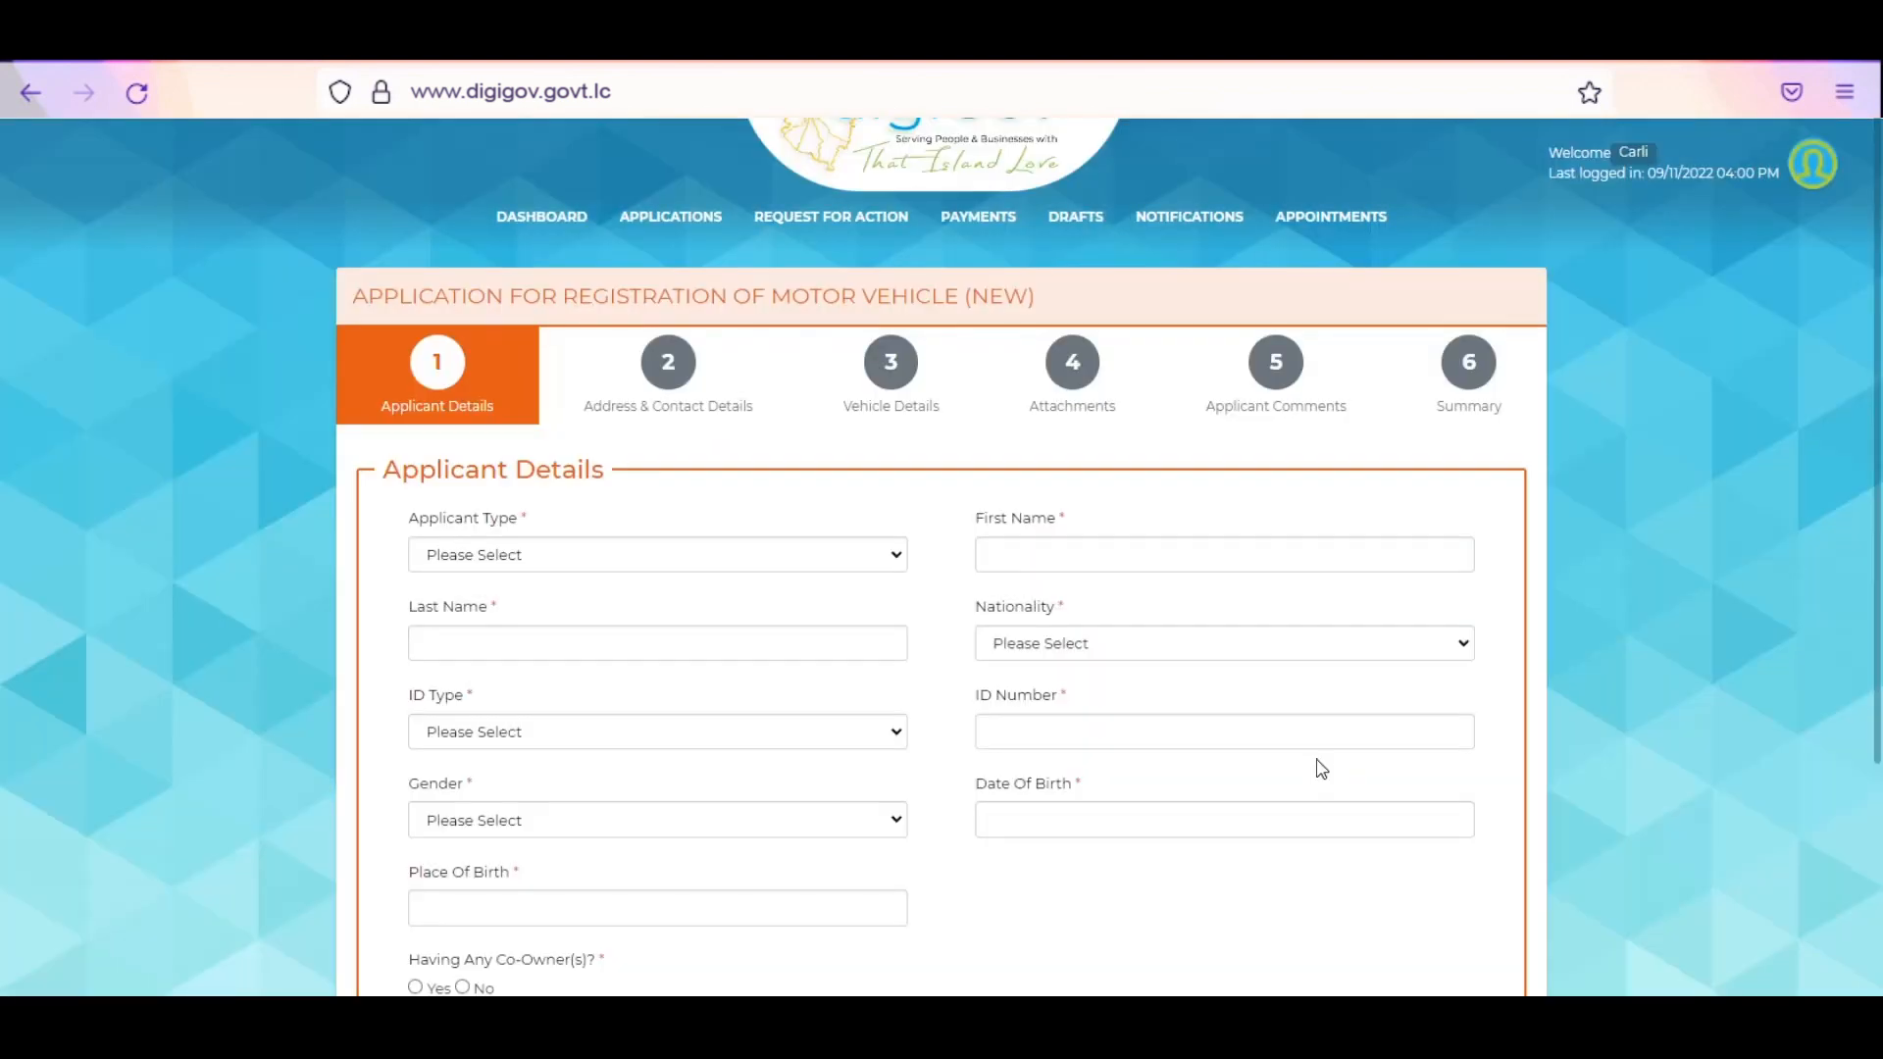
Enter a male Citizen applicant born in Saint Lucia, marking that there are co-owners.
click(657, 553)
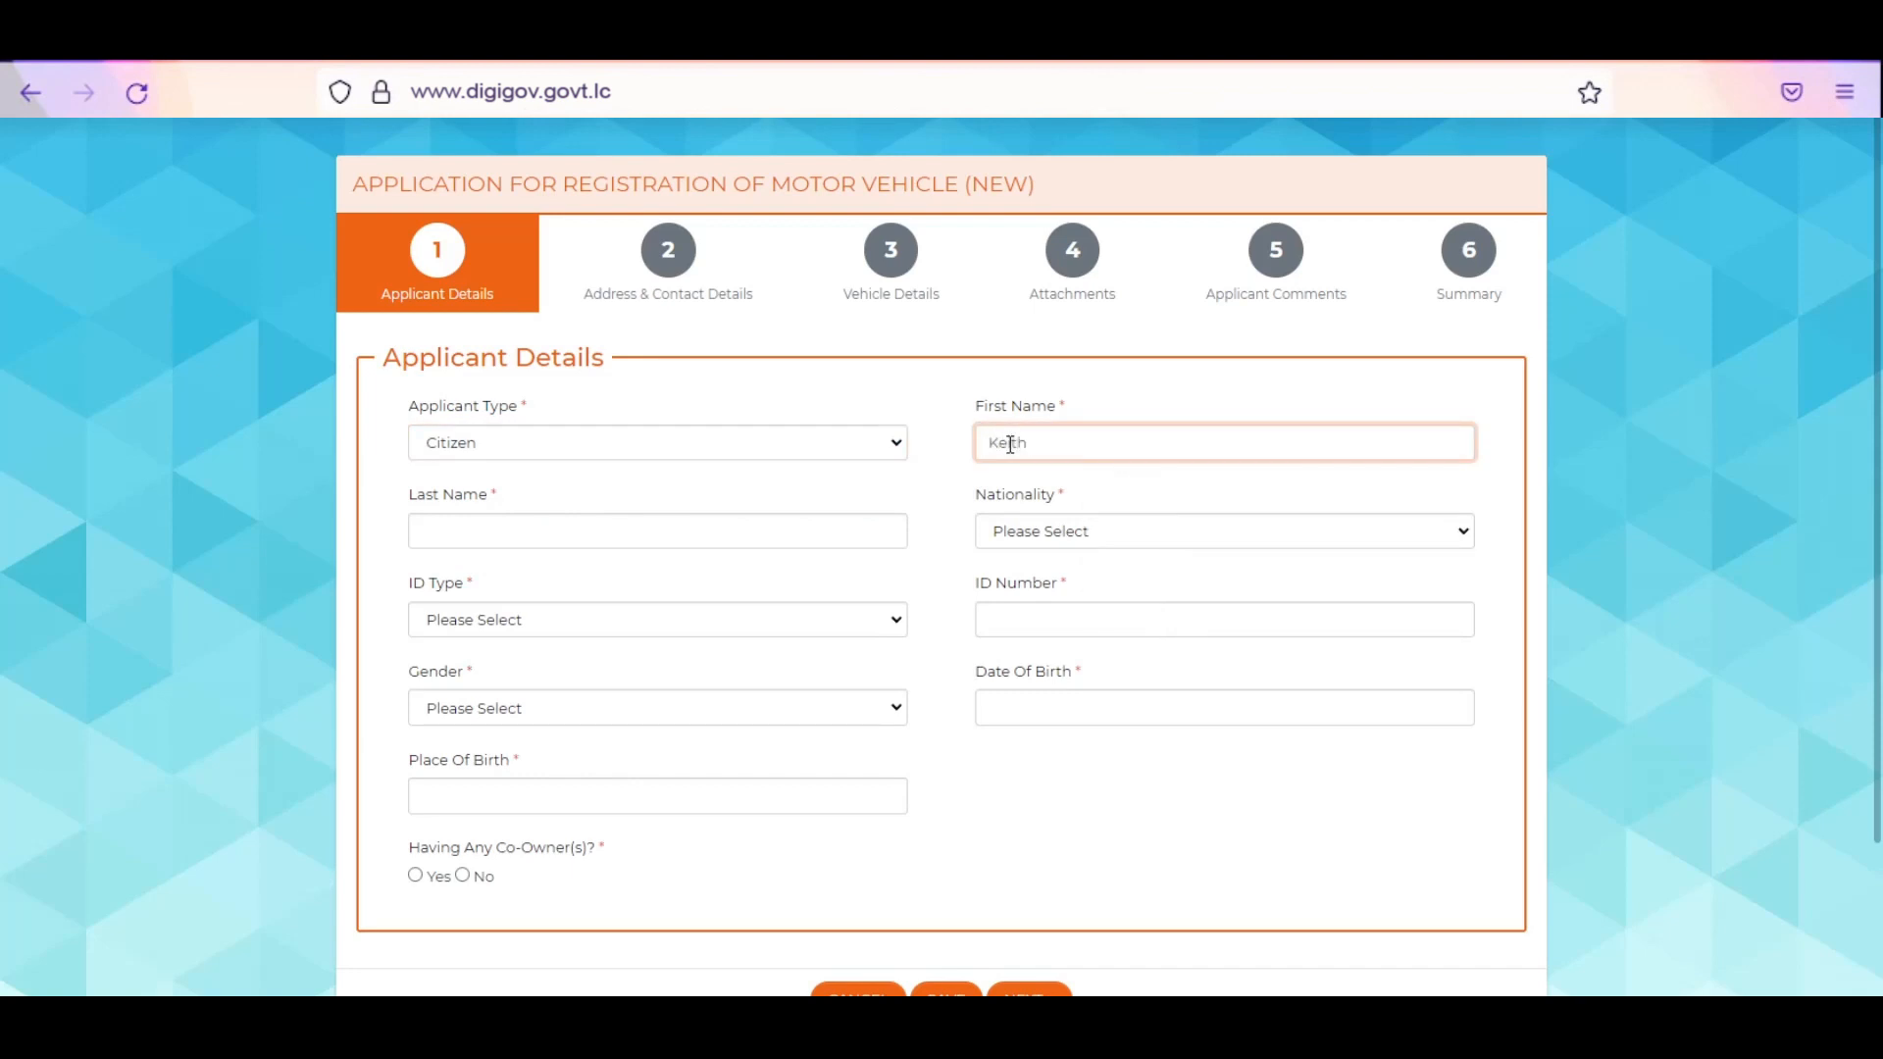
click(1223, 530)
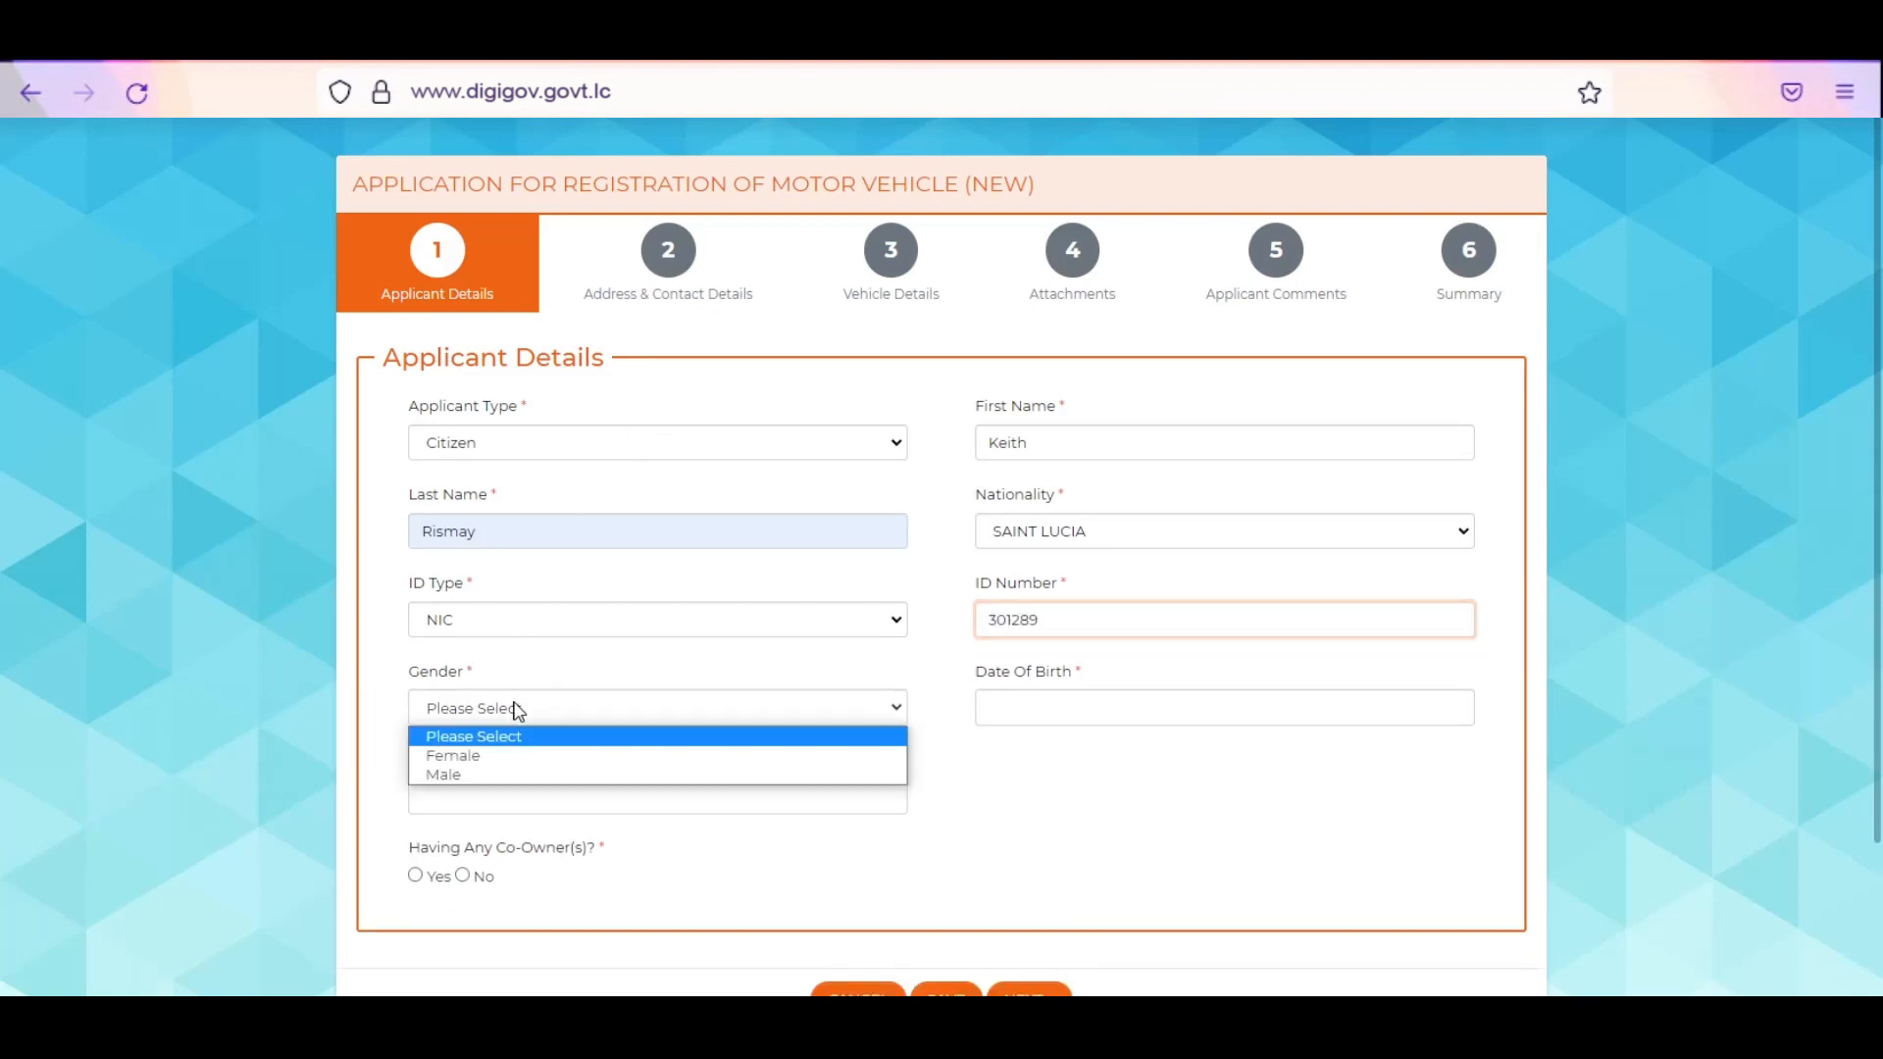
click(443, 775)
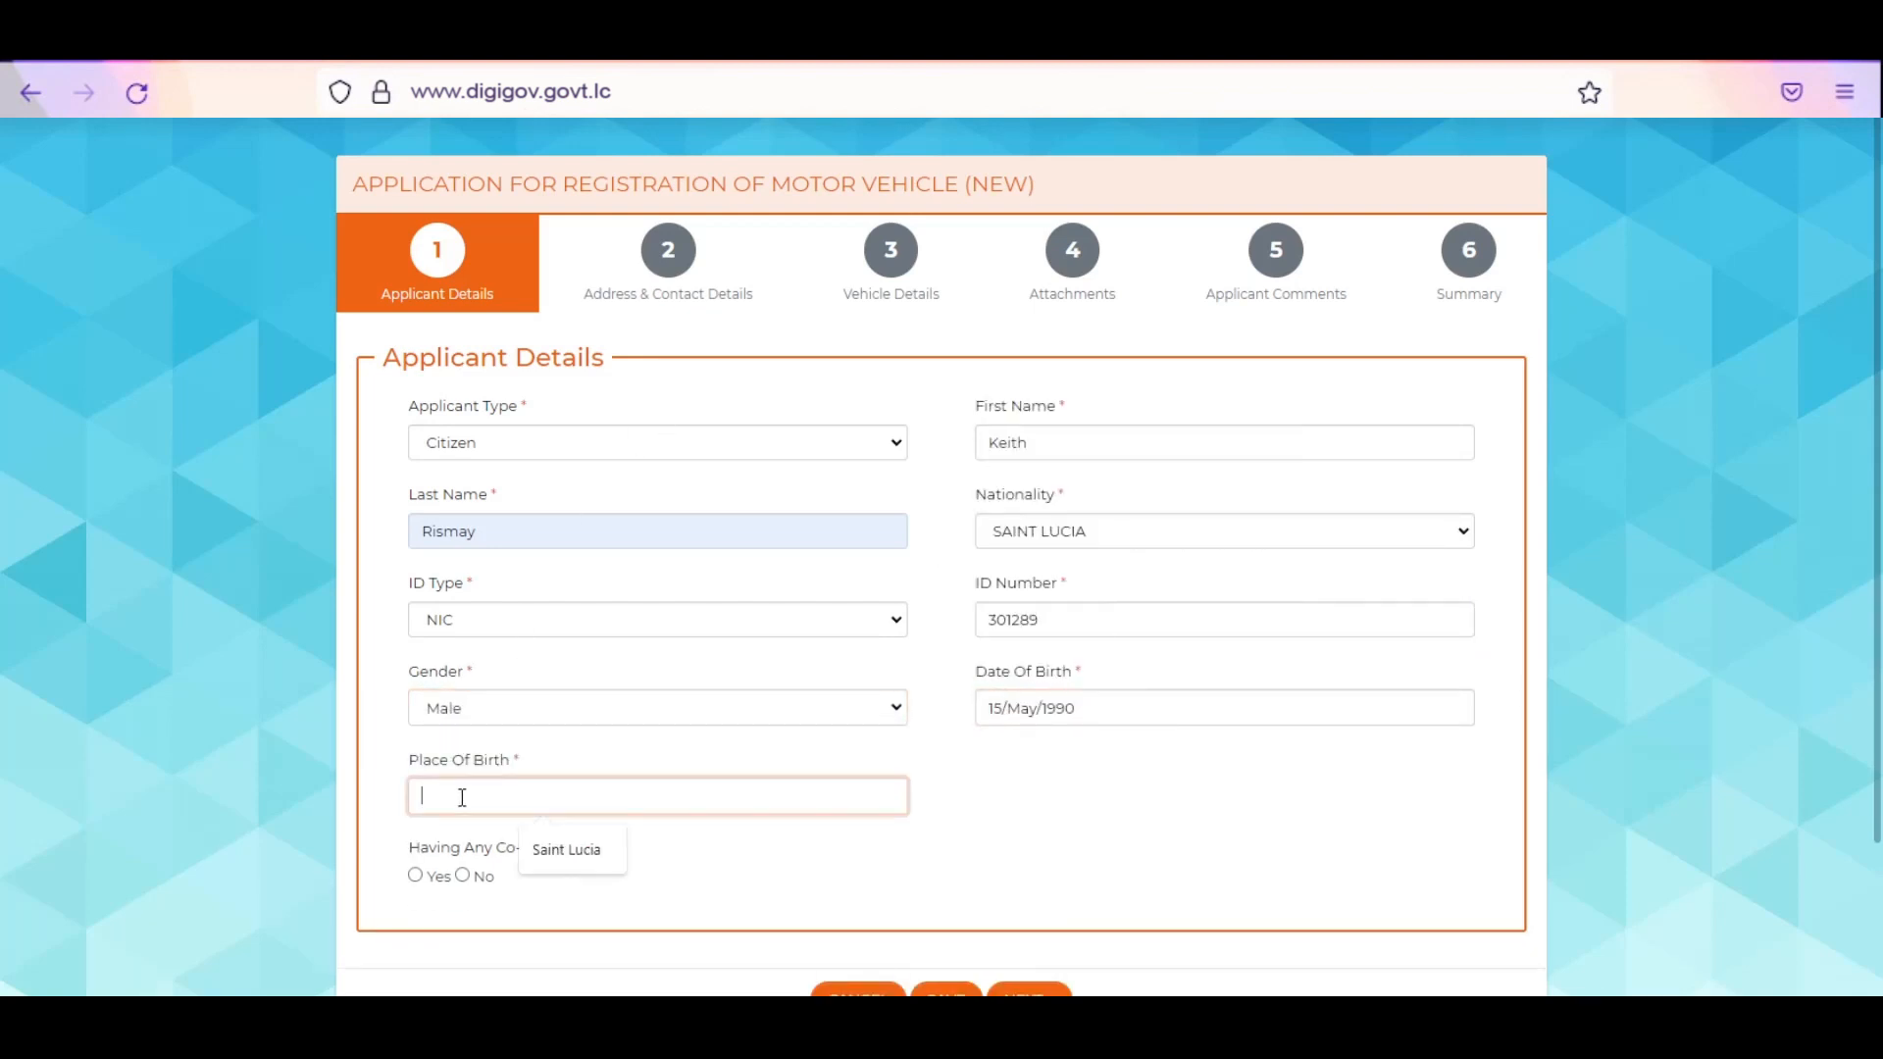
click(566, 849)
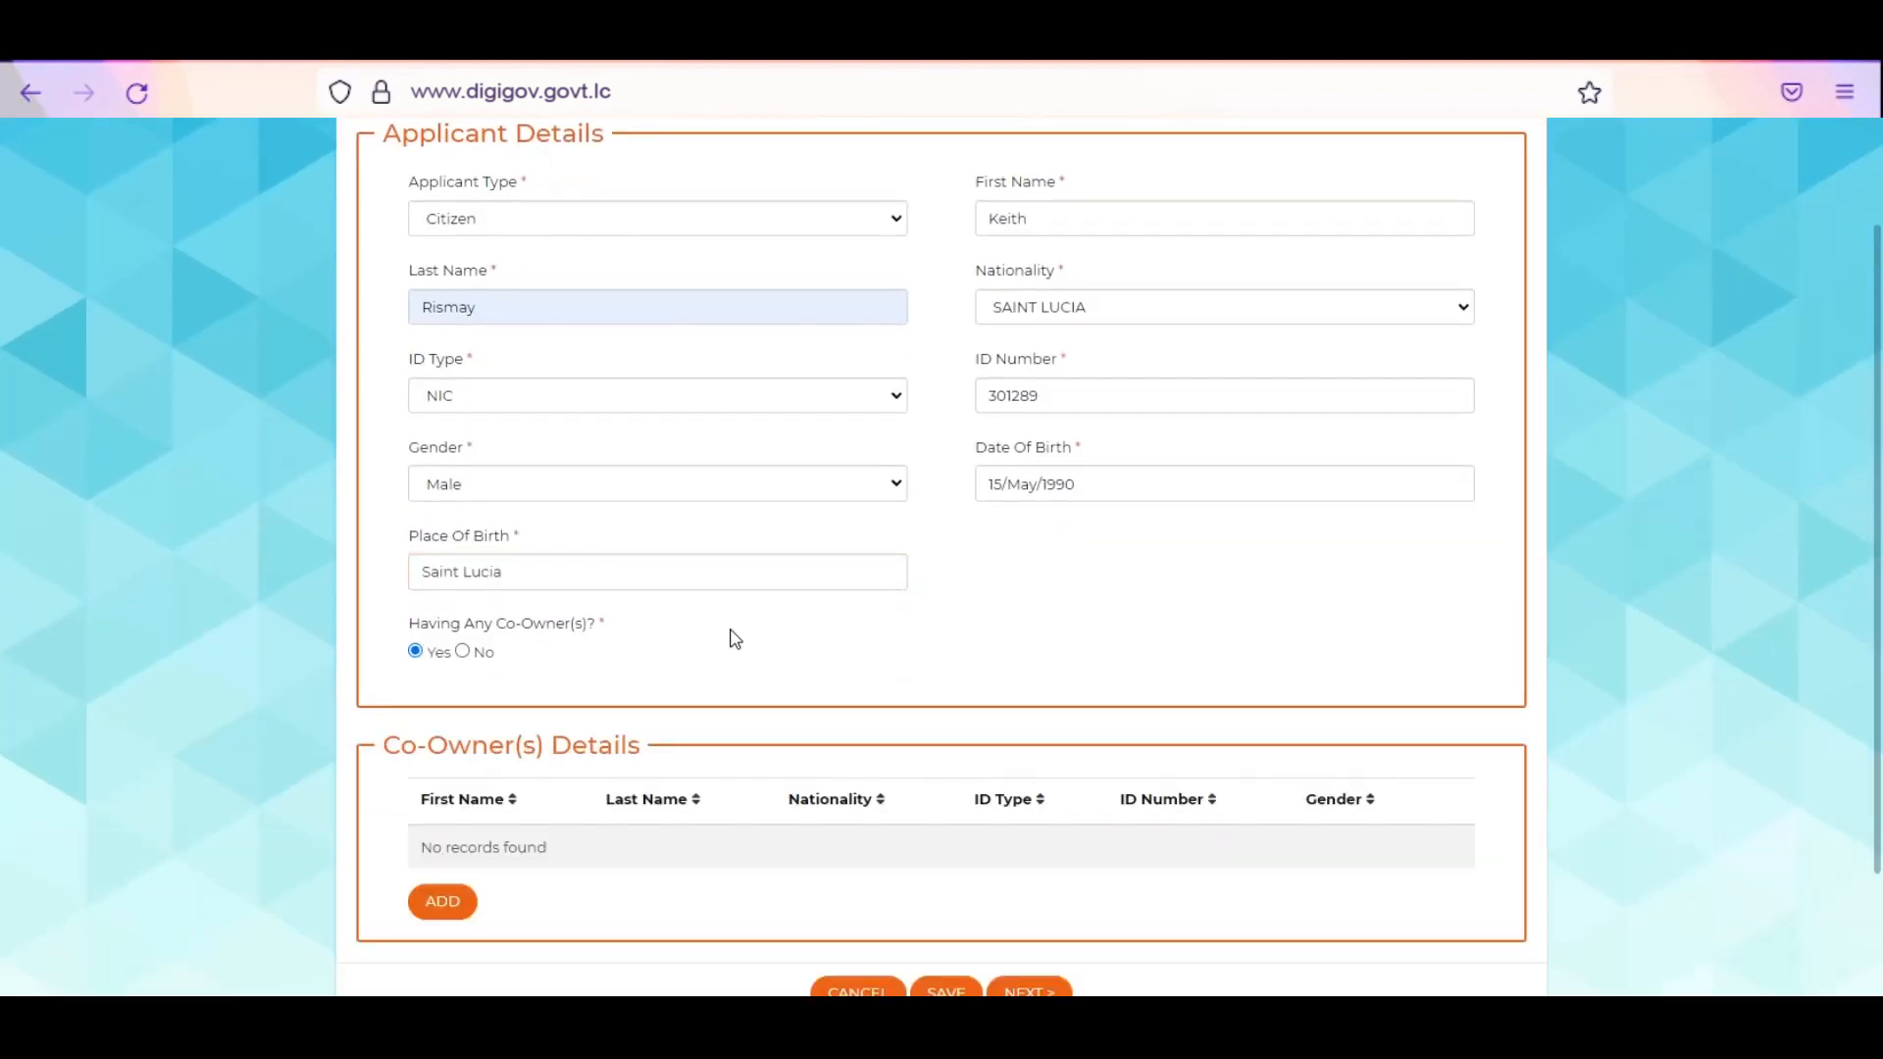
scroll(down, 3)
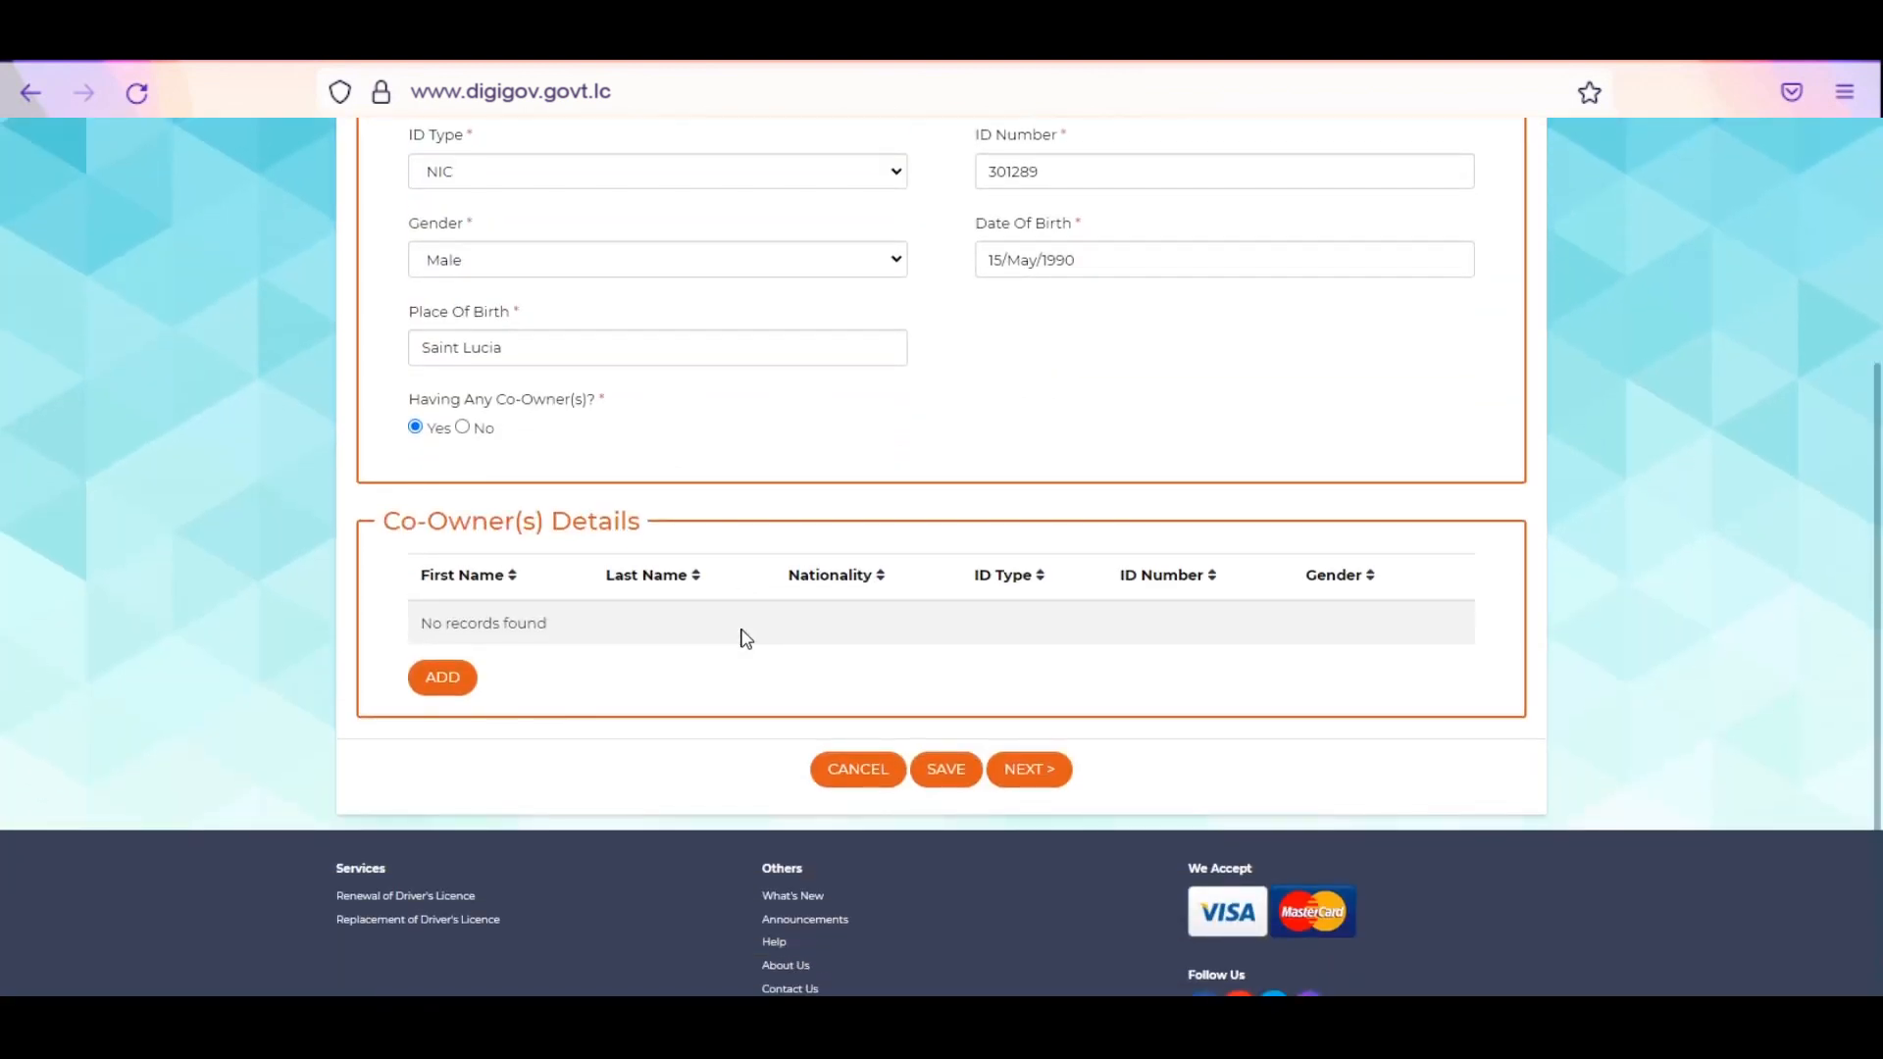
click(443, 676)
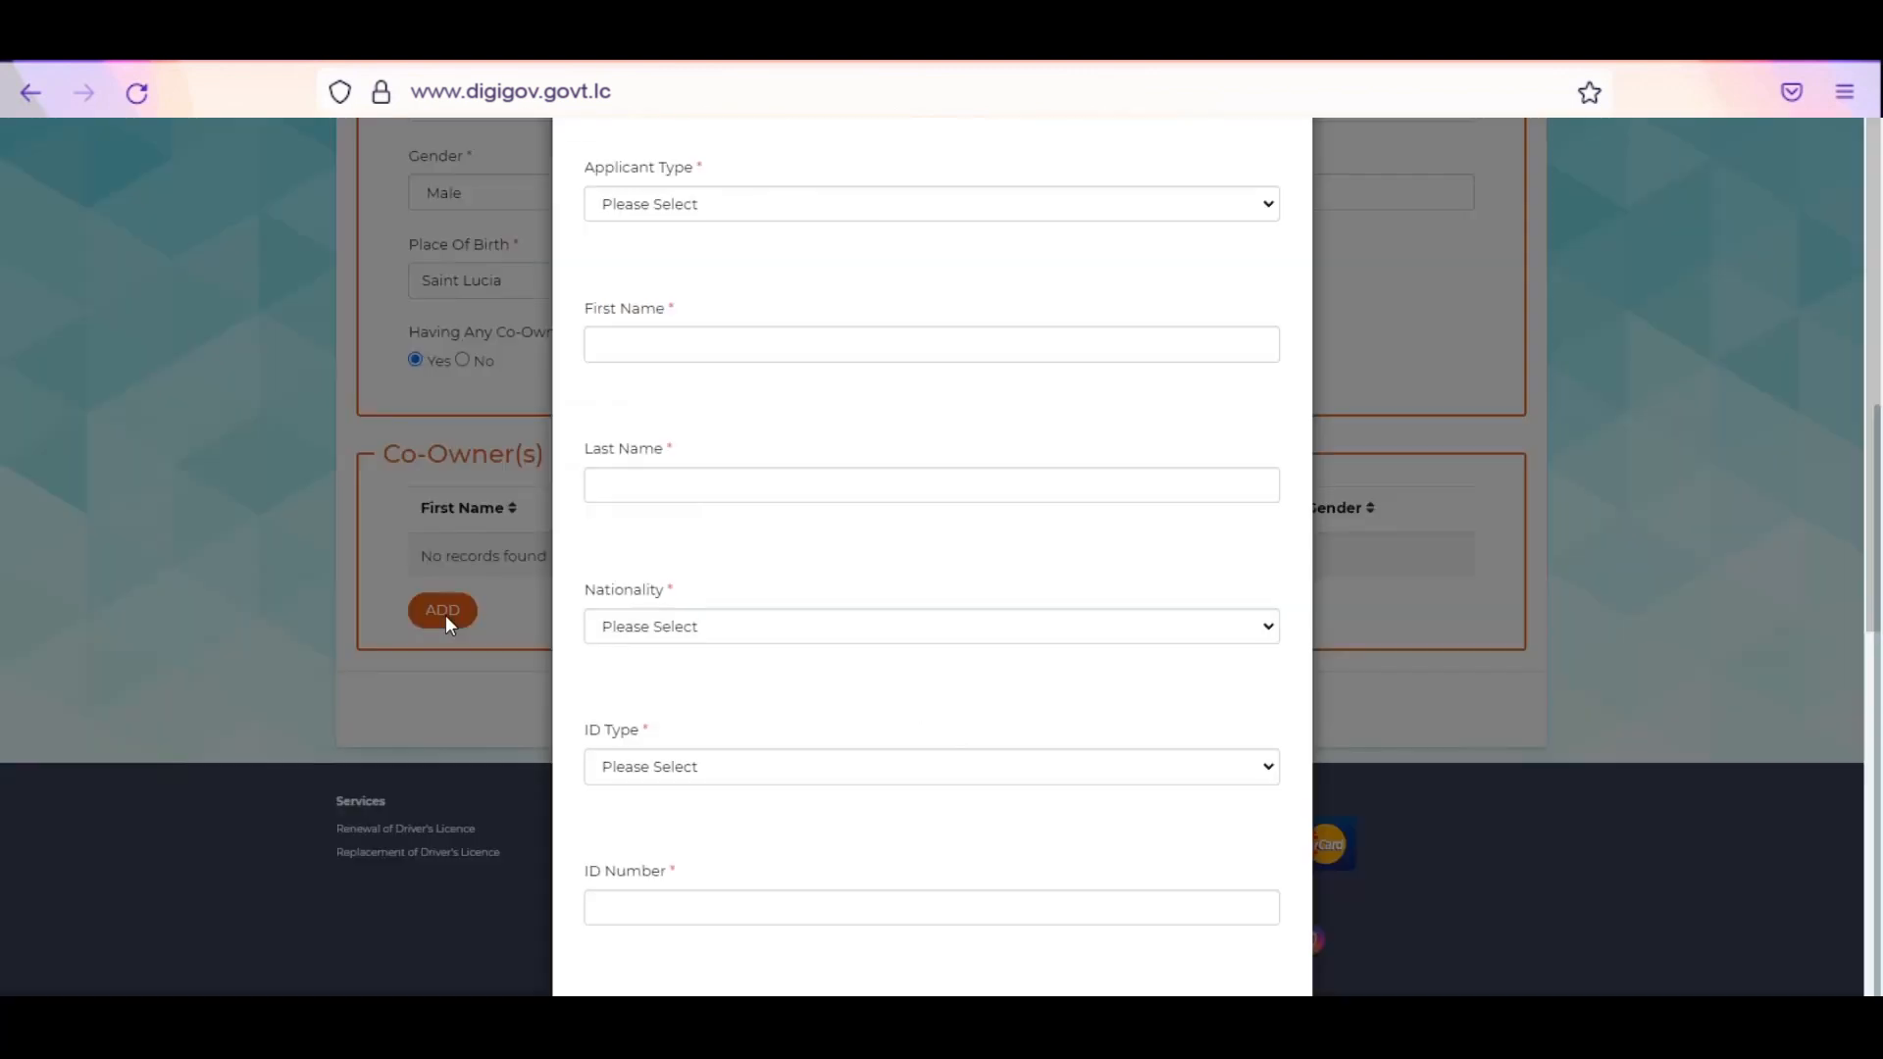
mouse_move(820, 221)
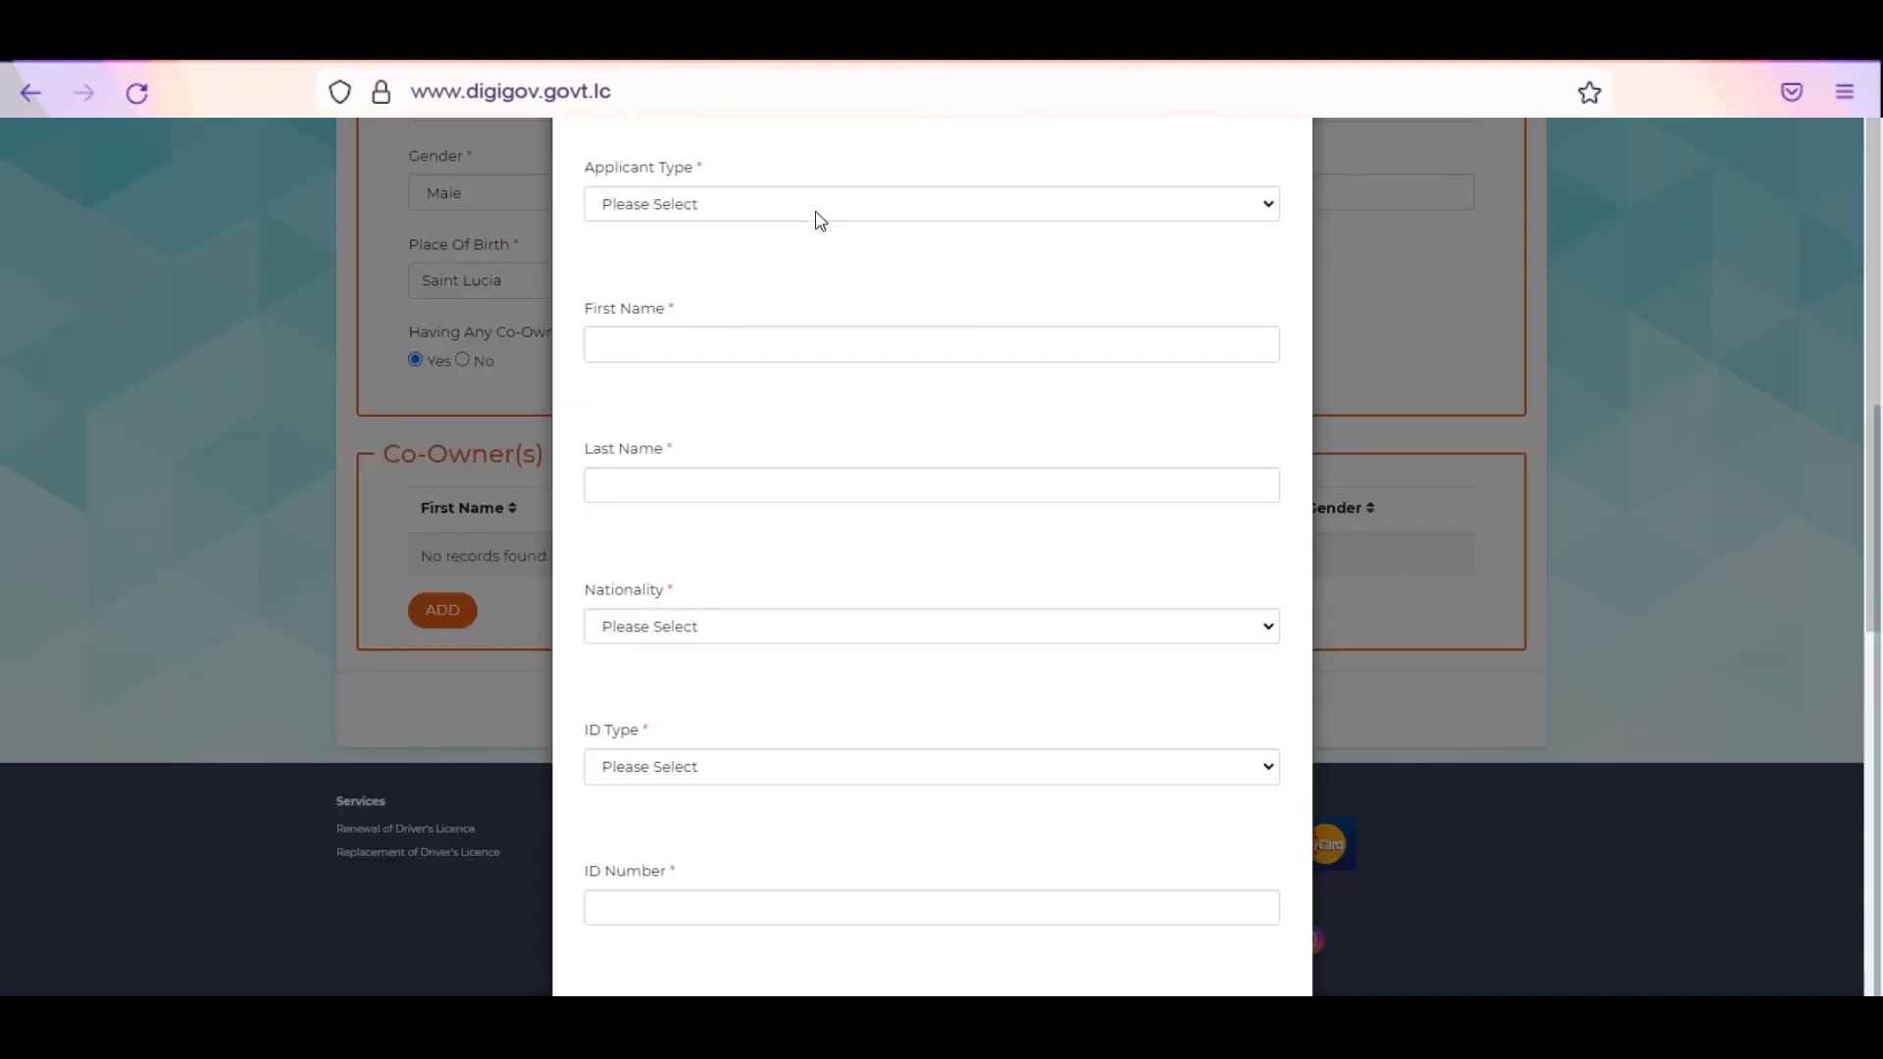
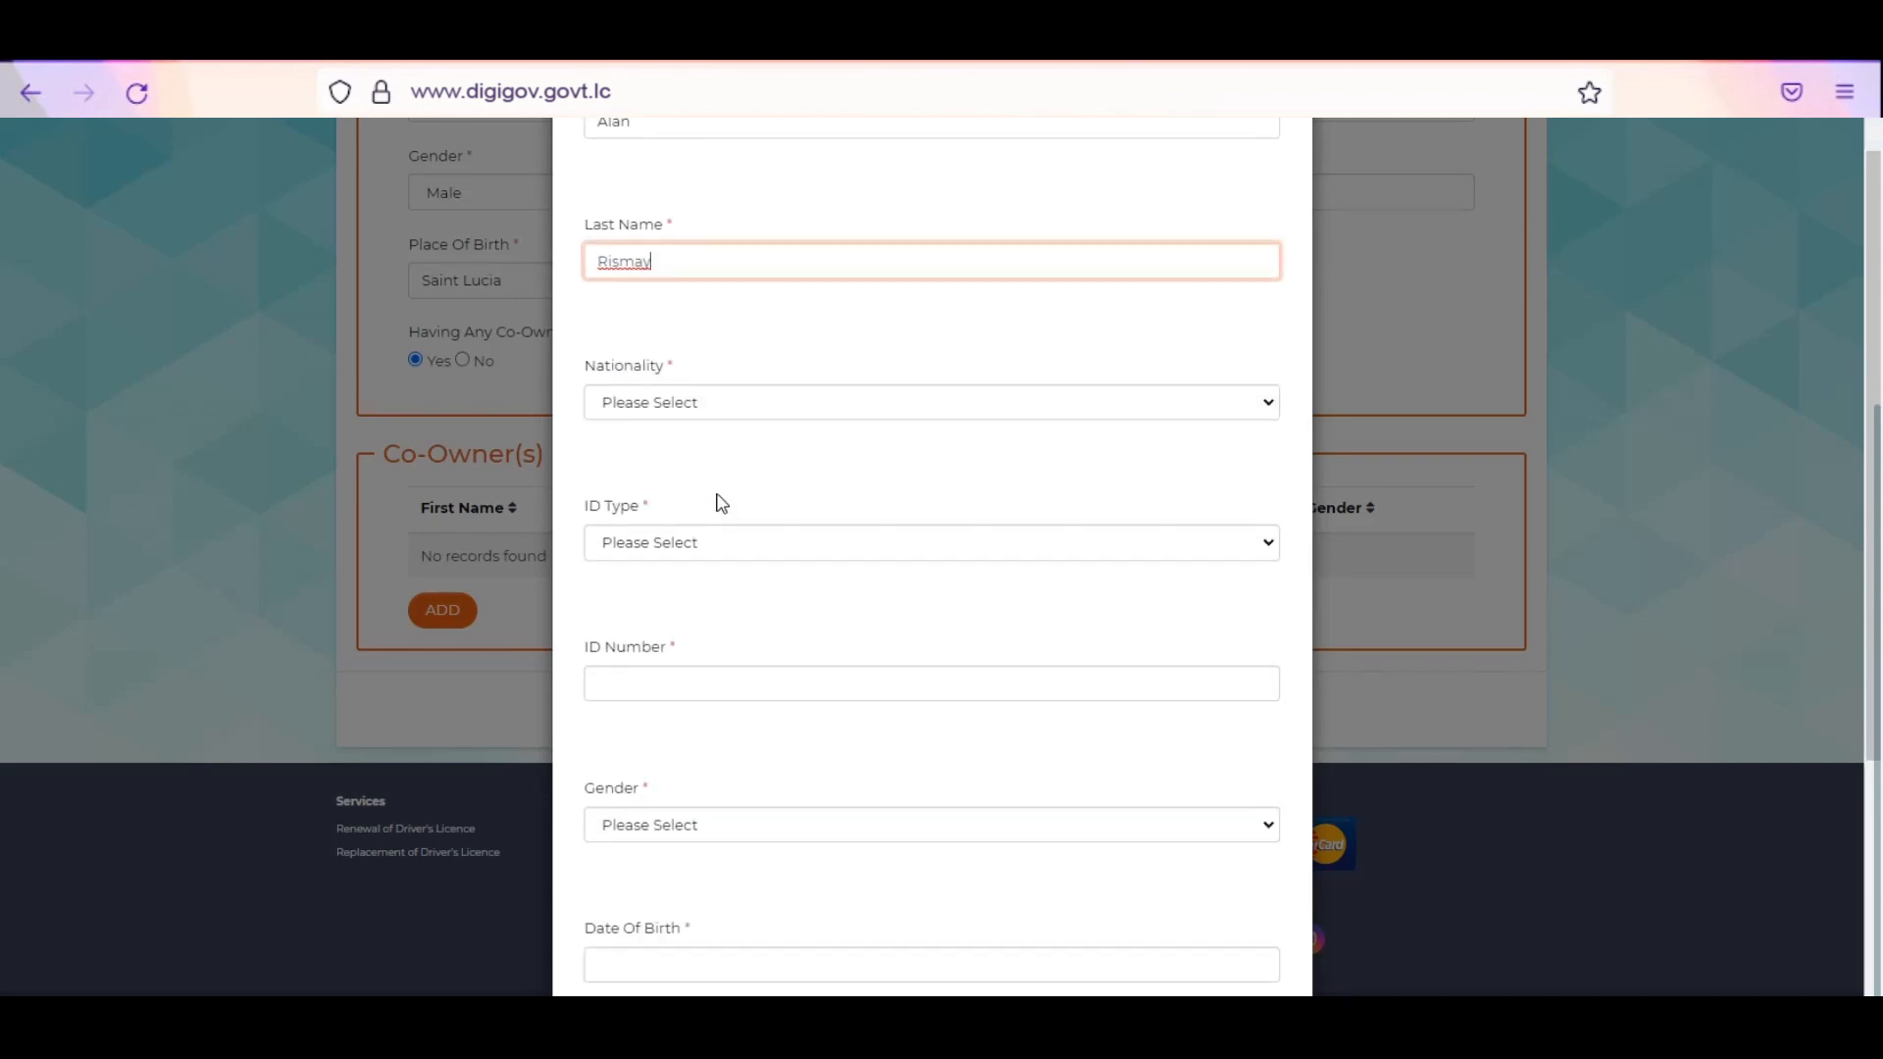
text(304)
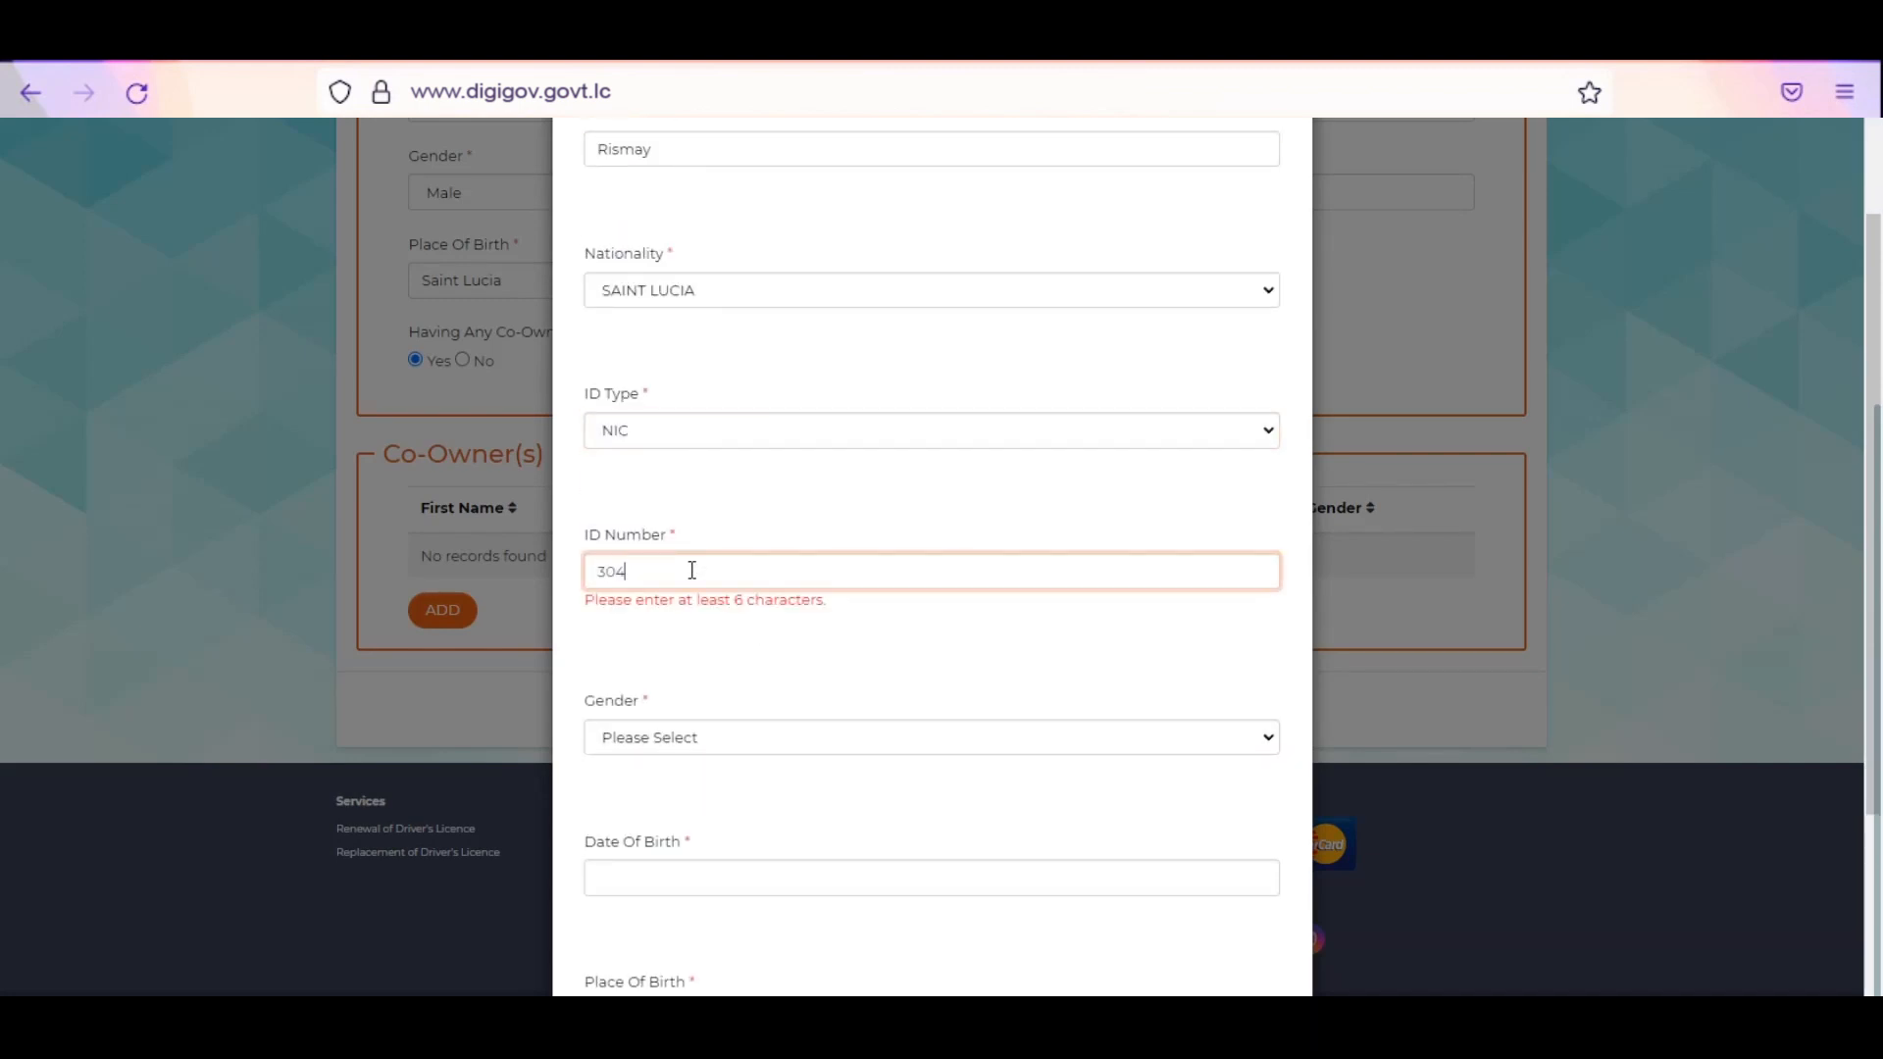
click(931, 523)
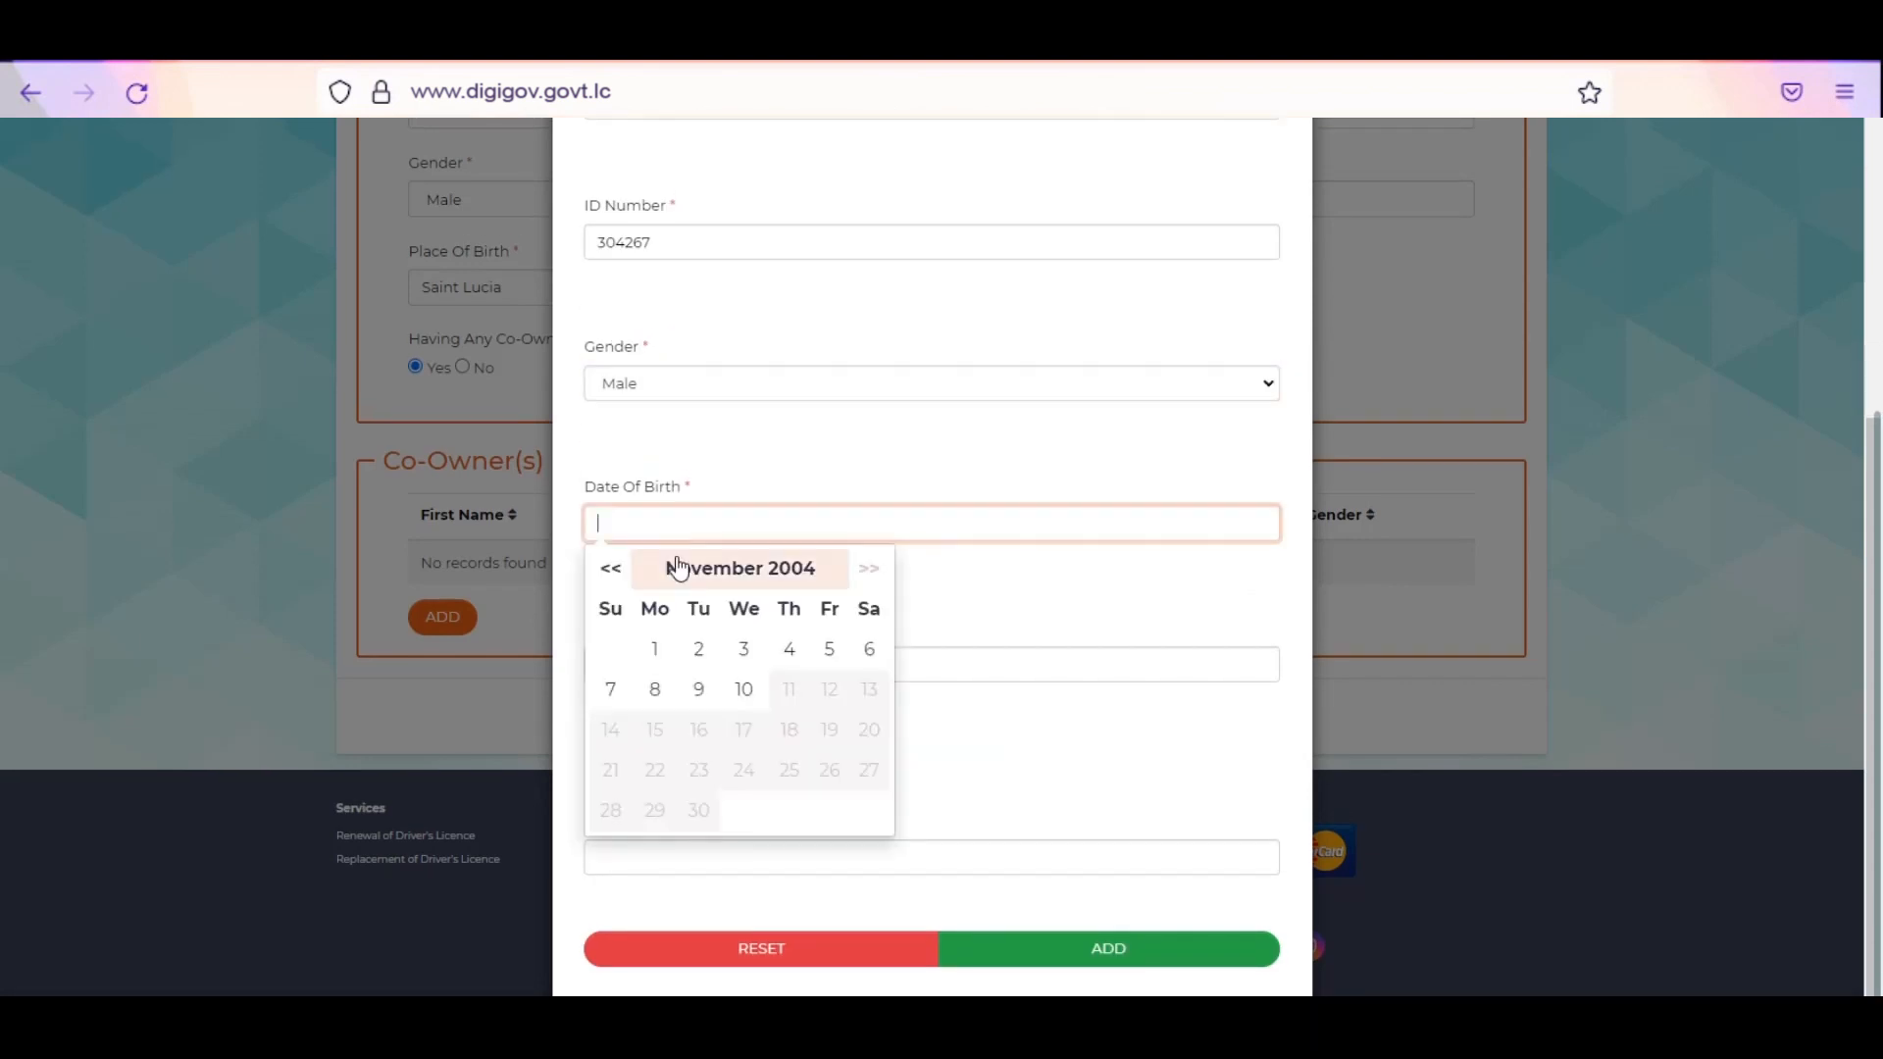
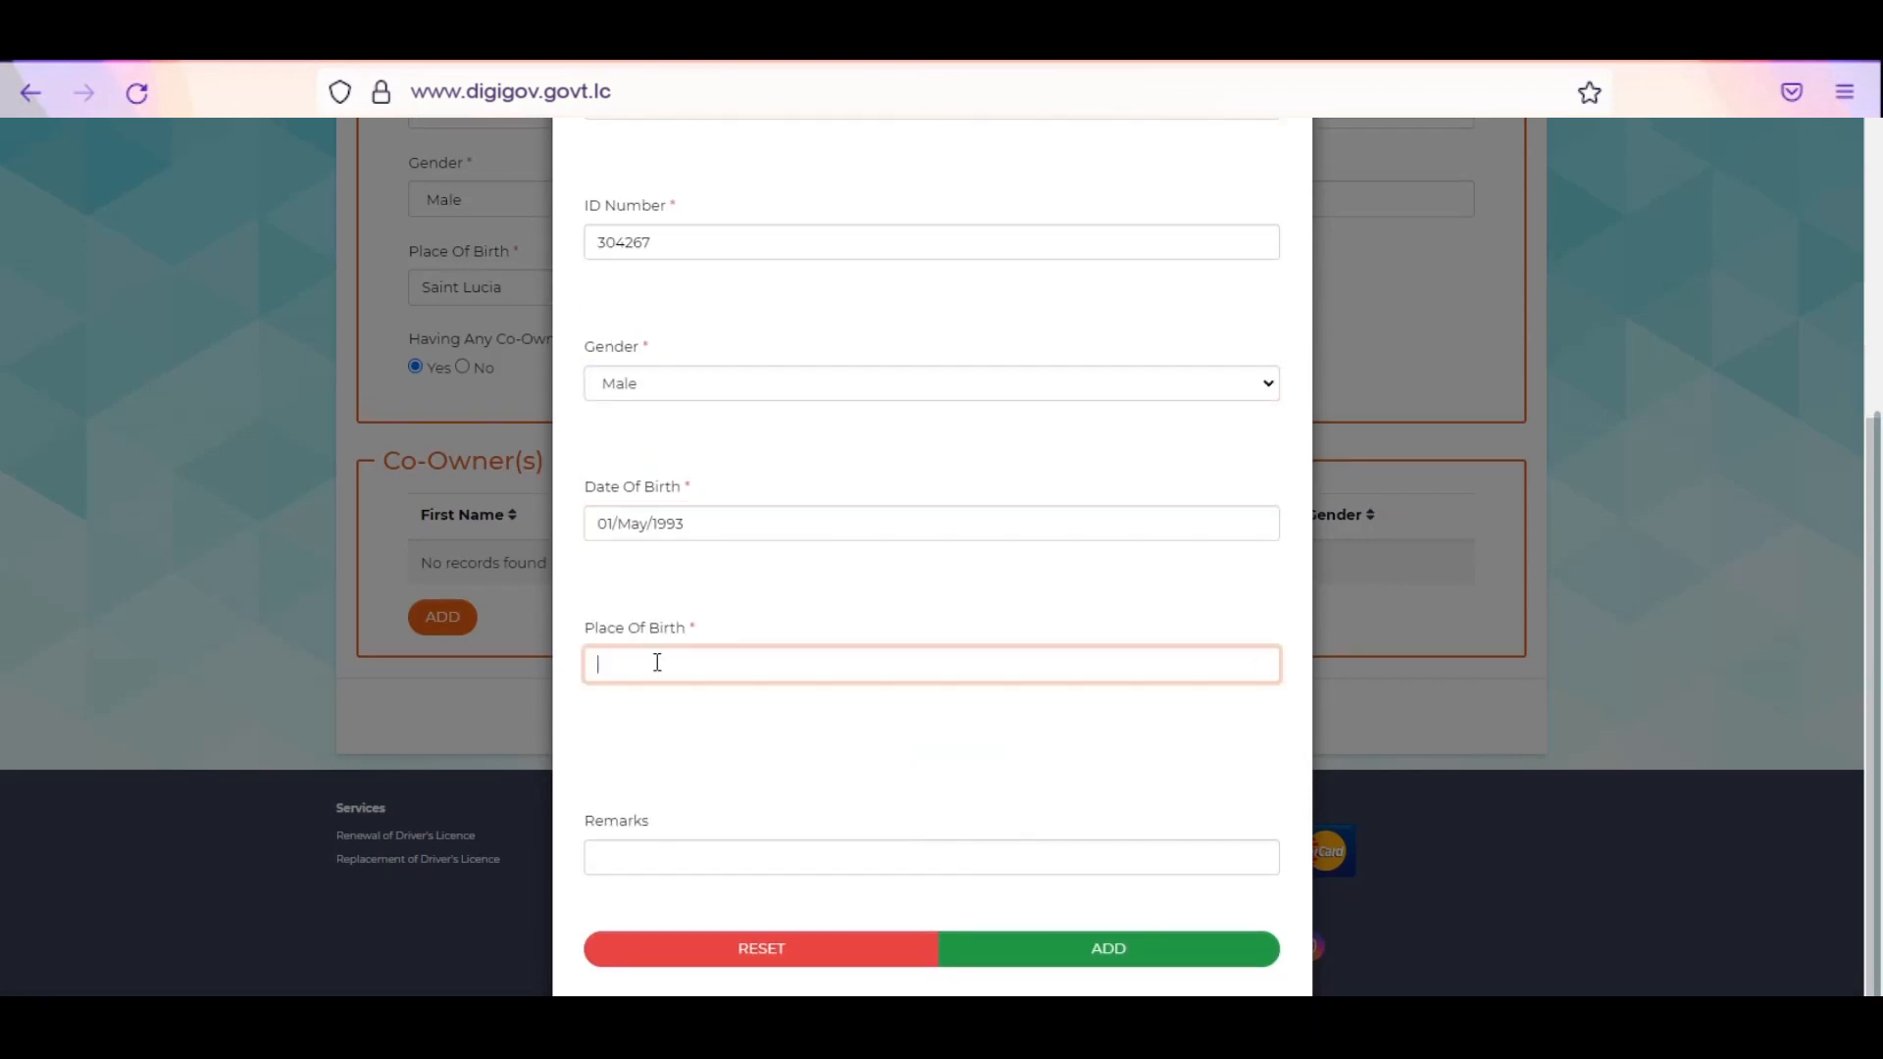
click(1106, 948)
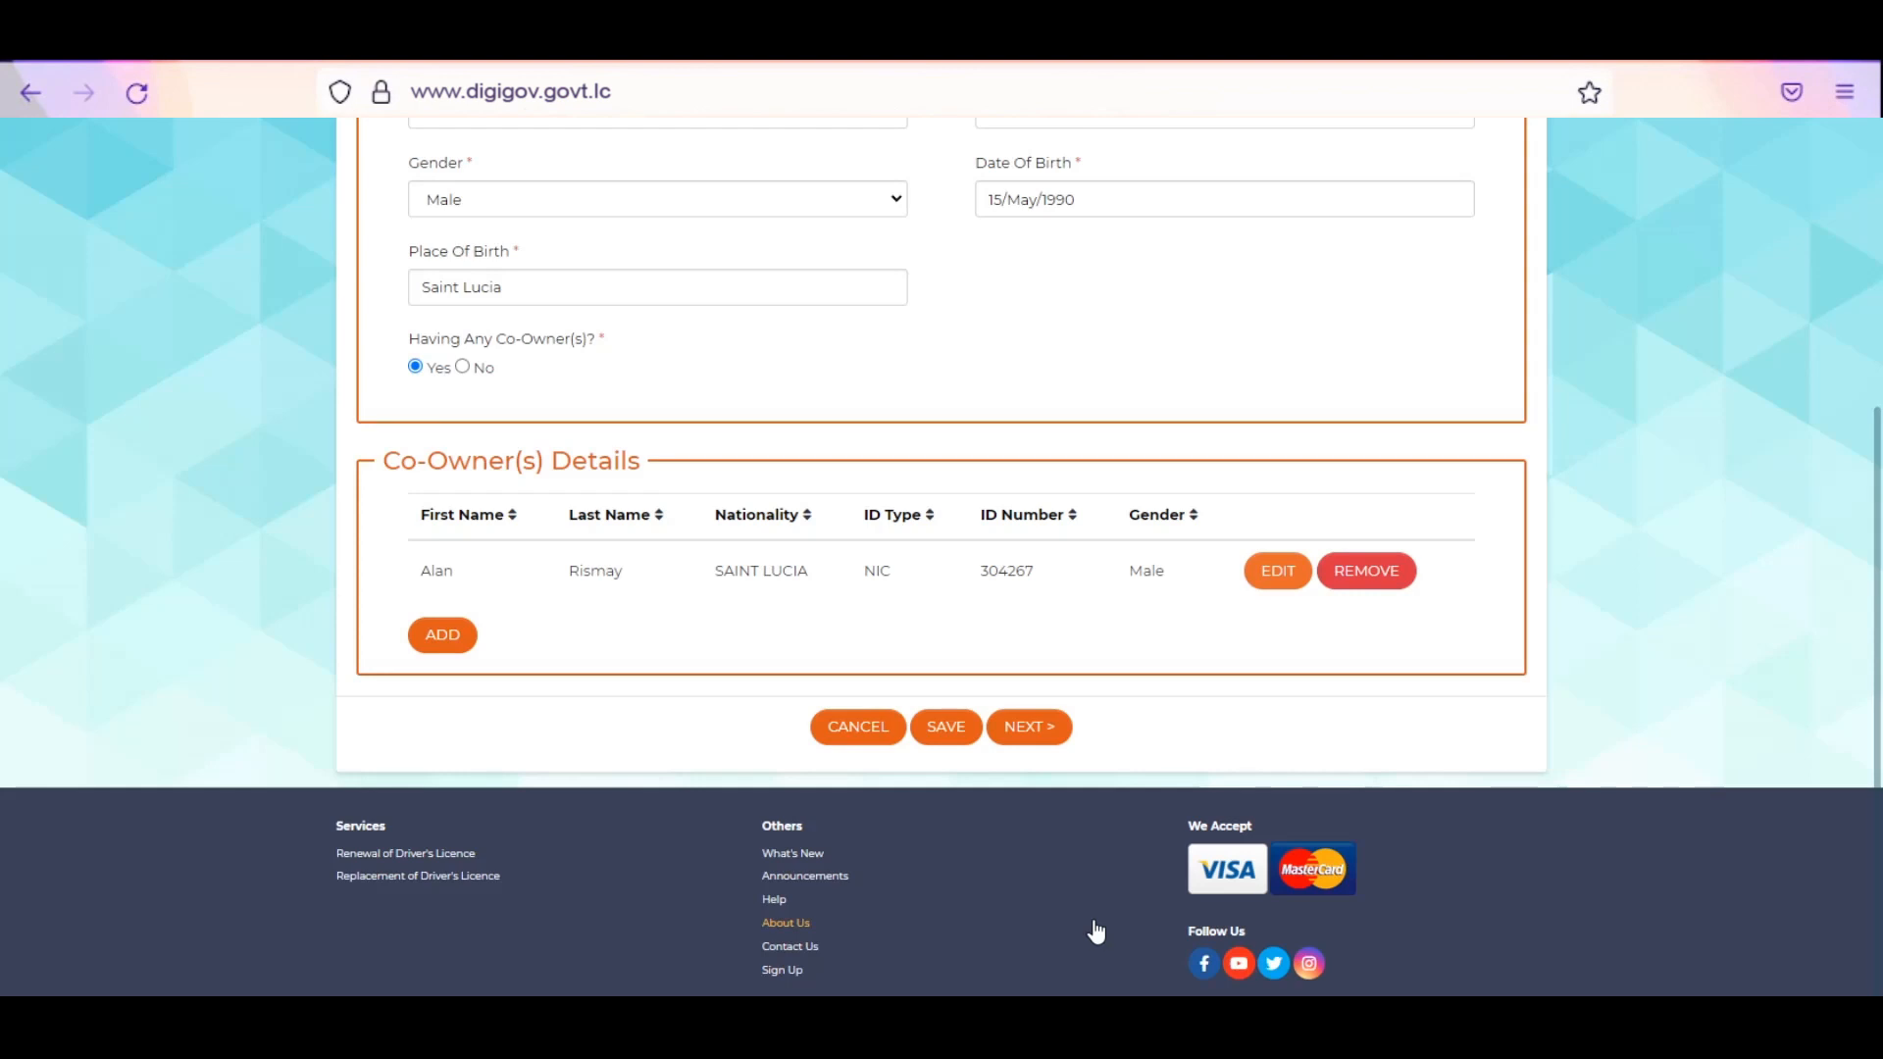
Save progress, fill mobile and saved email, and pick the Union, Castries office.
click(945, 727)
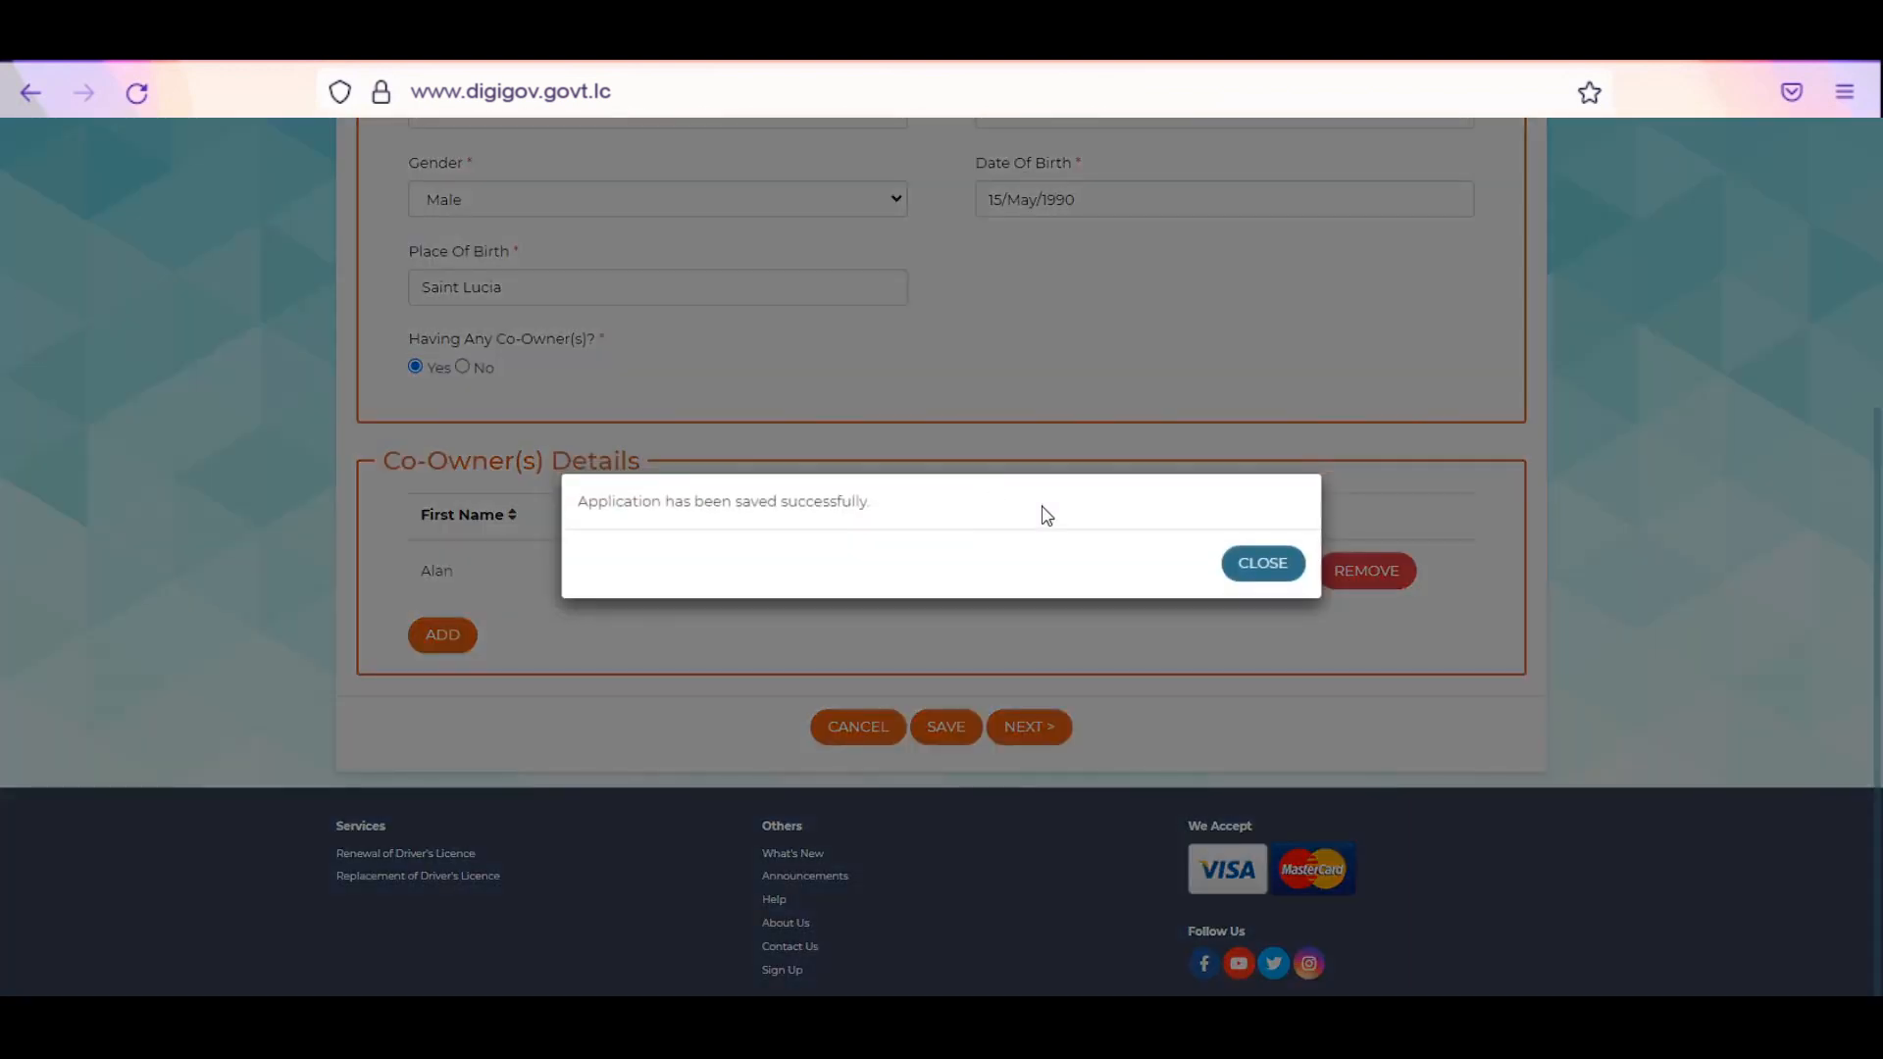
click(1261, 563)
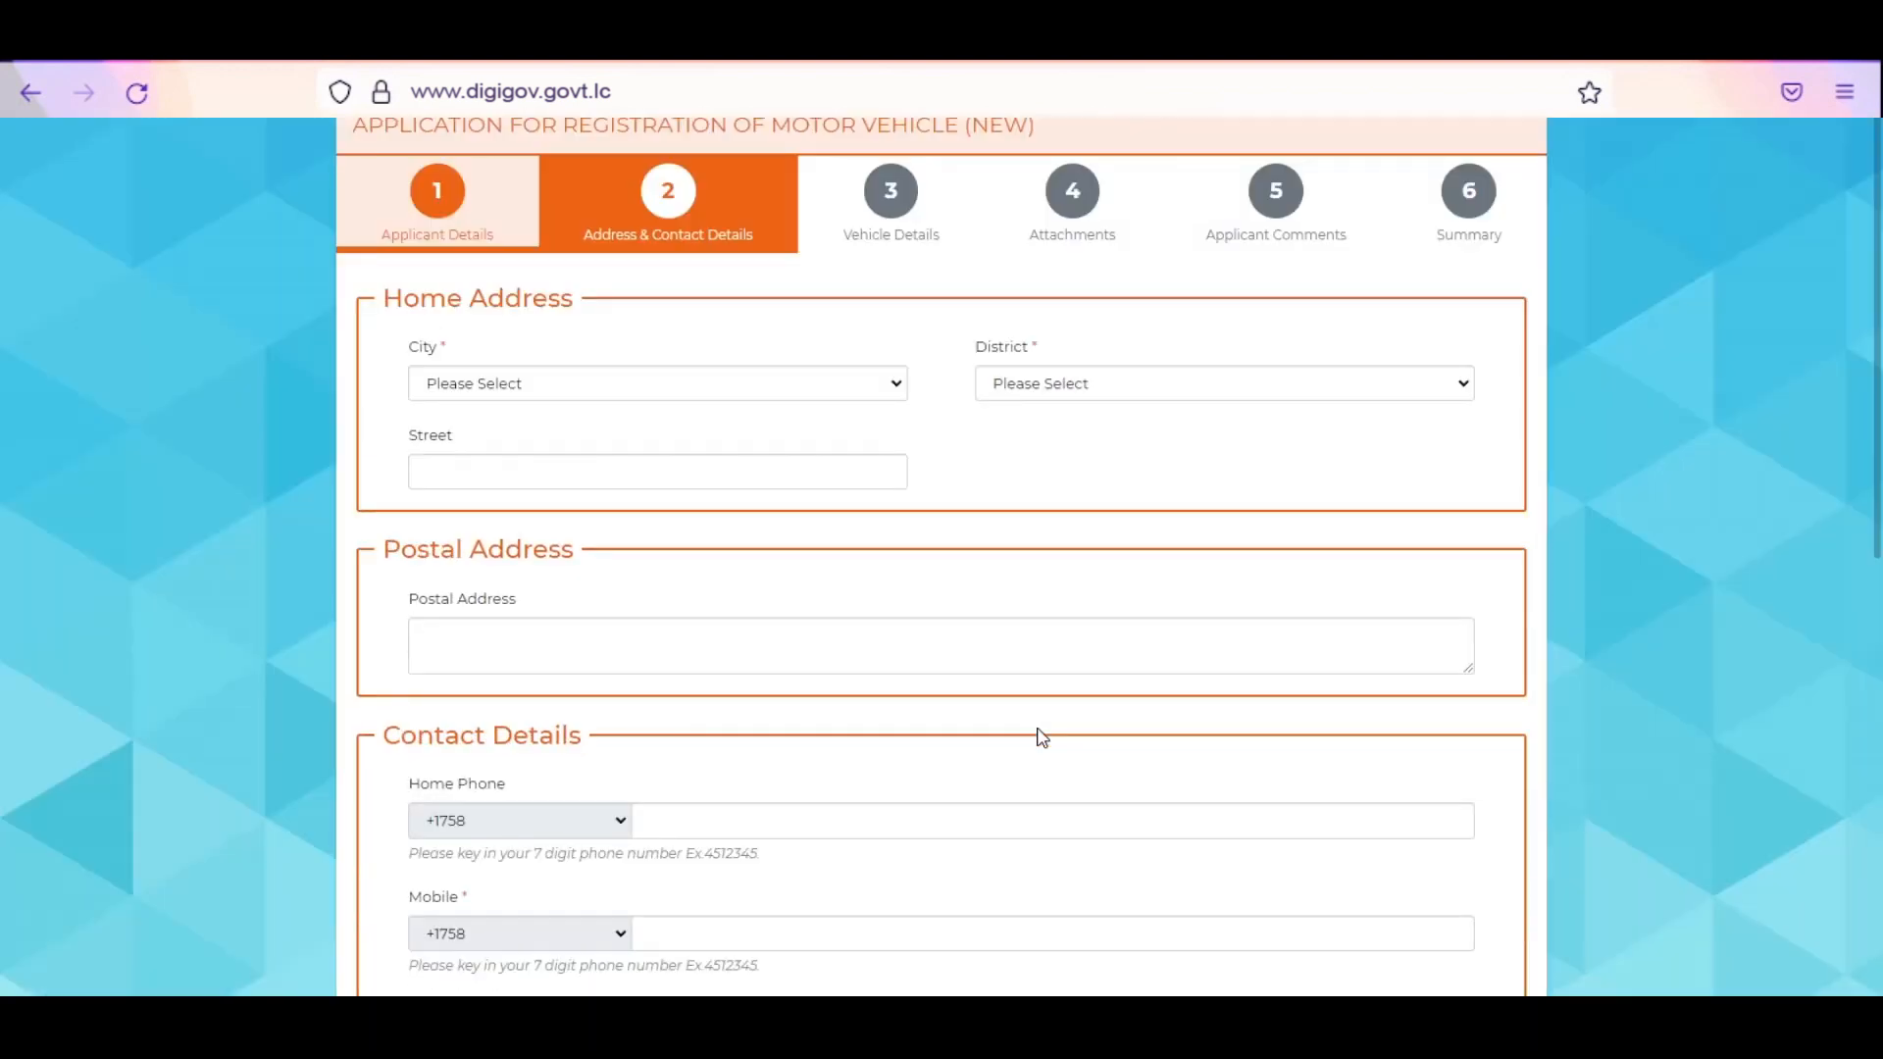
click(657, 384)
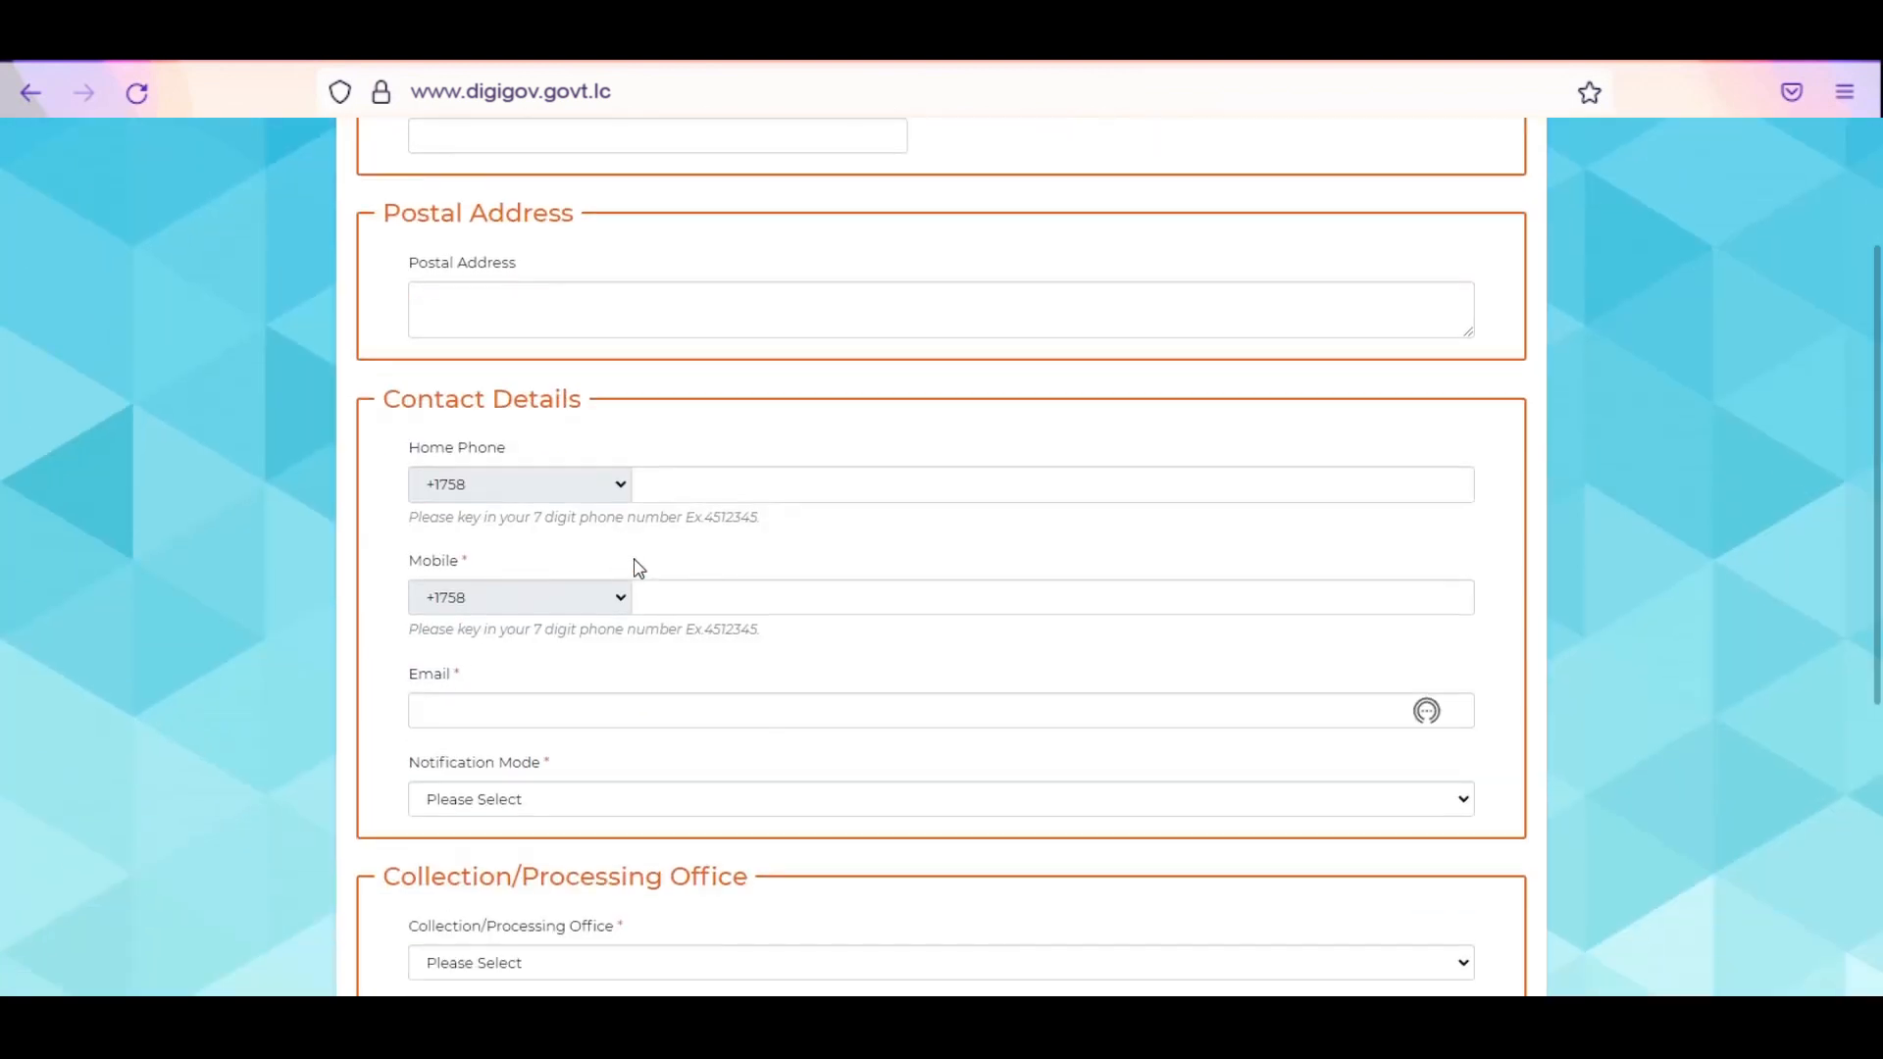
text(7)
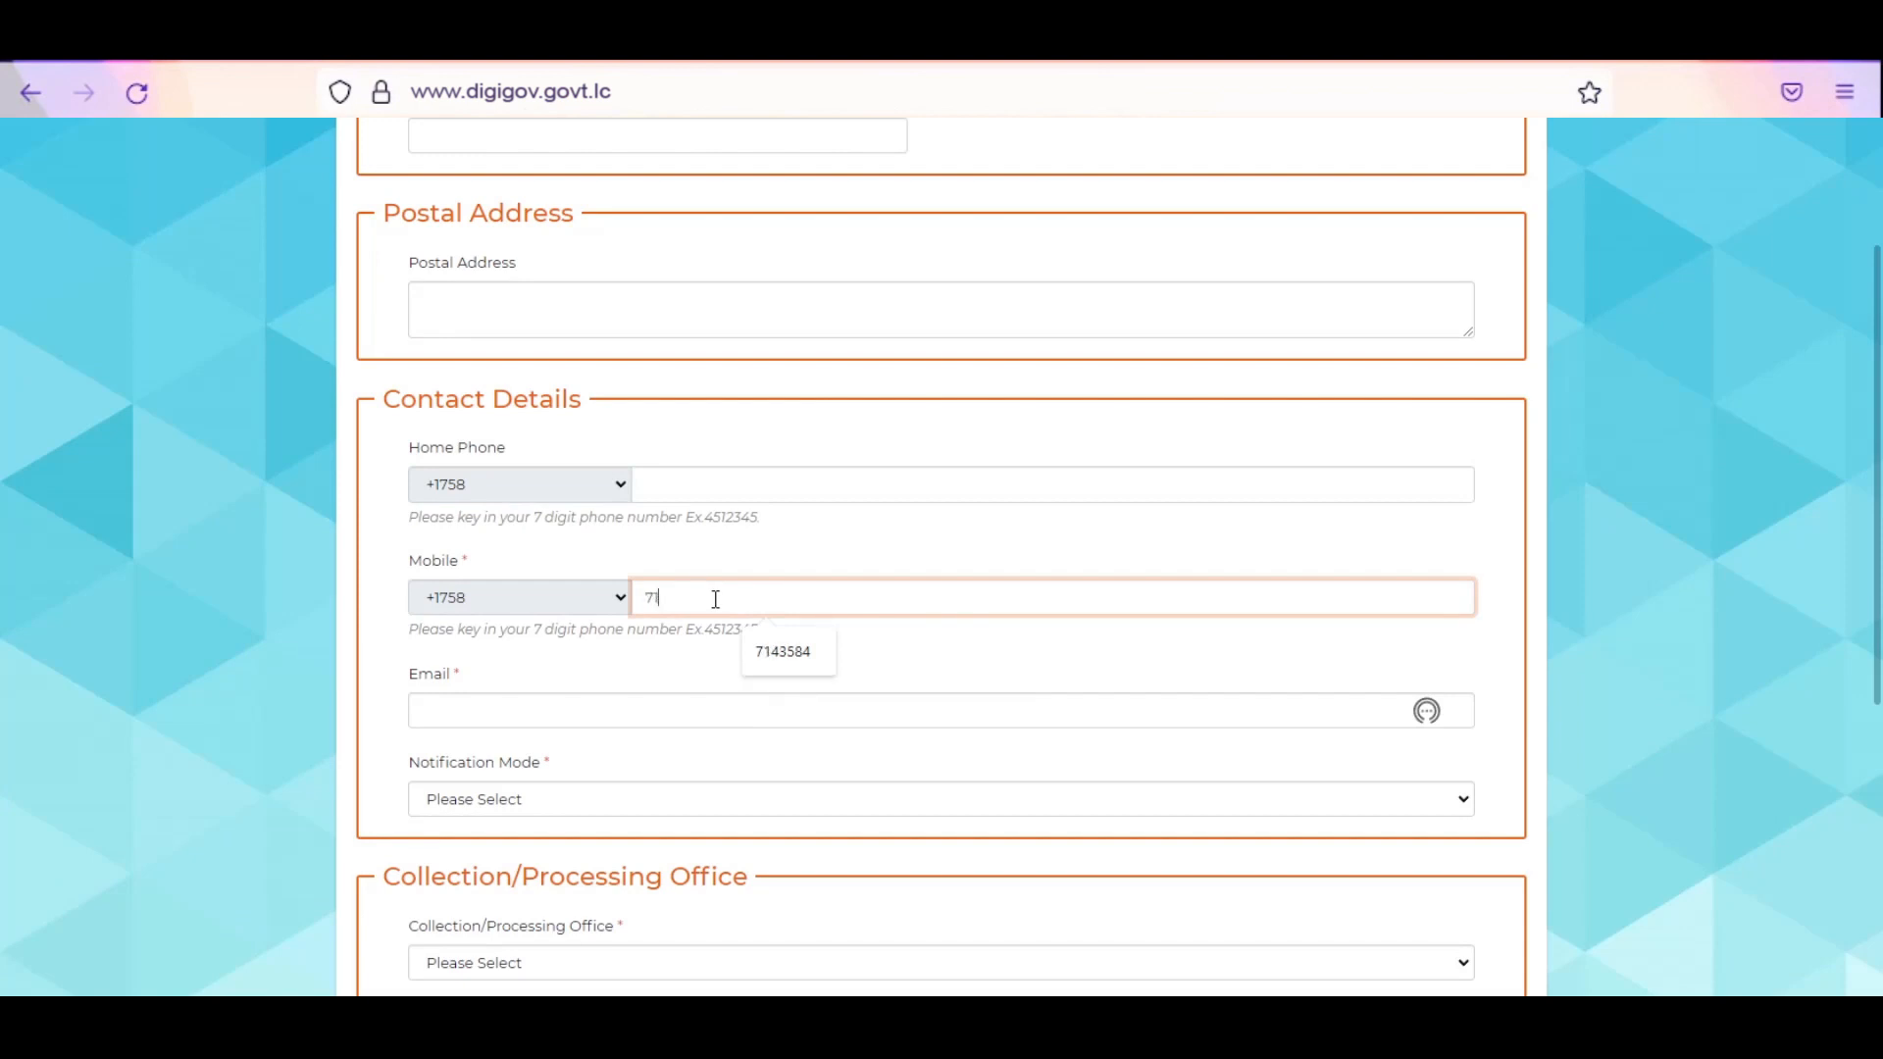
click(783, 653)
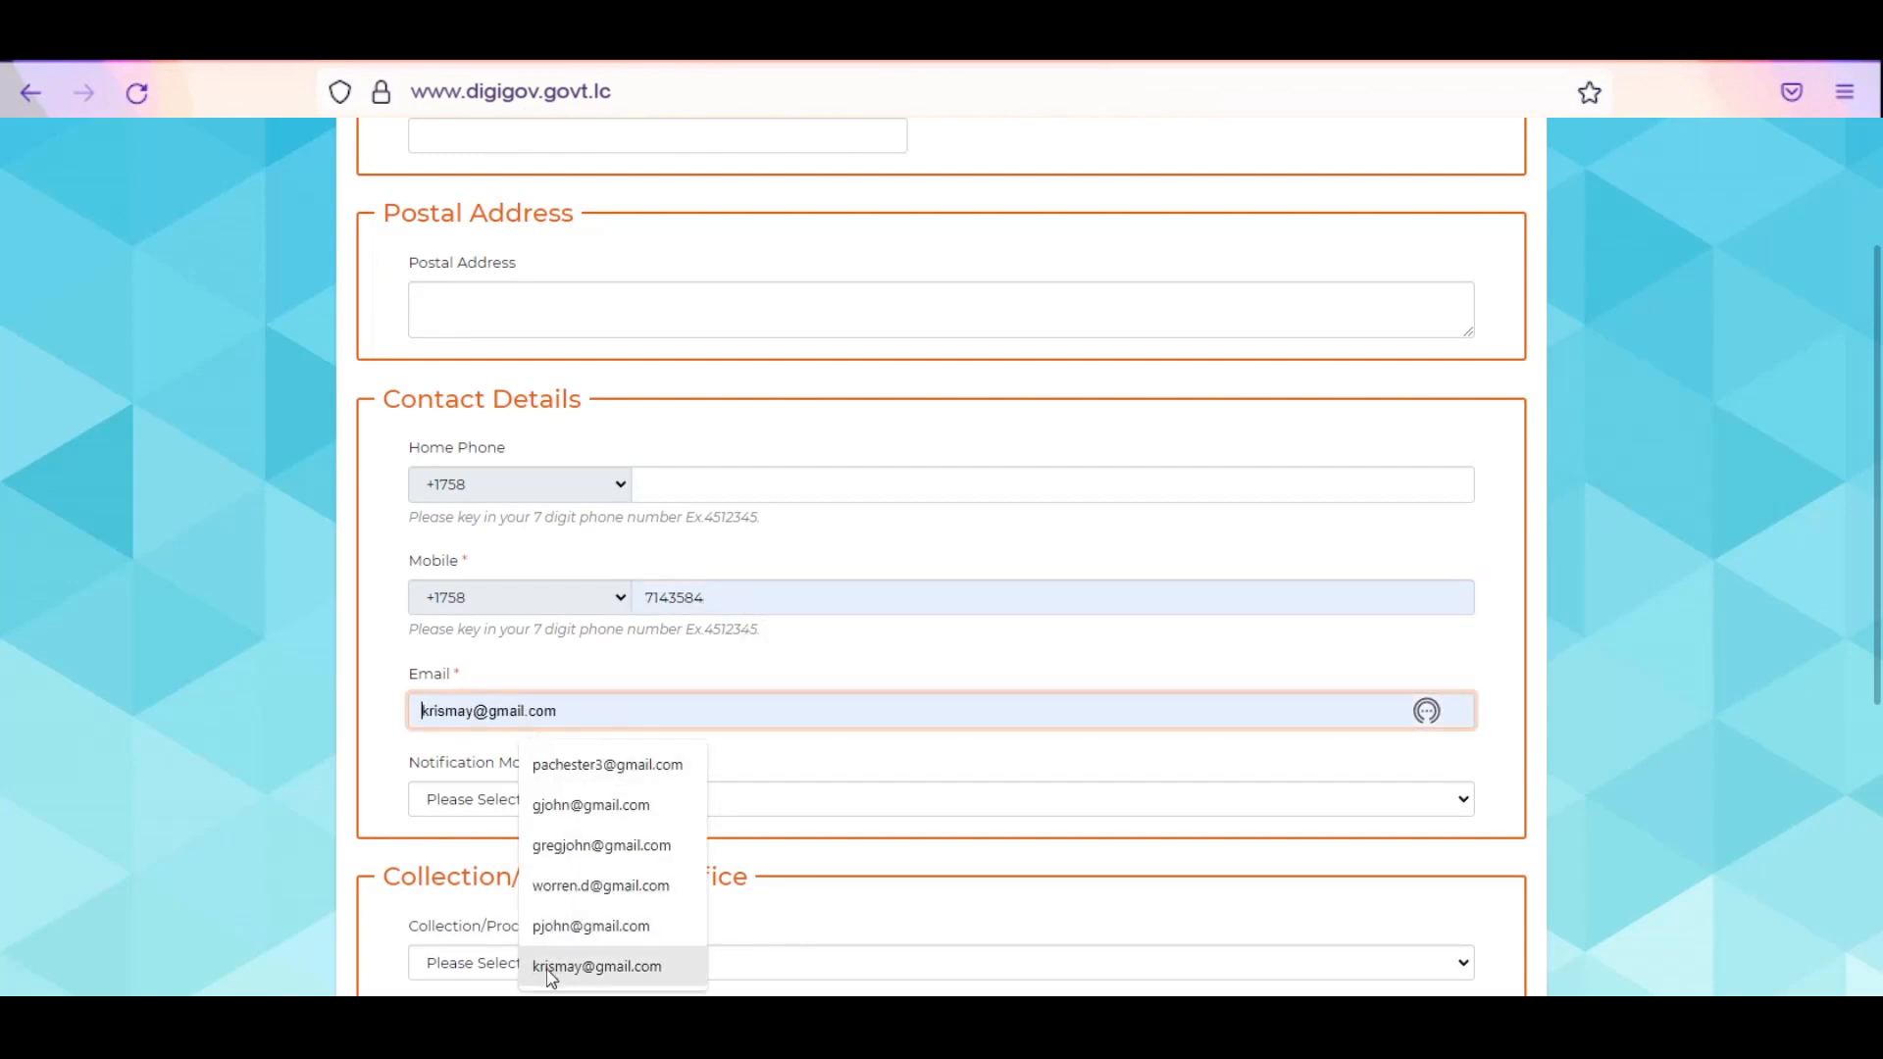
click(940, 799)
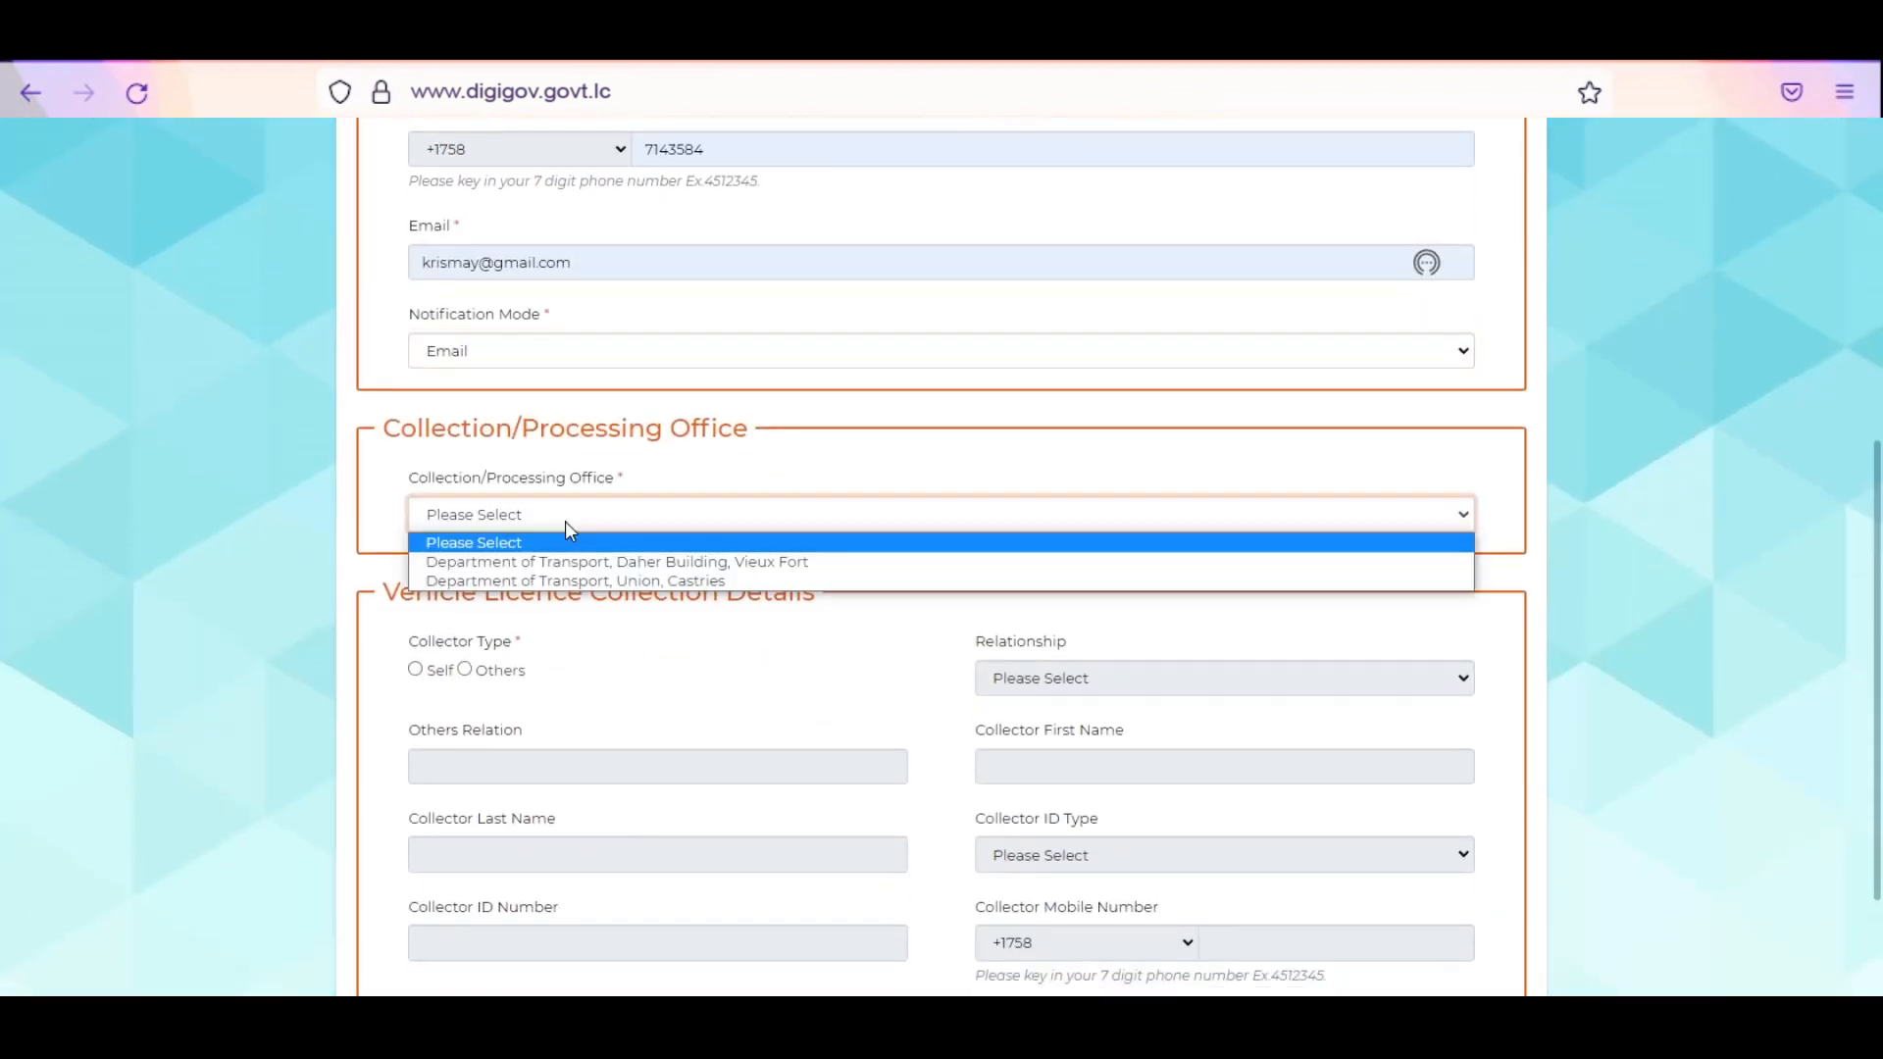
click(574, 579)
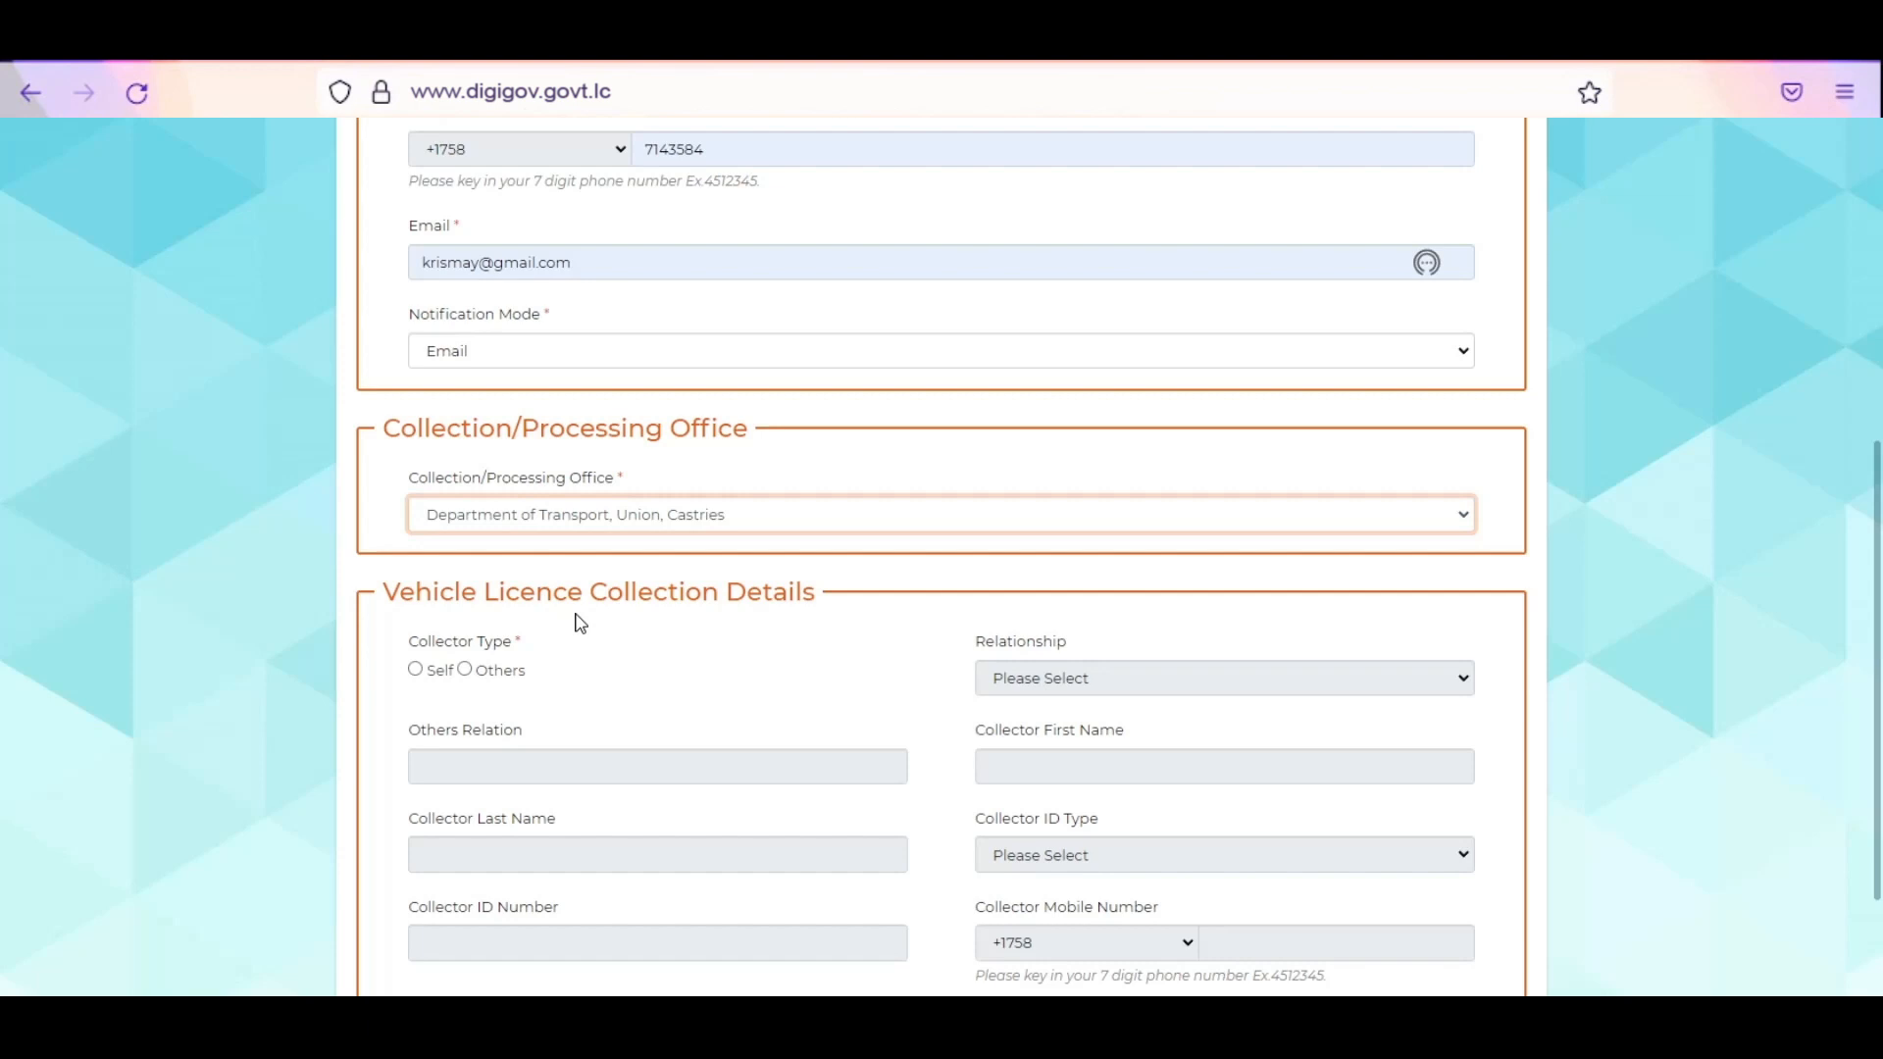
Set the collector to Others: brother Rismay, with government ID and mobile number.
scroll(down, 3)
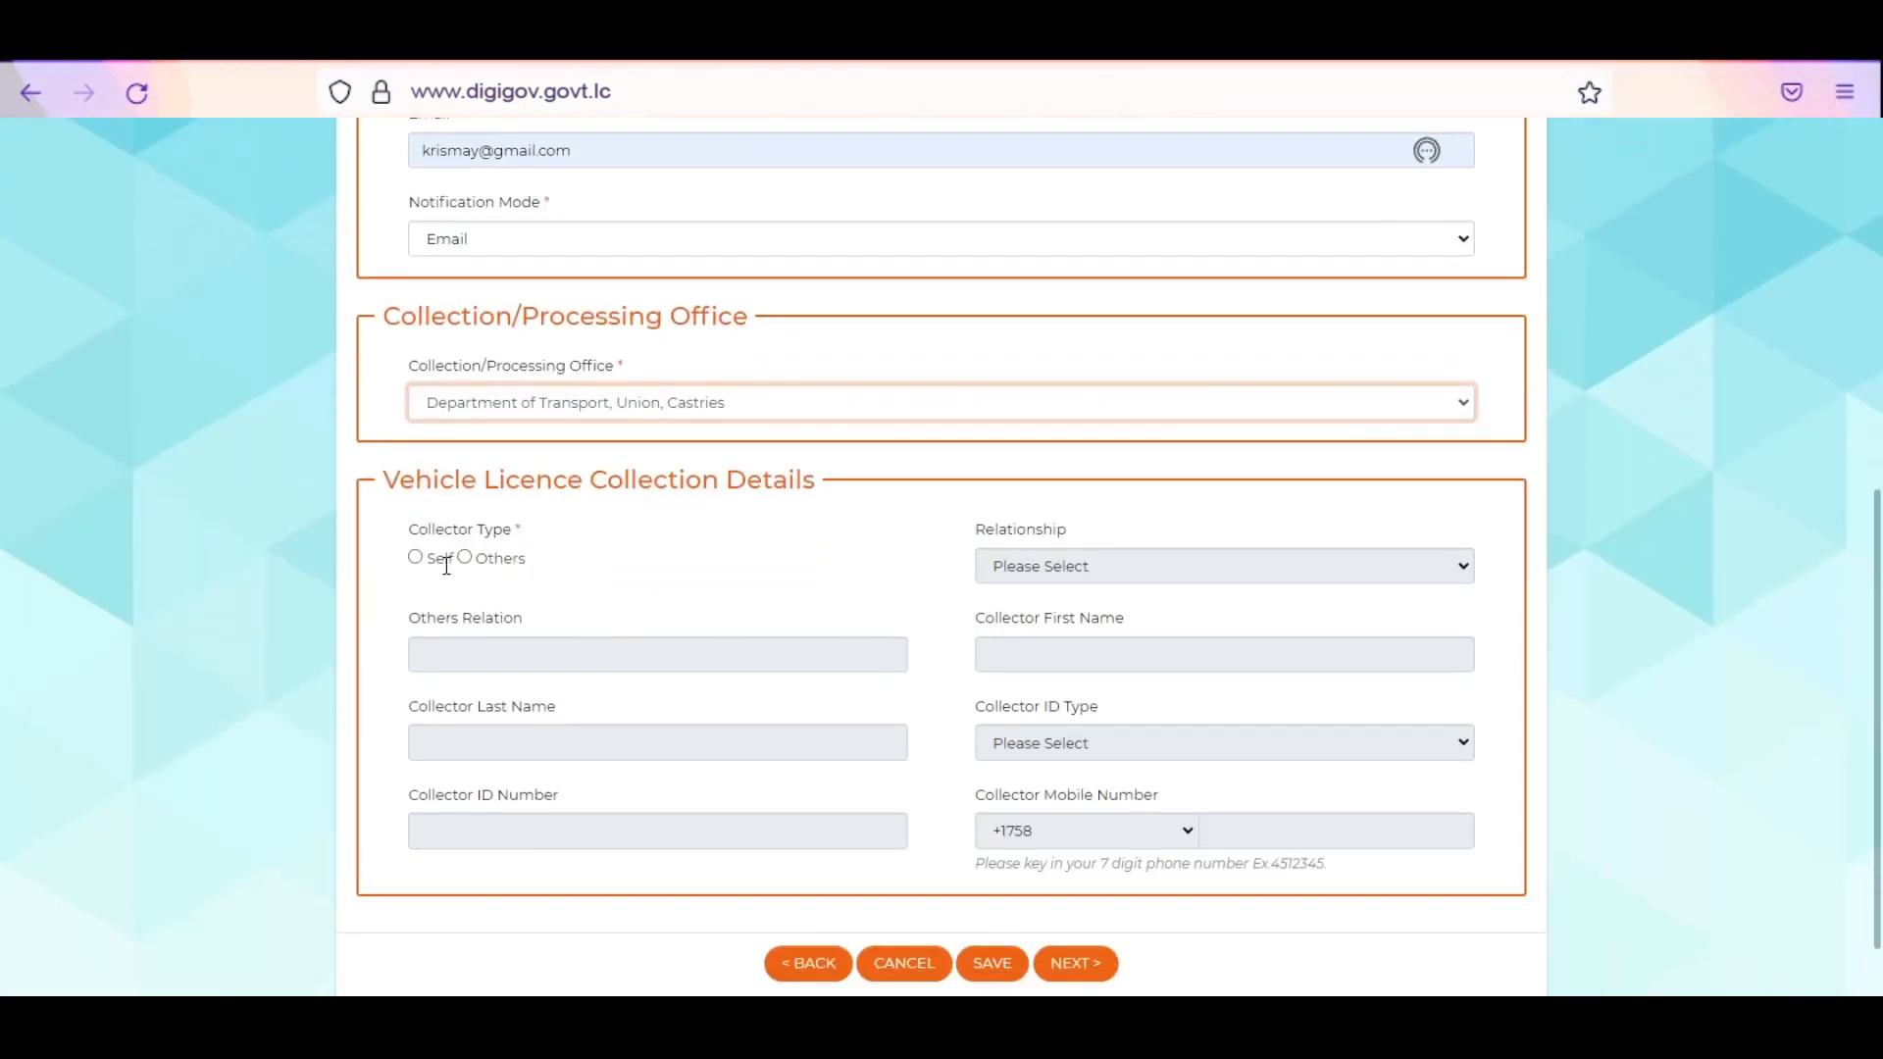
click(465, 557)
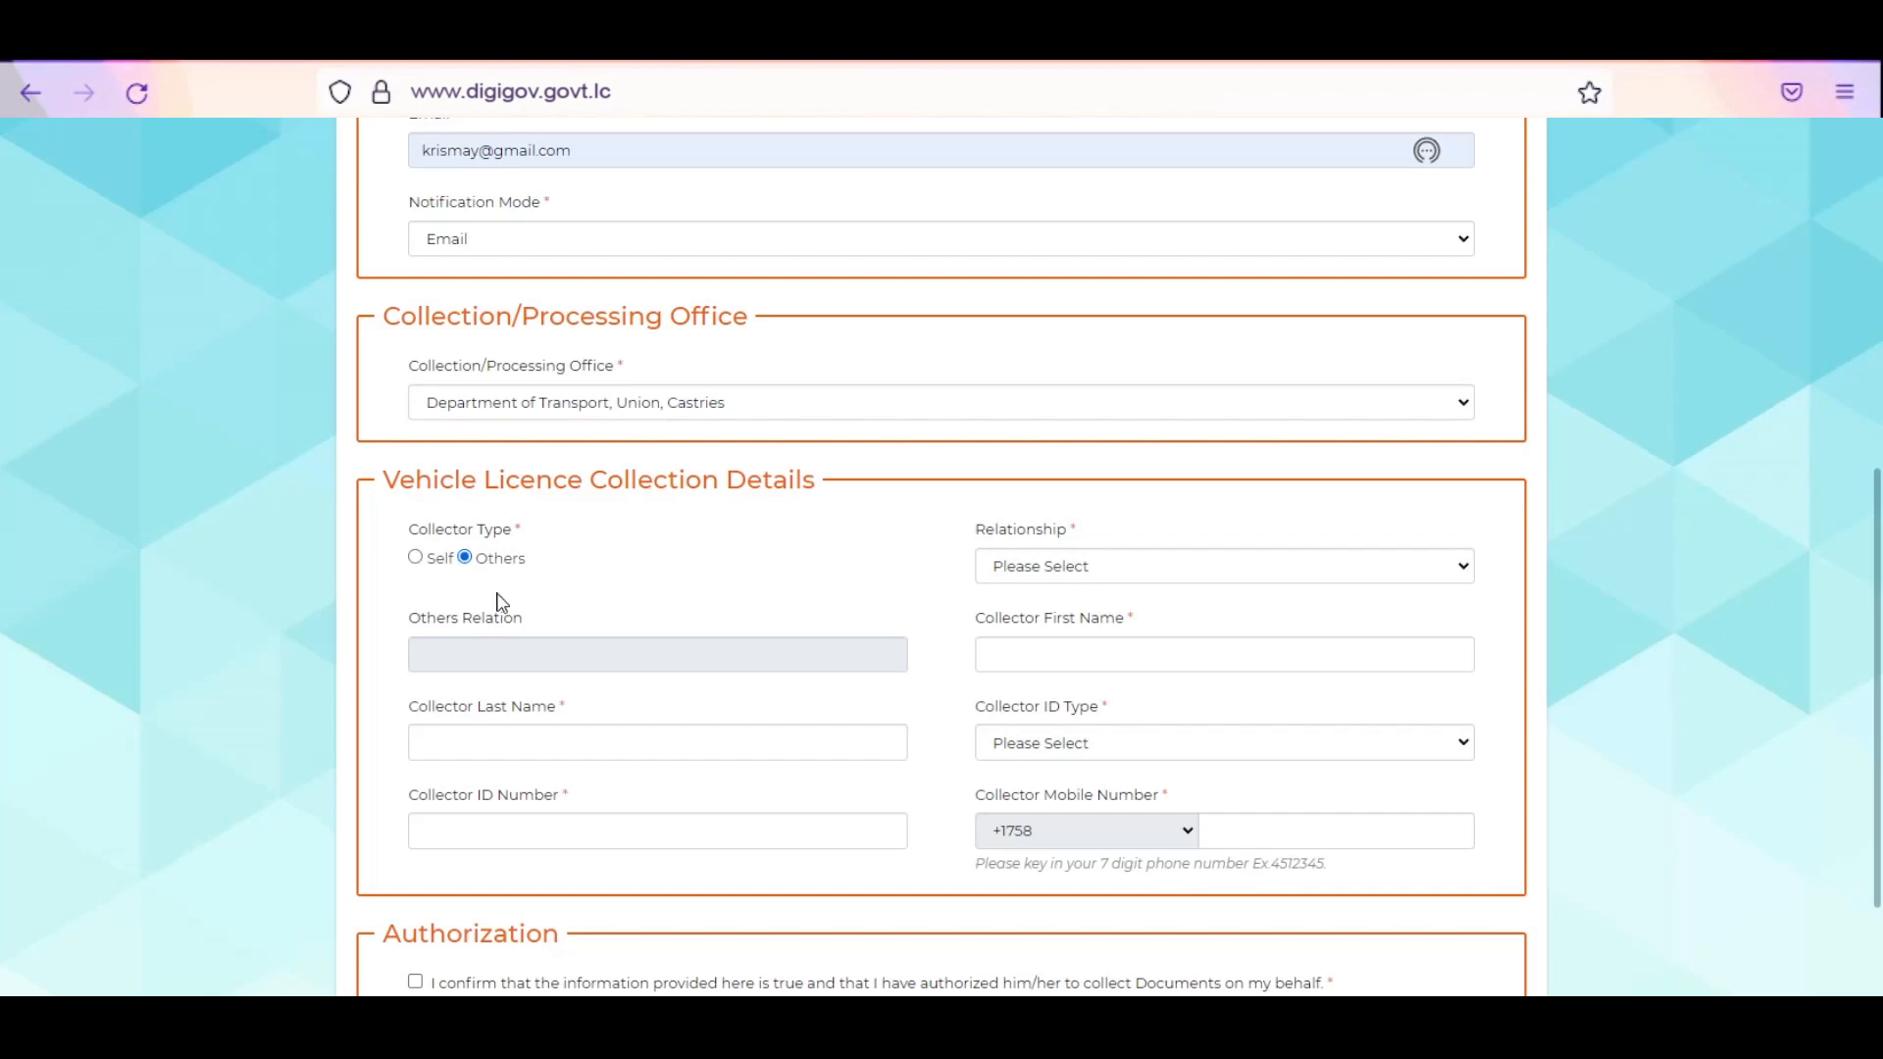
click(1221, 566)
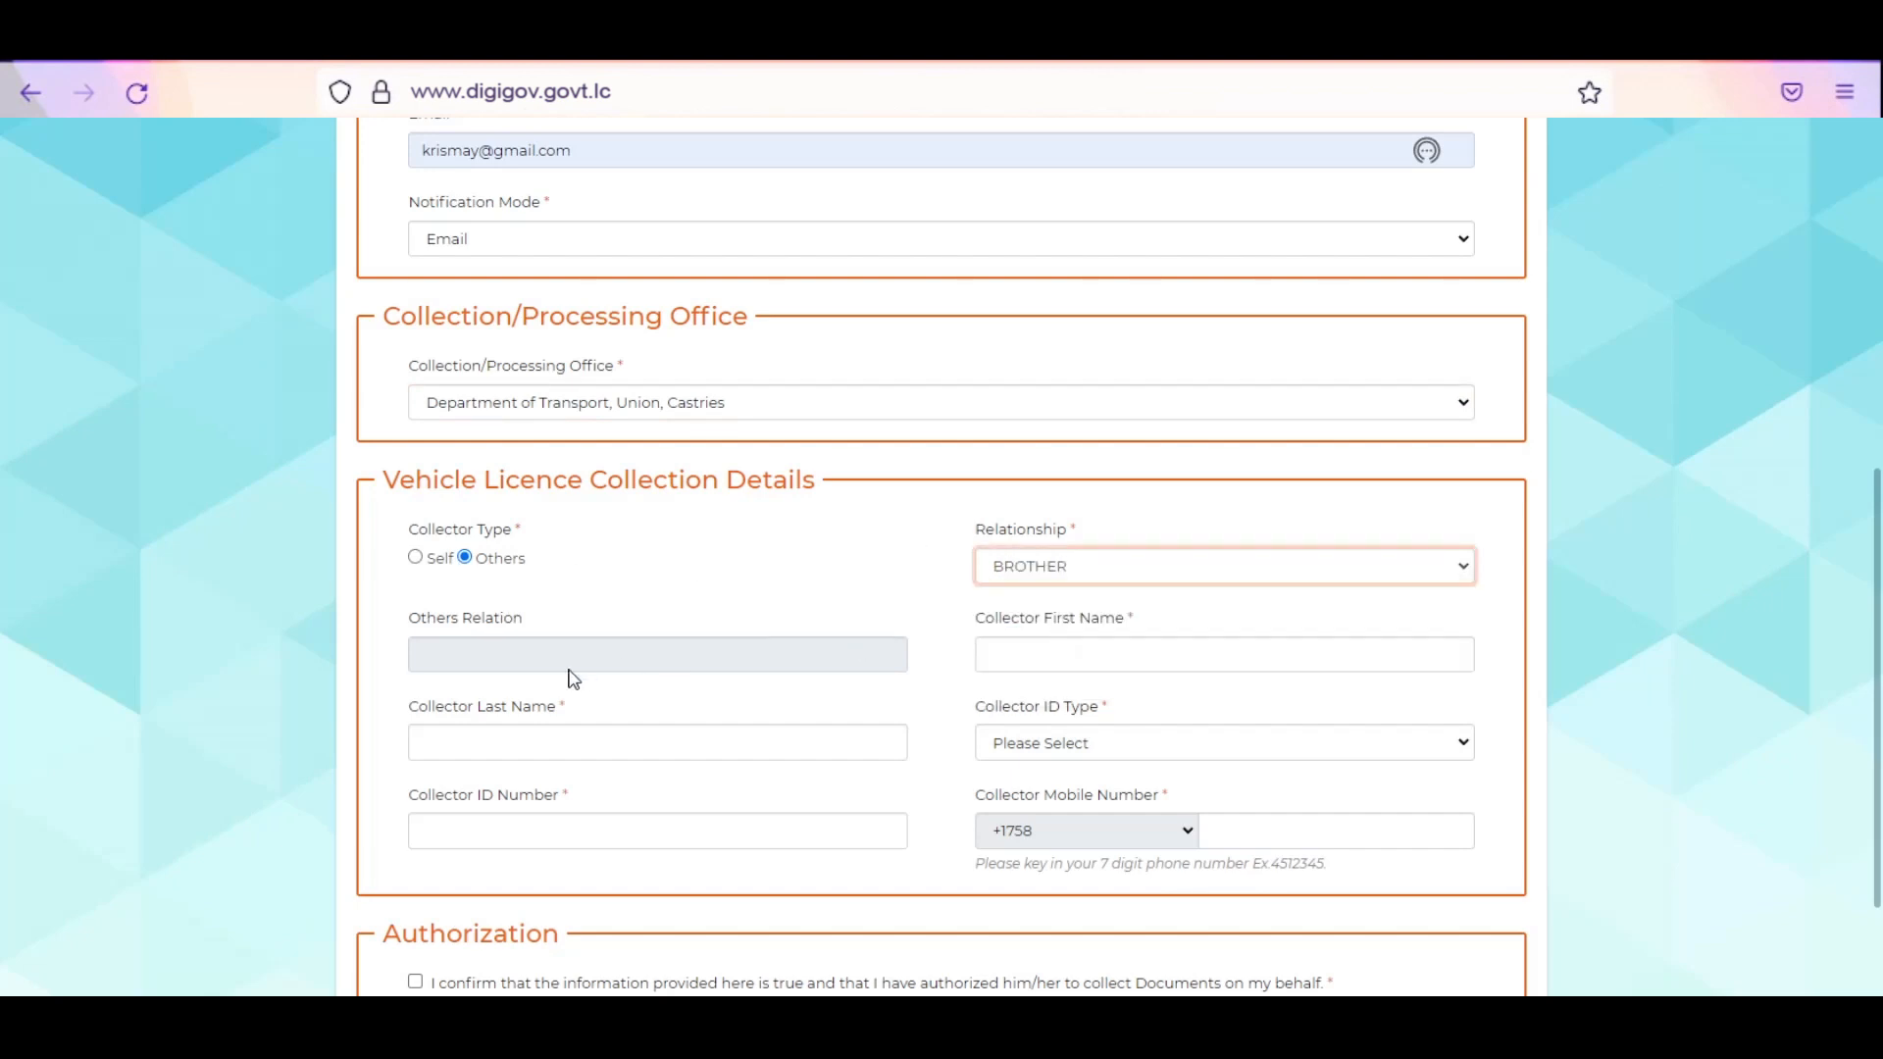
text(A)
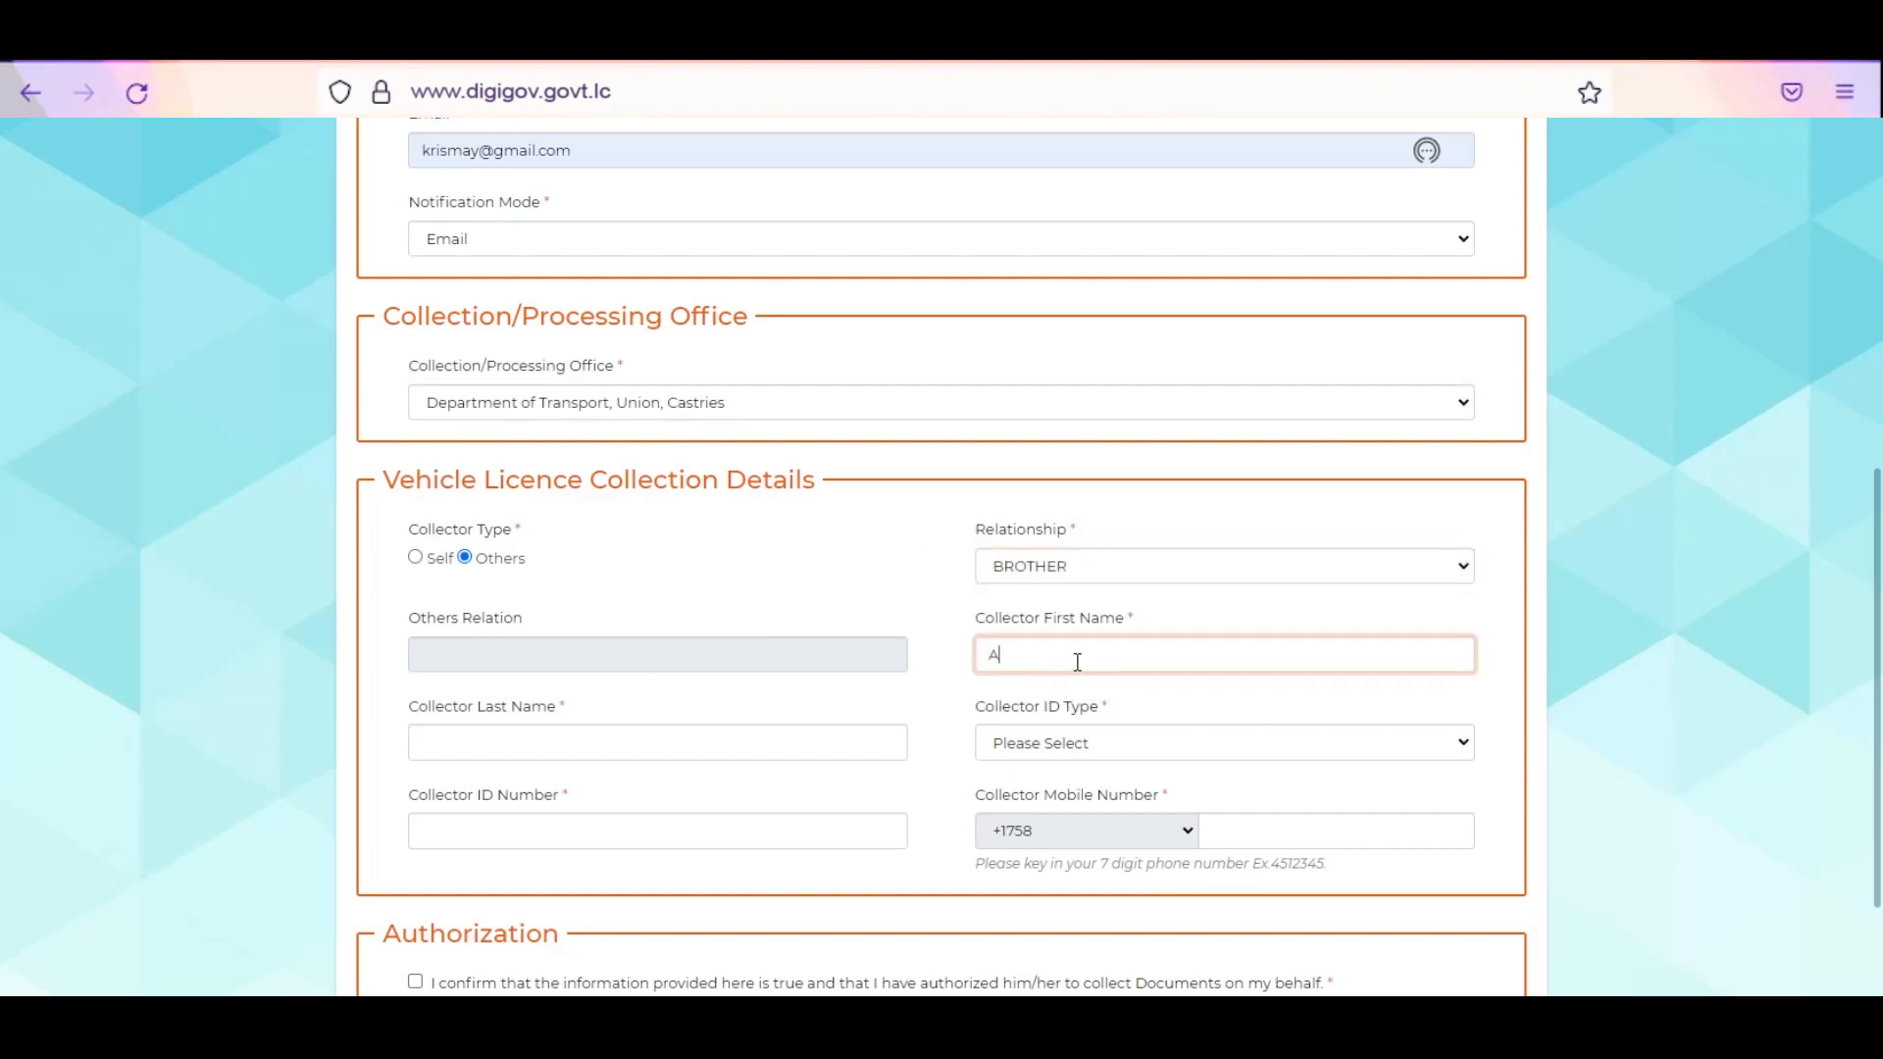
click(657, 741)
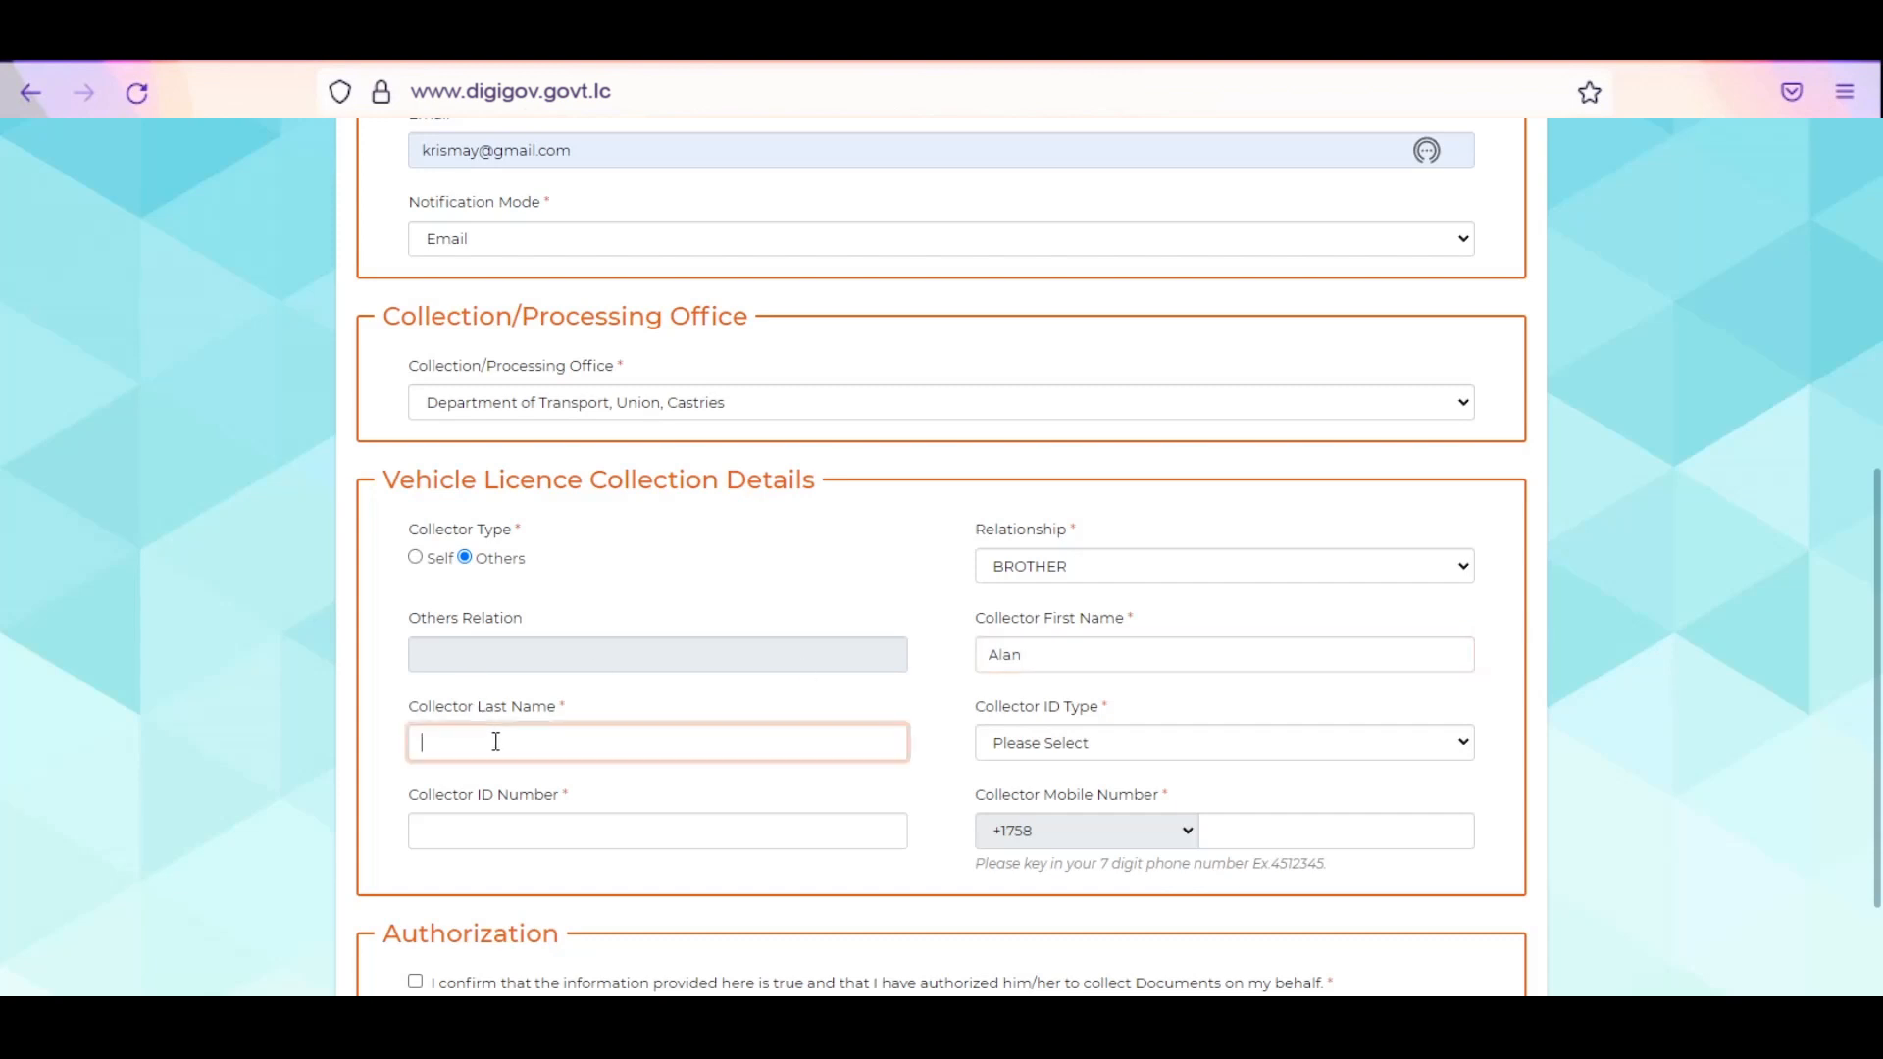
text(Rismay)
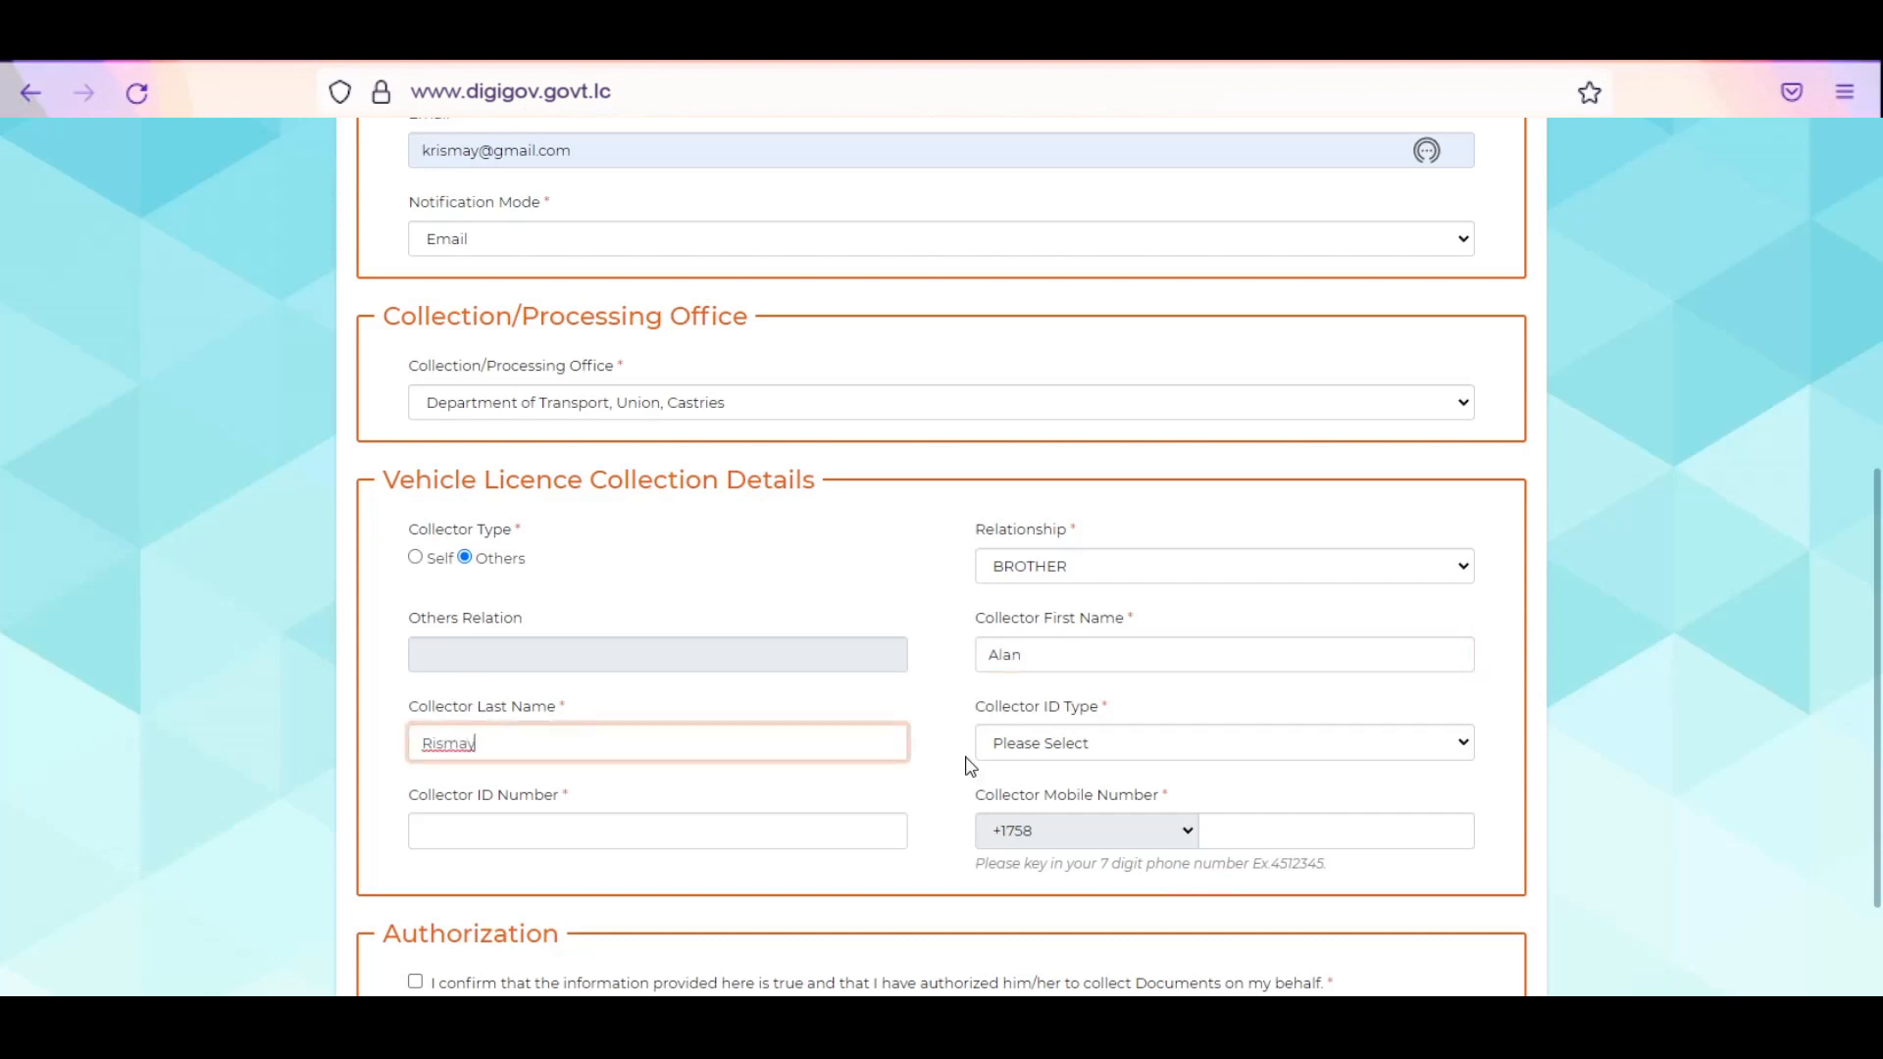
click(1221, 743)
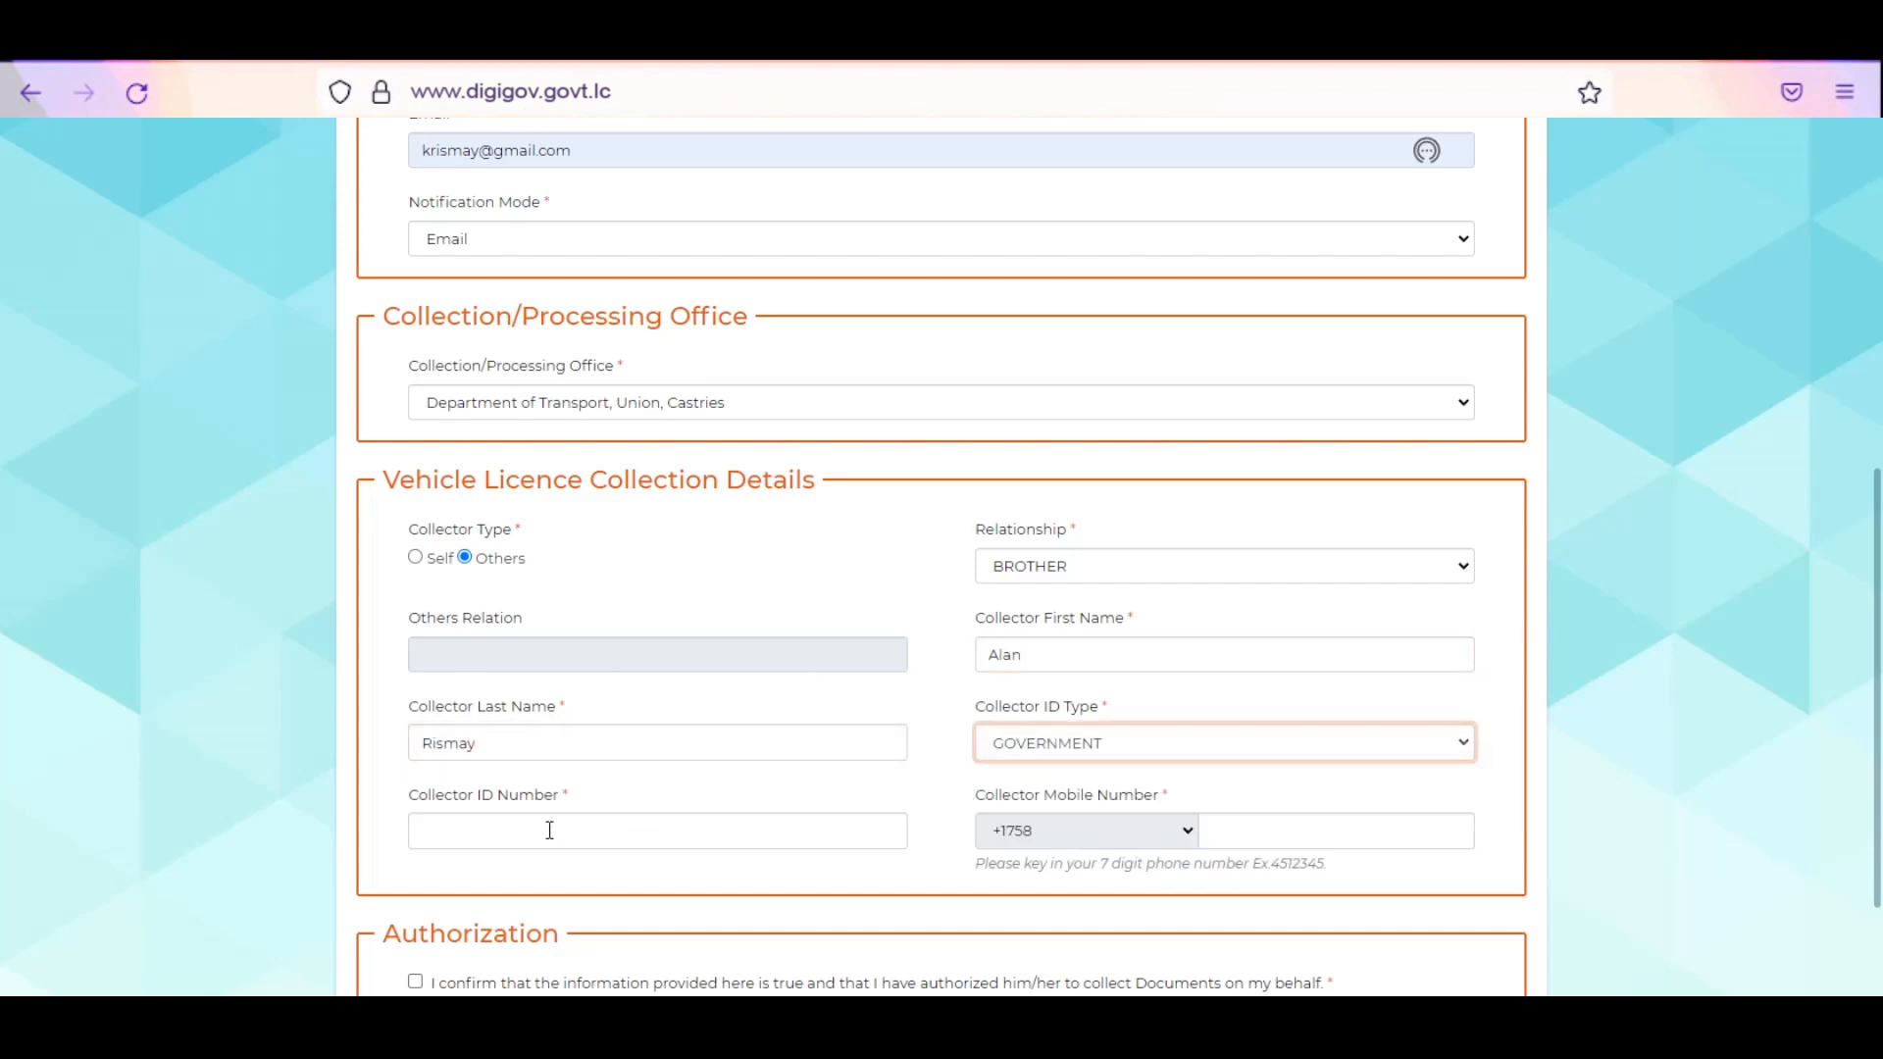
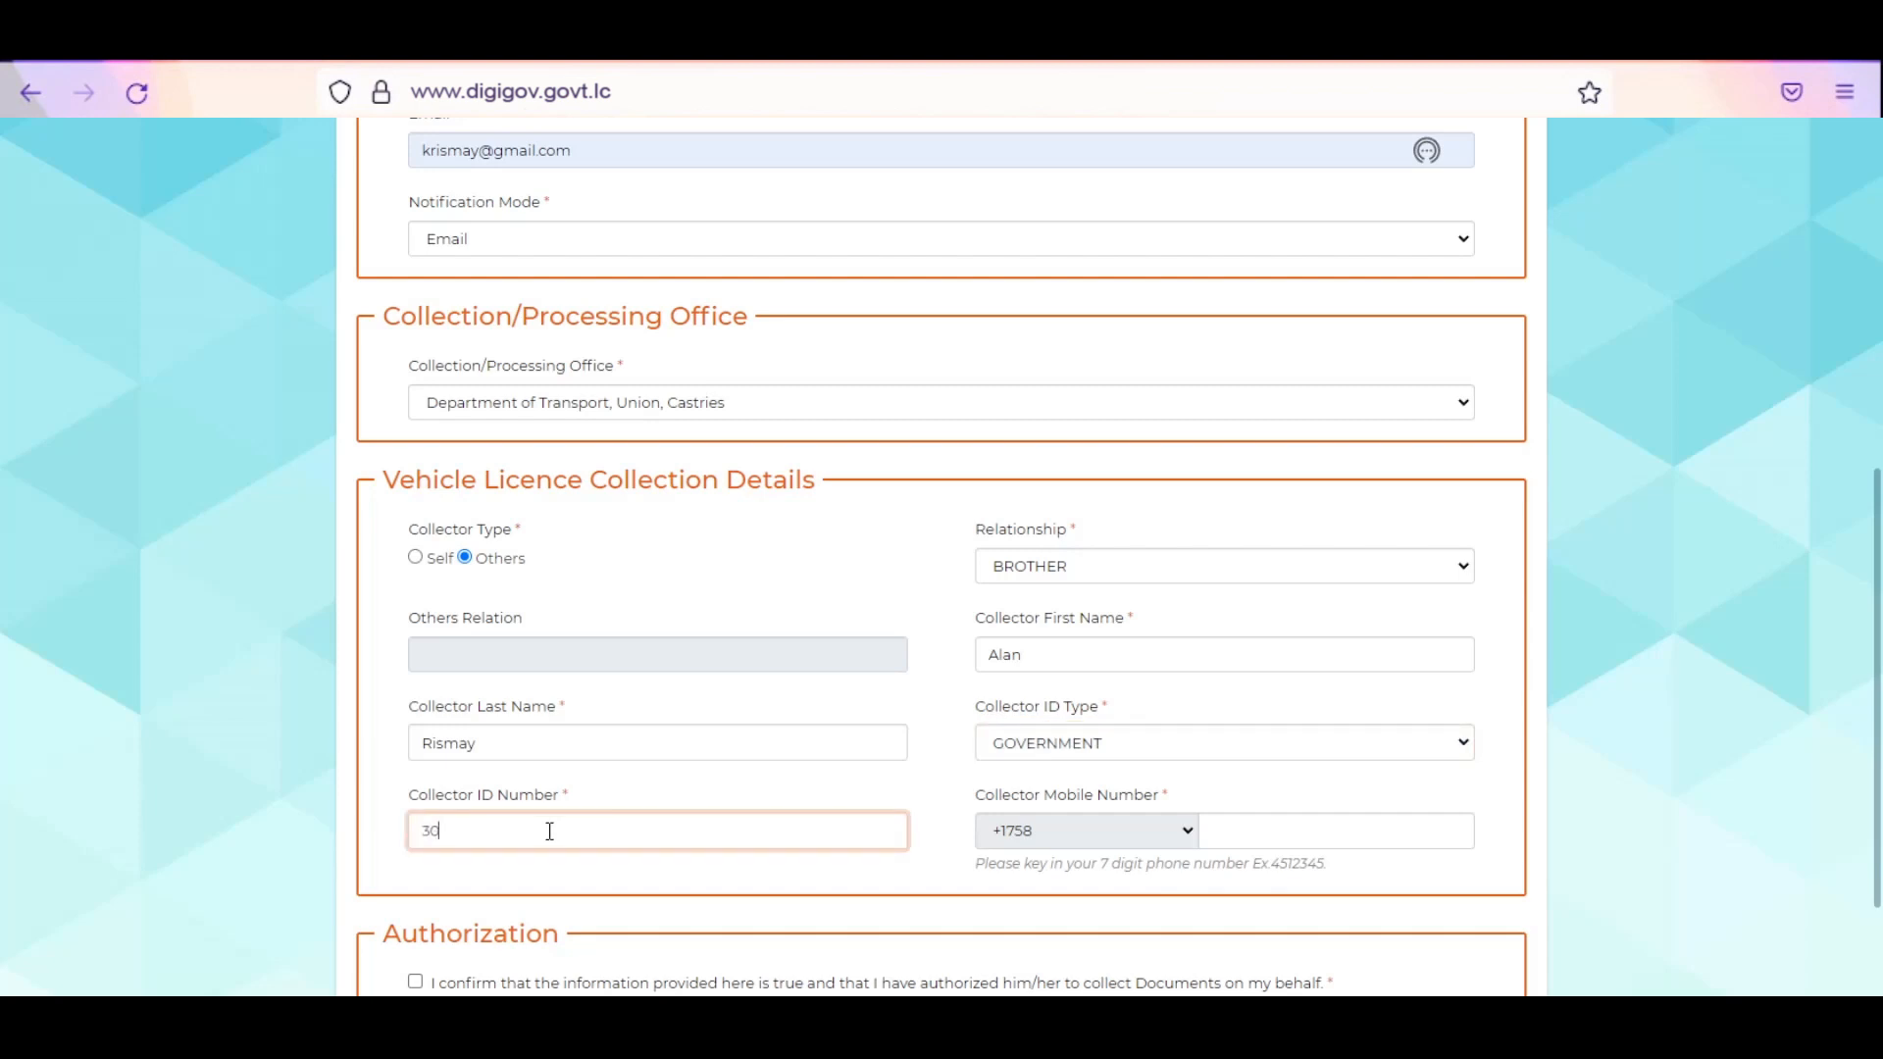
click(1333, 830)
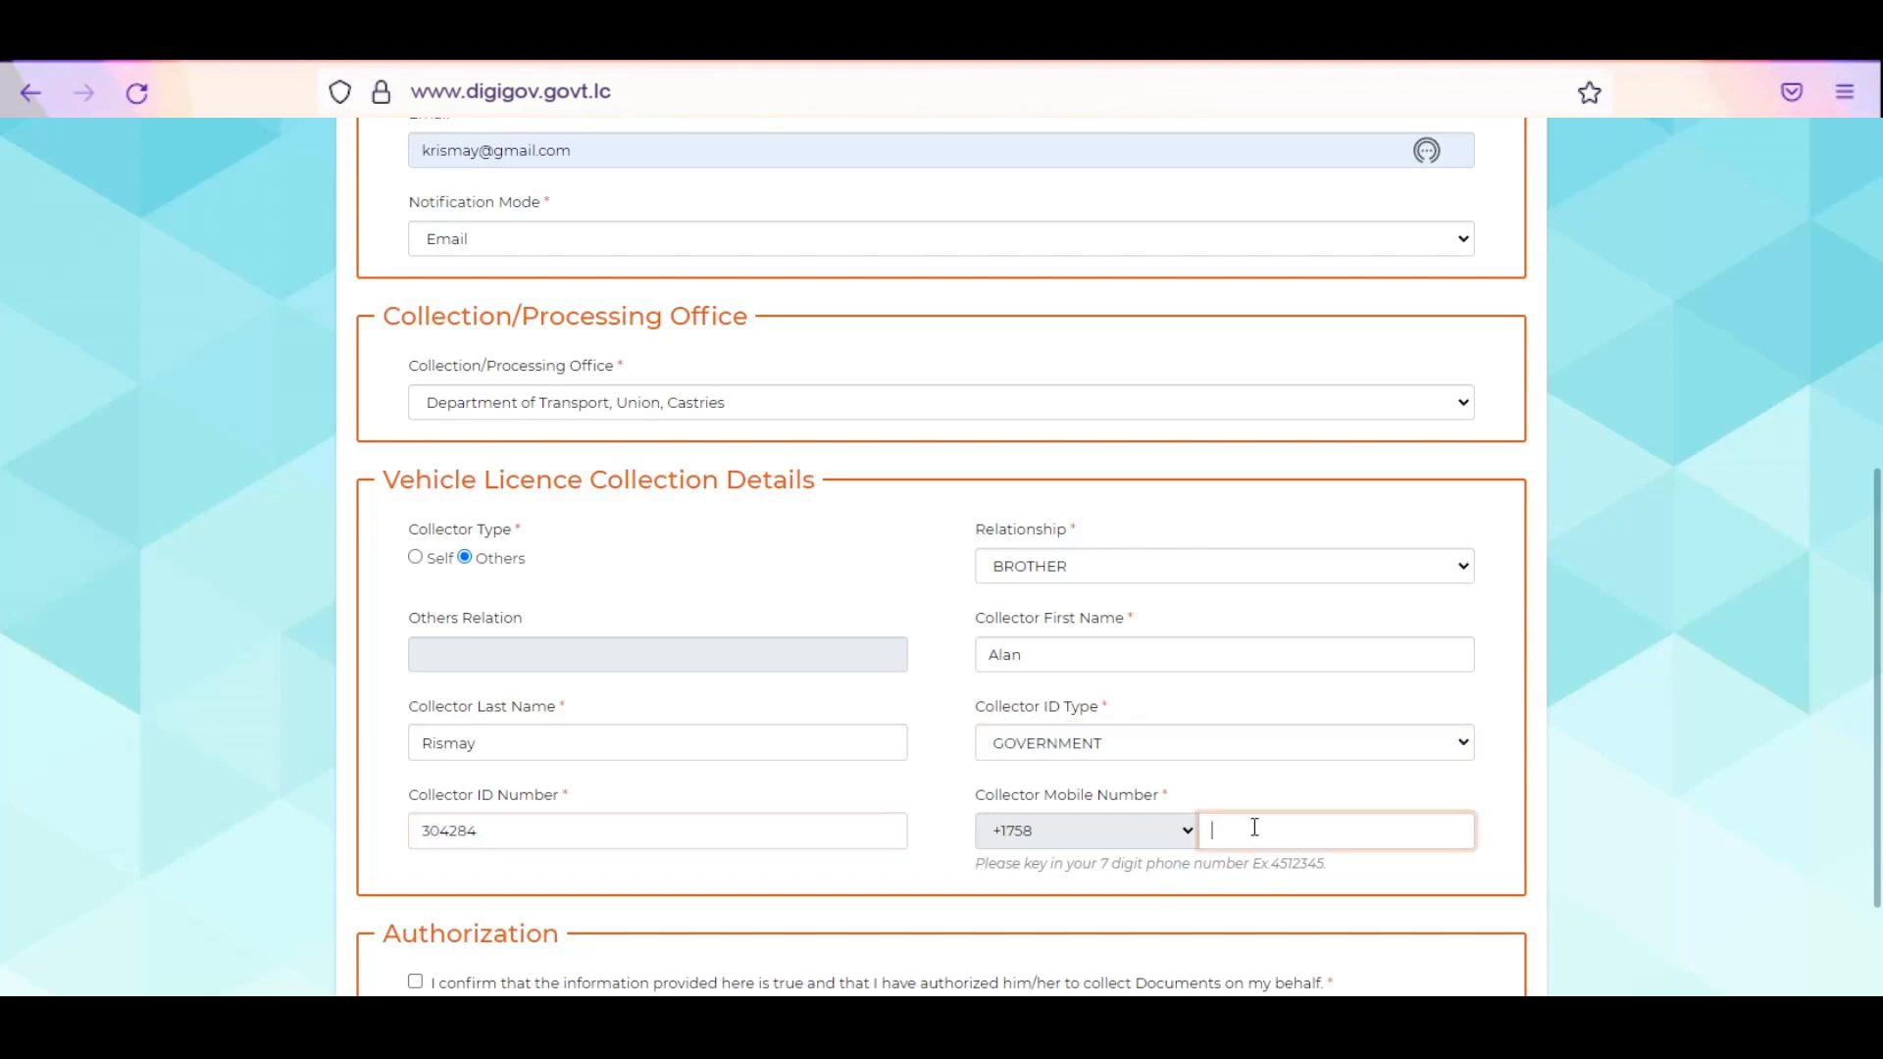
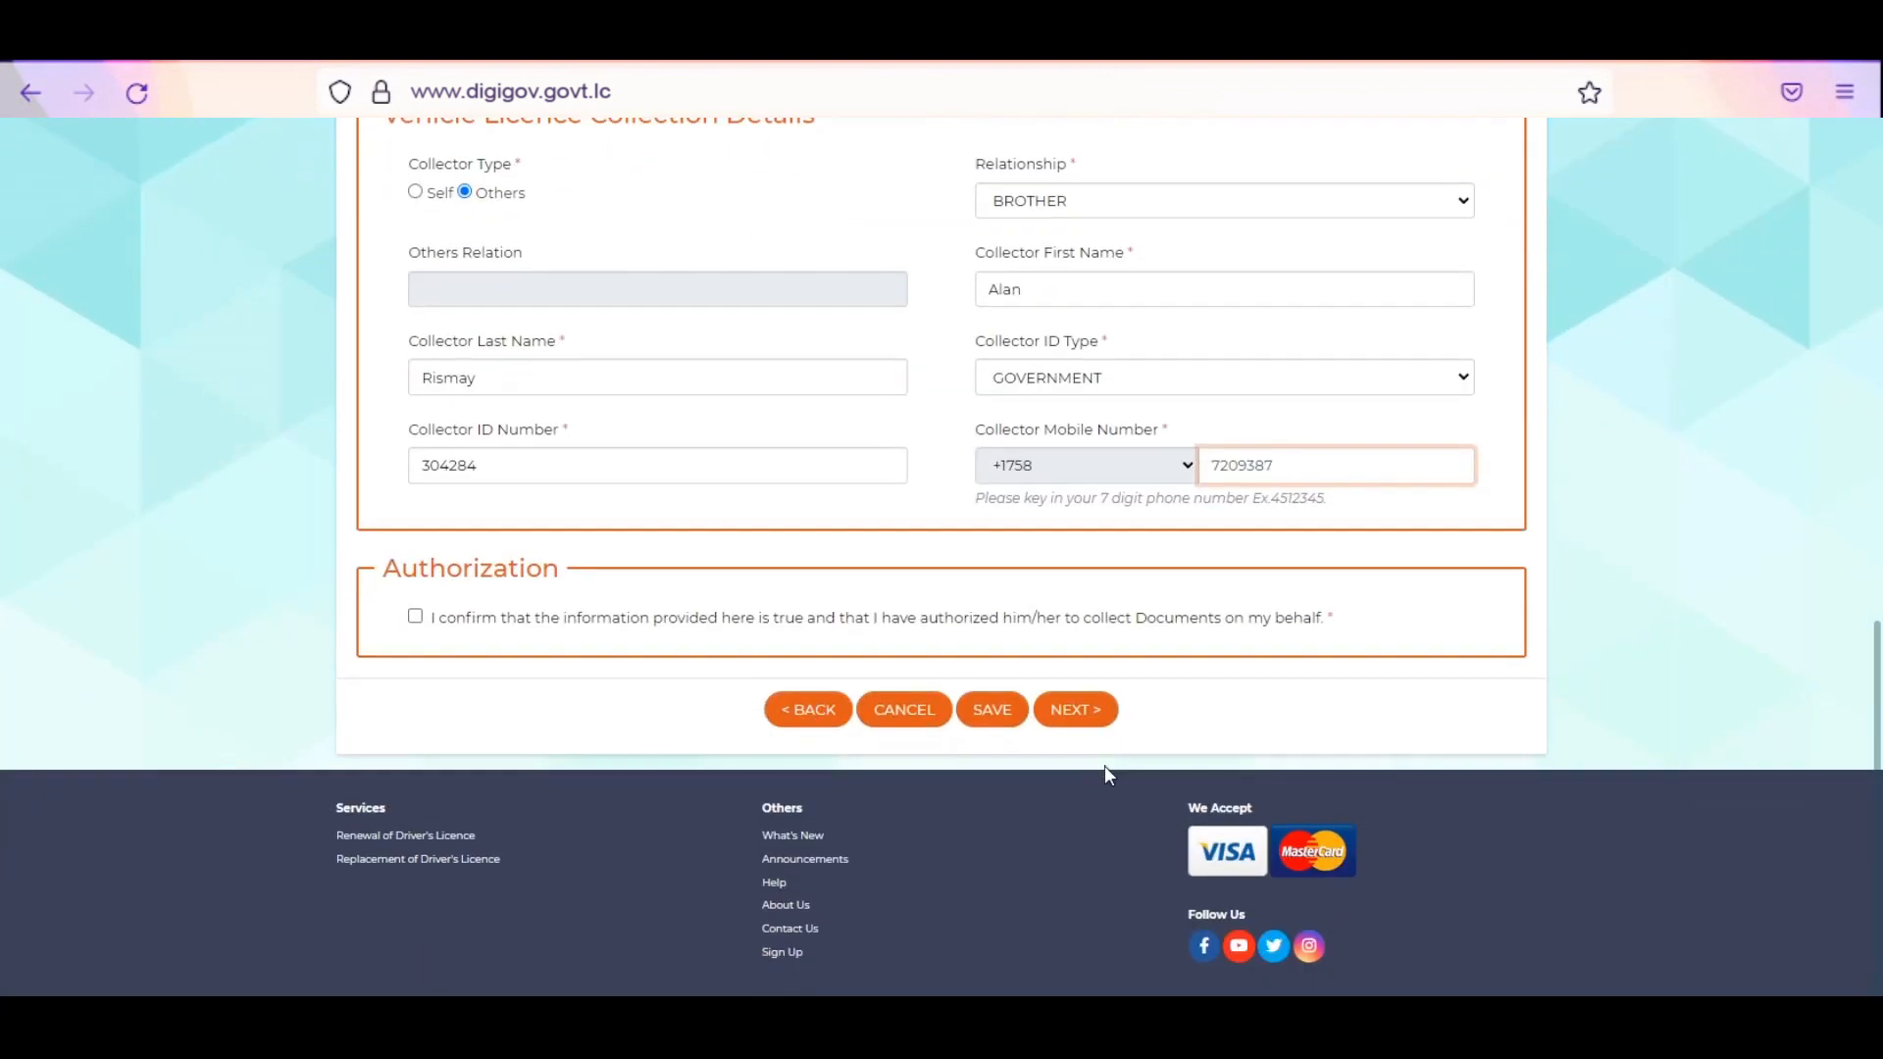
Confirm collector authorization, save, and enter vehicle details for an automatic 1300 CC Honda FD3.
click(414, 615)
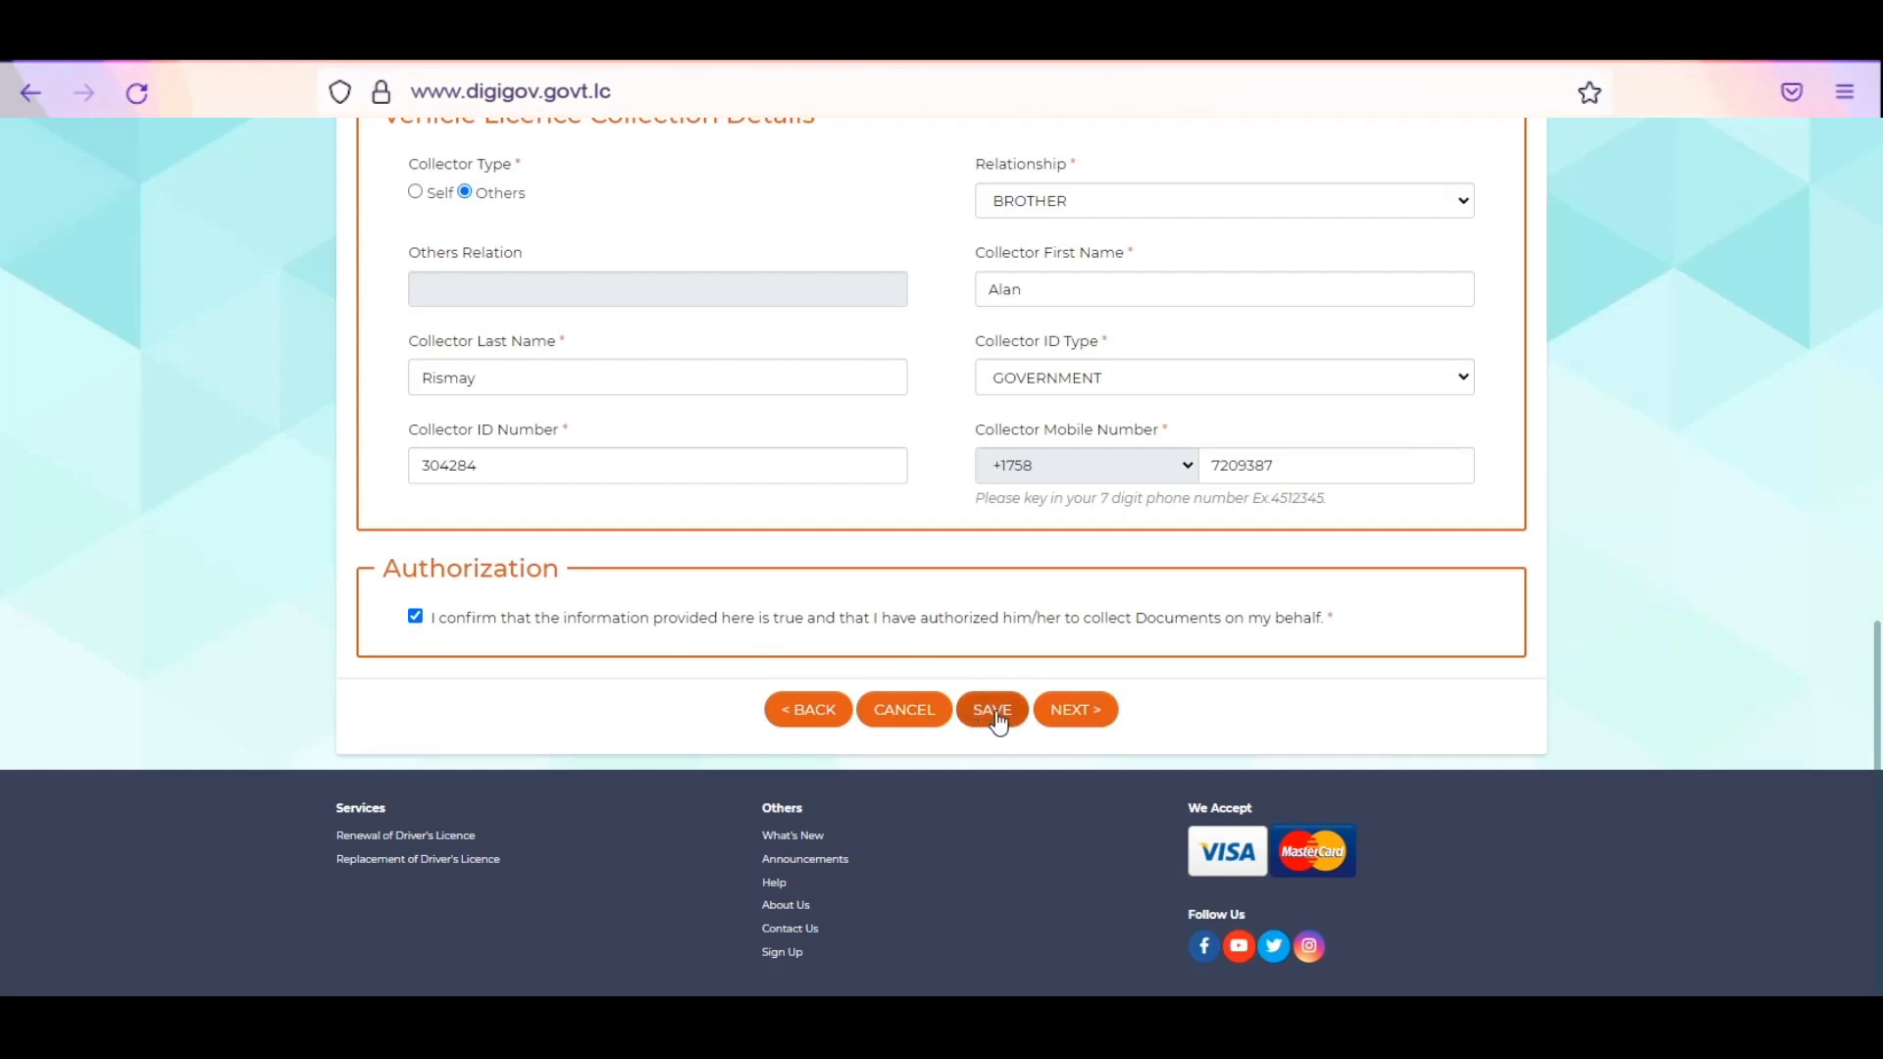
click(991, 708)
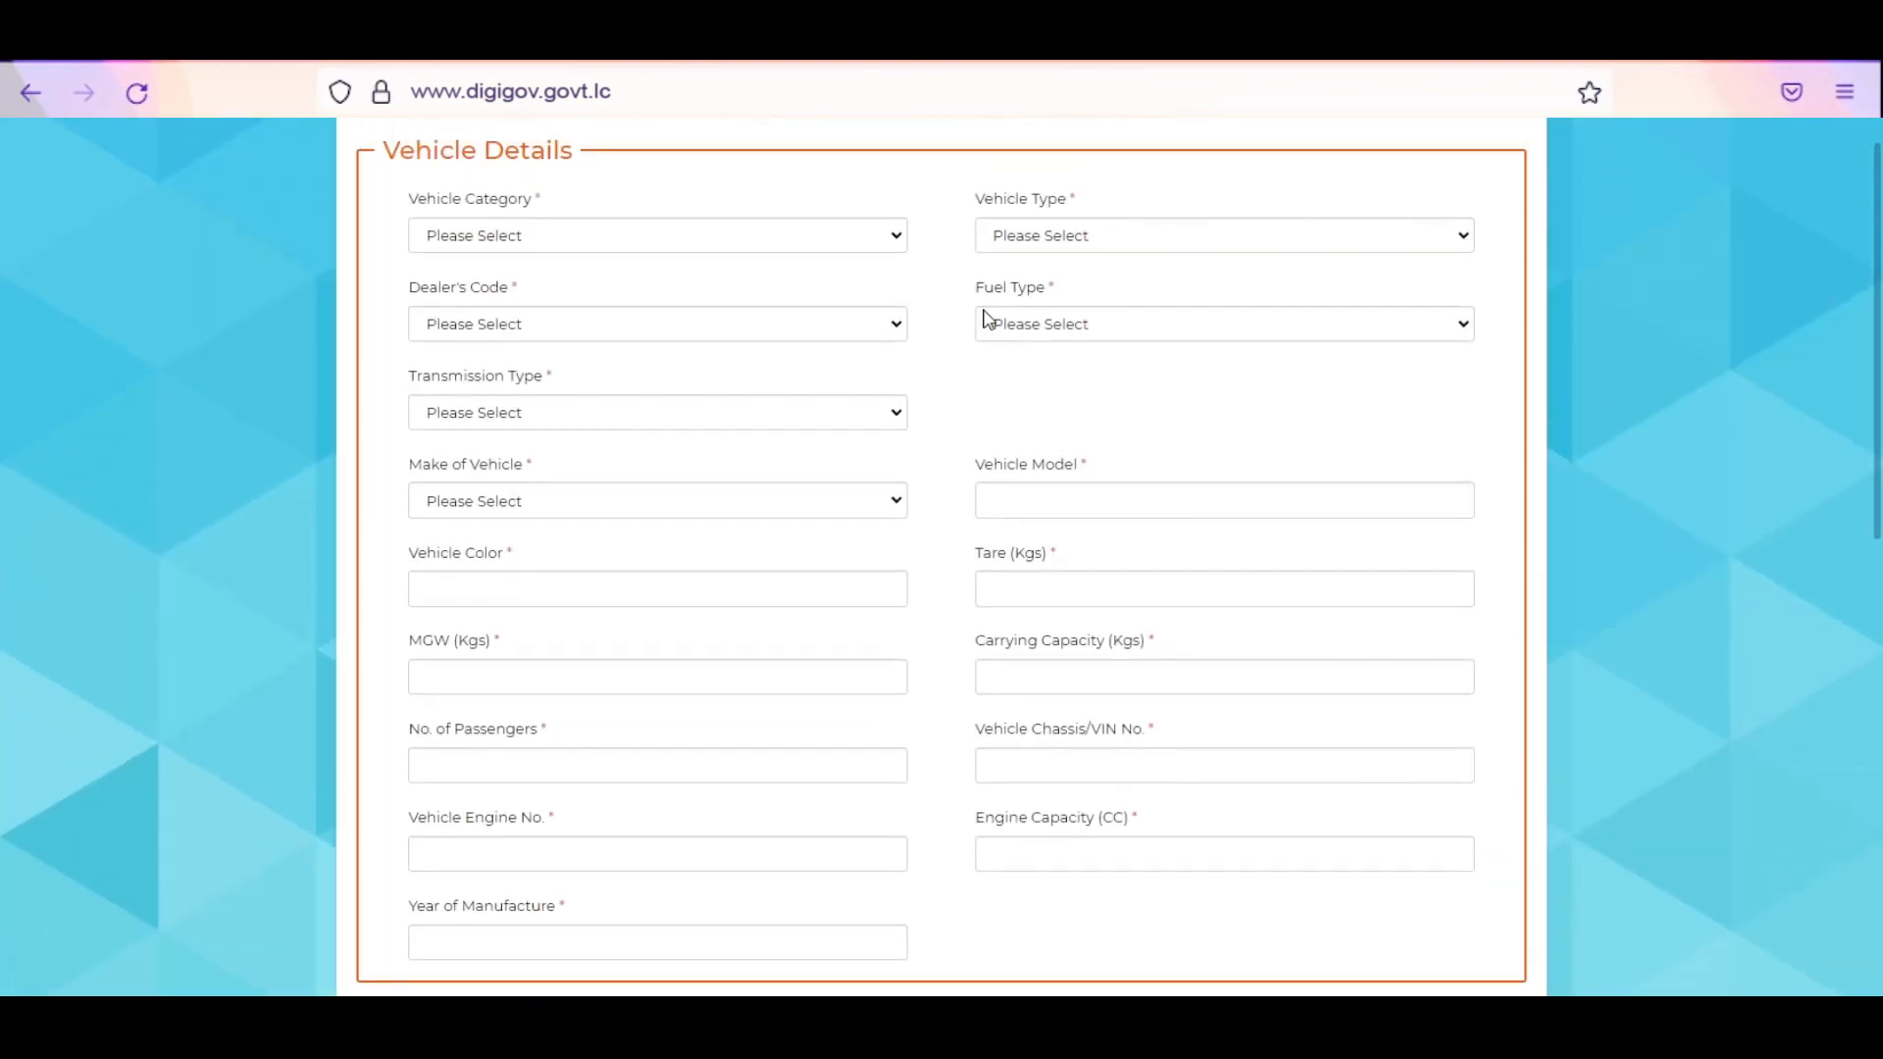
click(1221, 234)
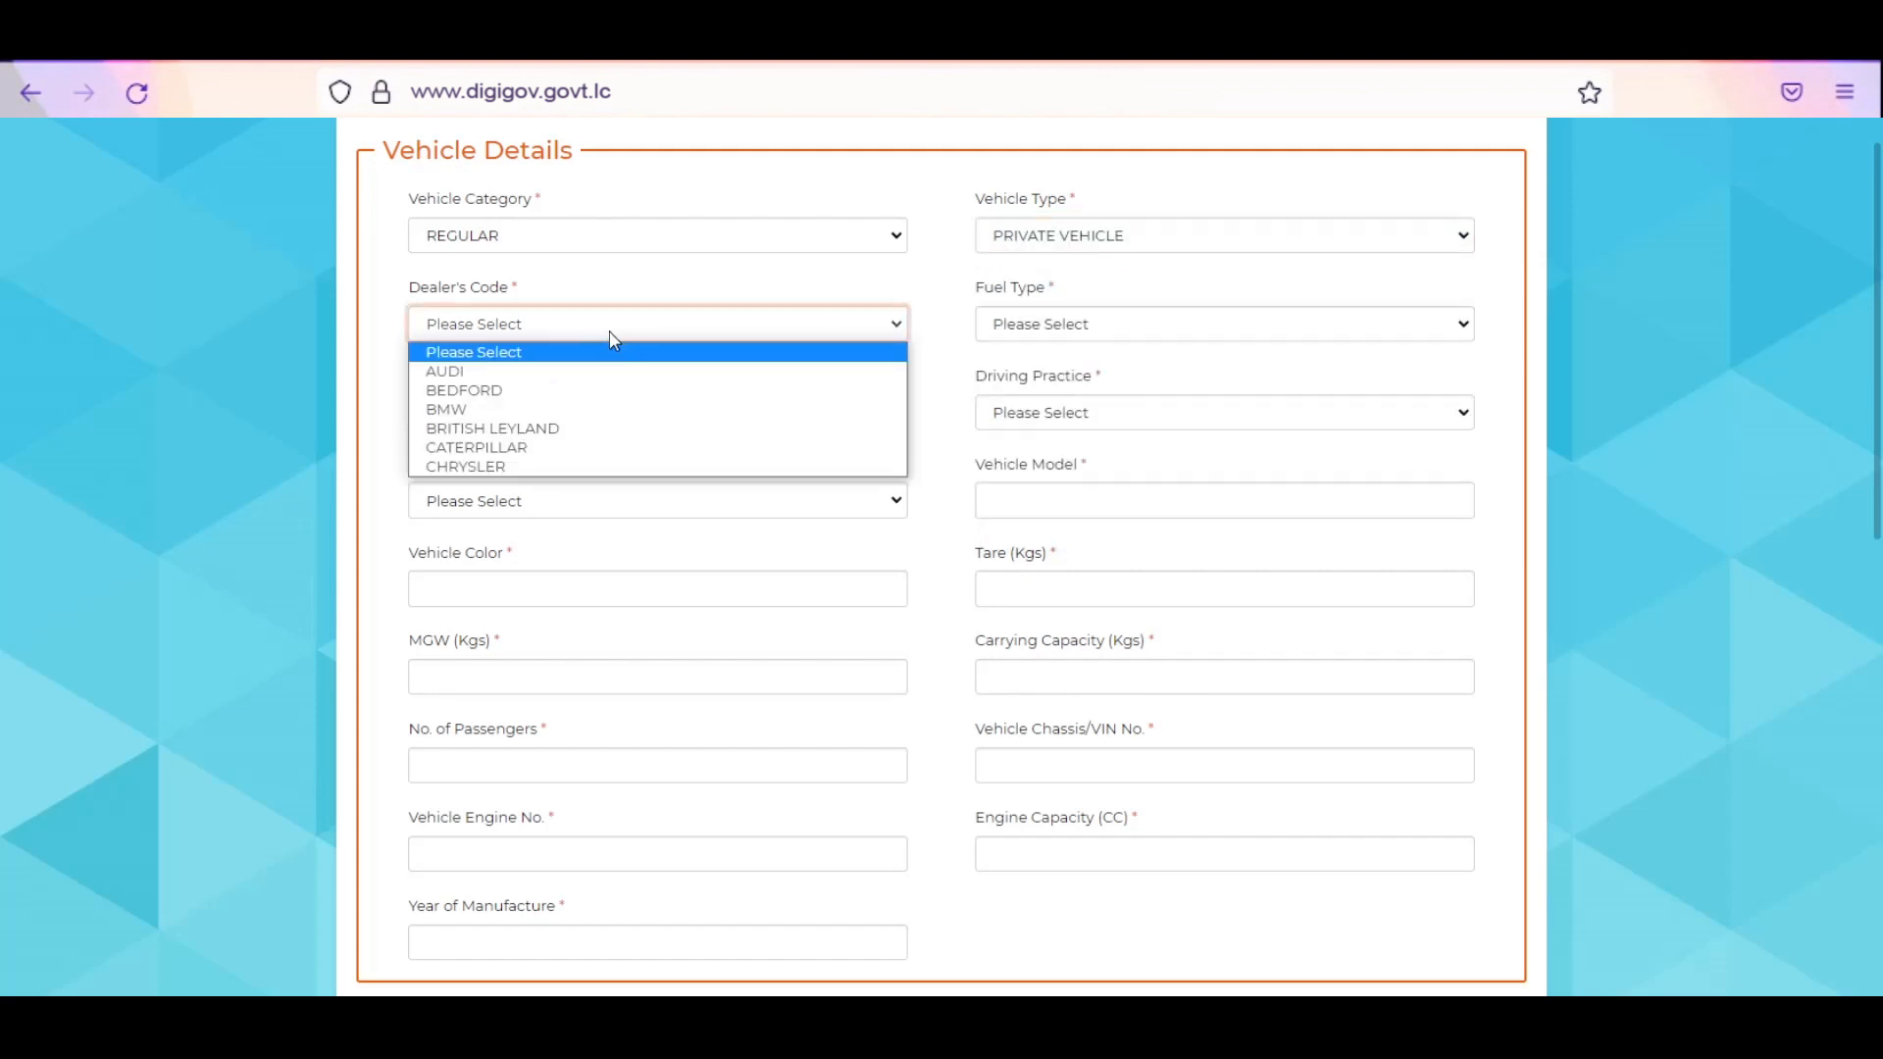
click(445, 408)
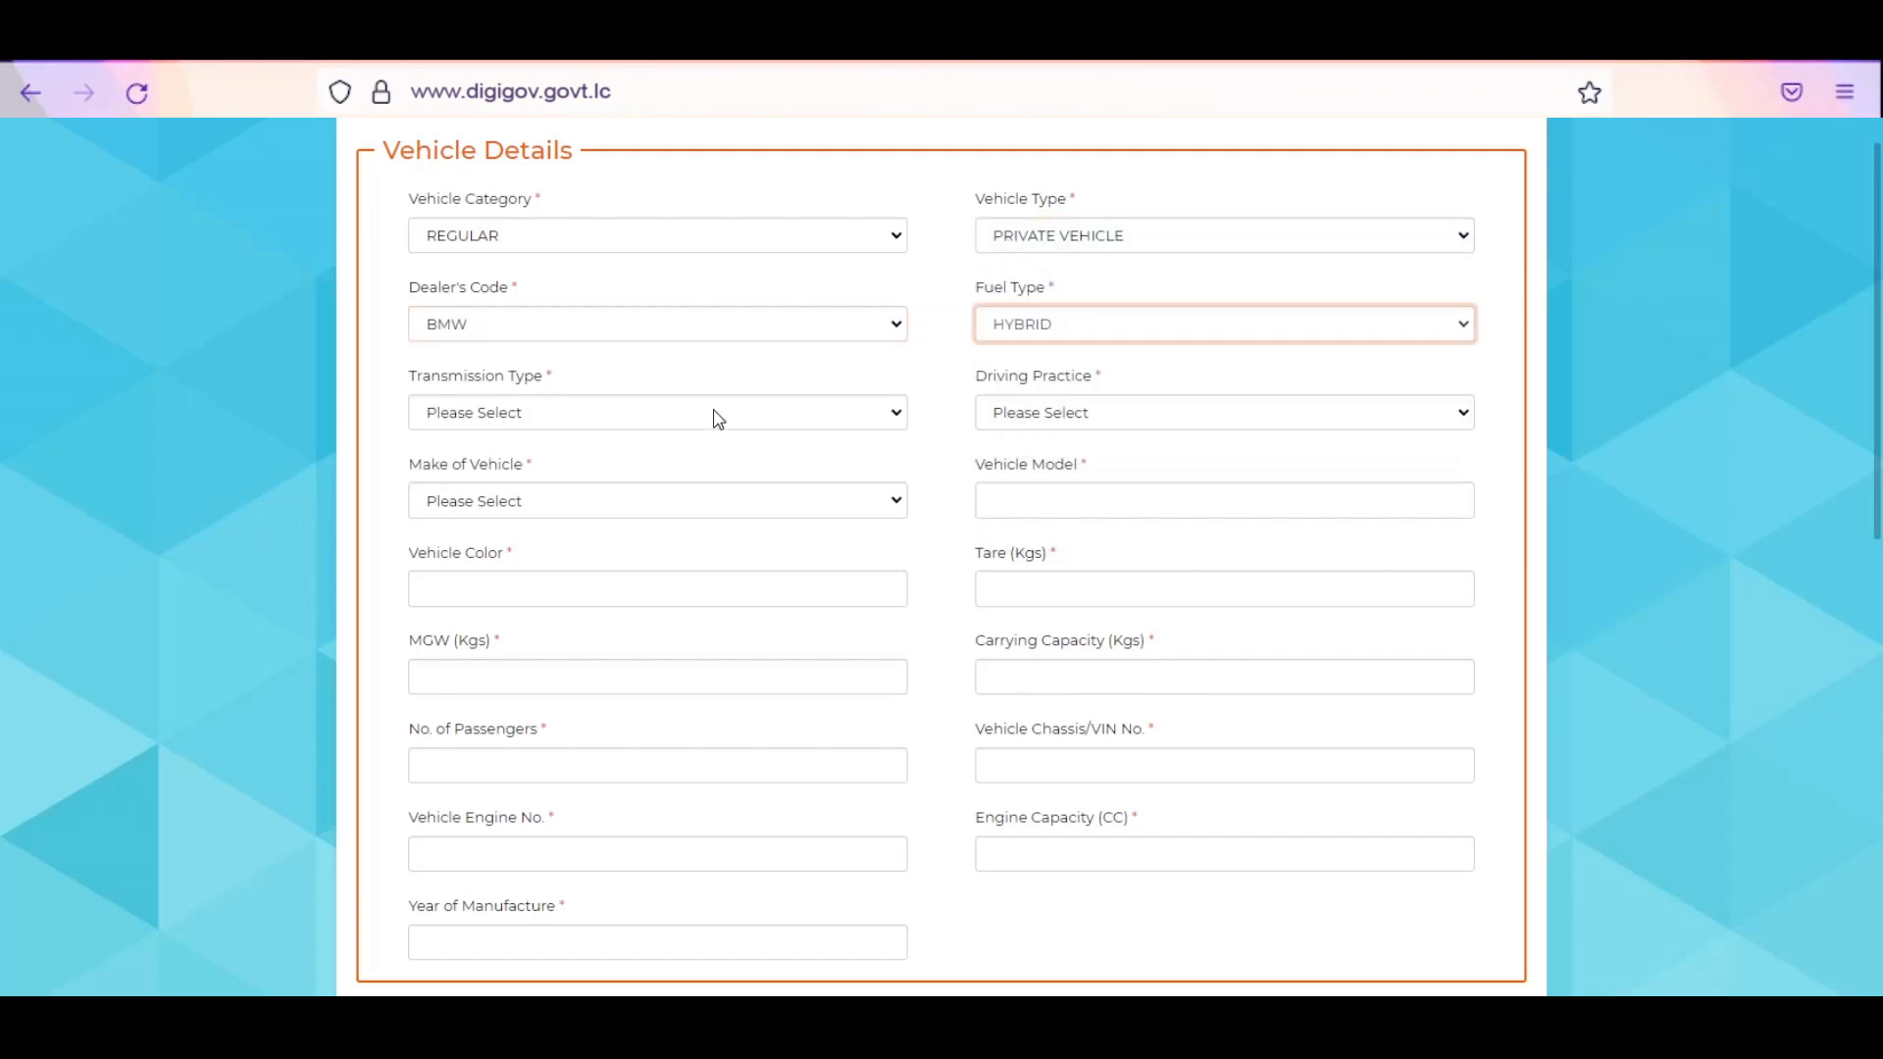
click(656, 412)
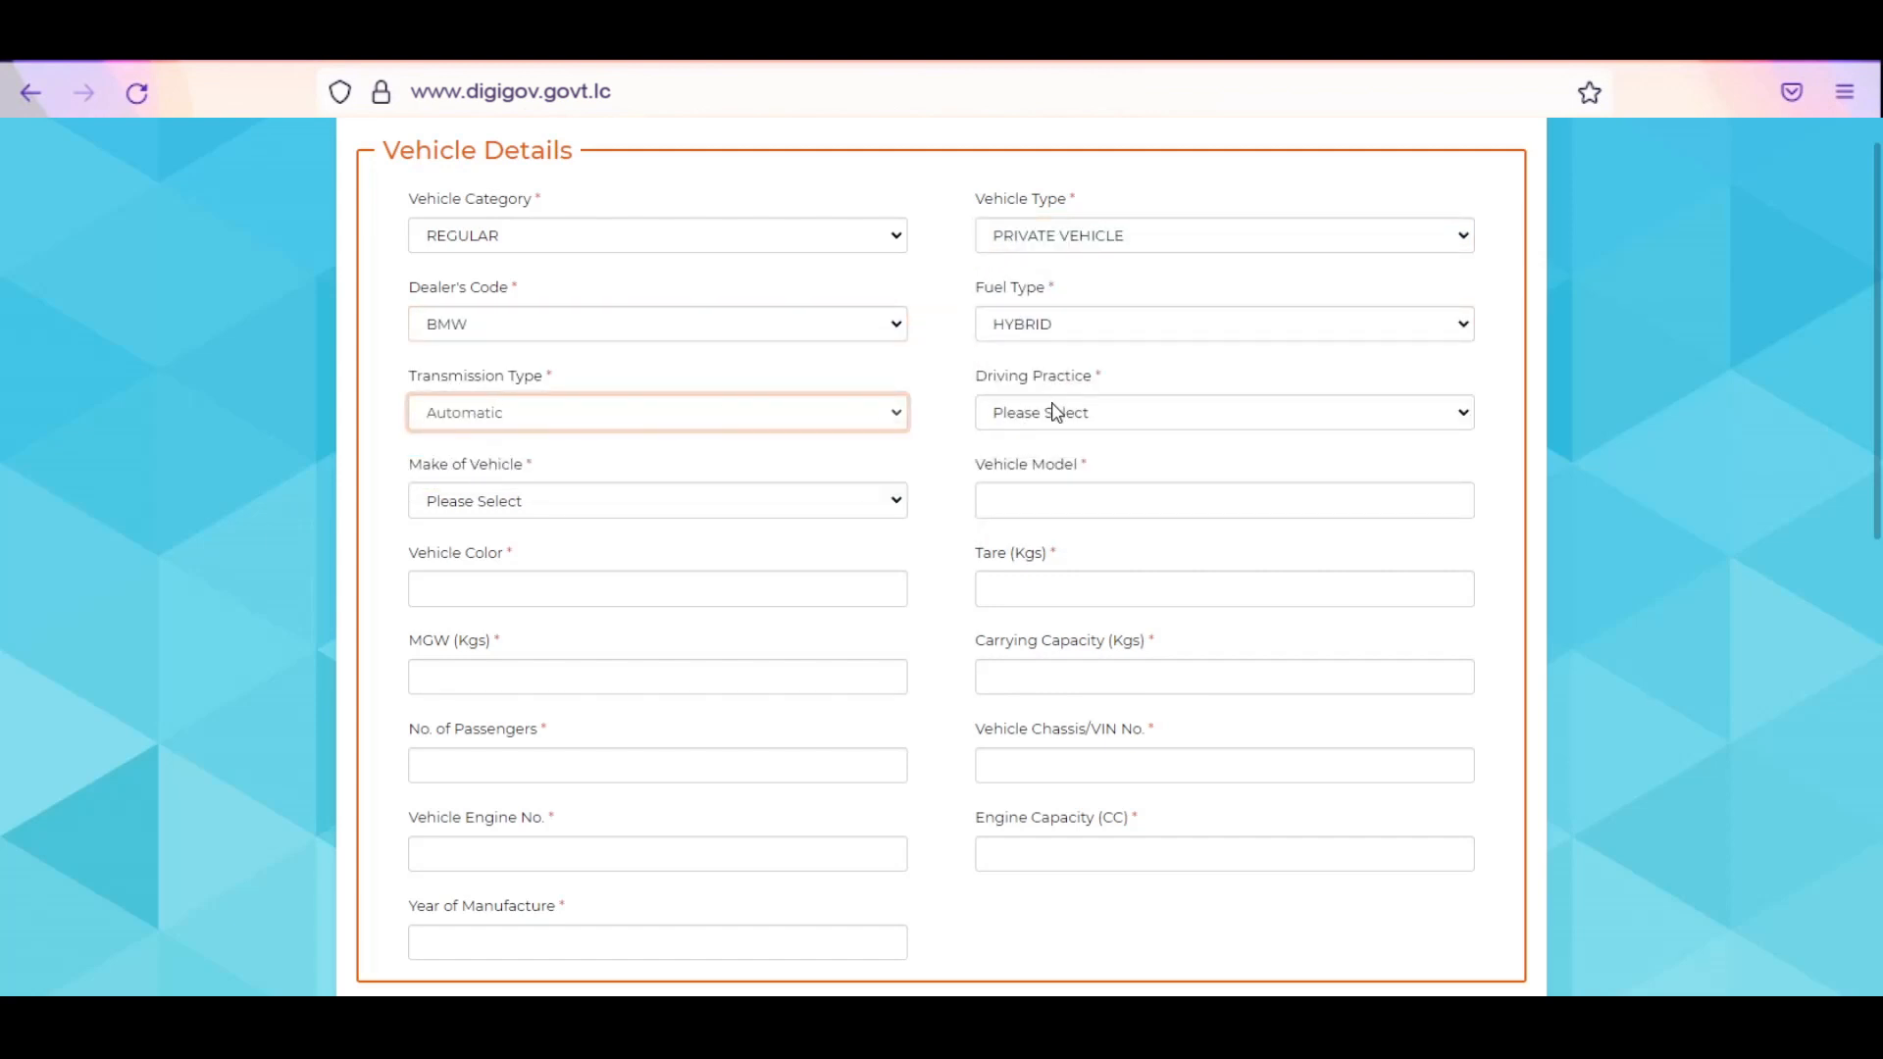
click(657, 501)
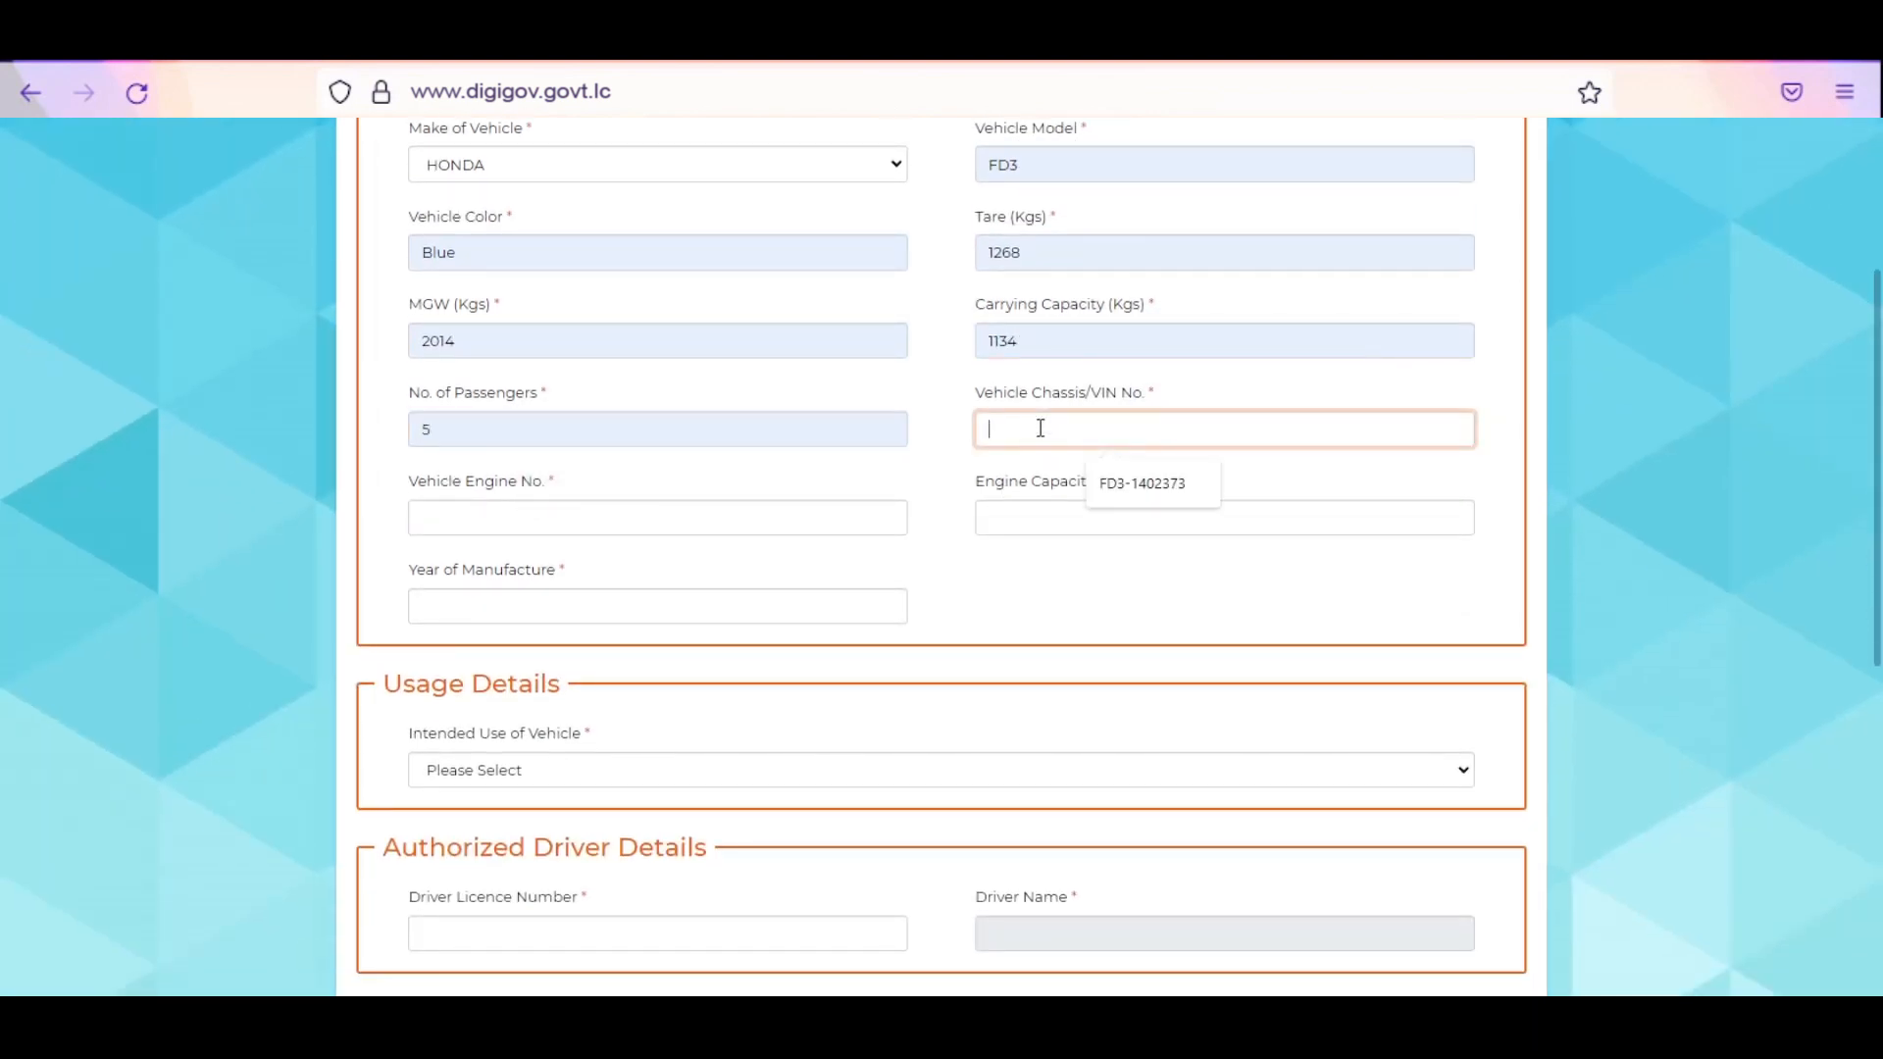
text(1300)
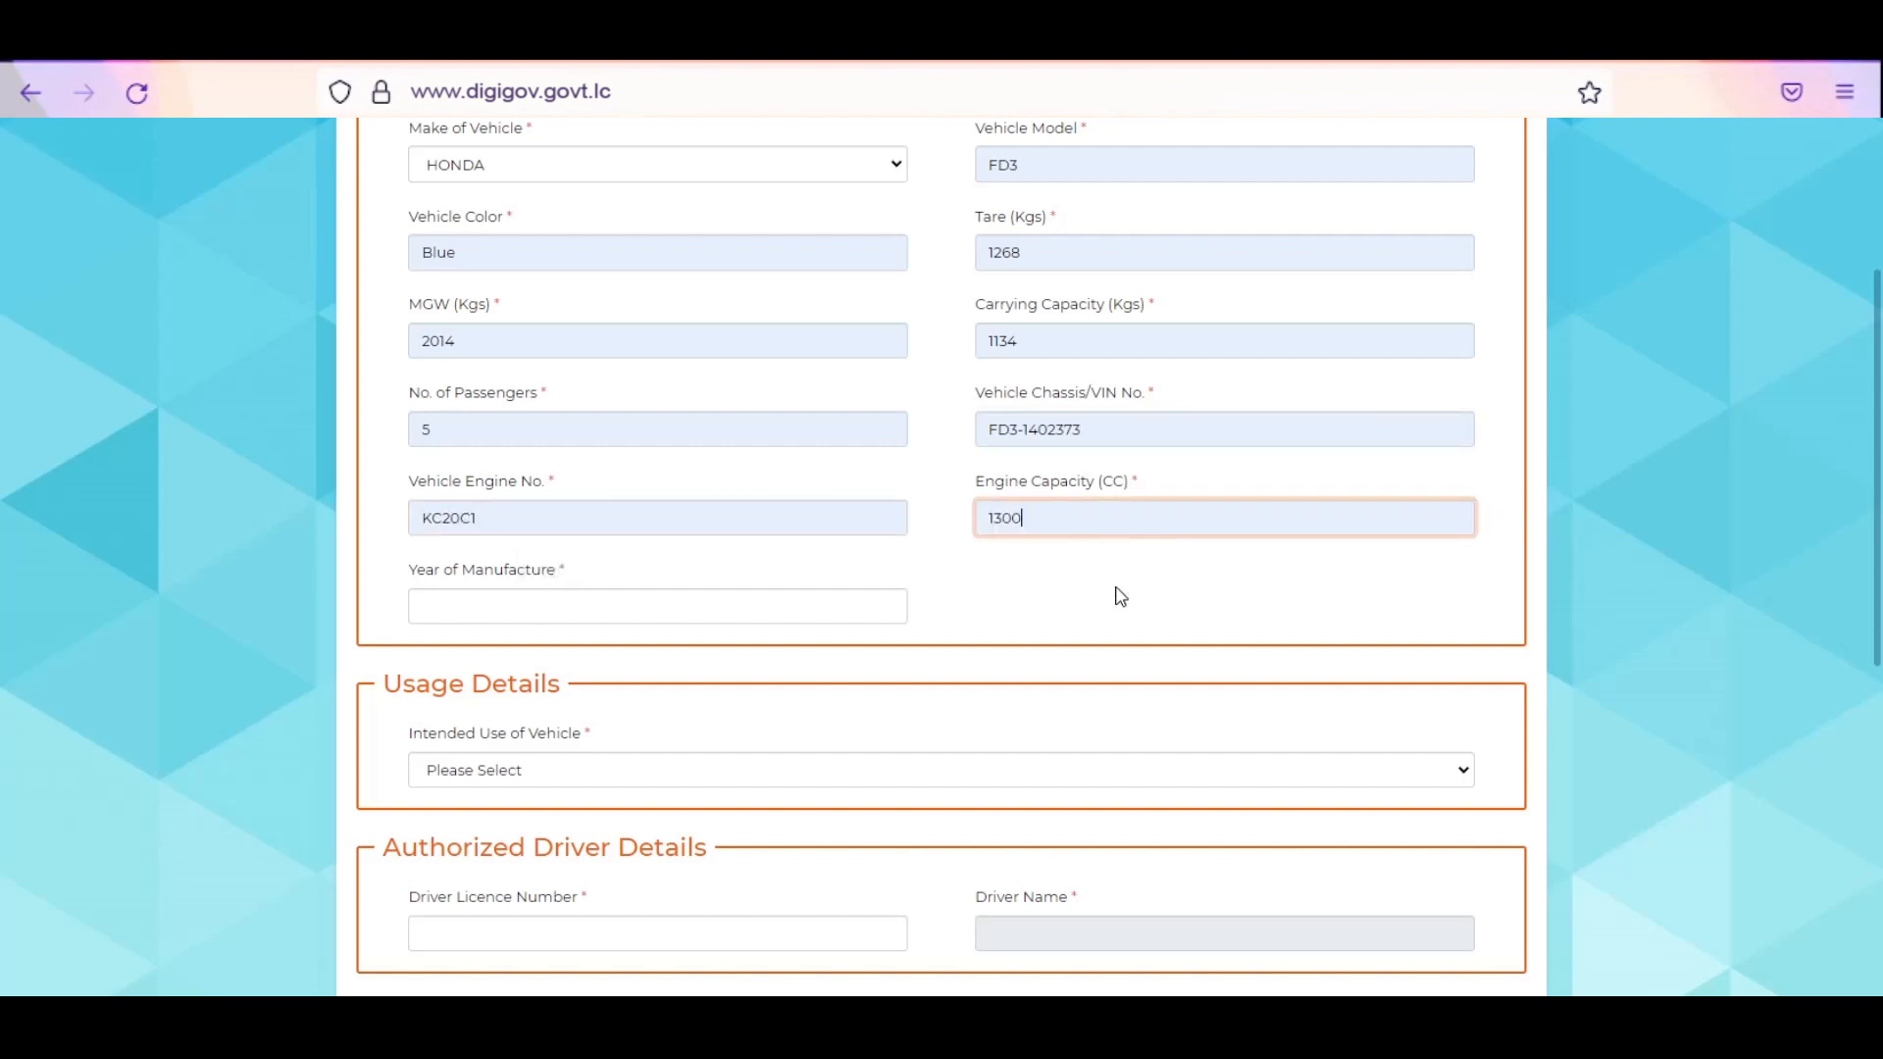
click(657, 605)
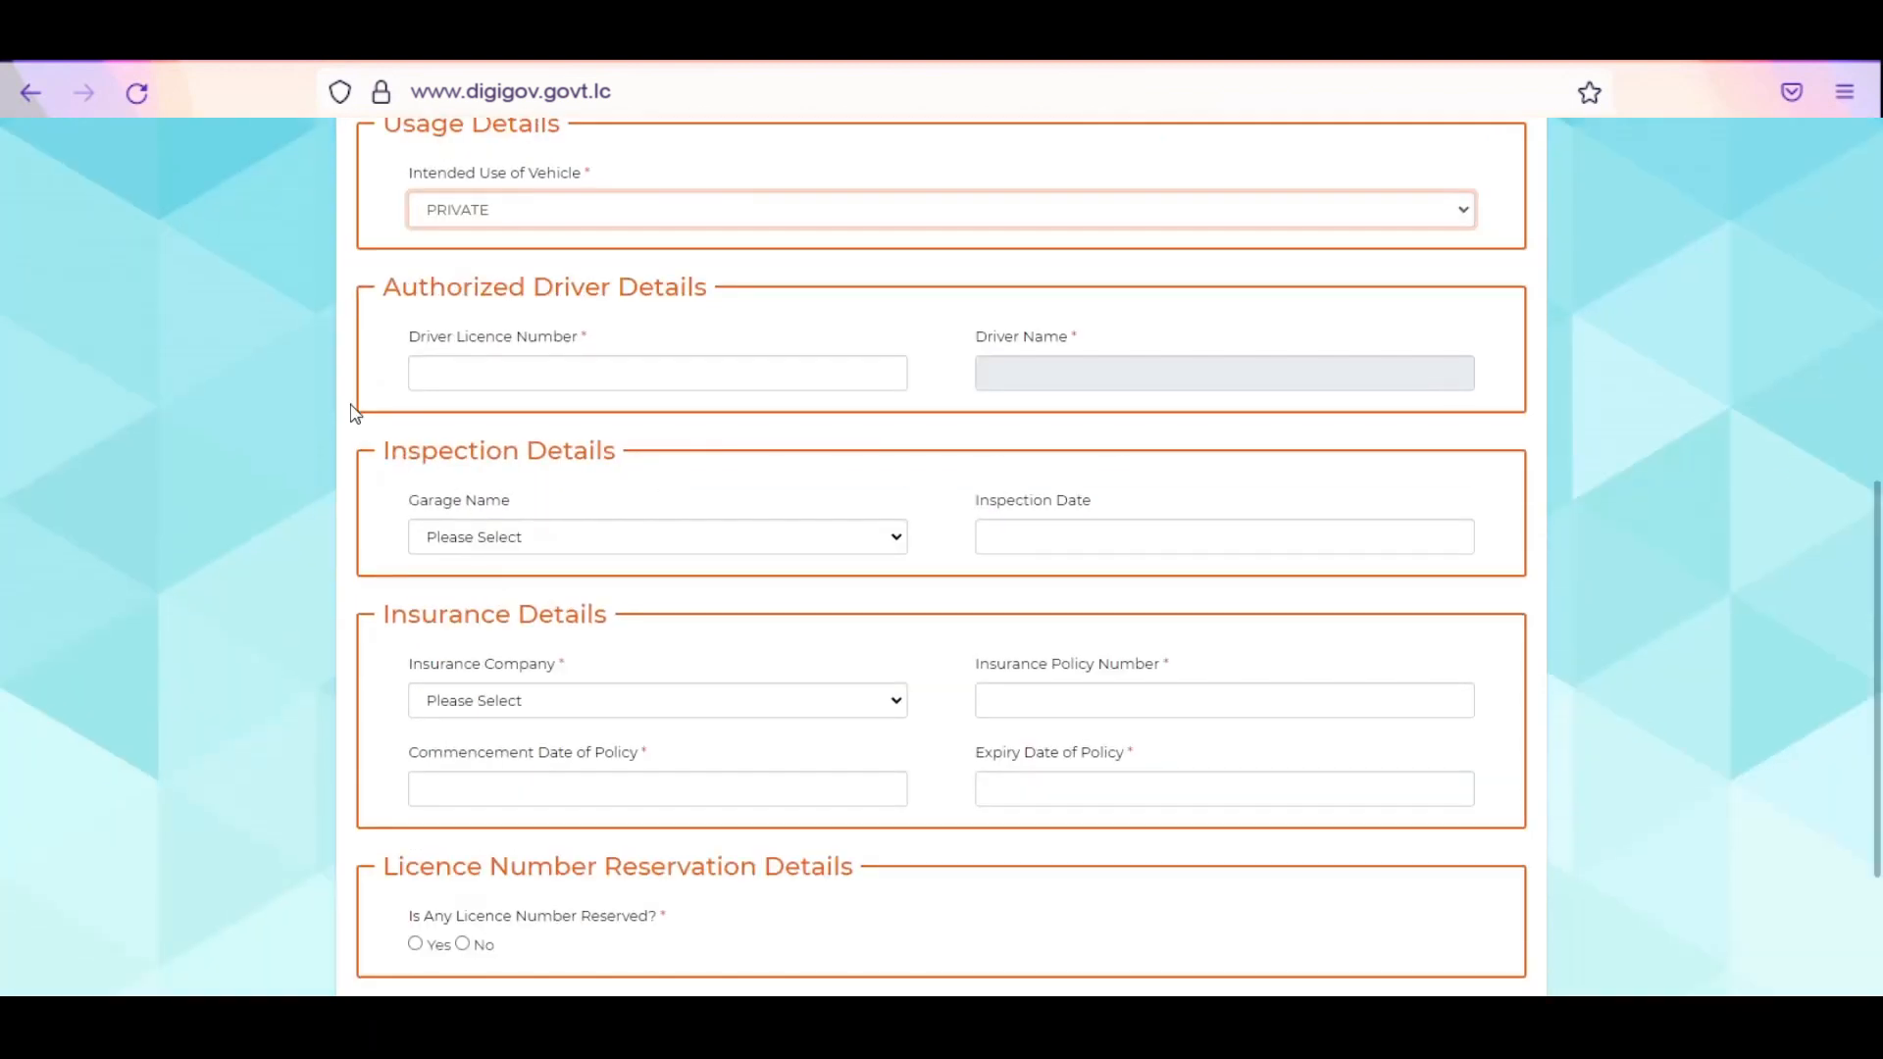
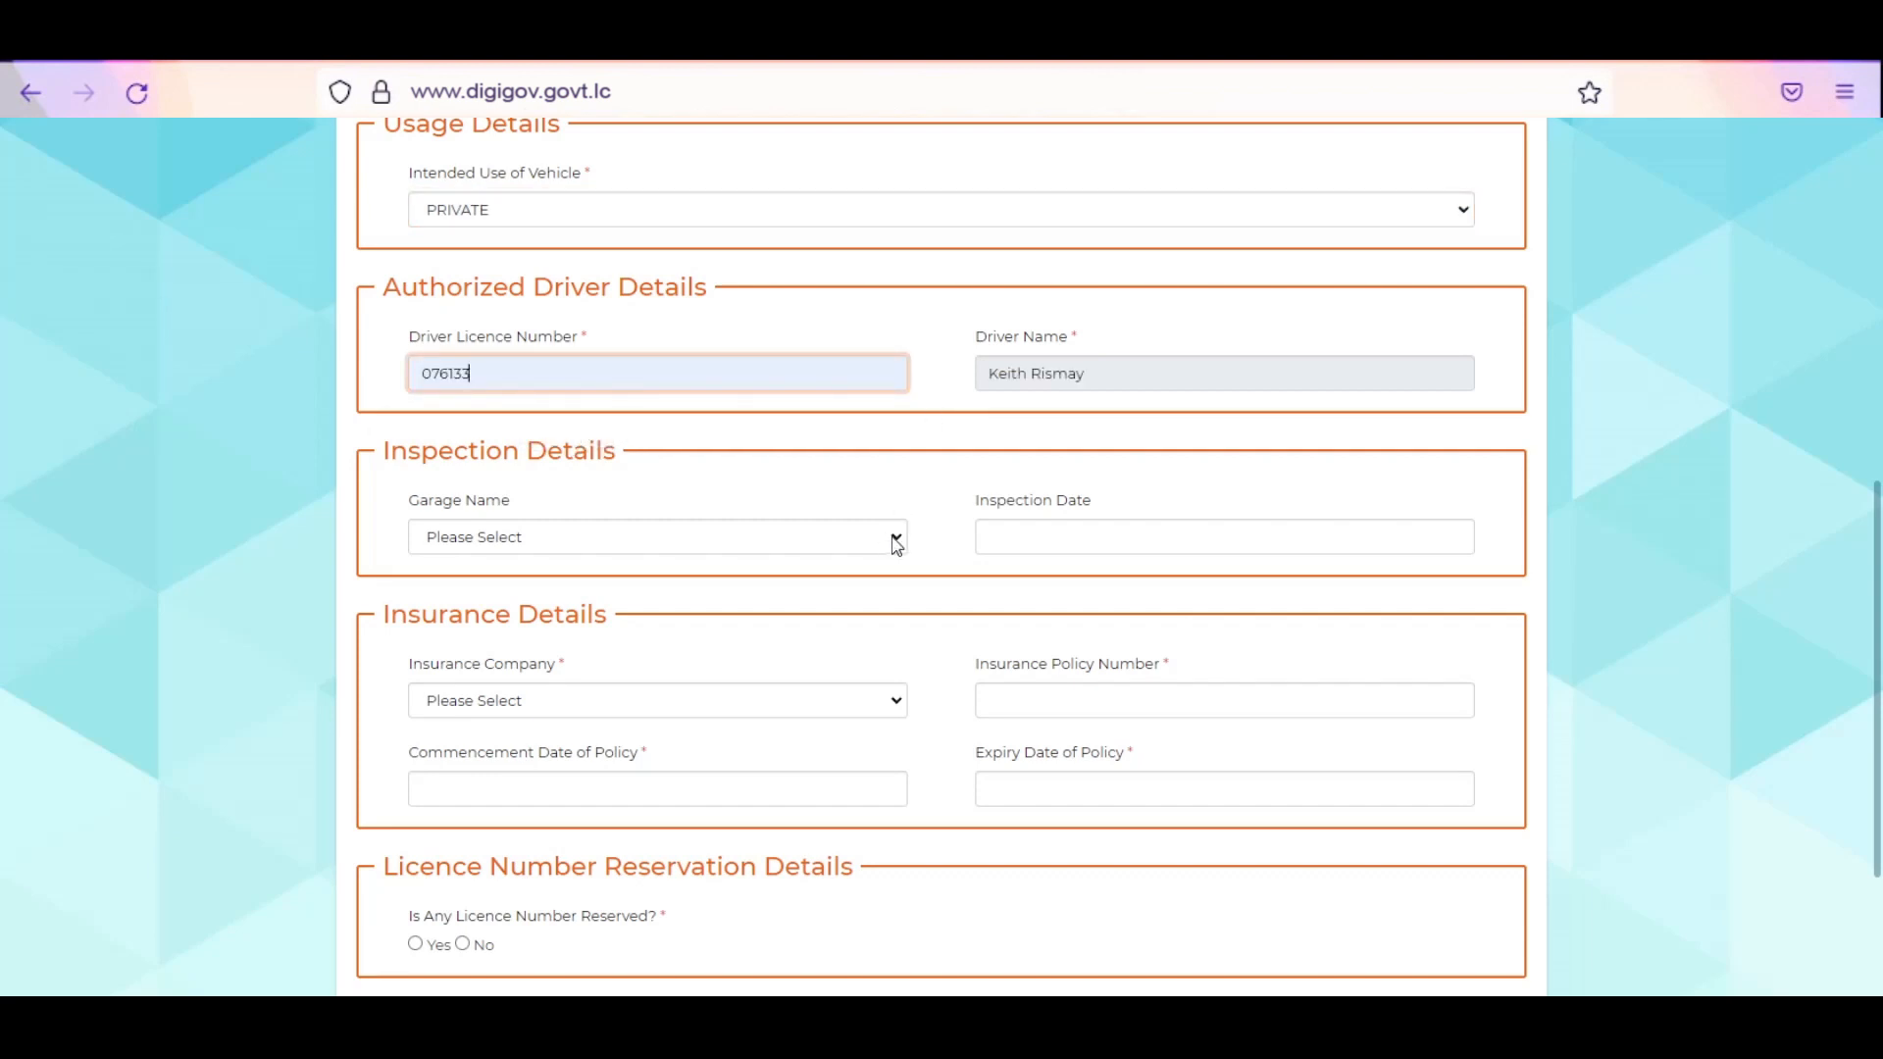
click(657, 537)
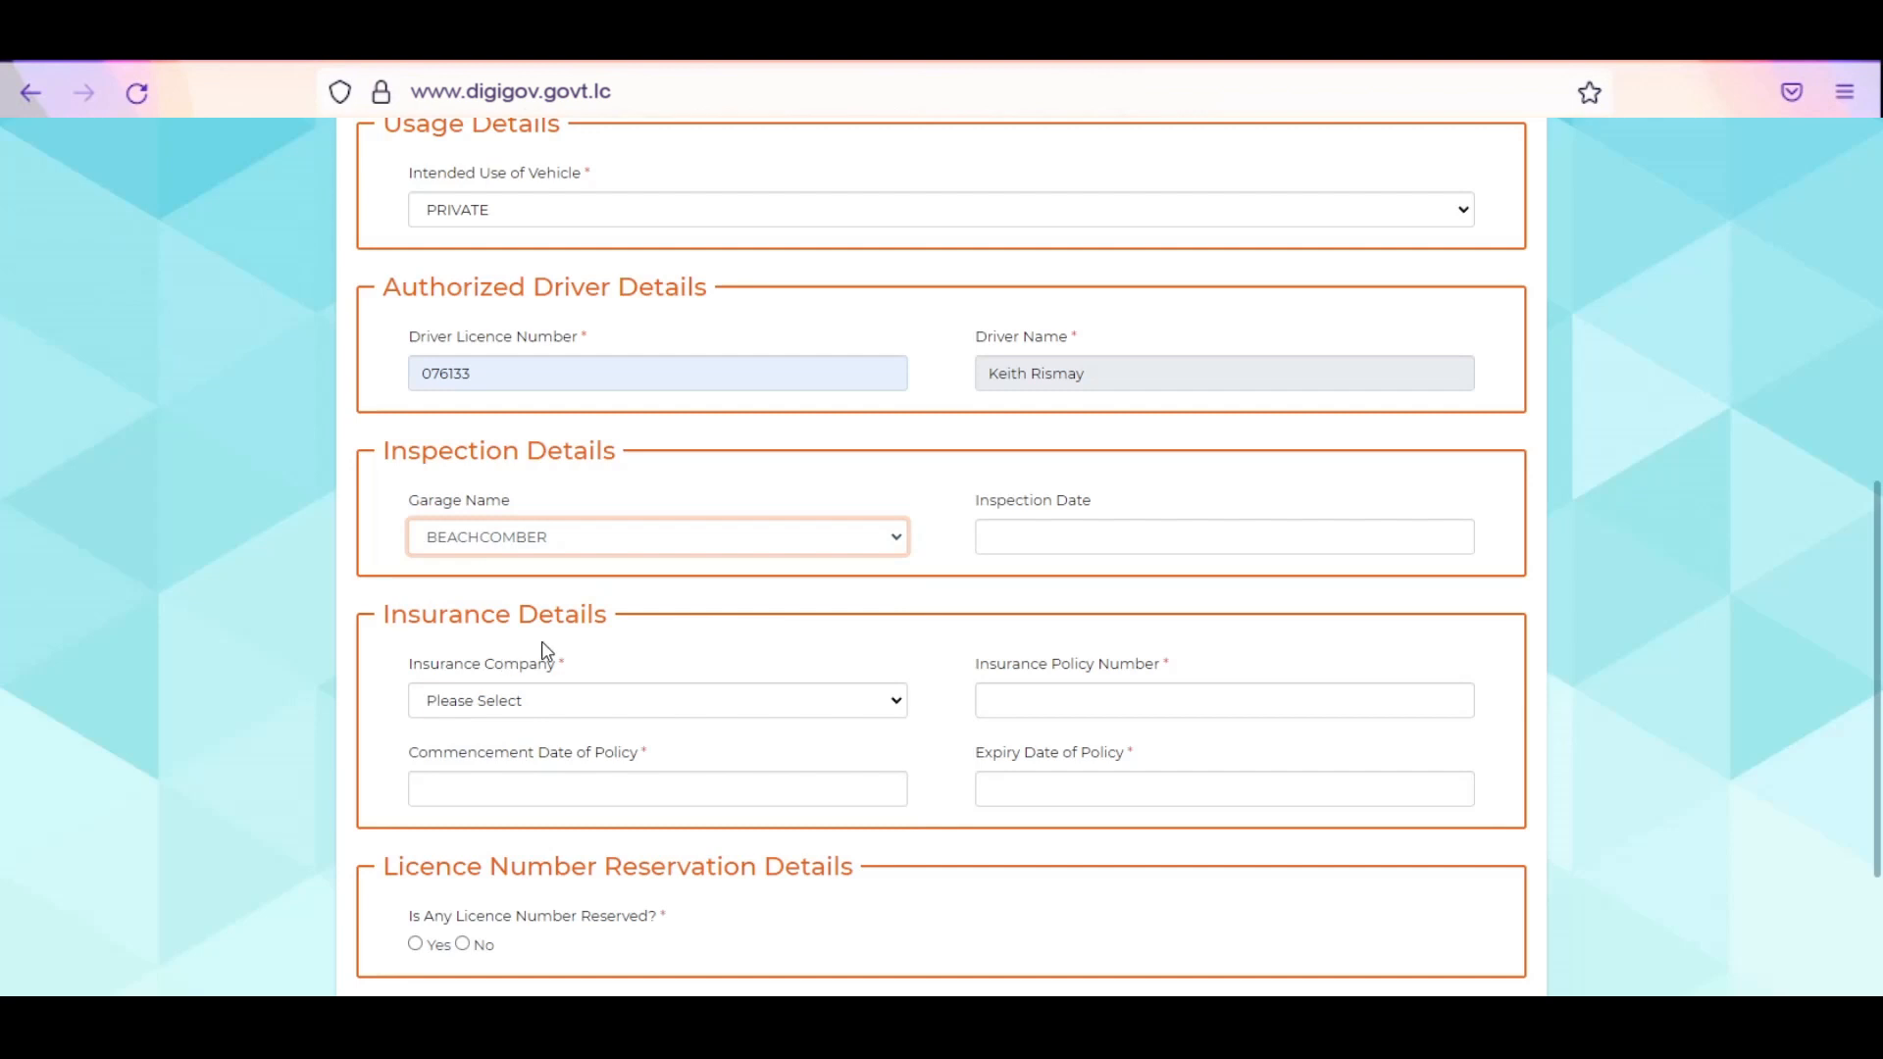
click(1223, 537)
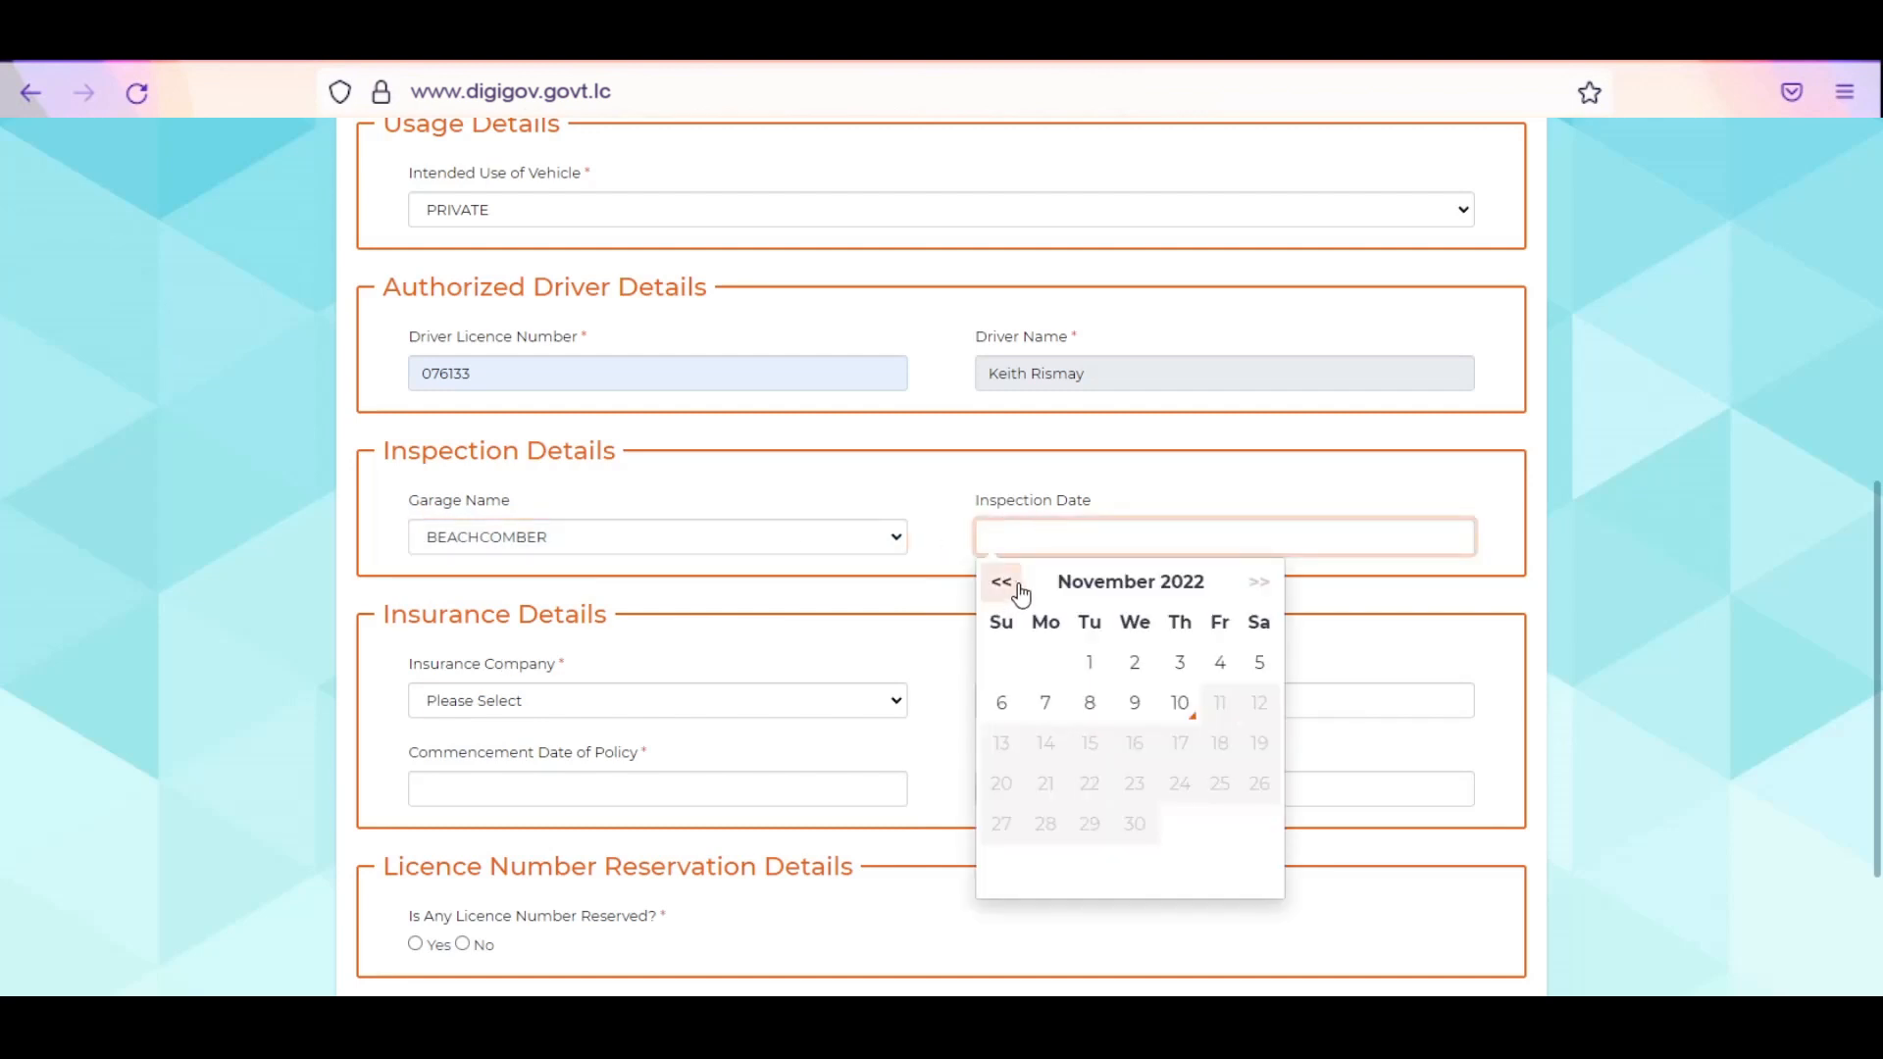
click(1001, 583)
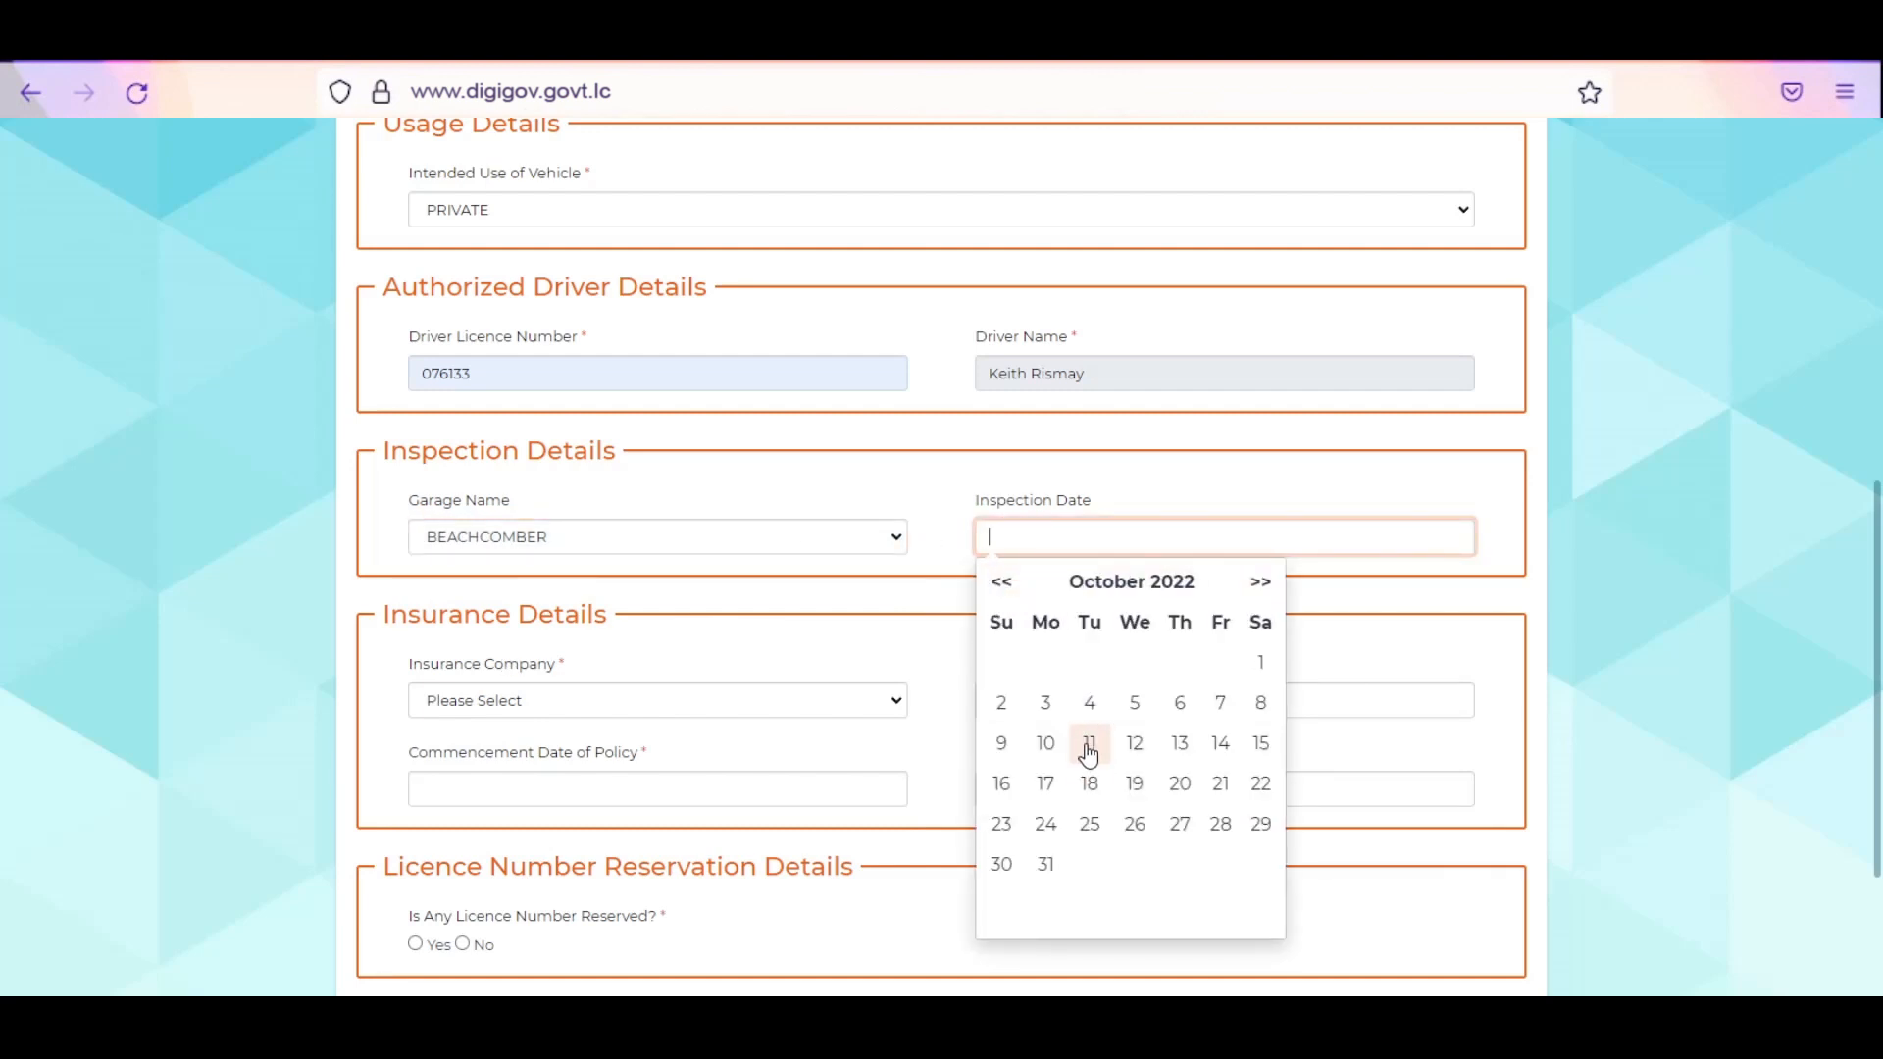
click(1088, 742)
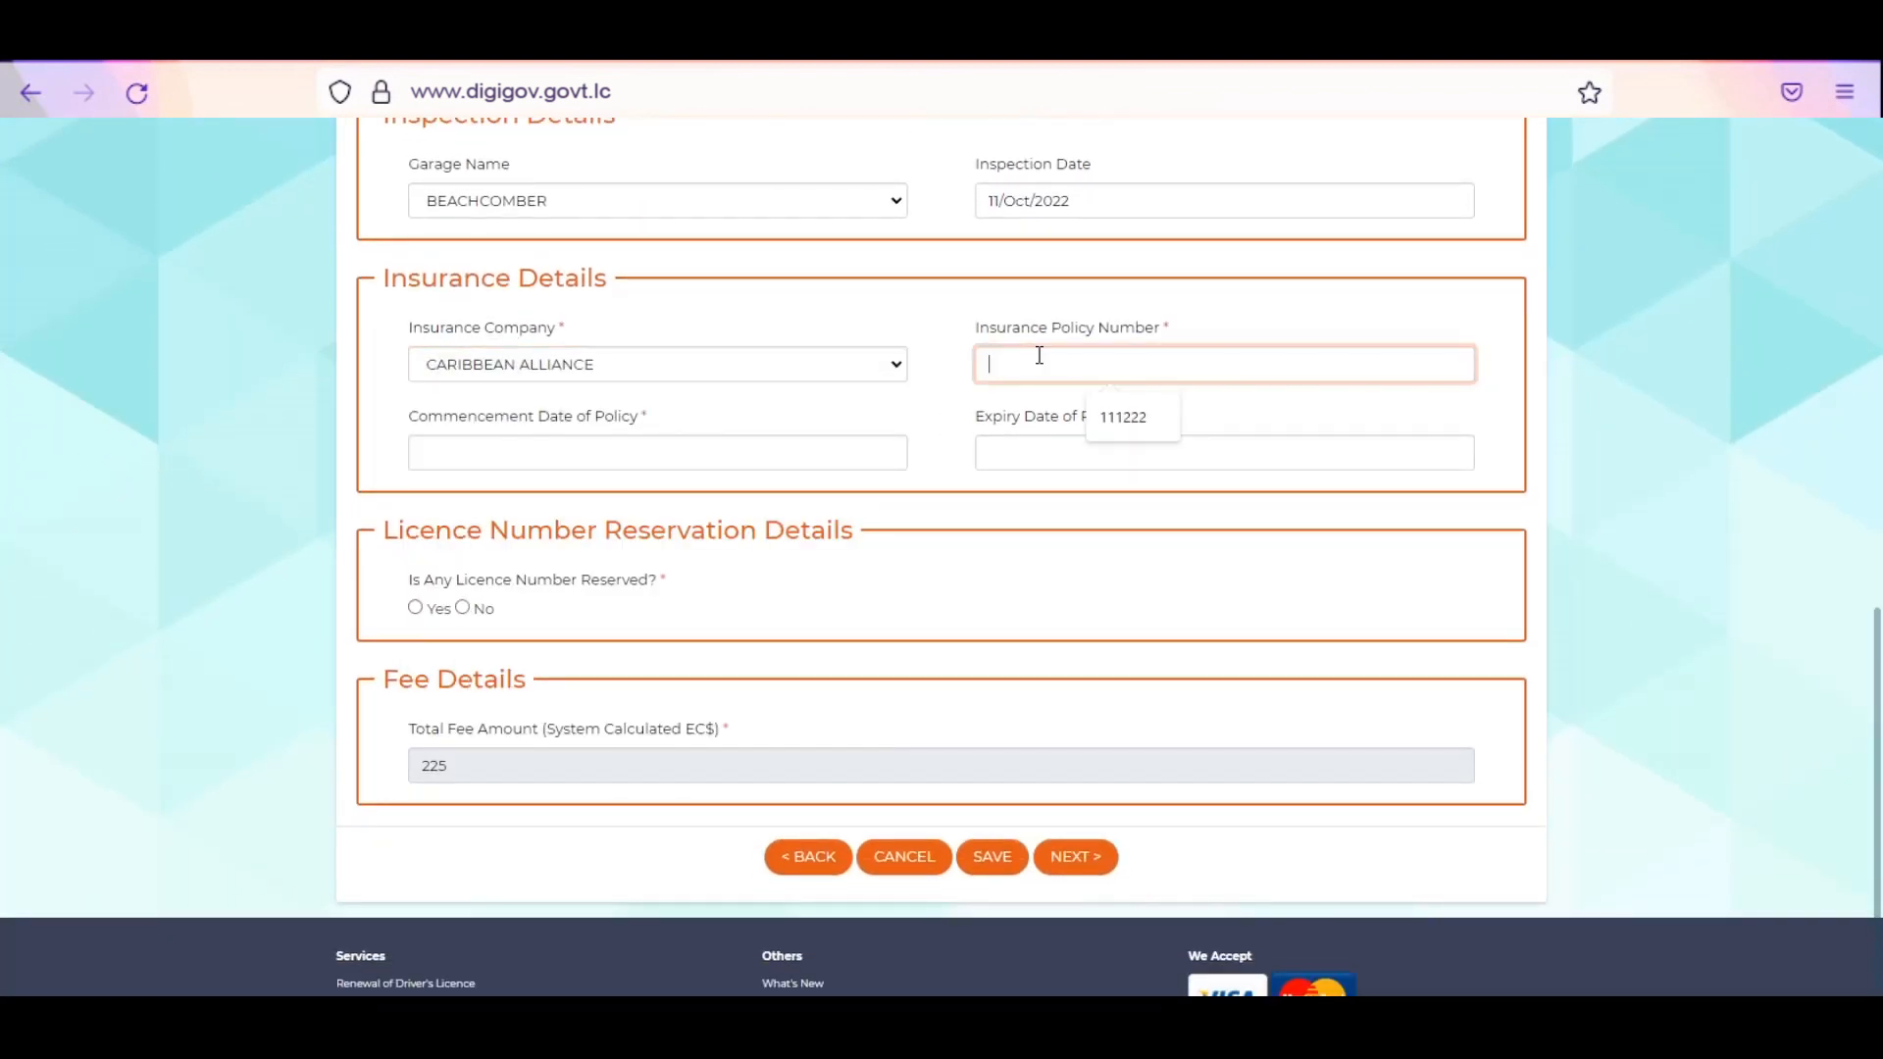
click(657, 453)
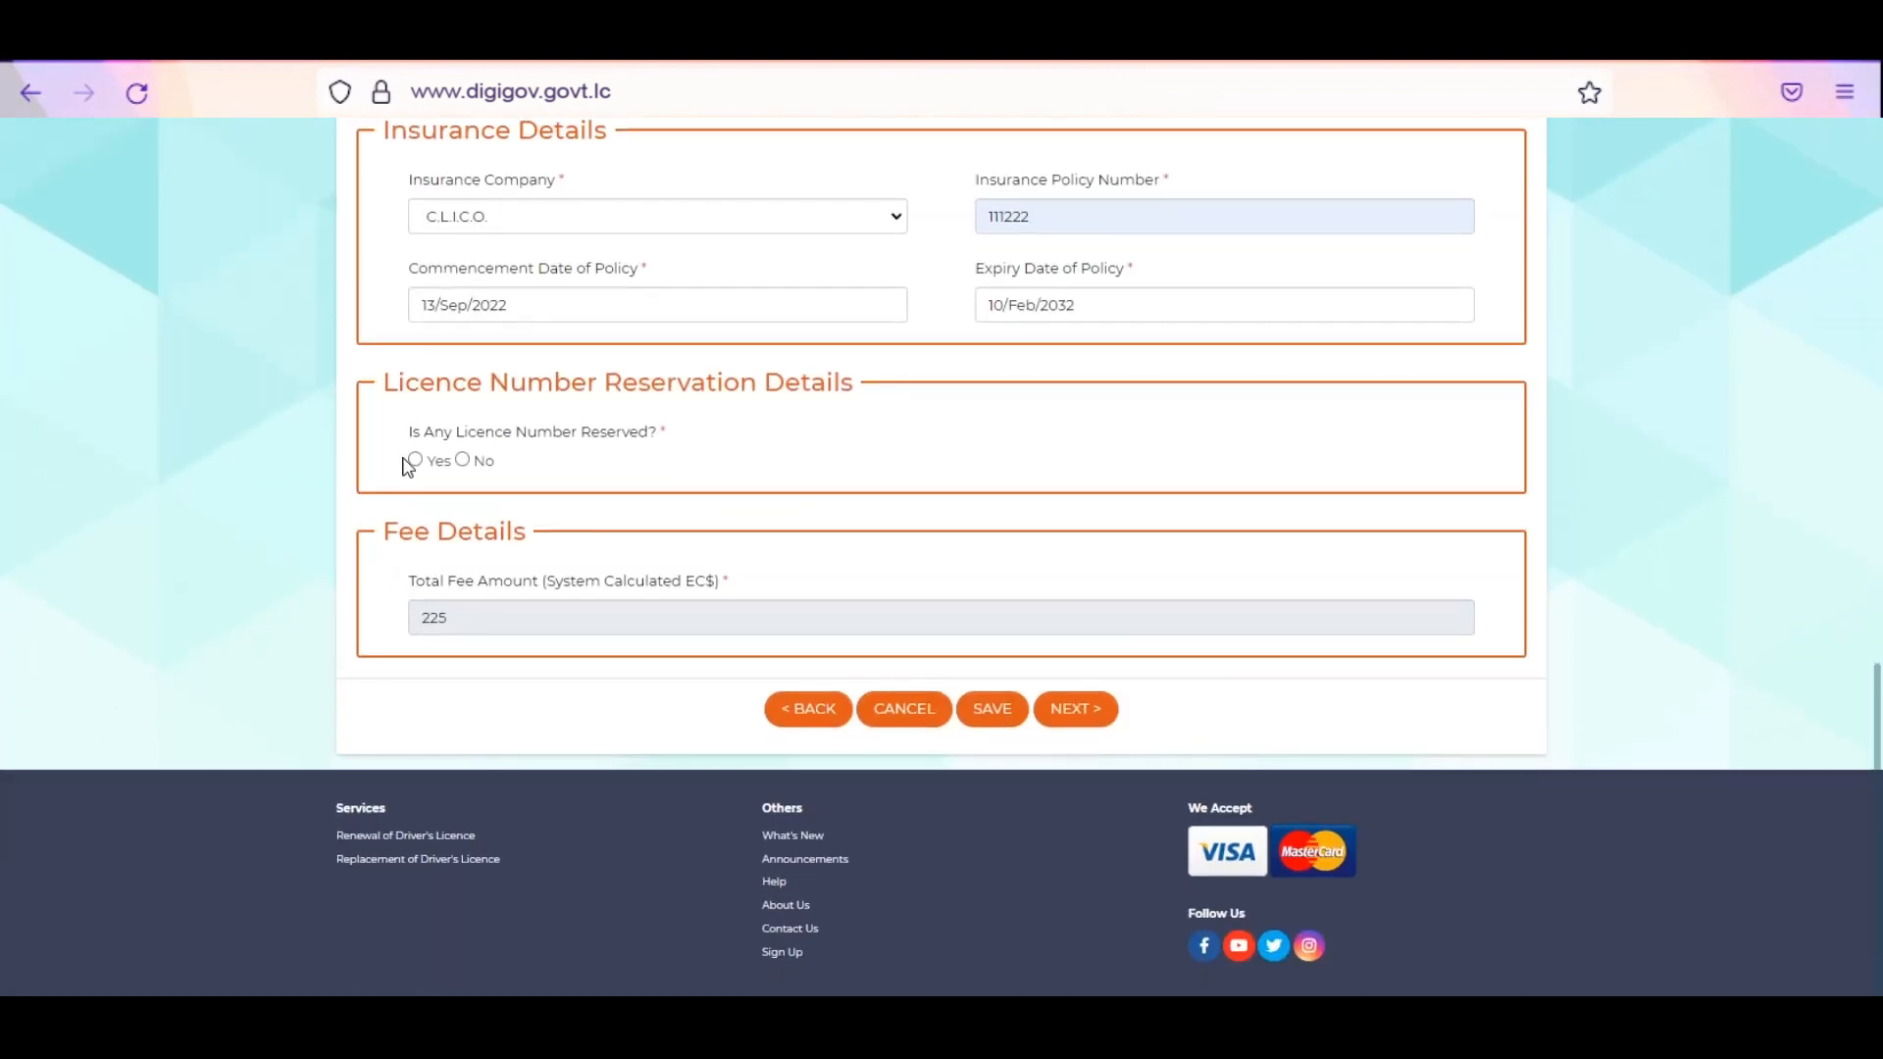
Mark a licence number as reserved, with PRIVATE usage and the private vehicle prefix.
click(414, 460)
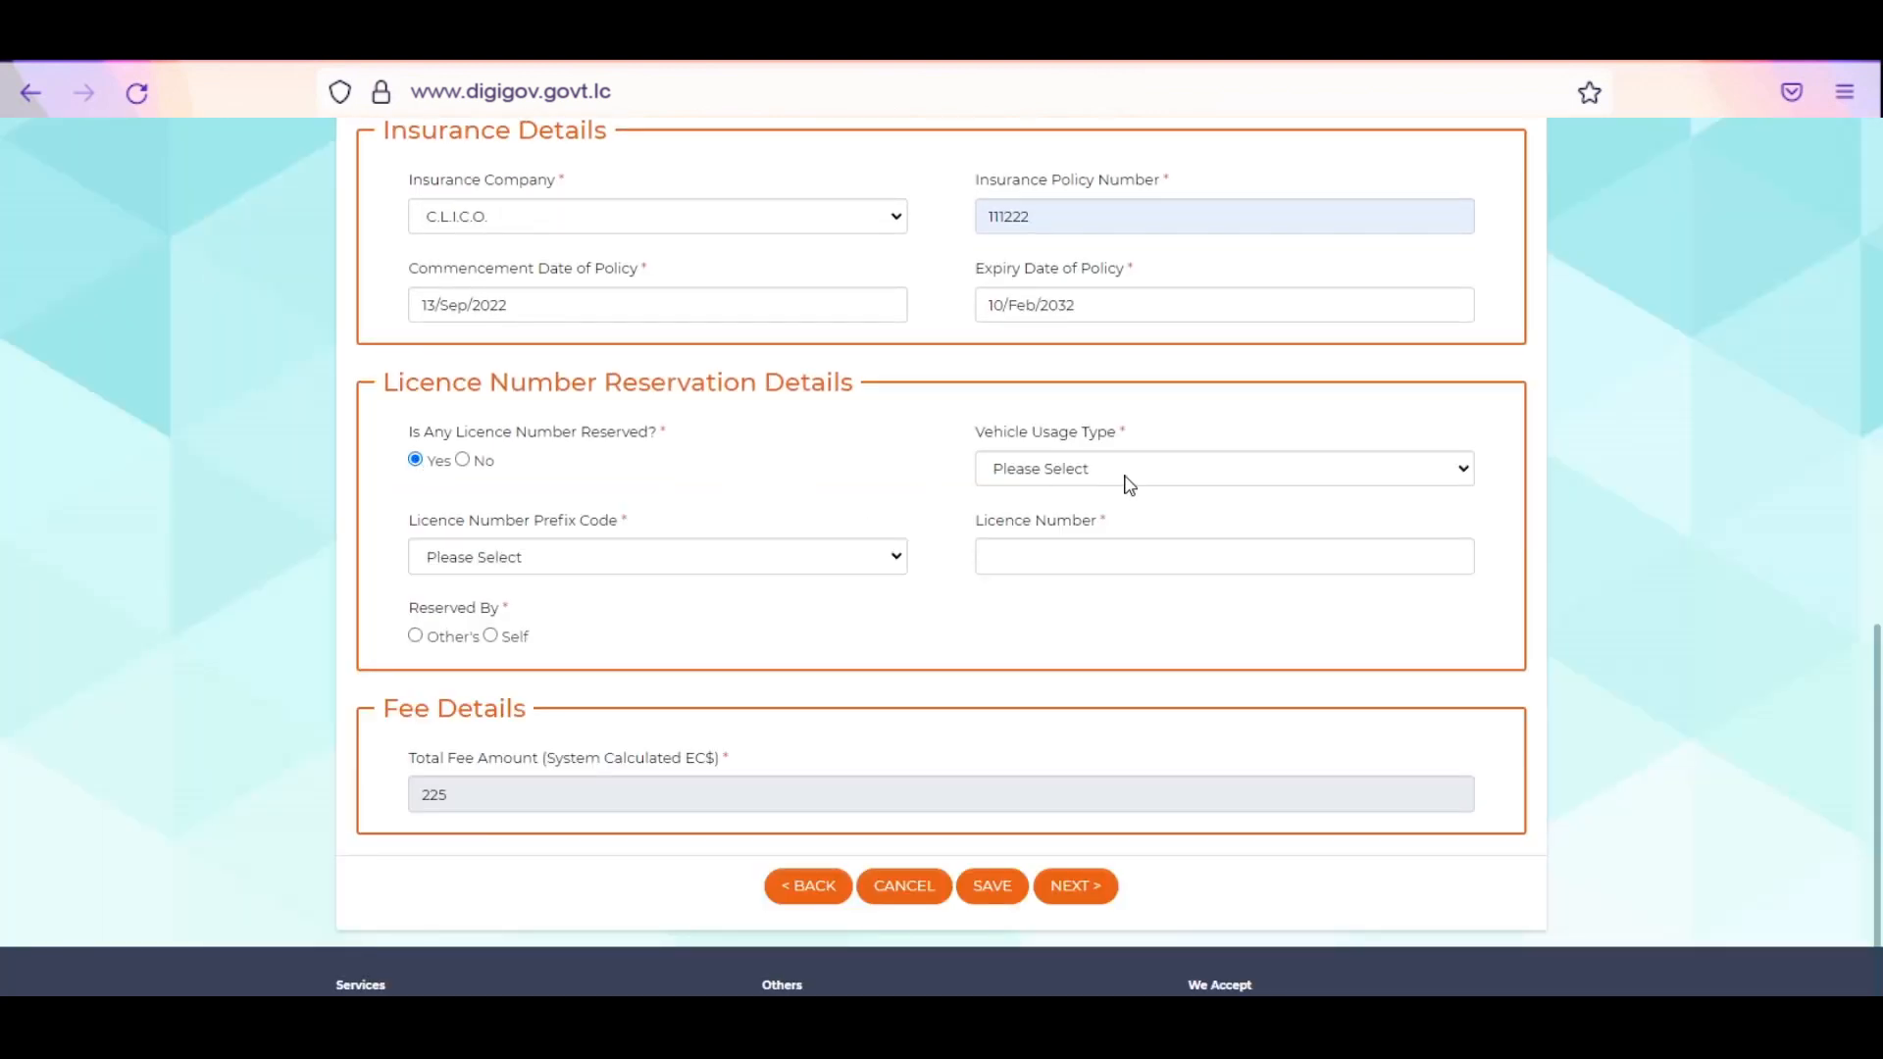
click(1223, 469)
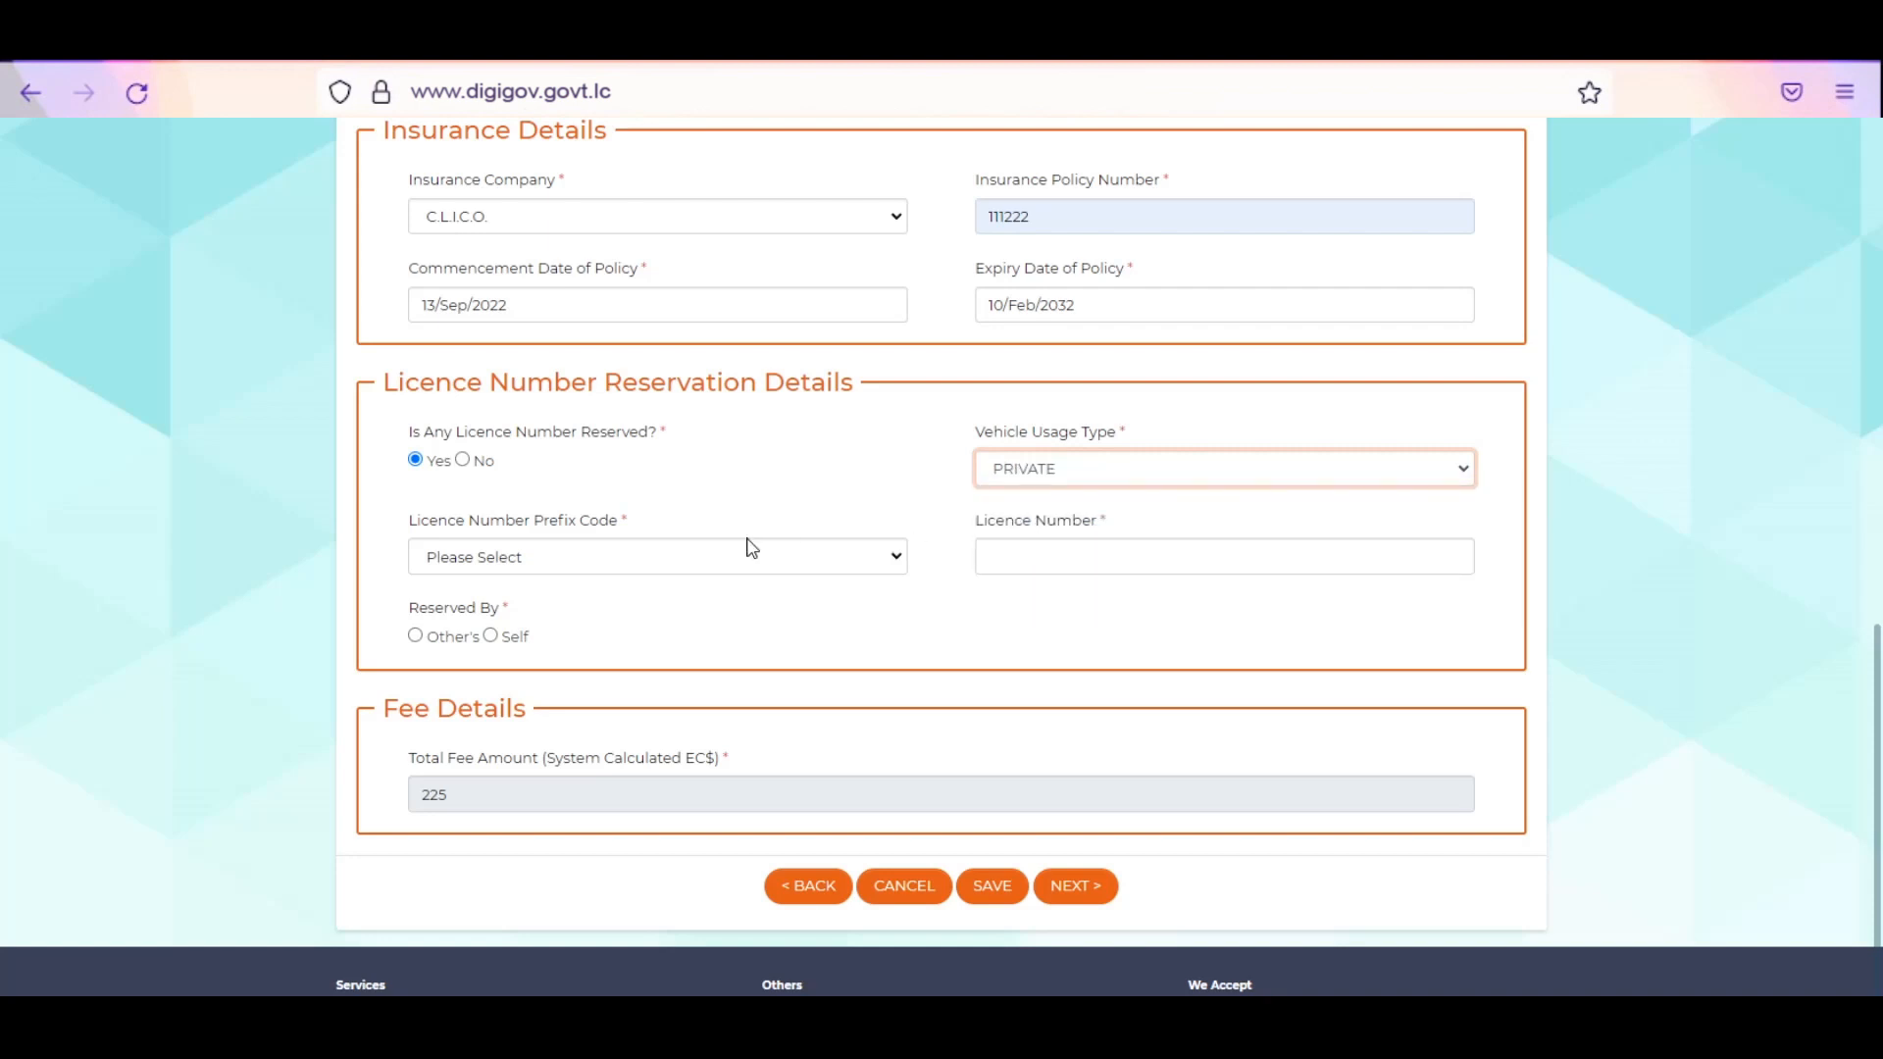
click(657, 556)
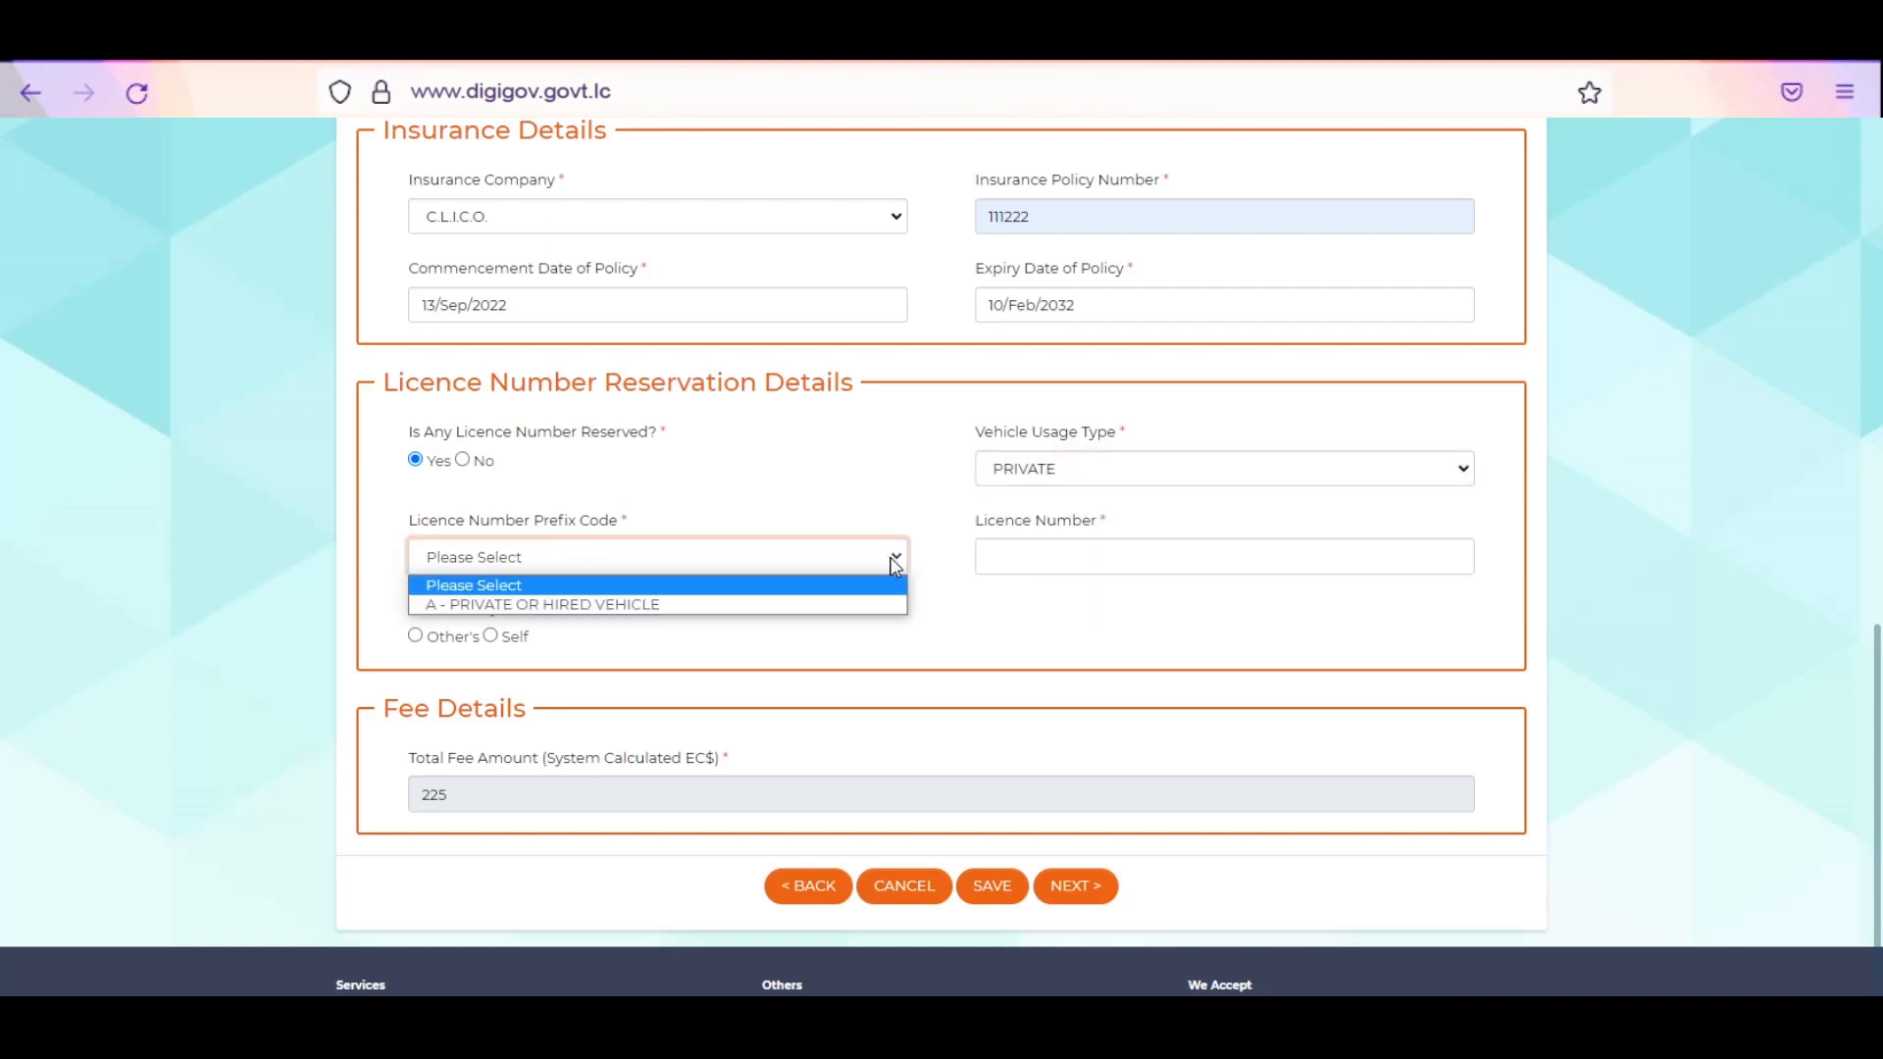
click(539, 604)
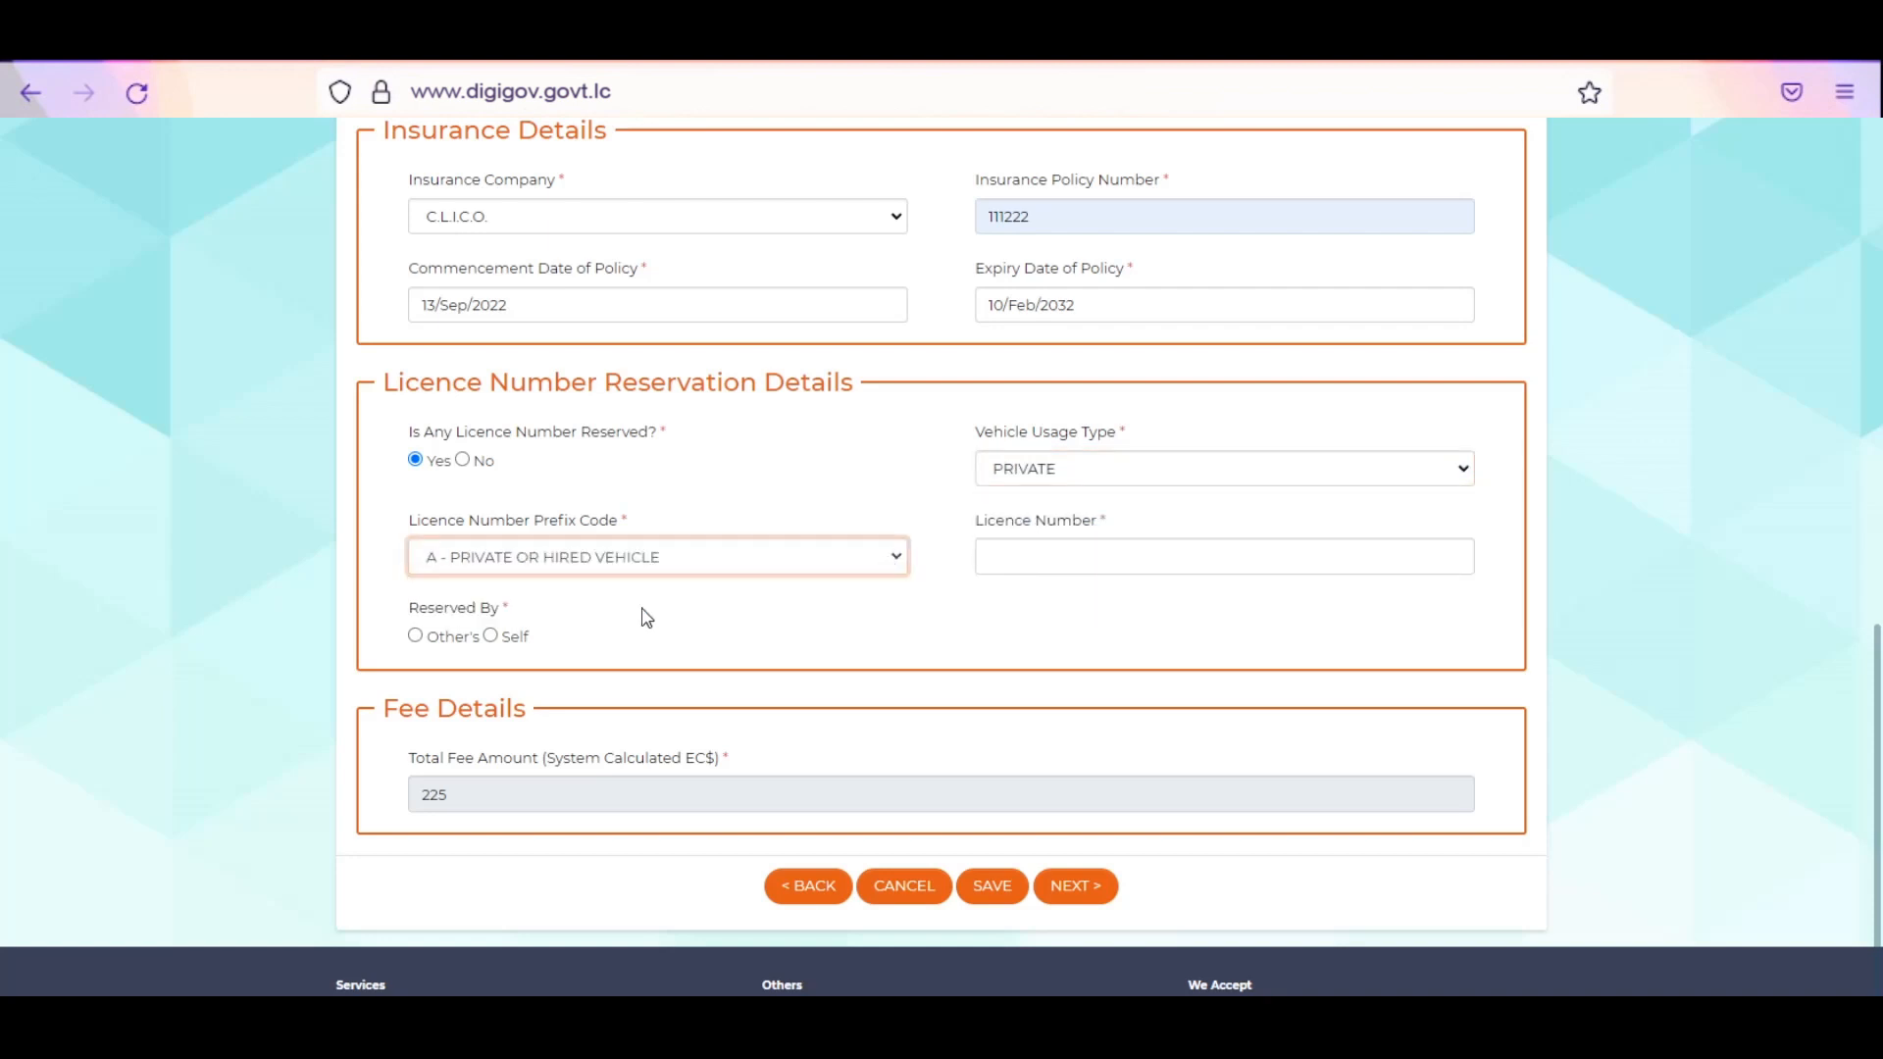
click(1223, 556)
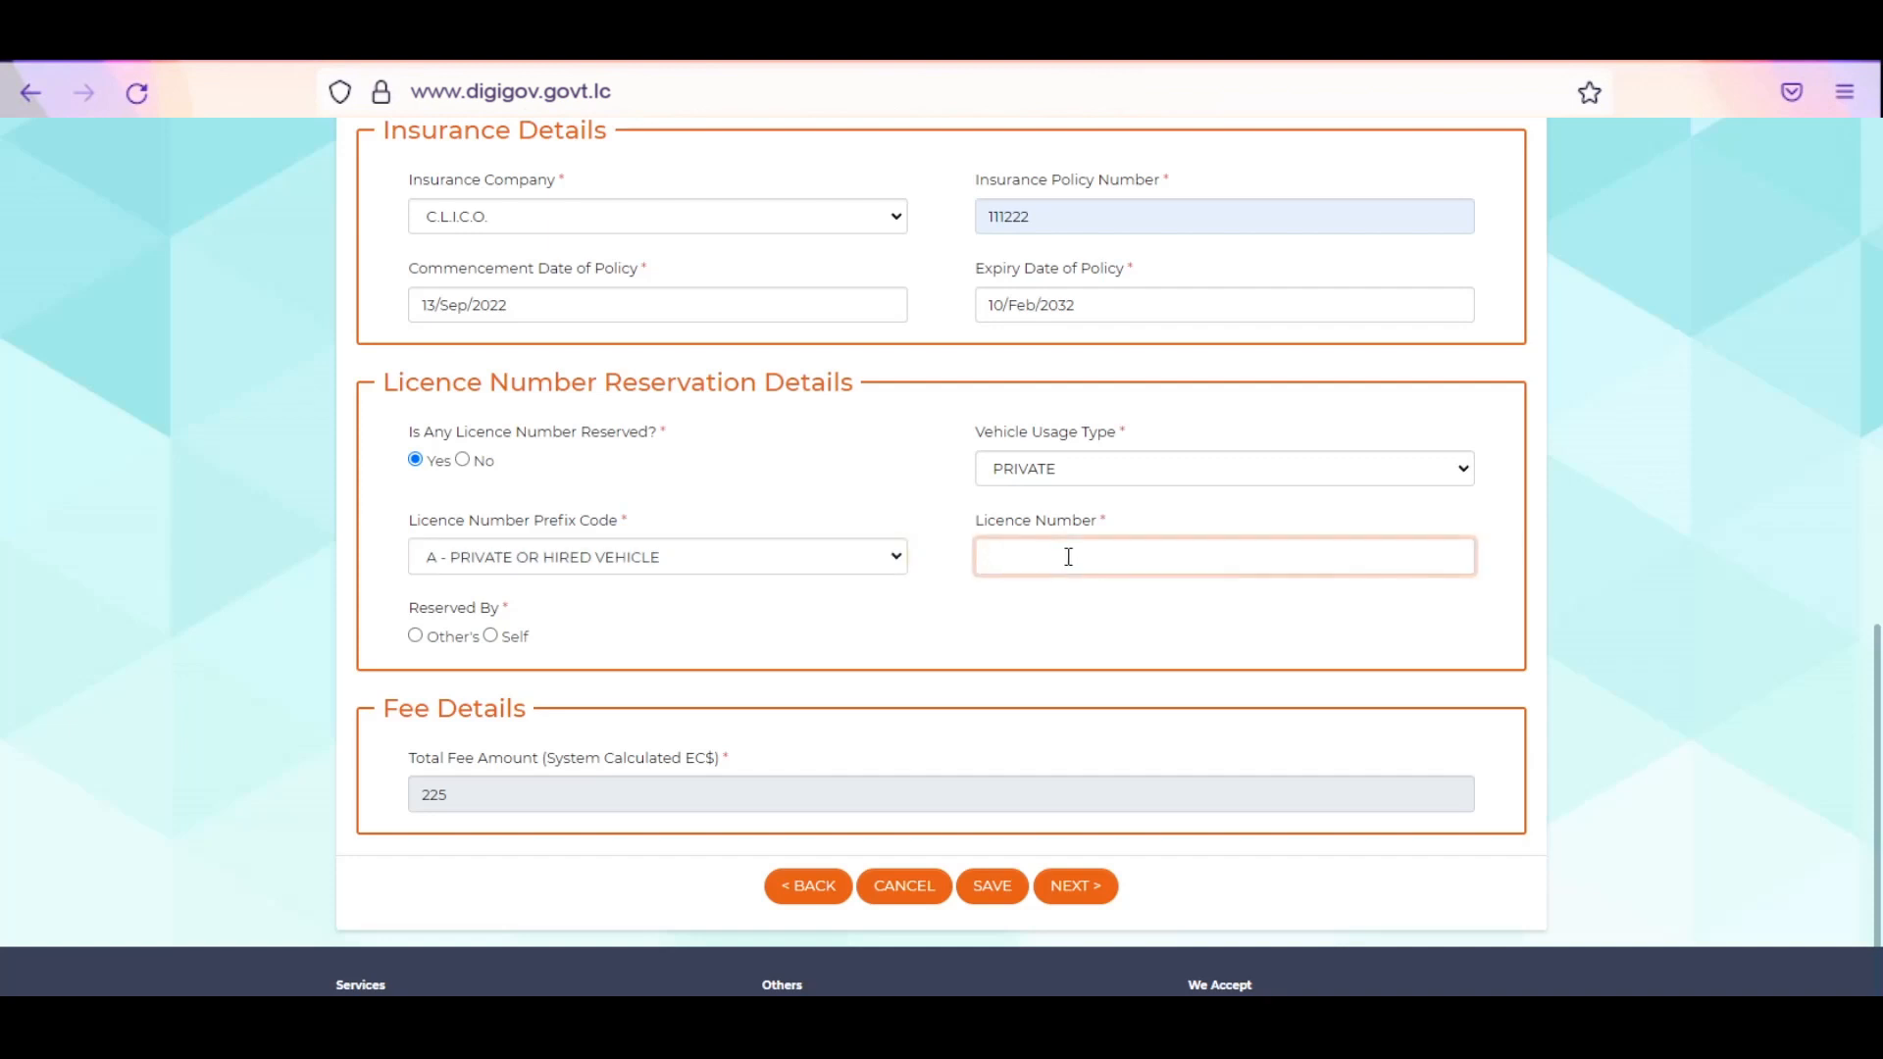
click(1224, 556)
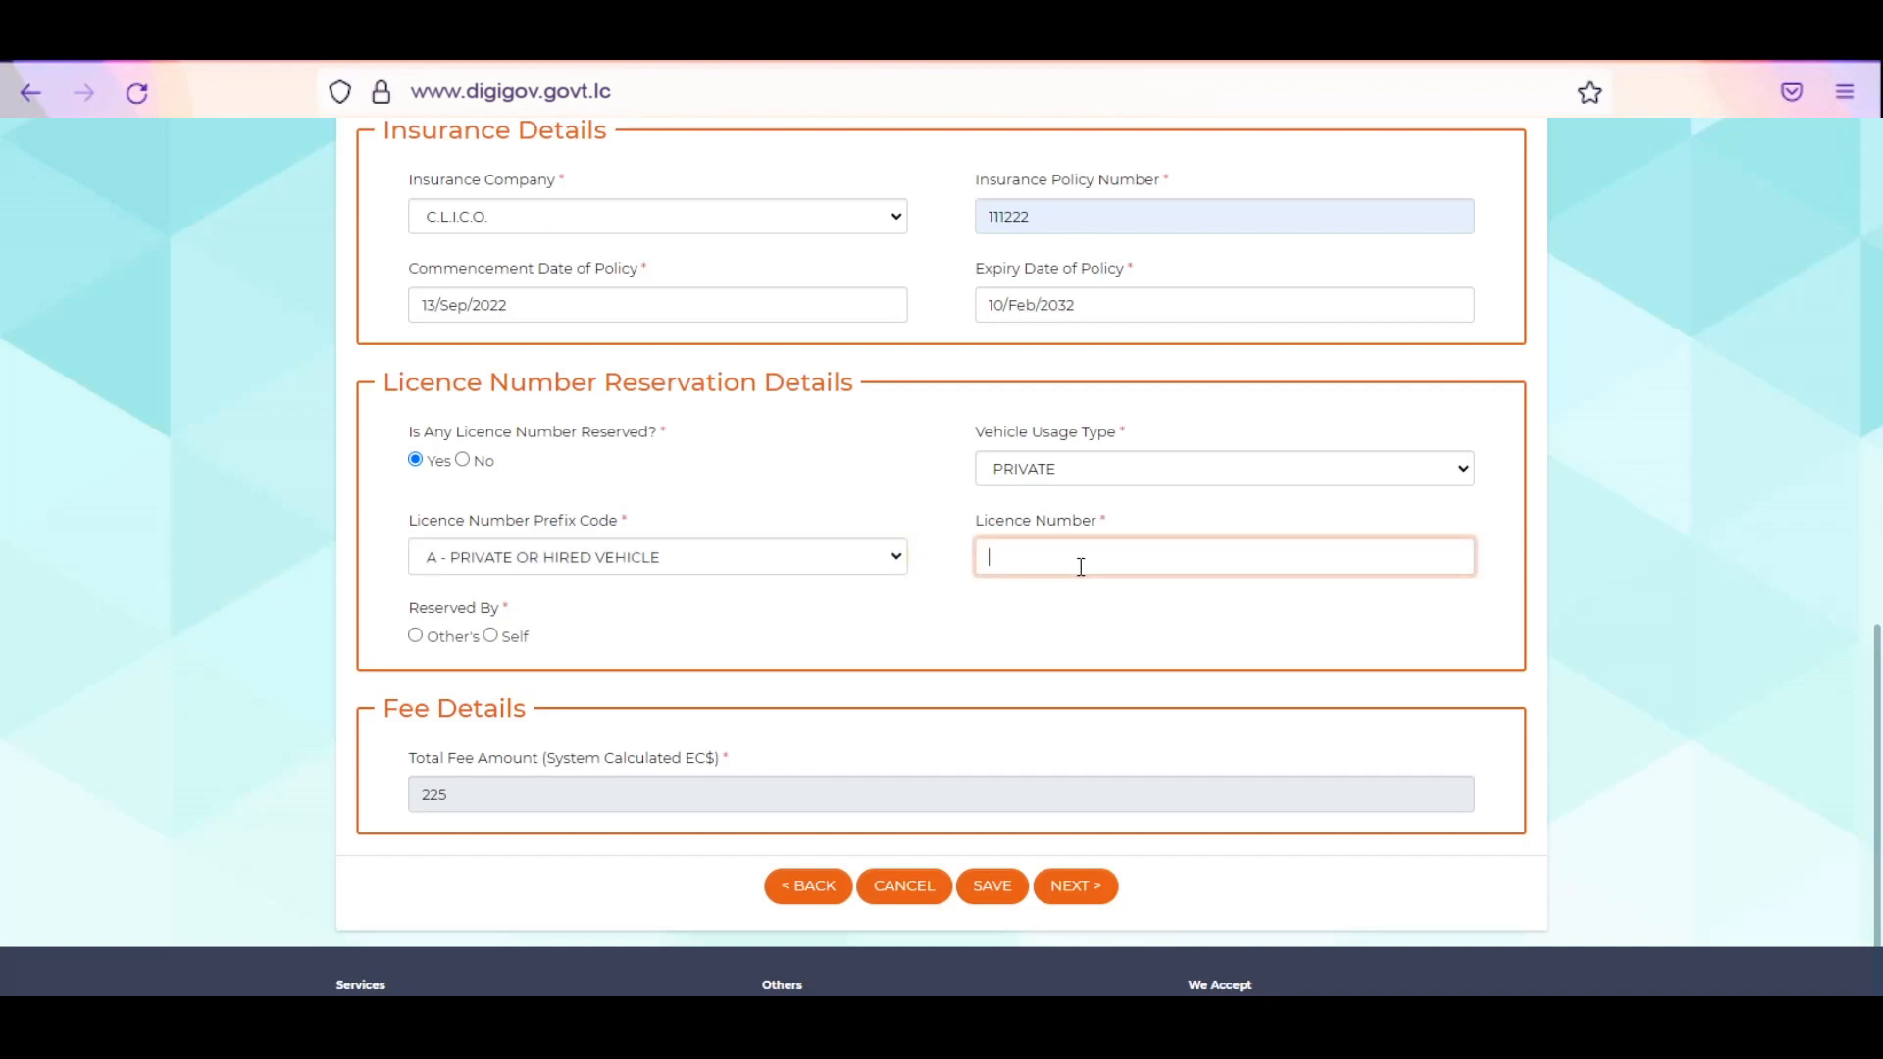
text(2471)
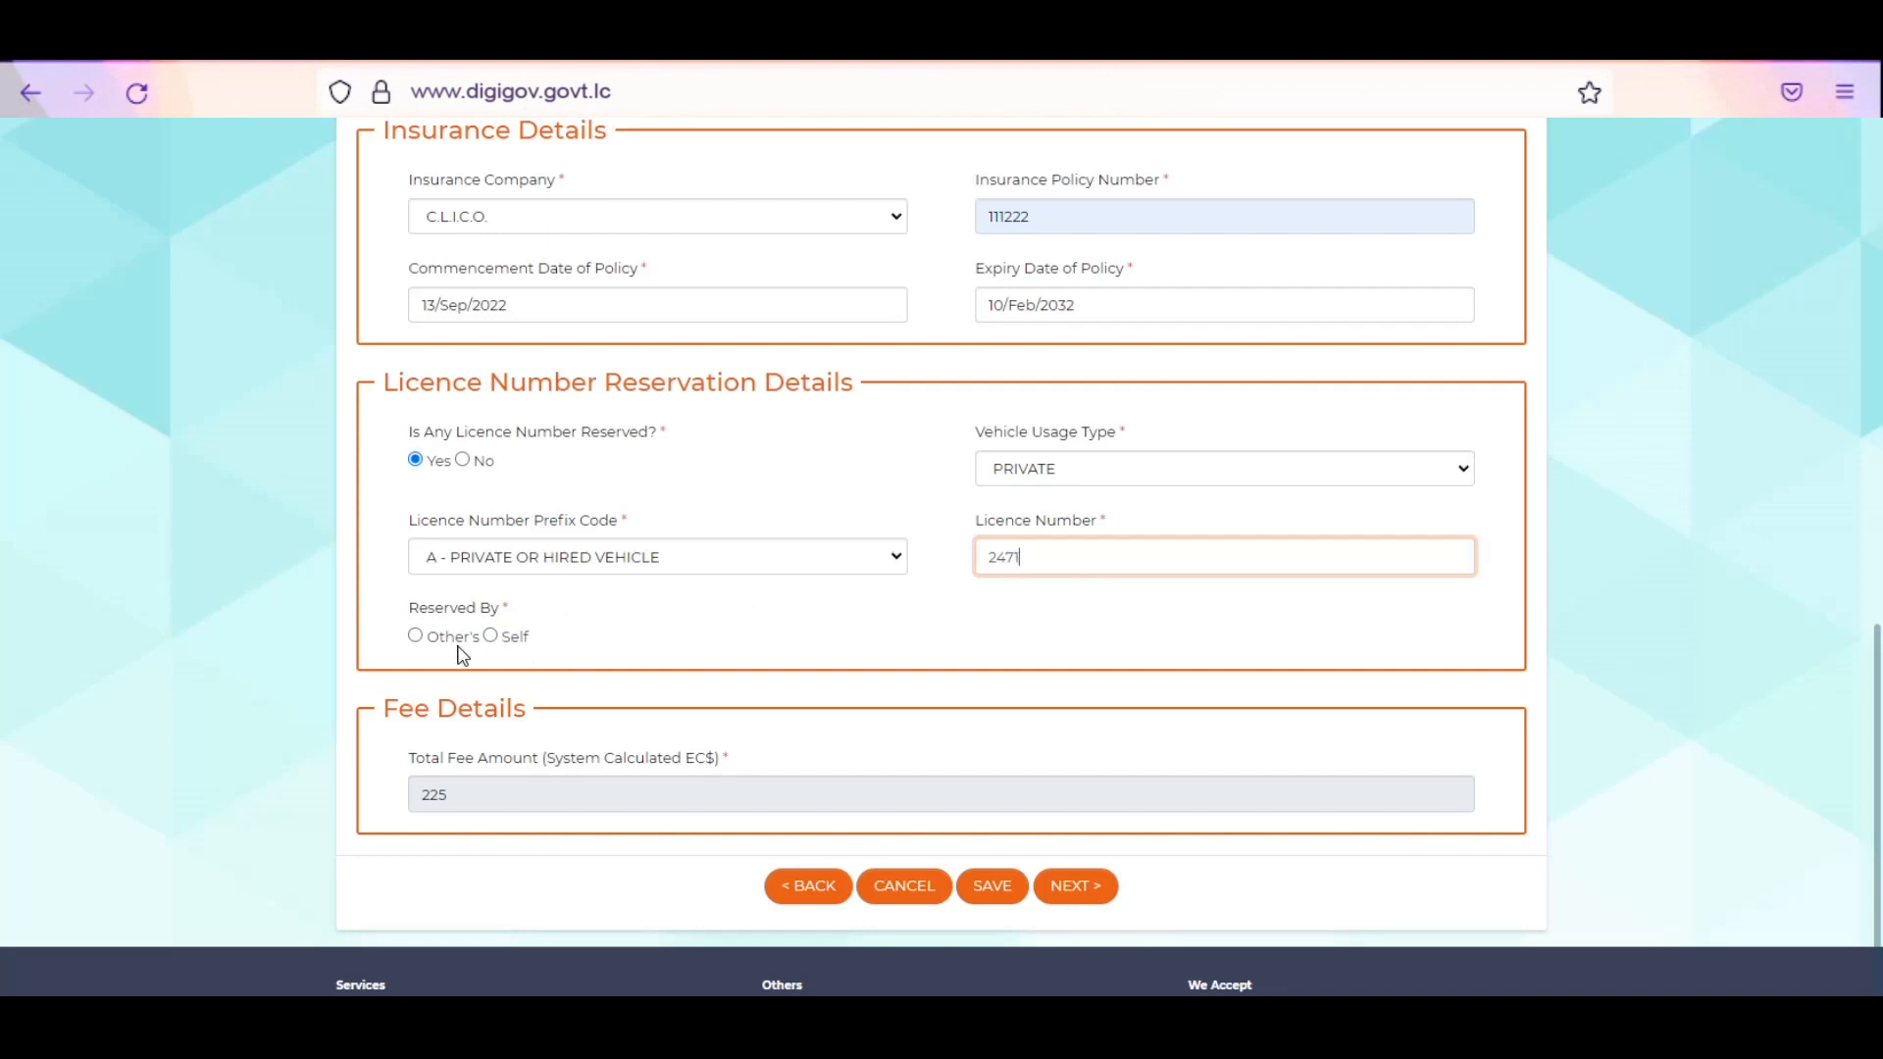
click(416, 635)
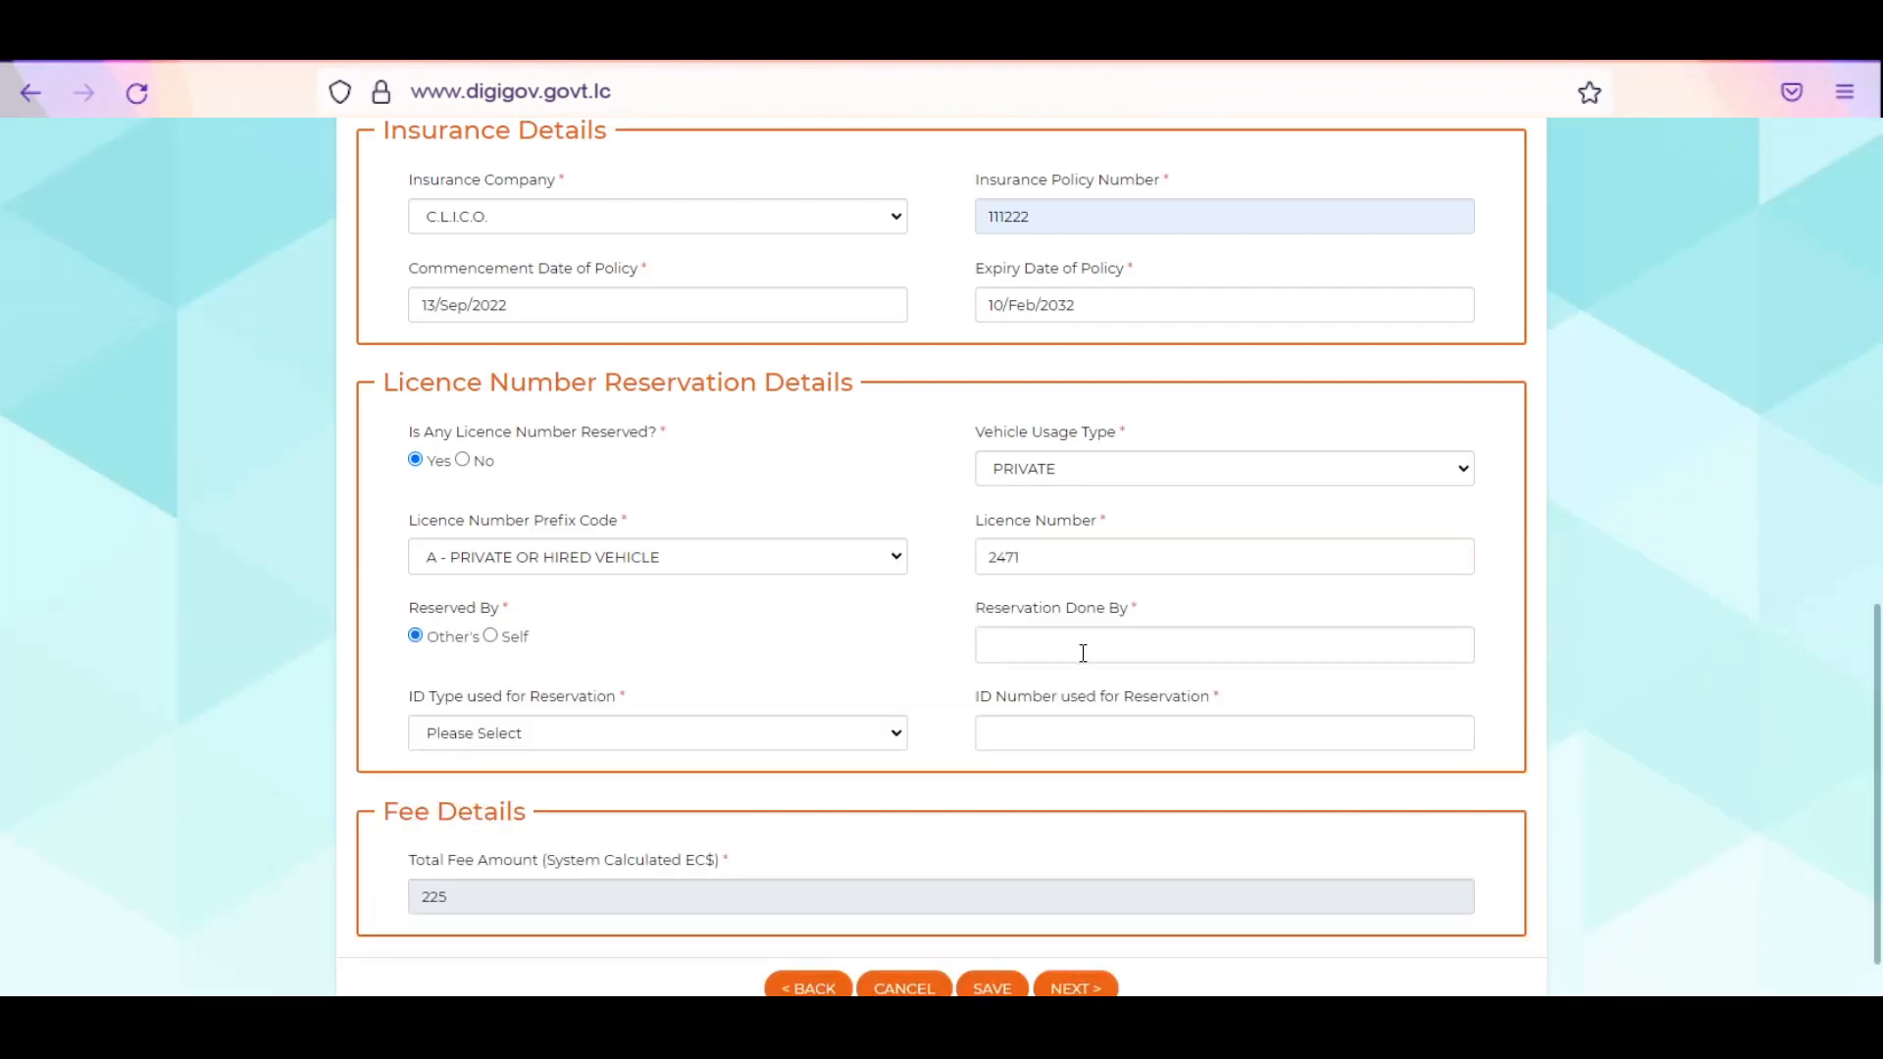
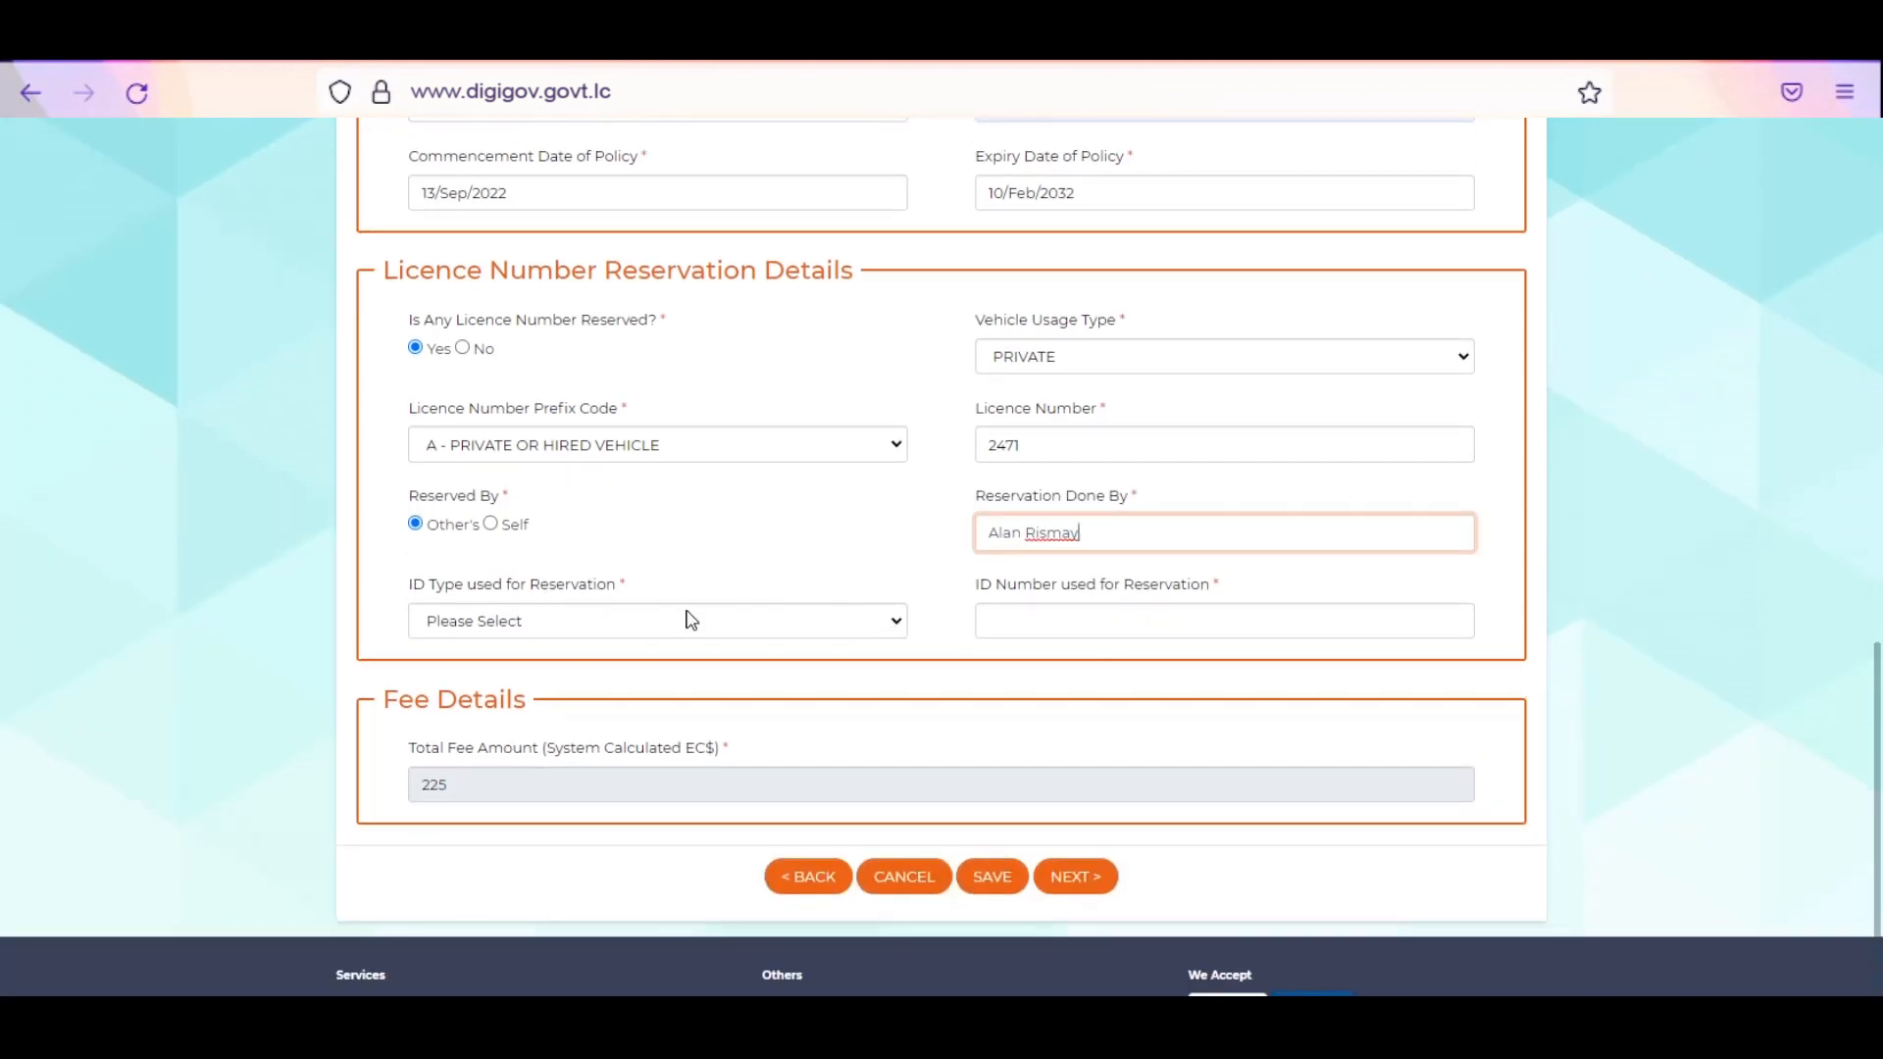
click(657, 620)
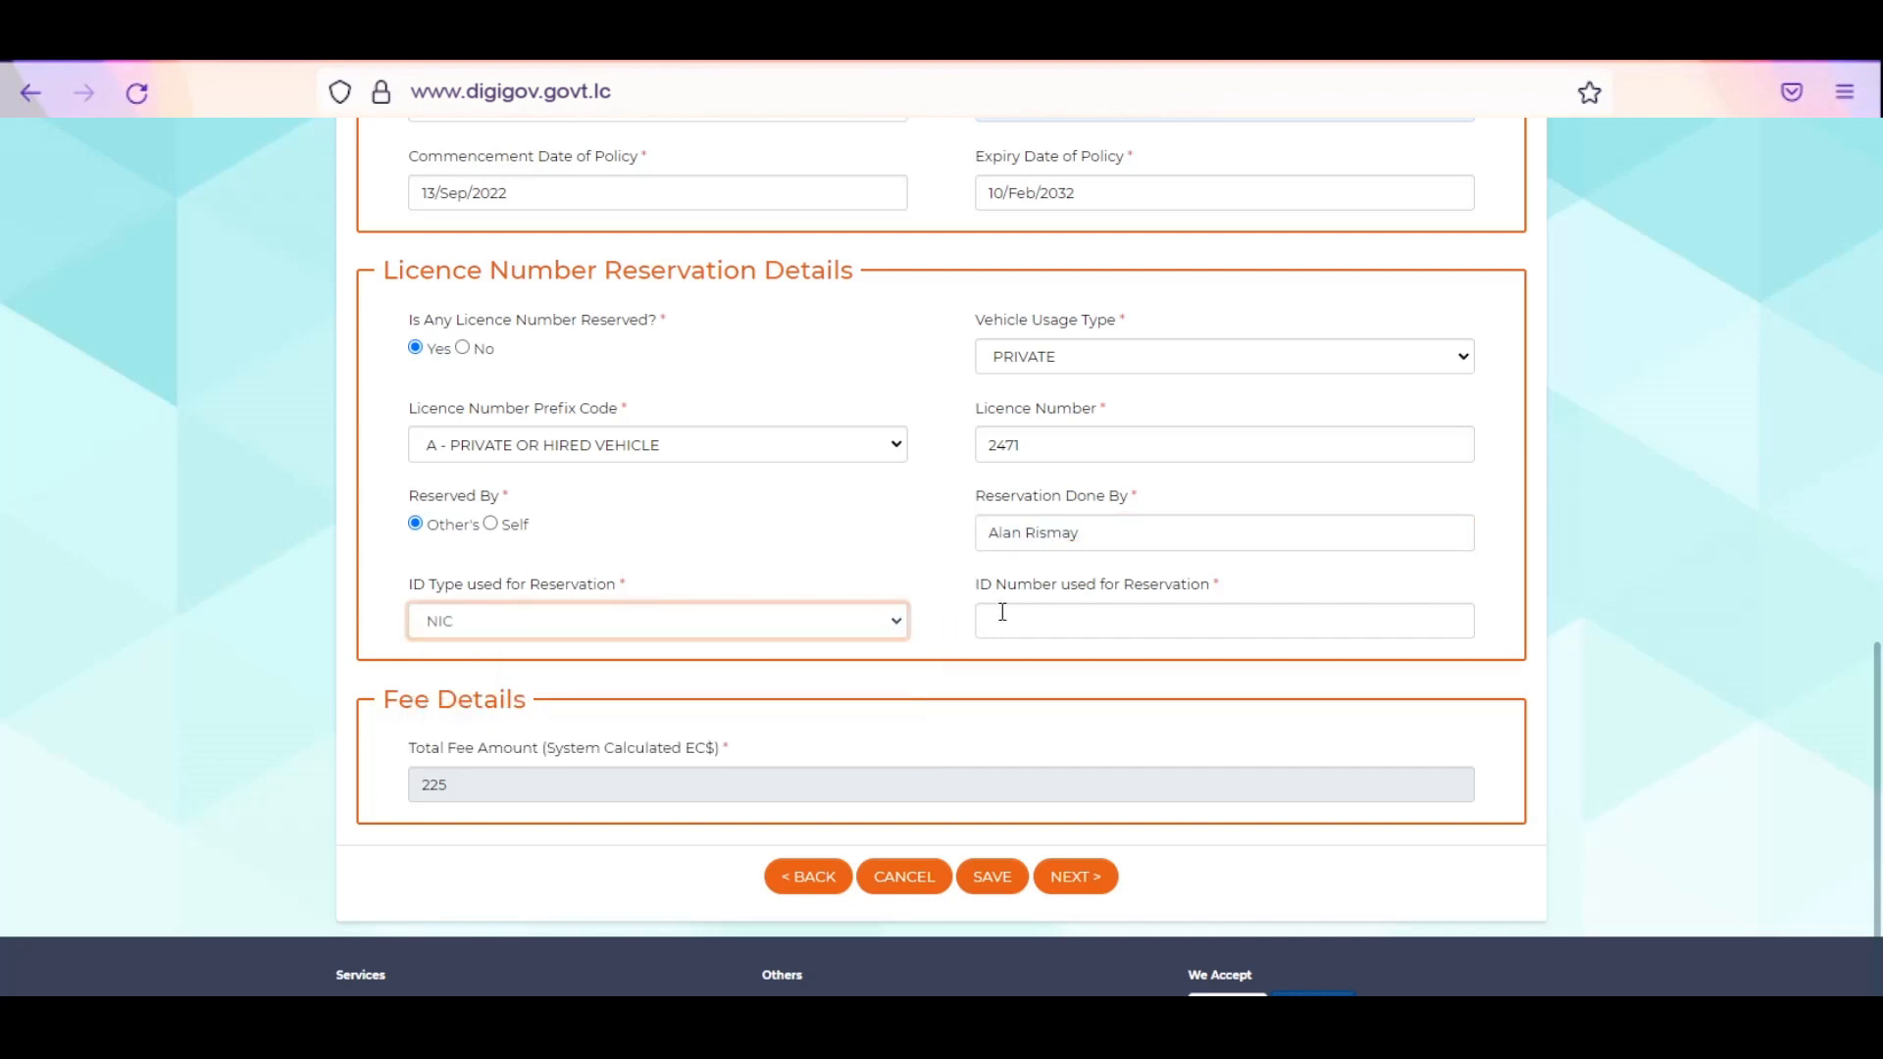
text(304)
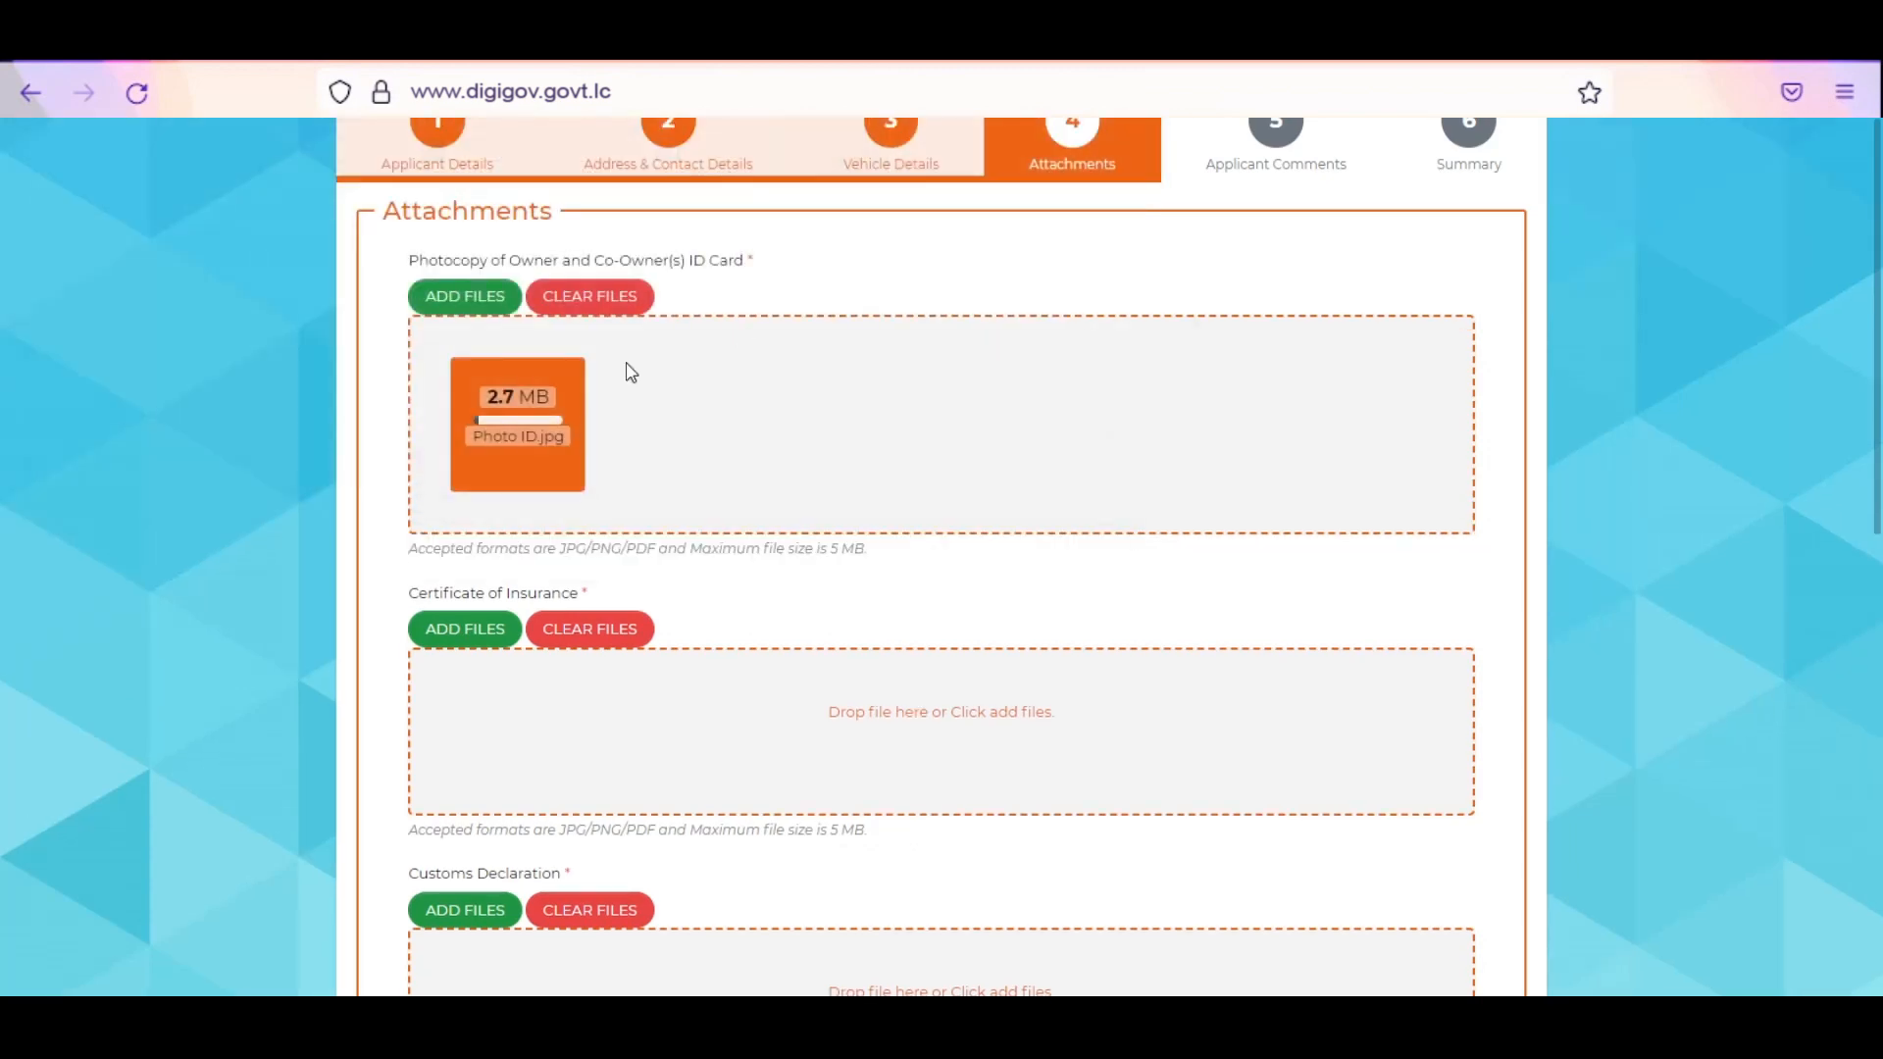
Upload the Certificate of Insurance and collector photo ID files, save, and go to comments.
click(464, 628)
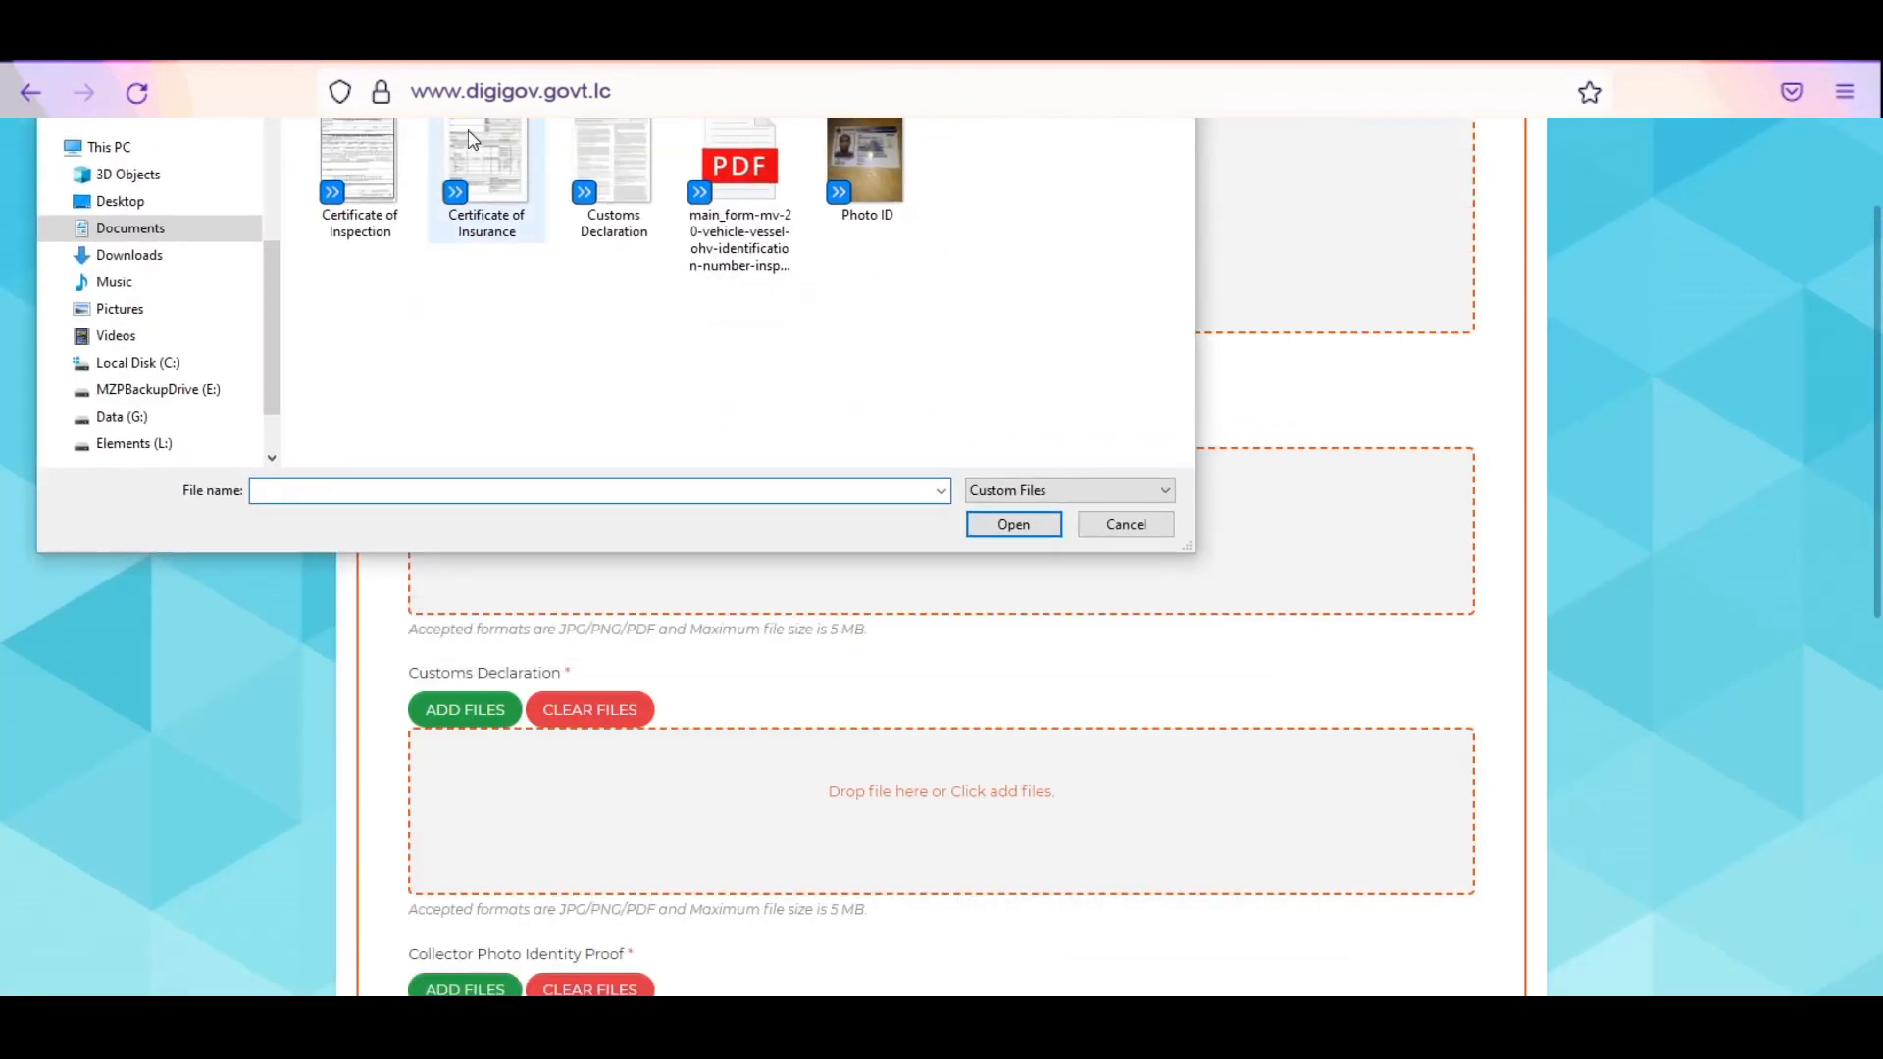
click(1012, 524)
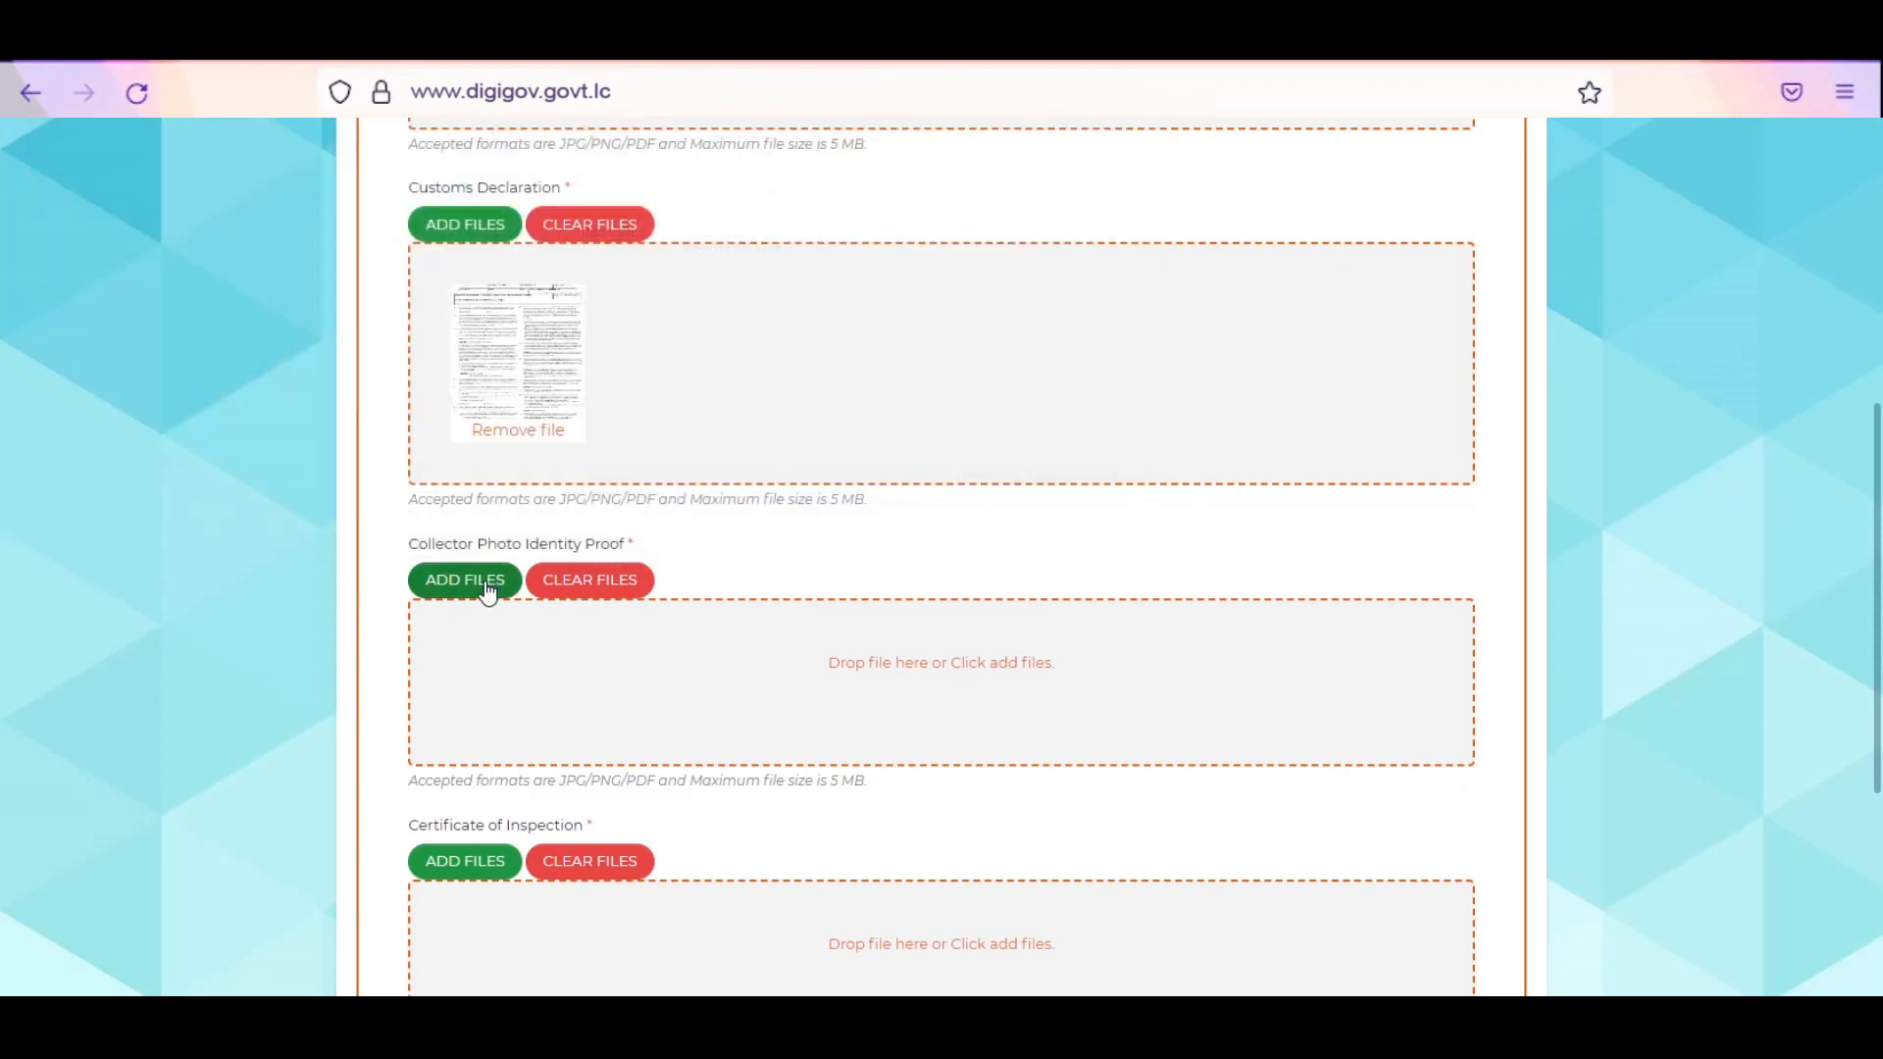
click(464, 580)
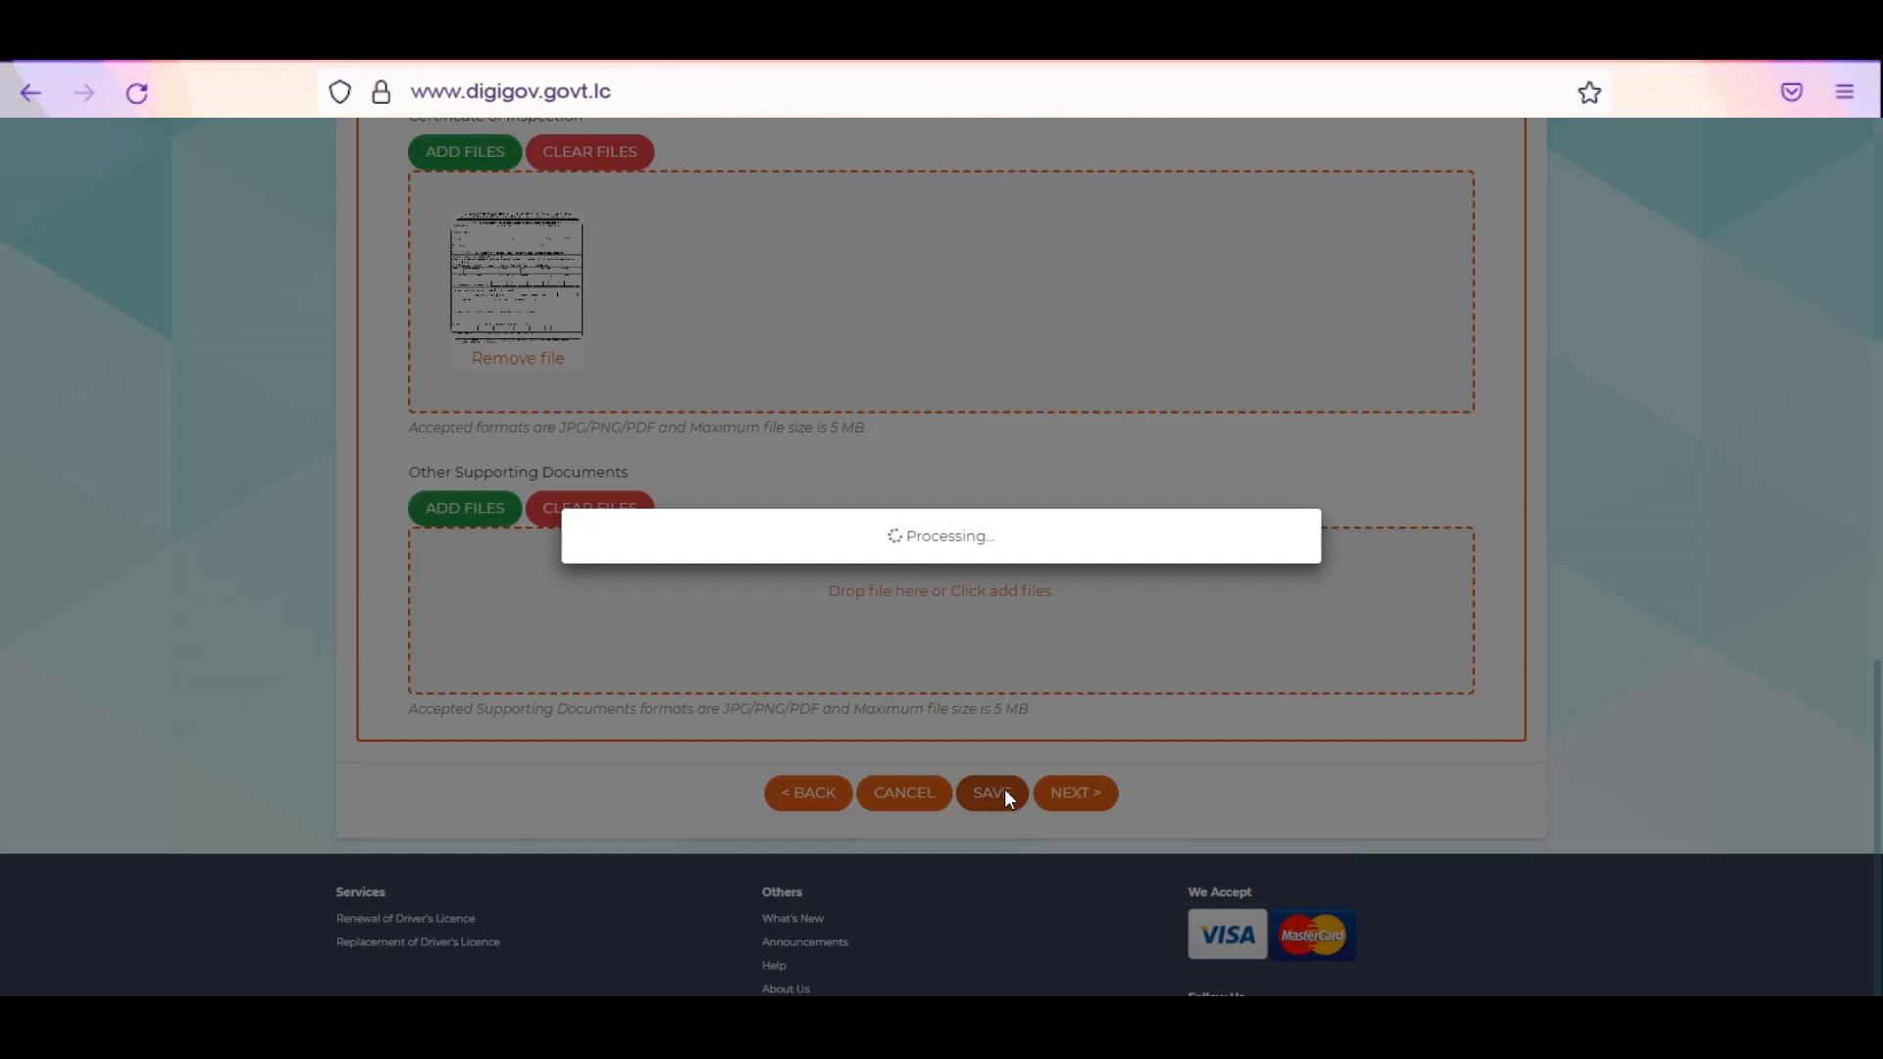
click(991, 793)
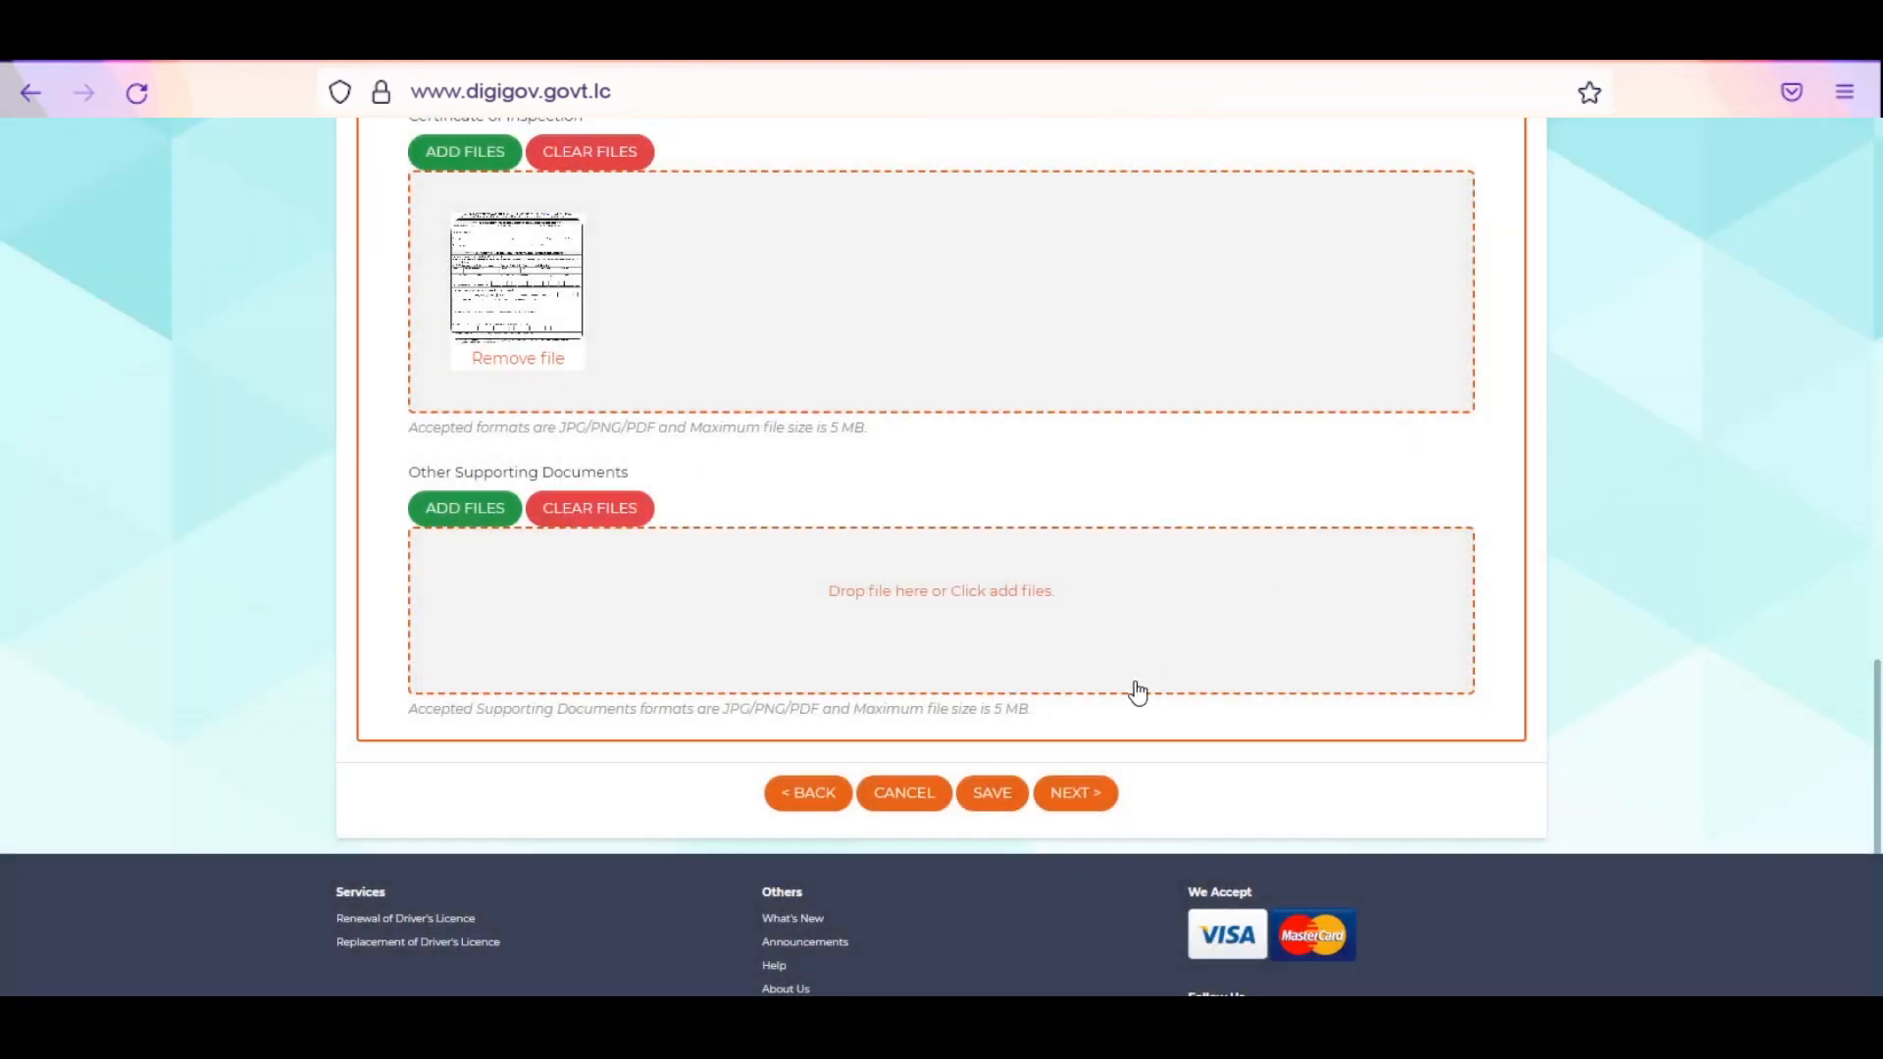
click(1072, 792)
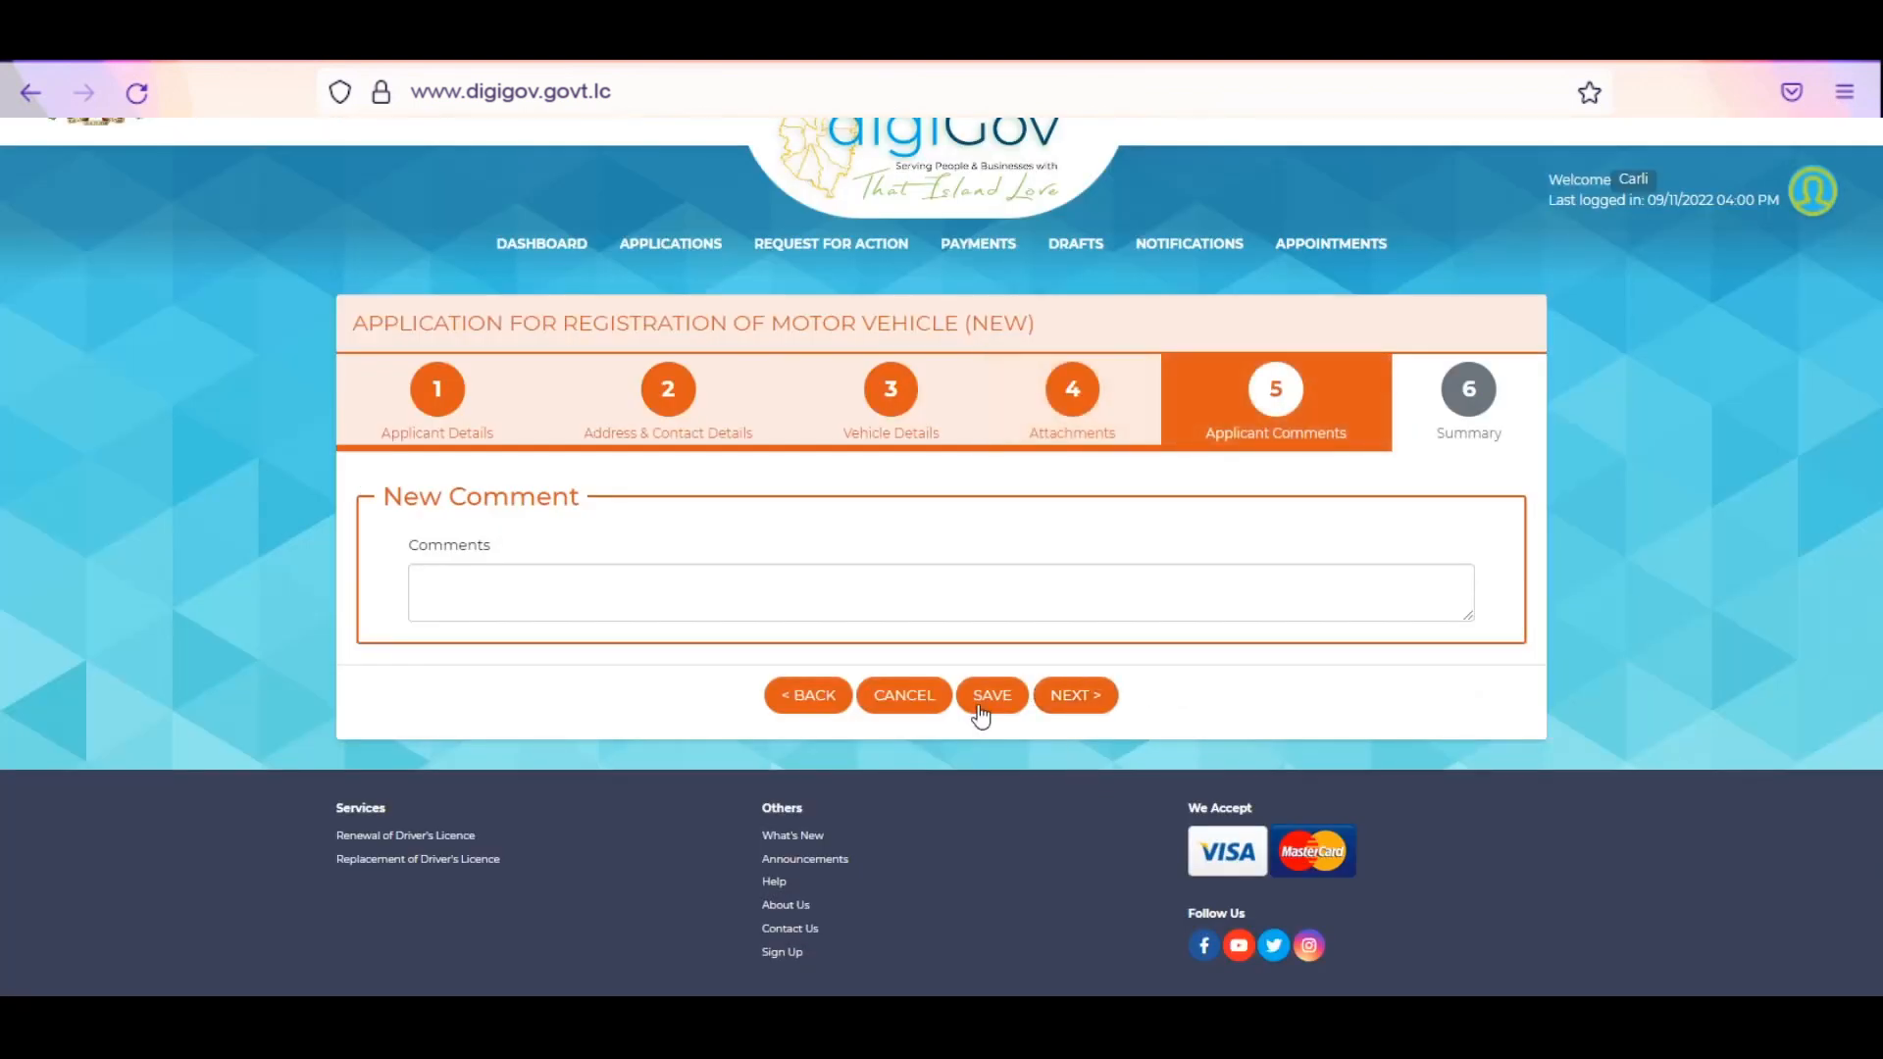
Enter the comment 'How do I pay?' and move on to the Summary step.
click(940, 591)
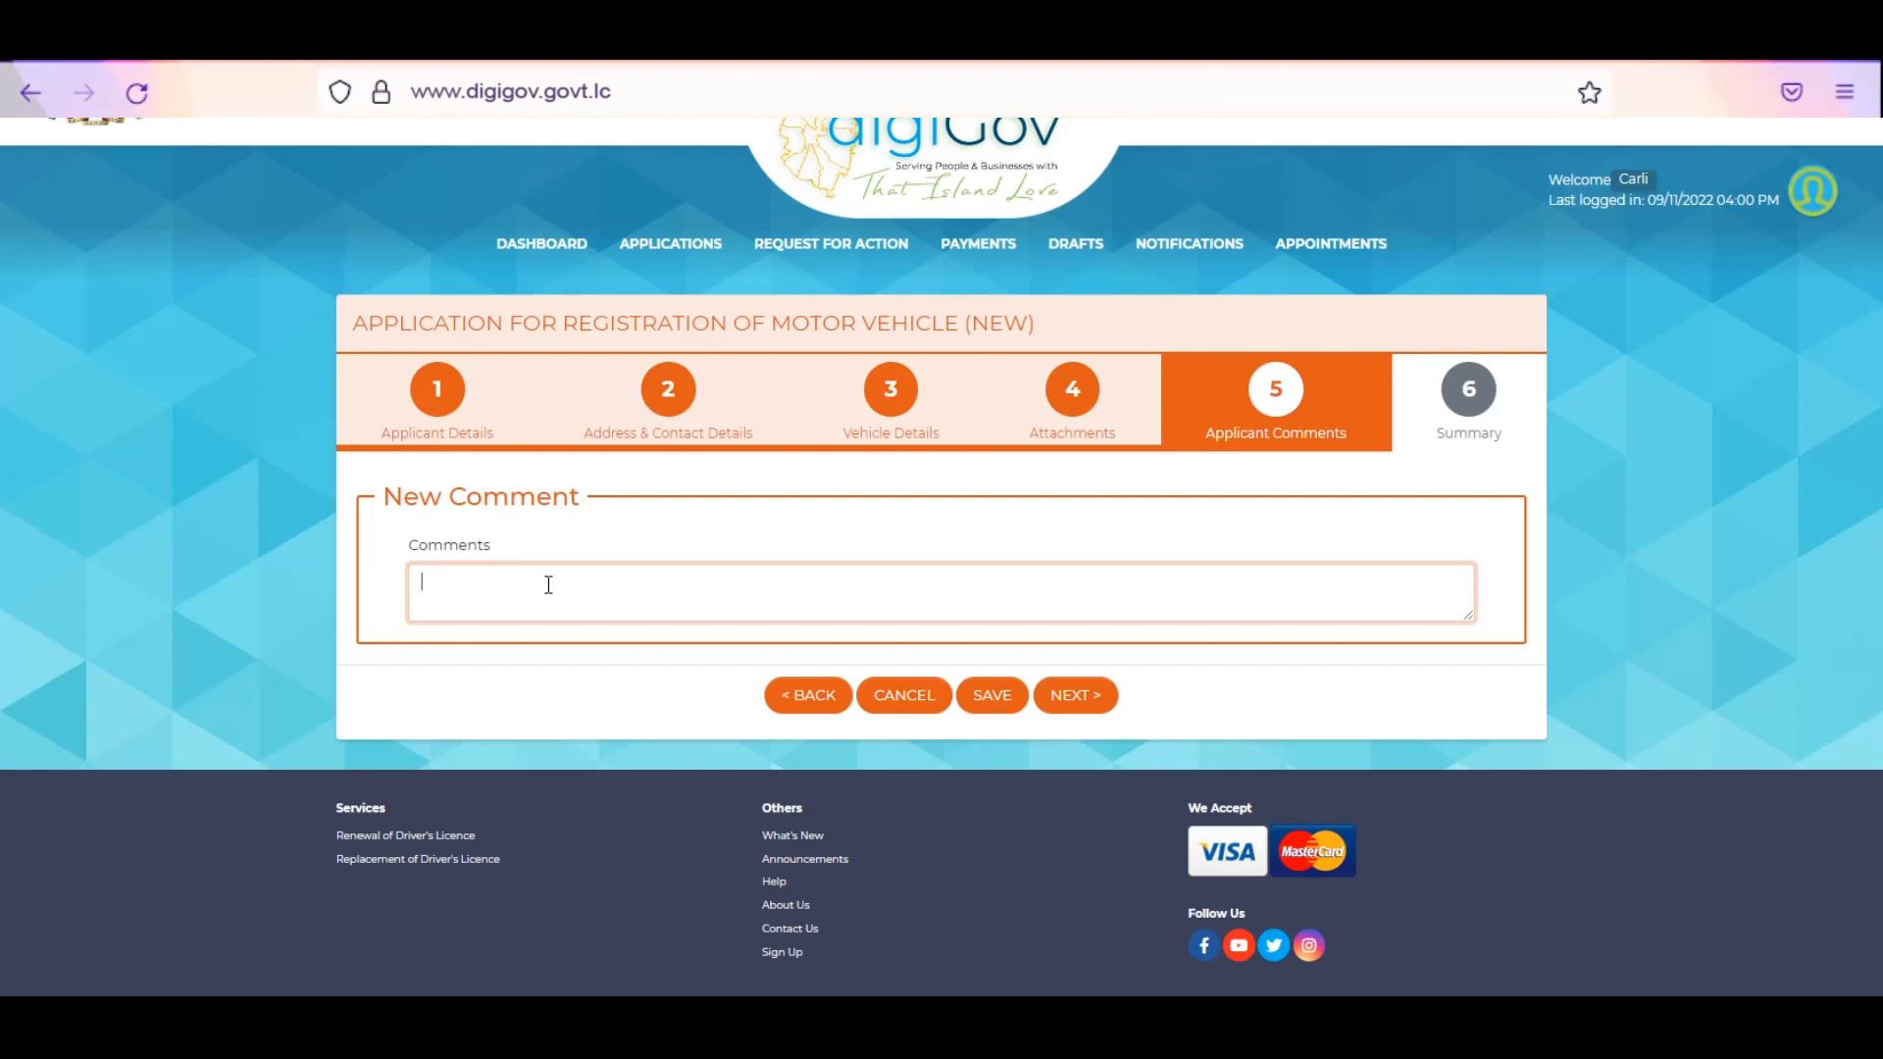
text(H)
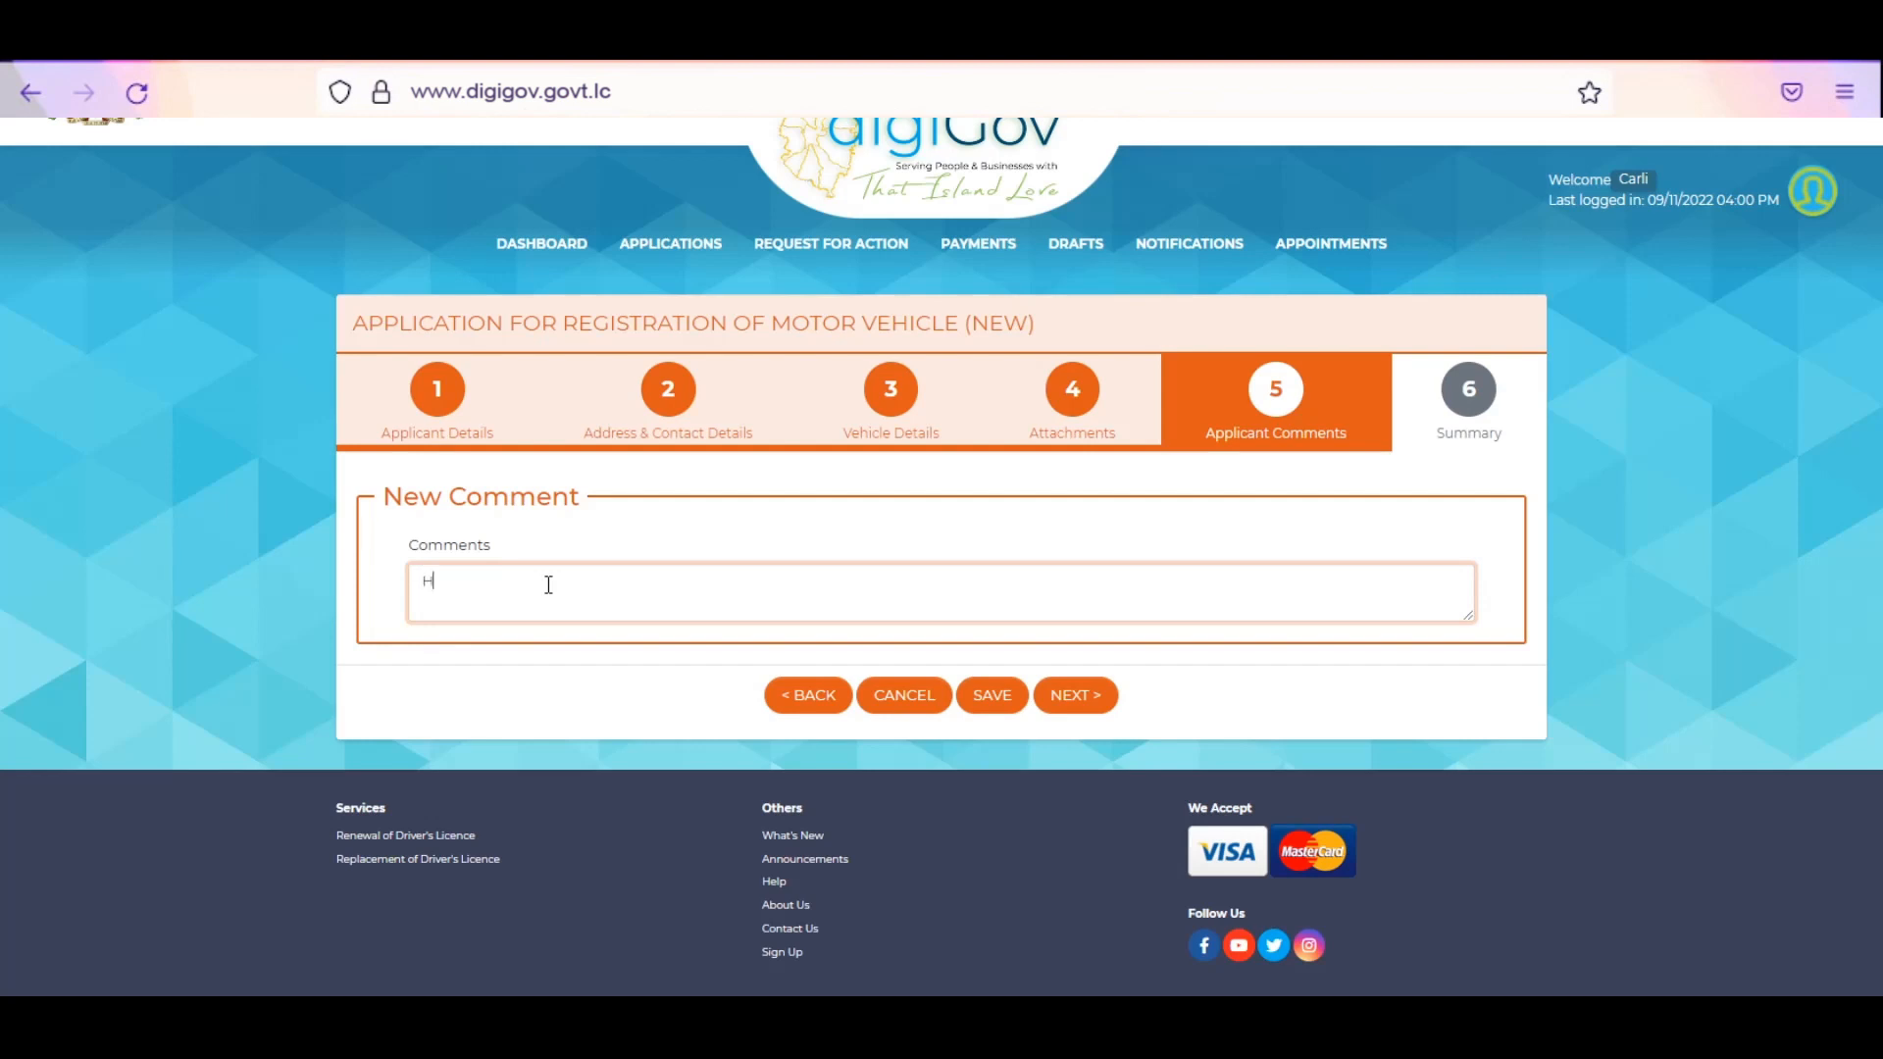
text(ow do)
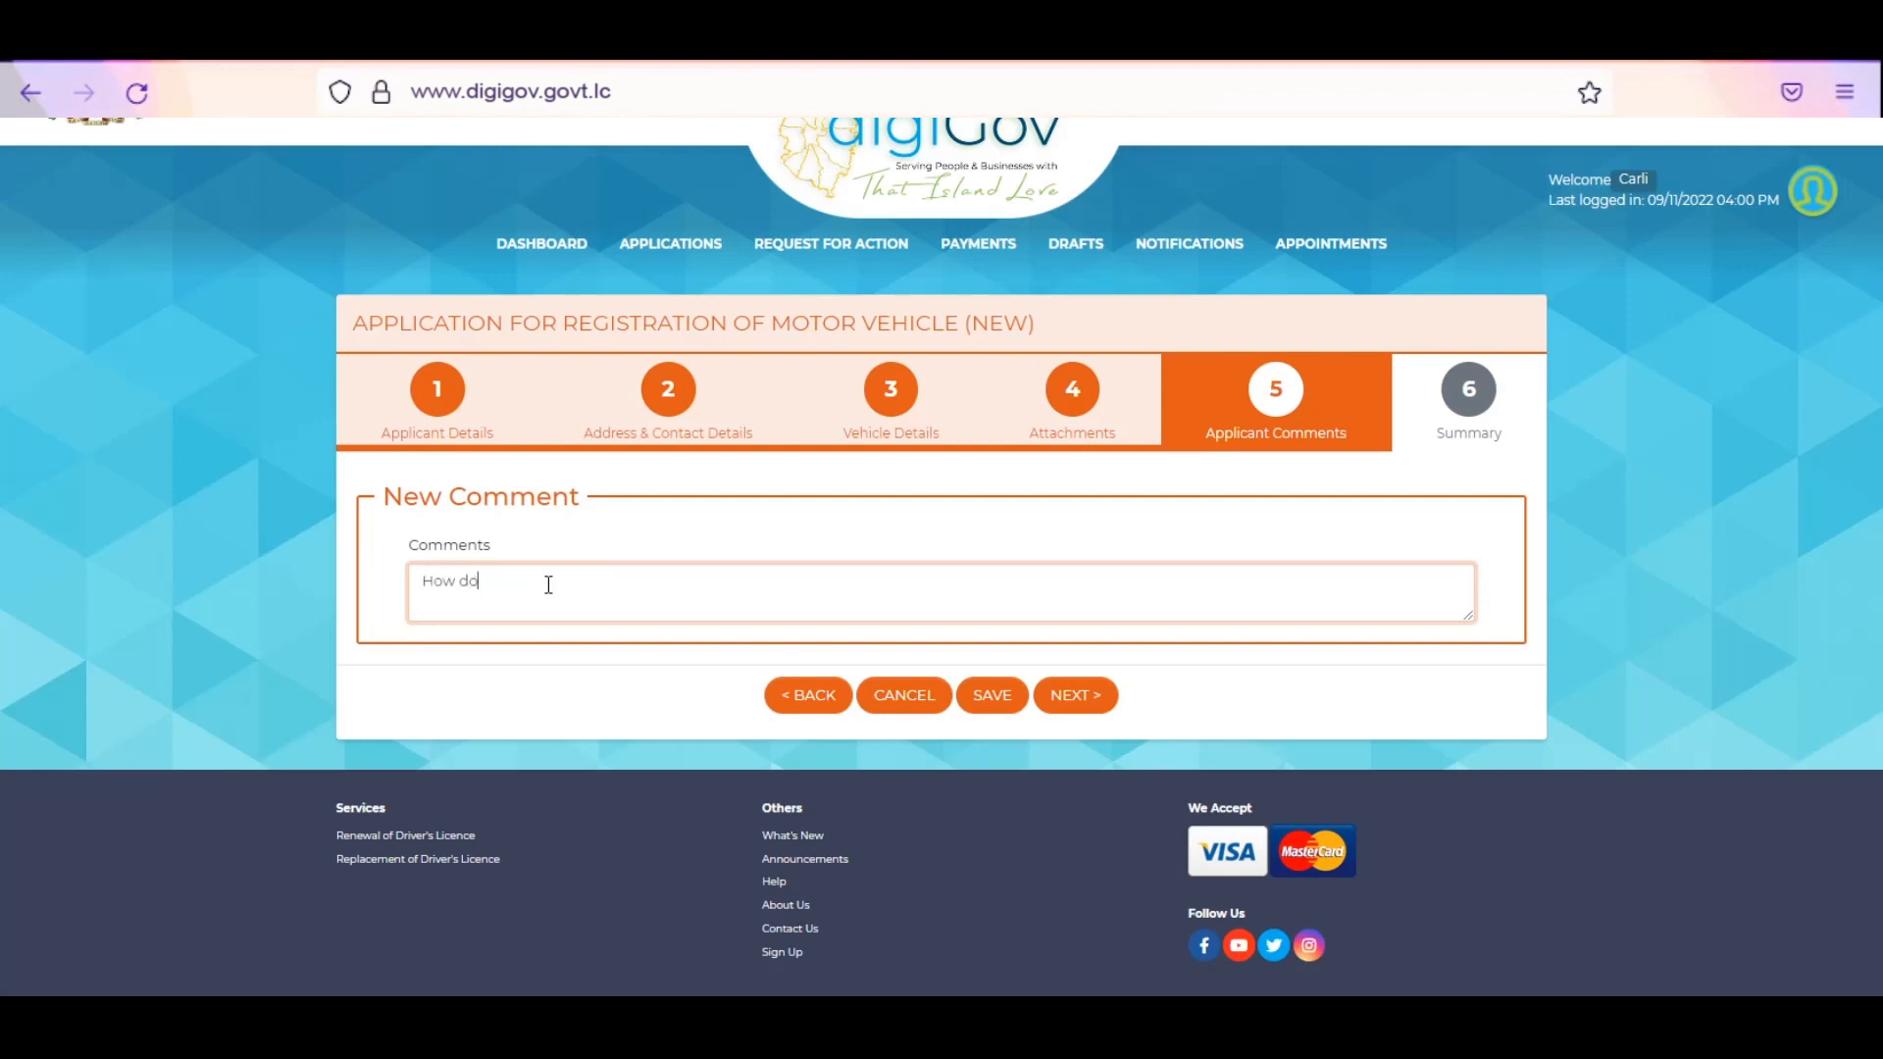
text(I pay)
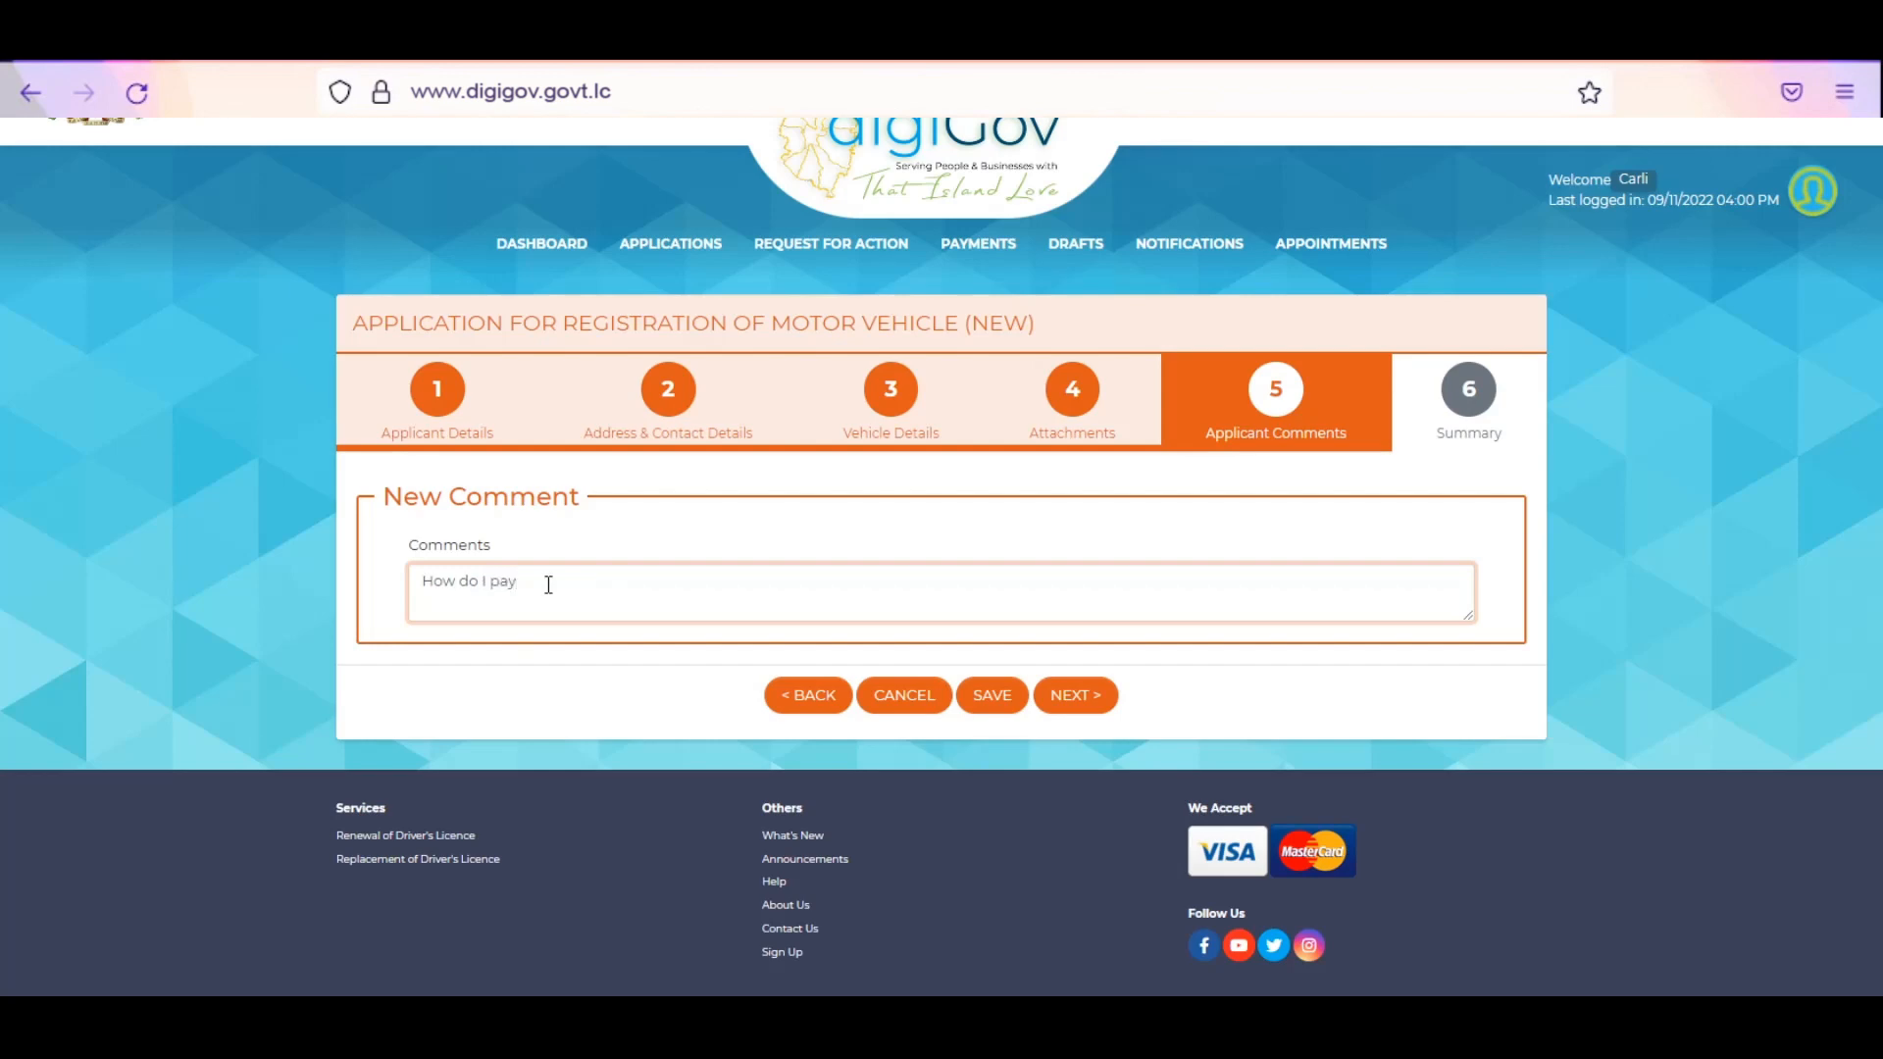
text(?)
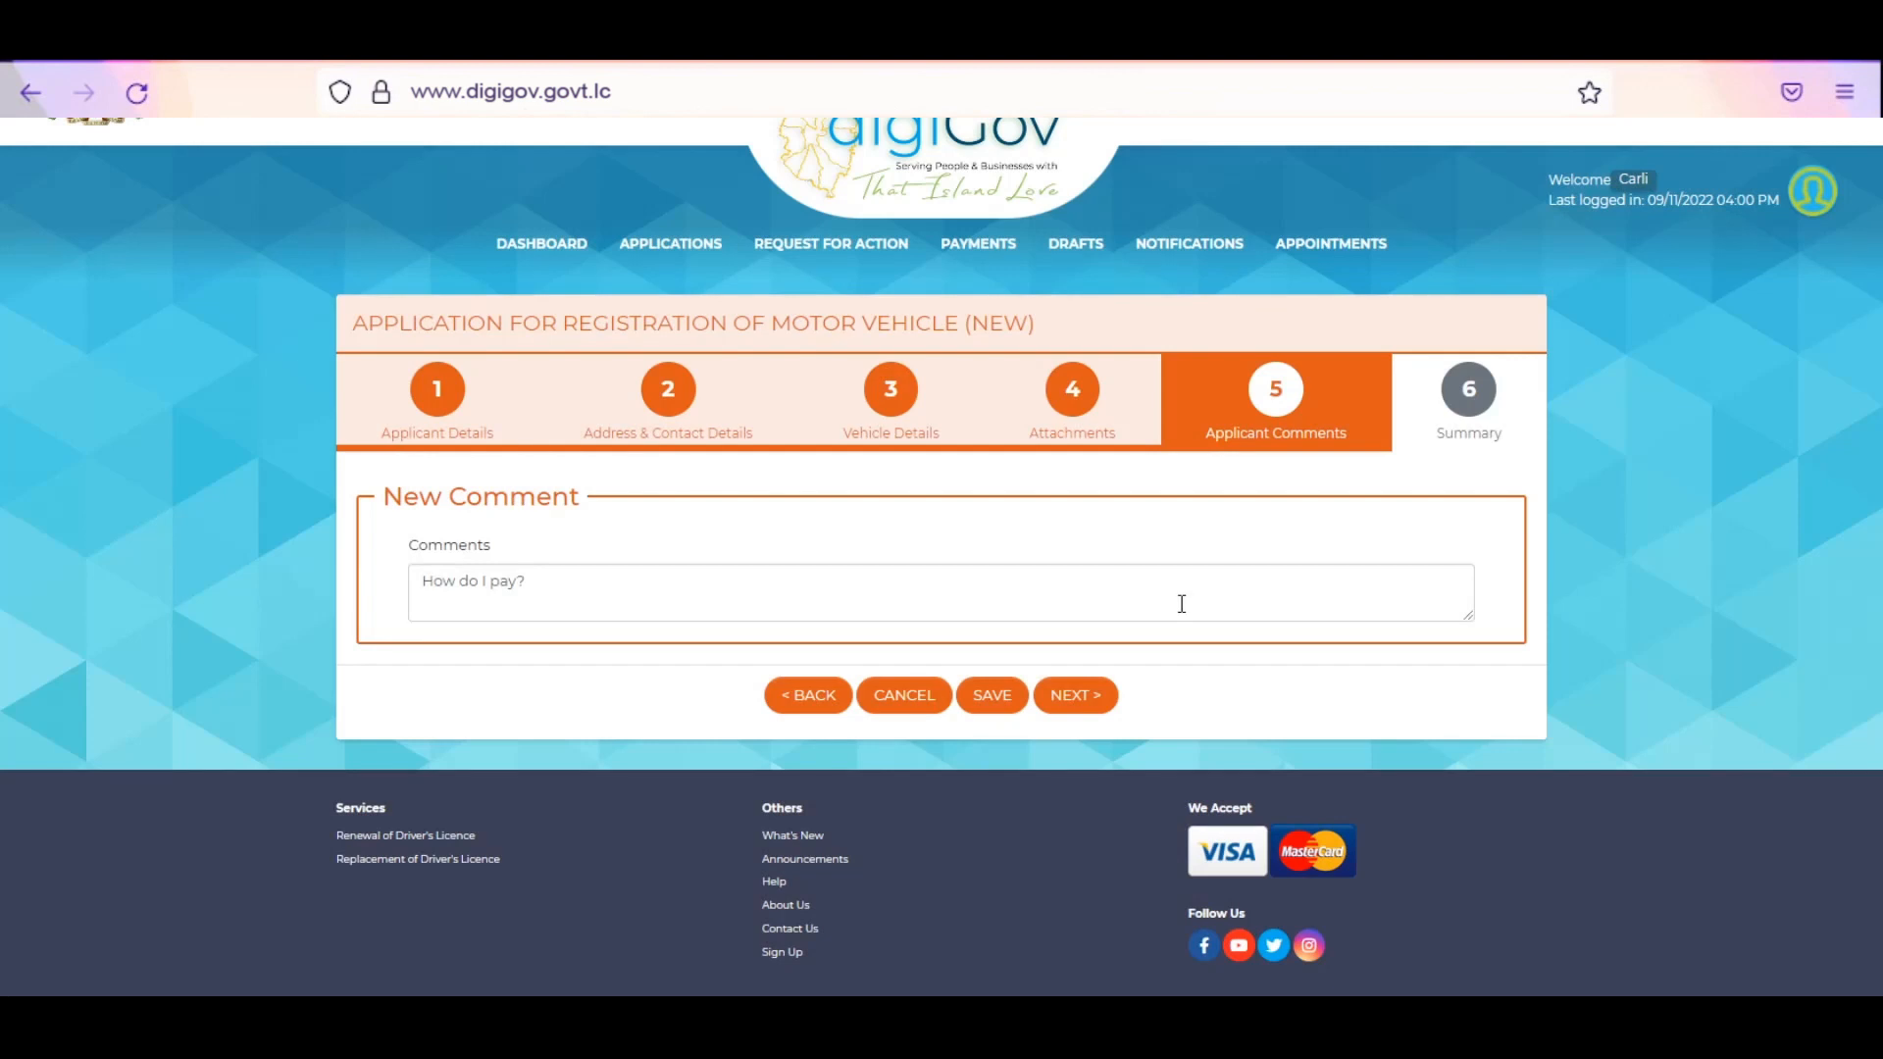
click(1072, 695)
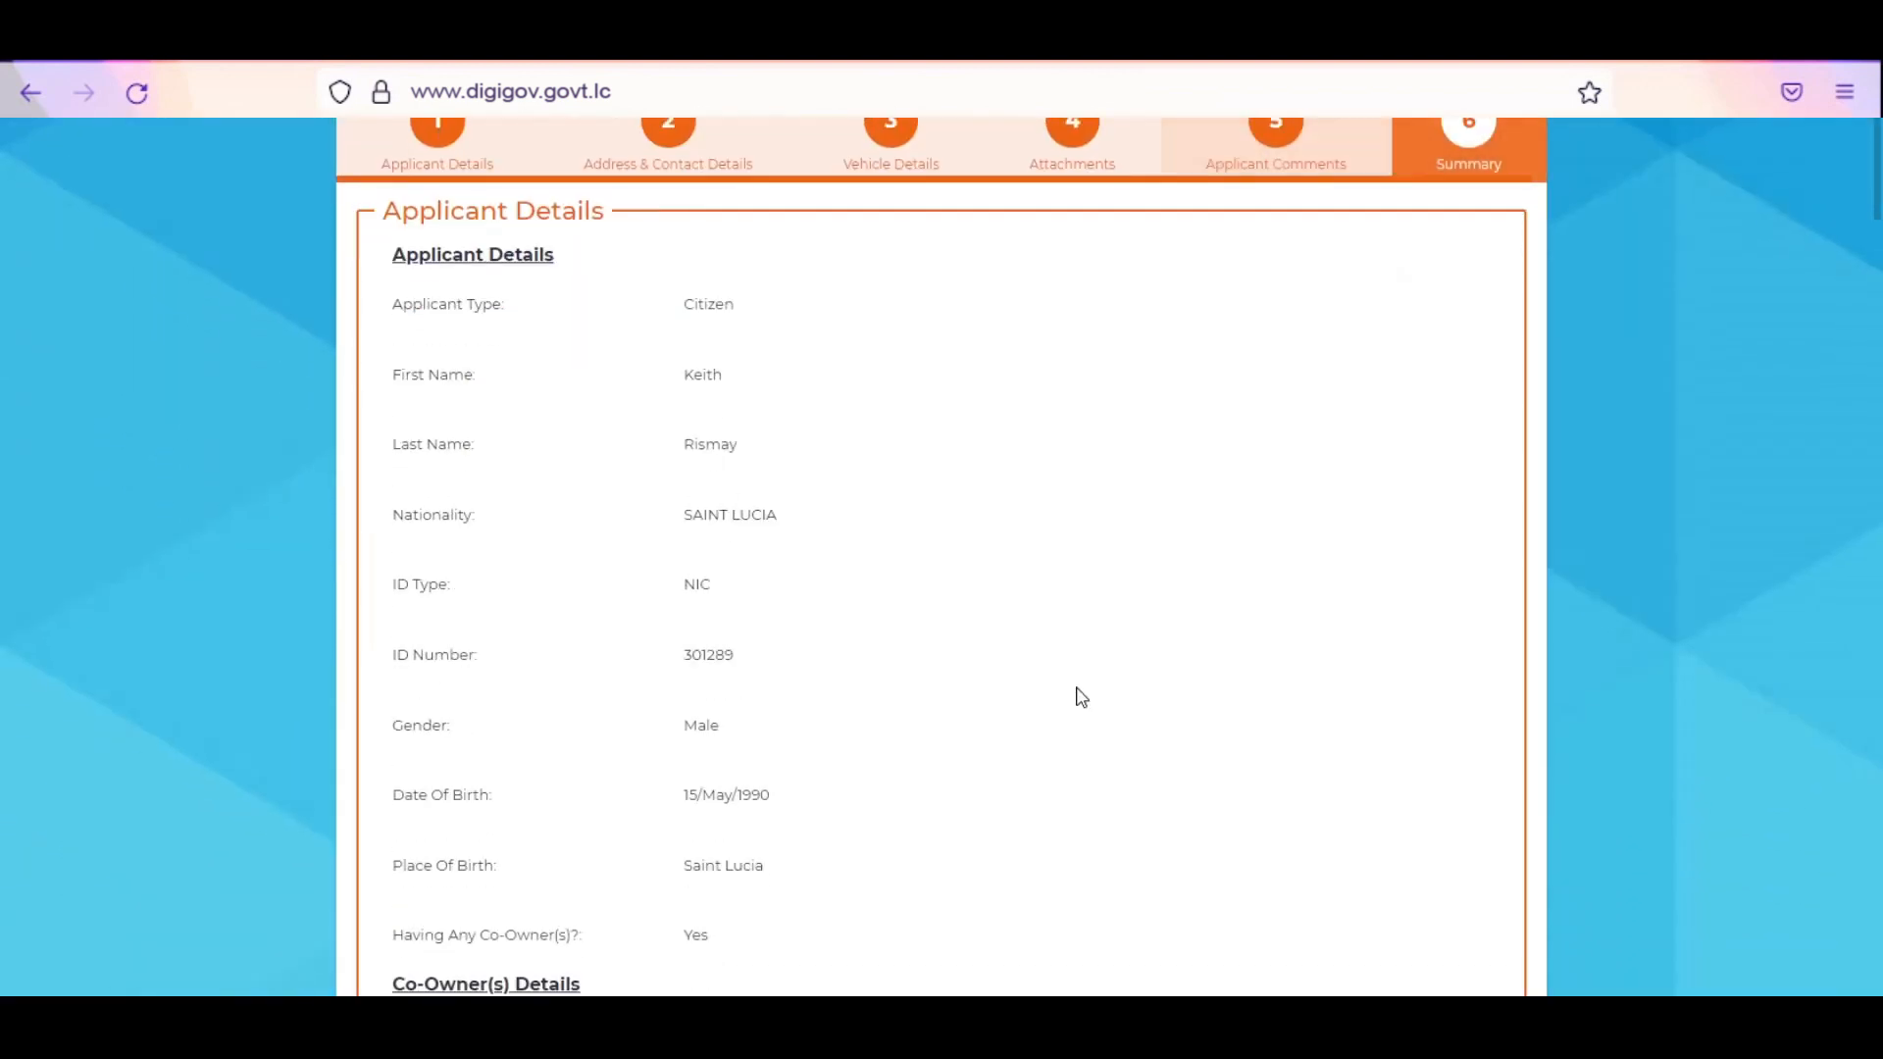
scroll(down, 3)
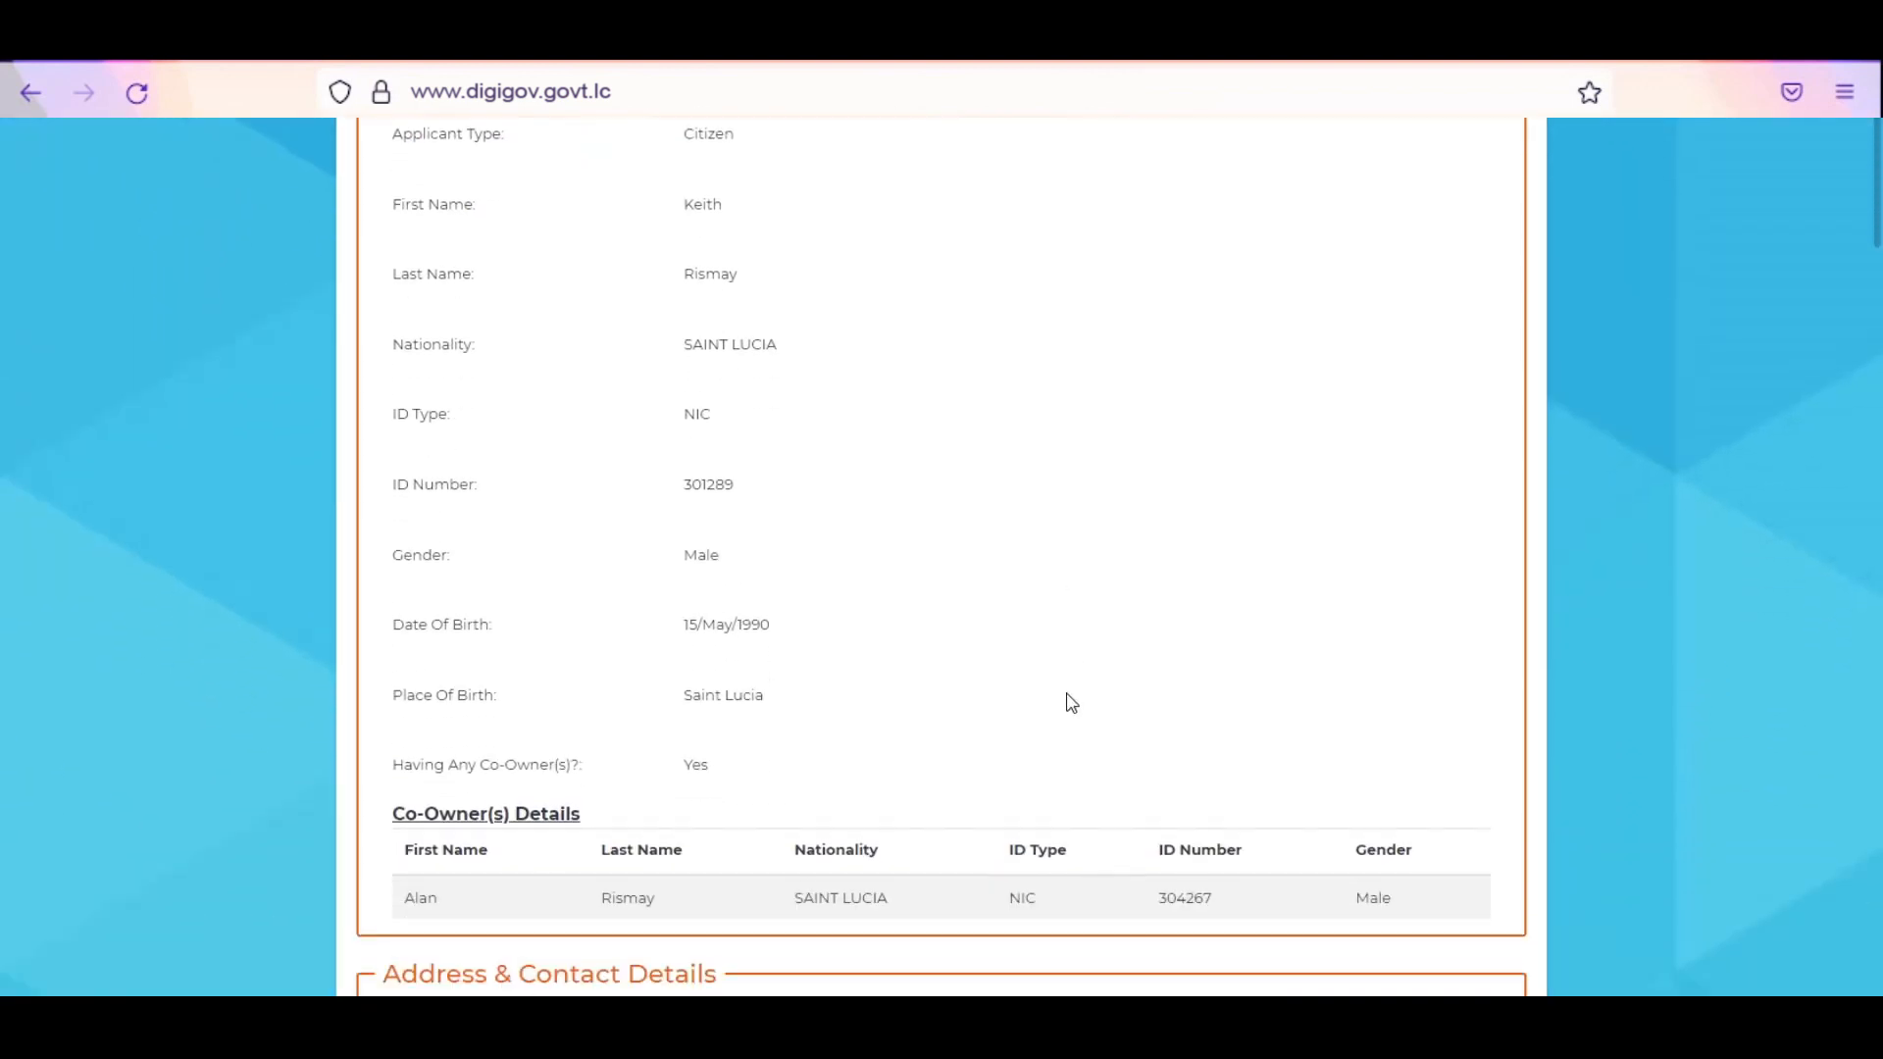
scroll(down, 3)
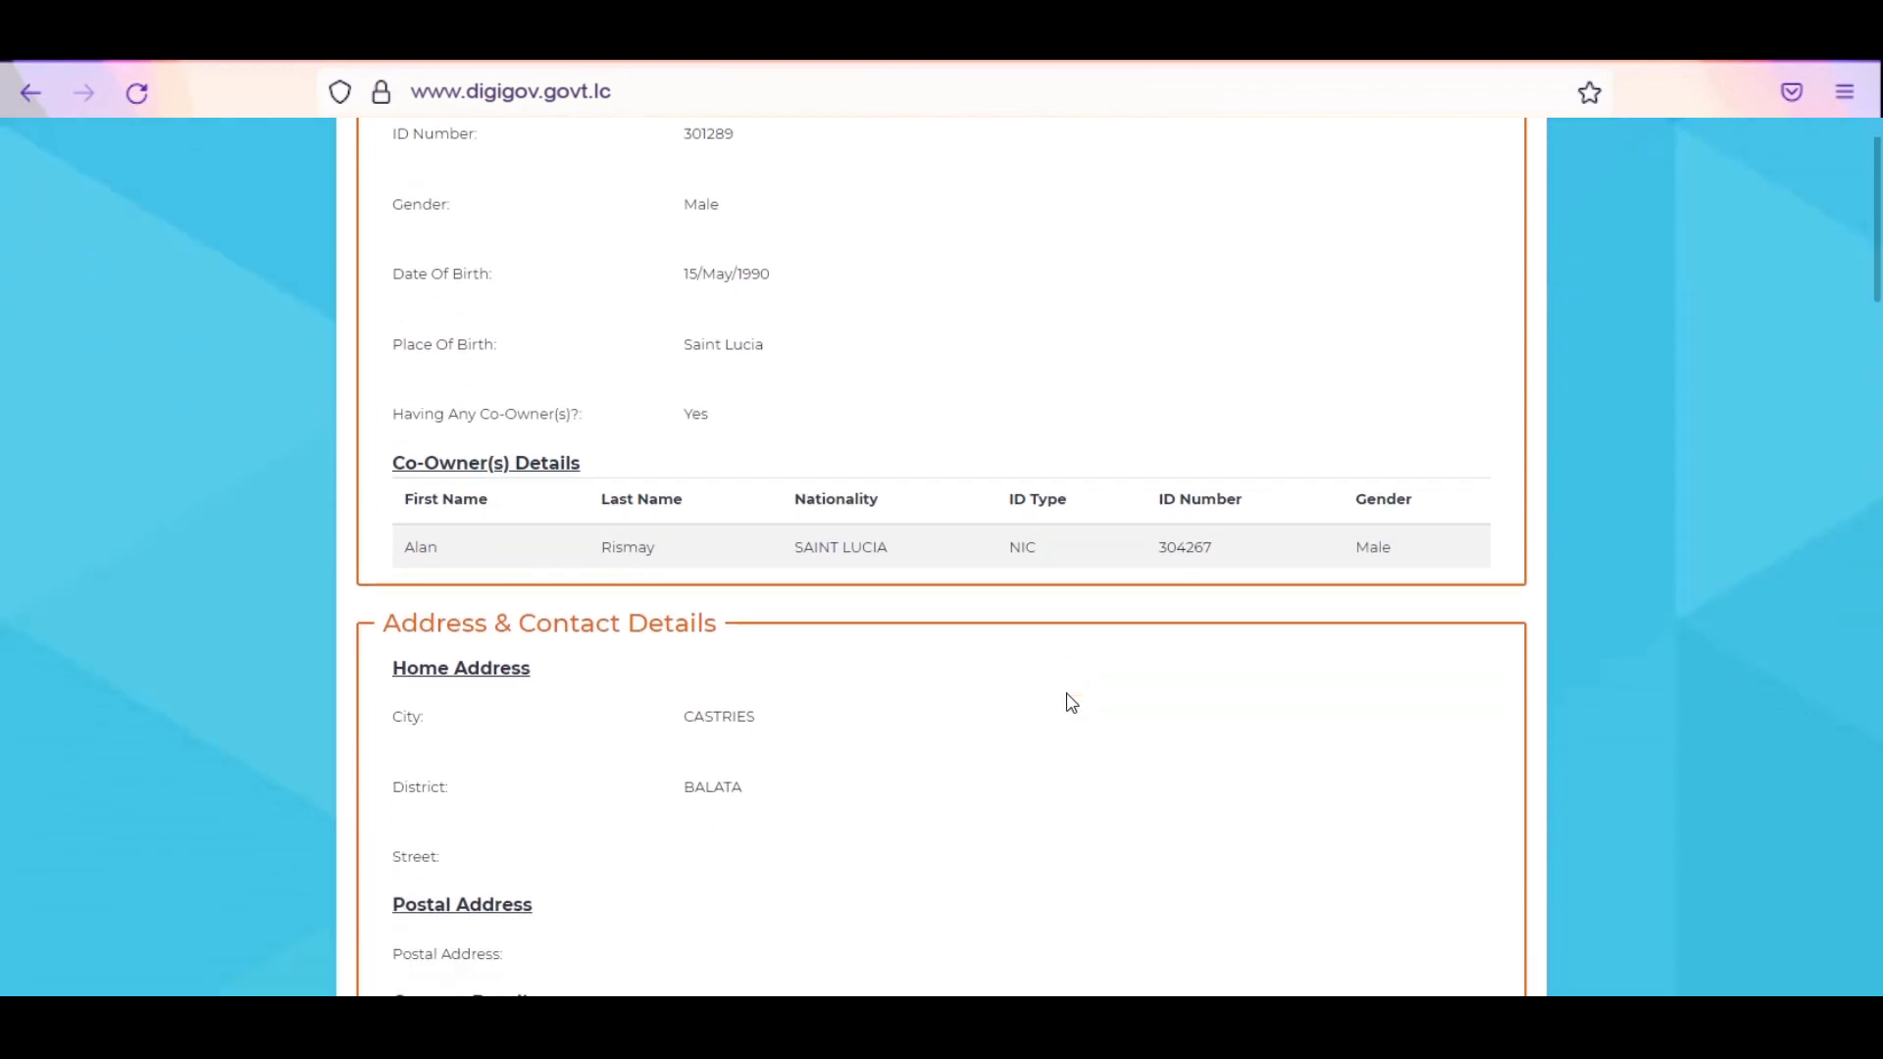
scroll(down, 3)
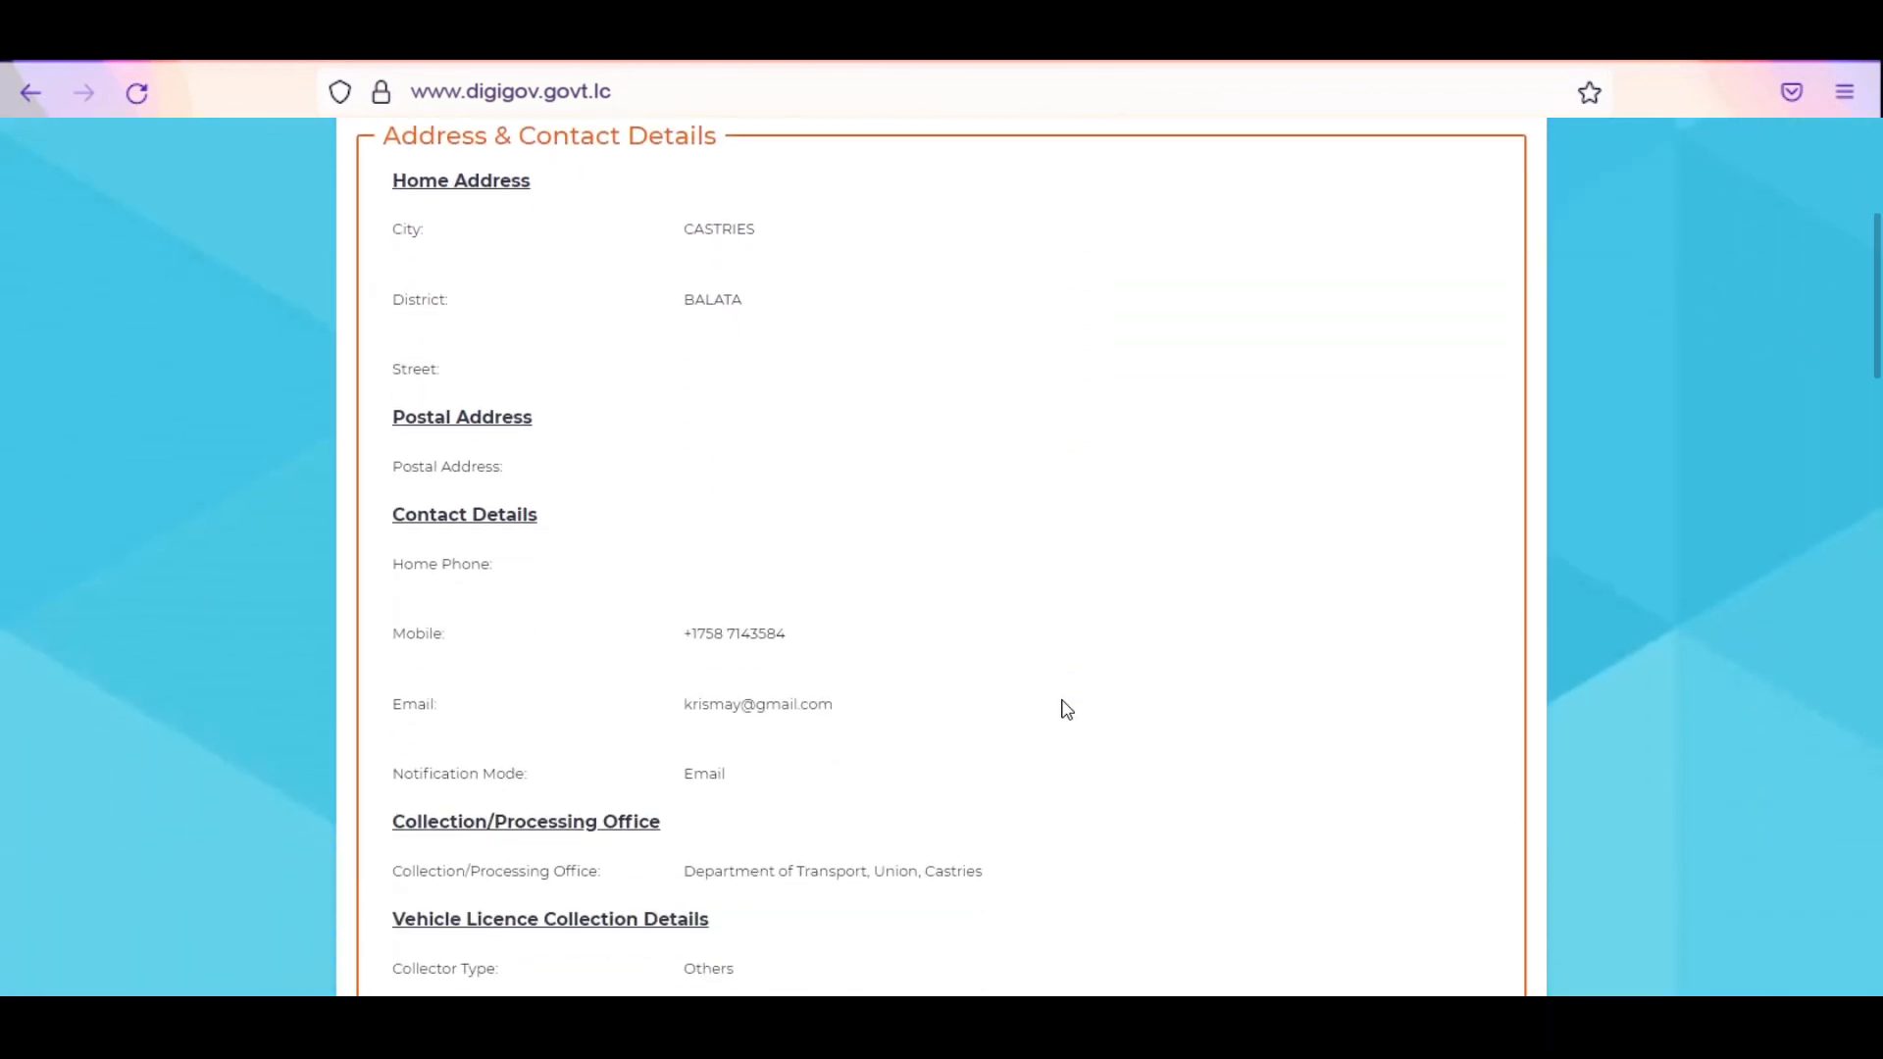
scroll(down, 3)
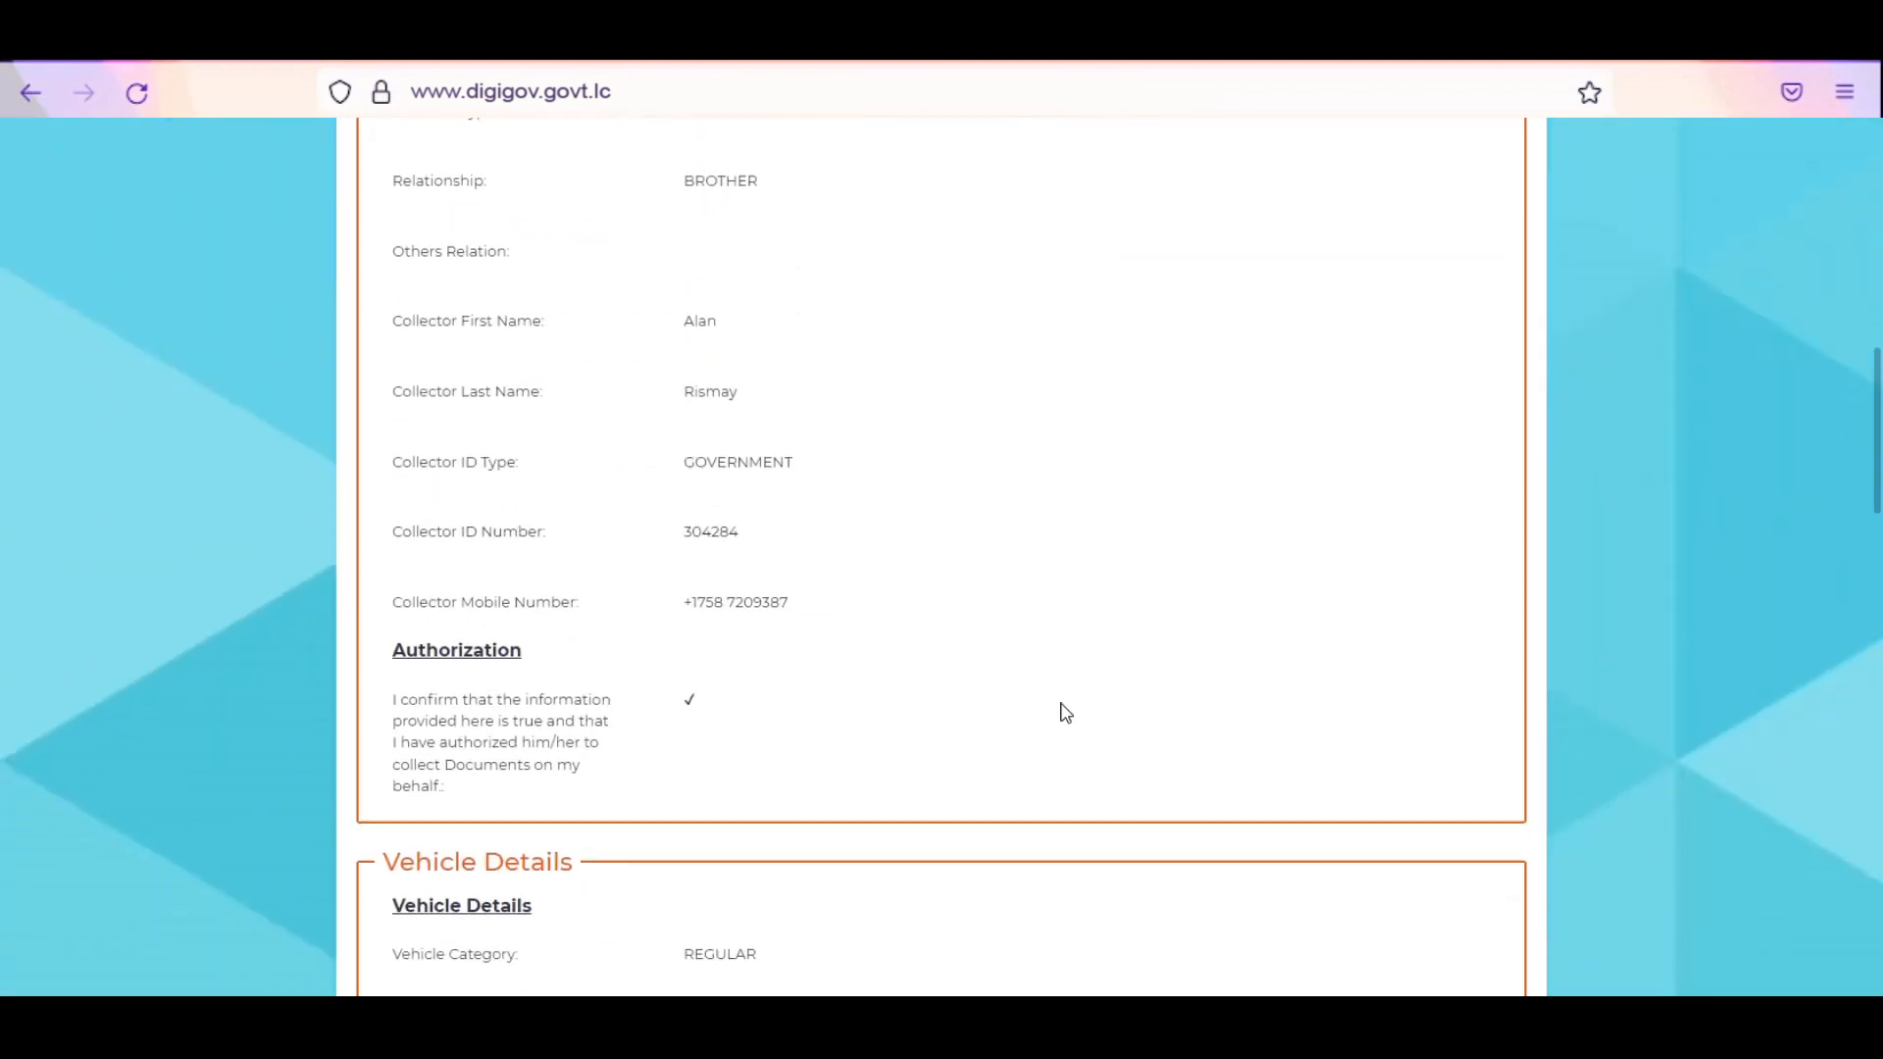
scroll(down, 3)
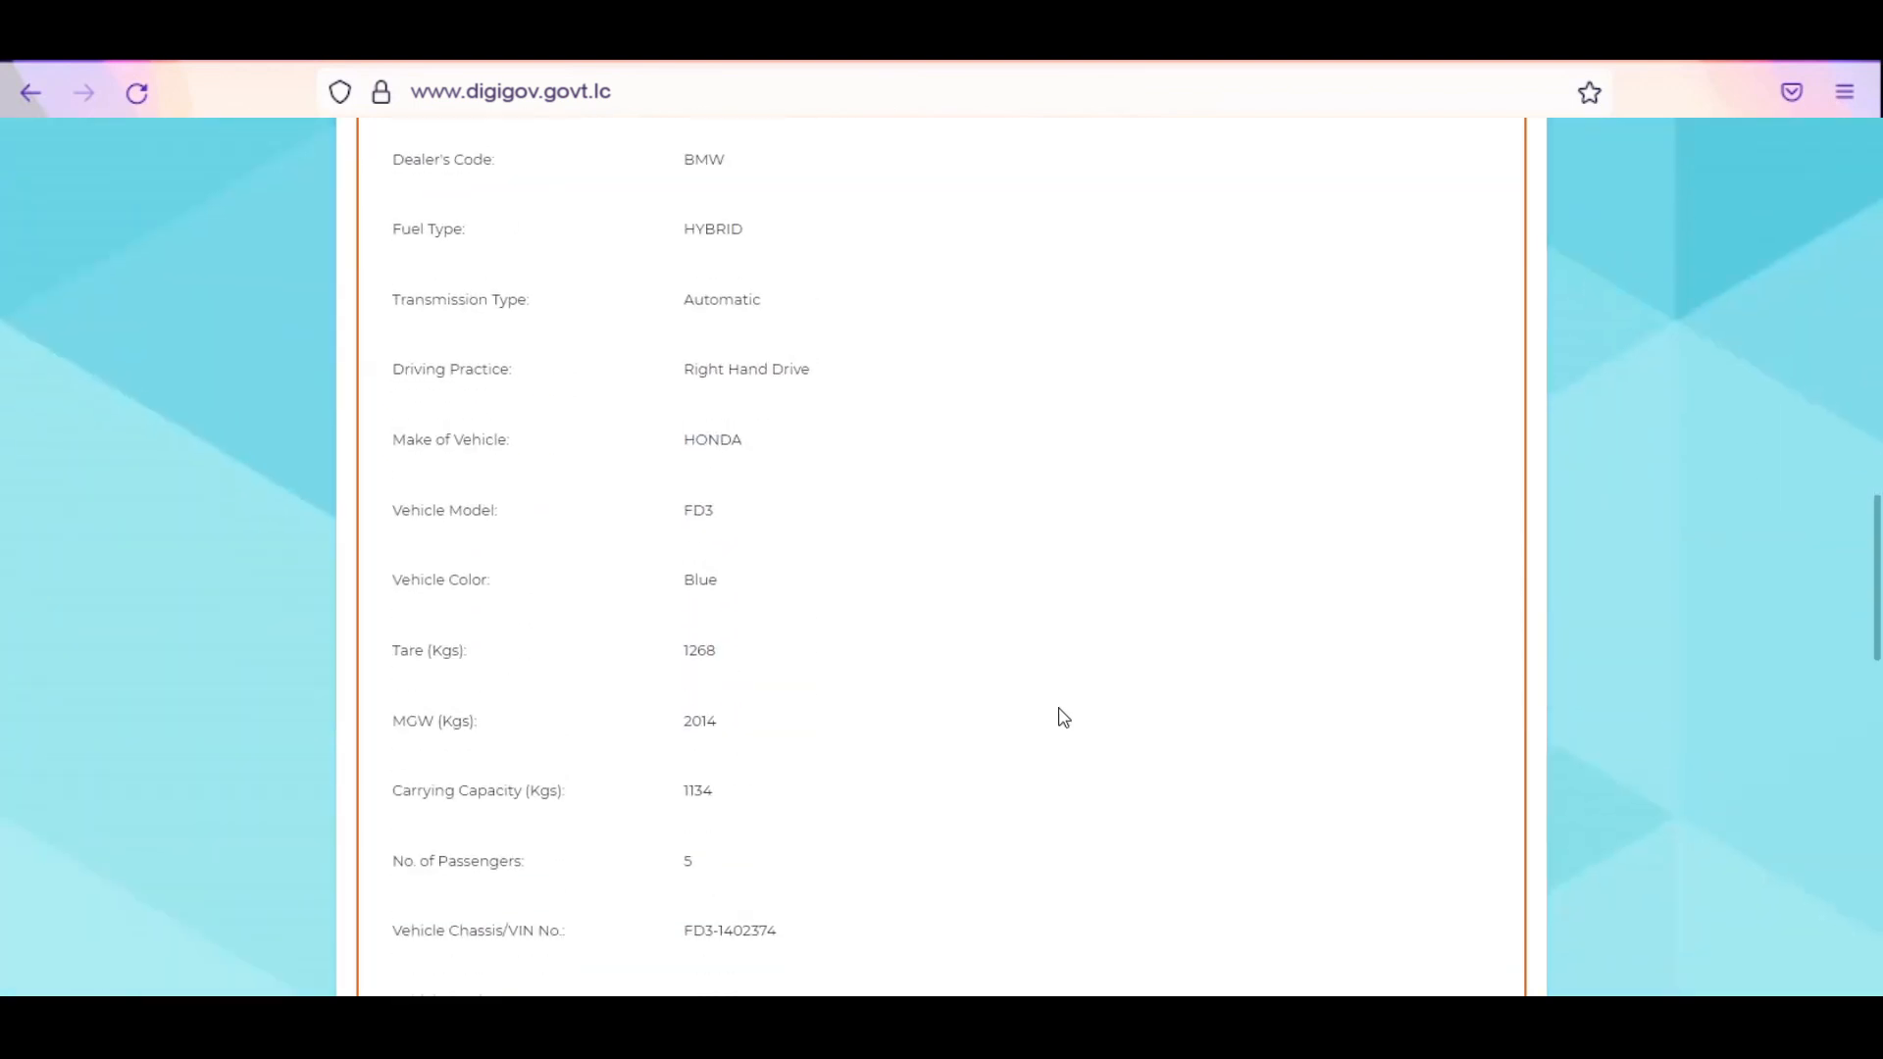
scroll(down, 3)
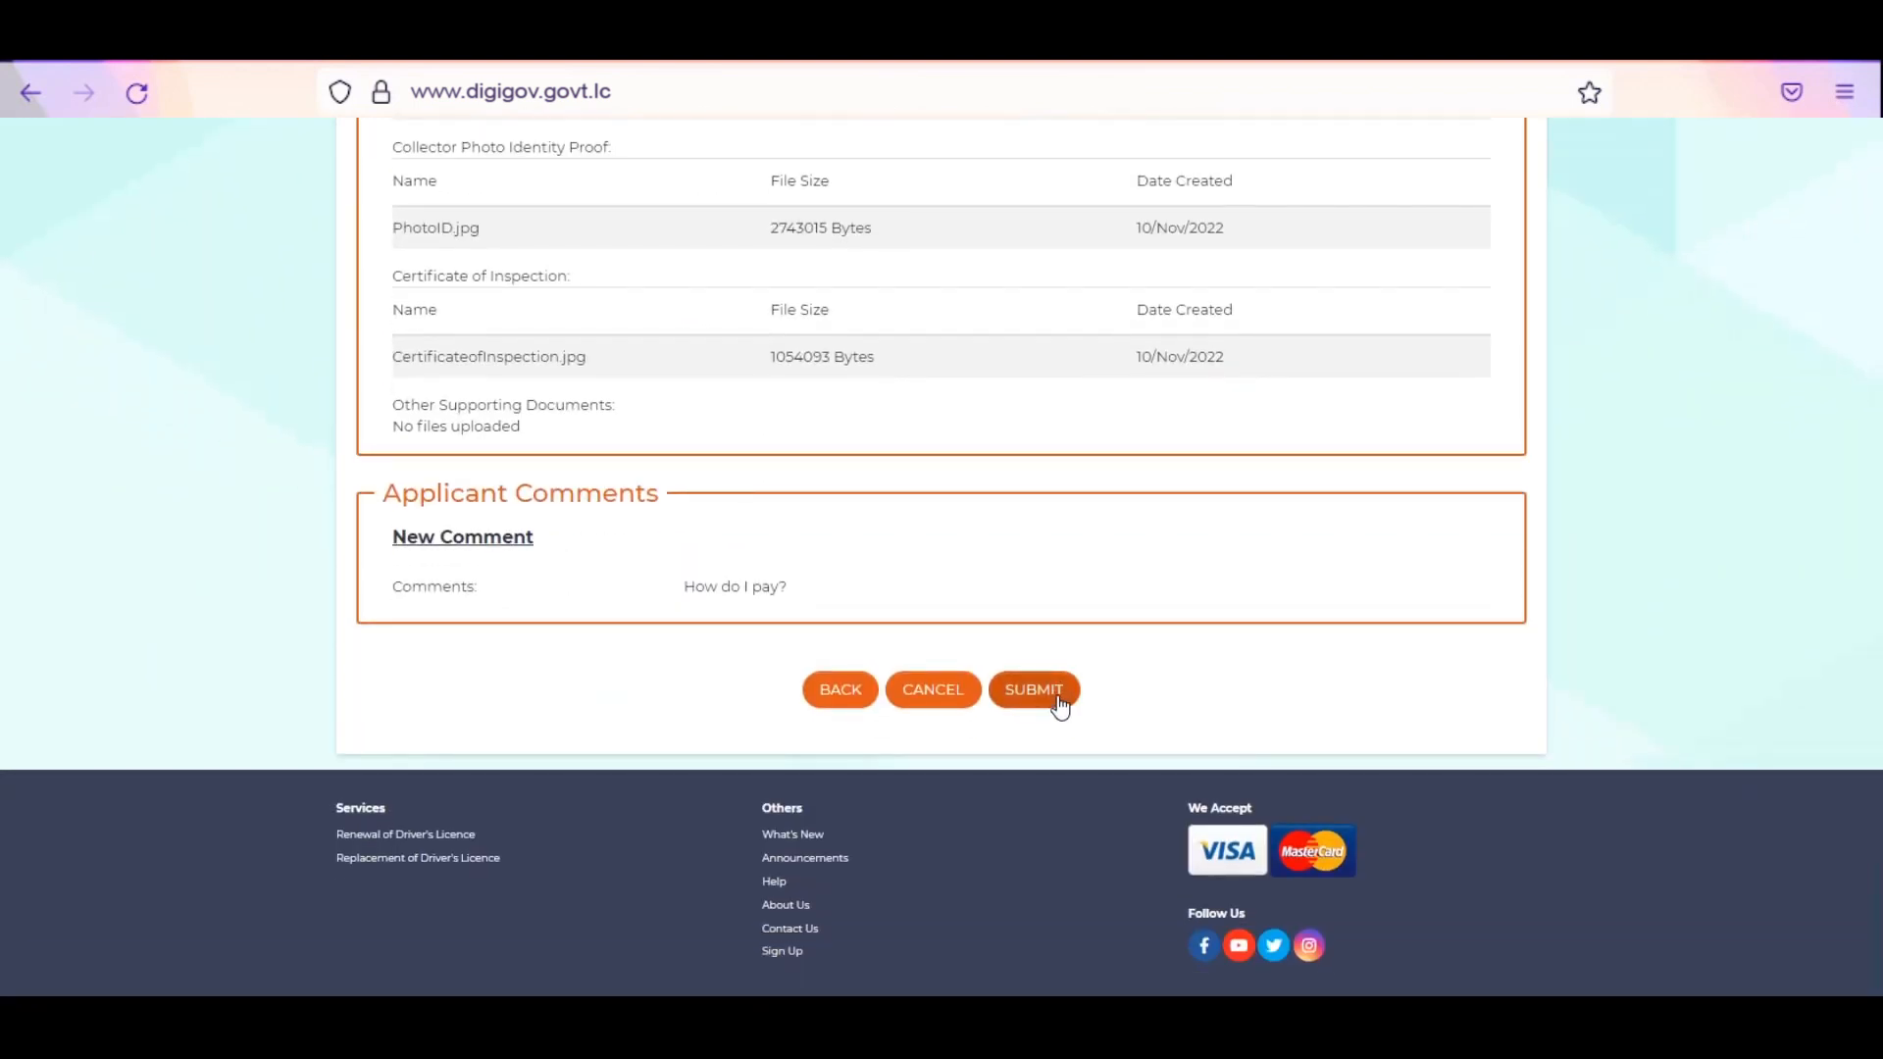
click(1033, 689)
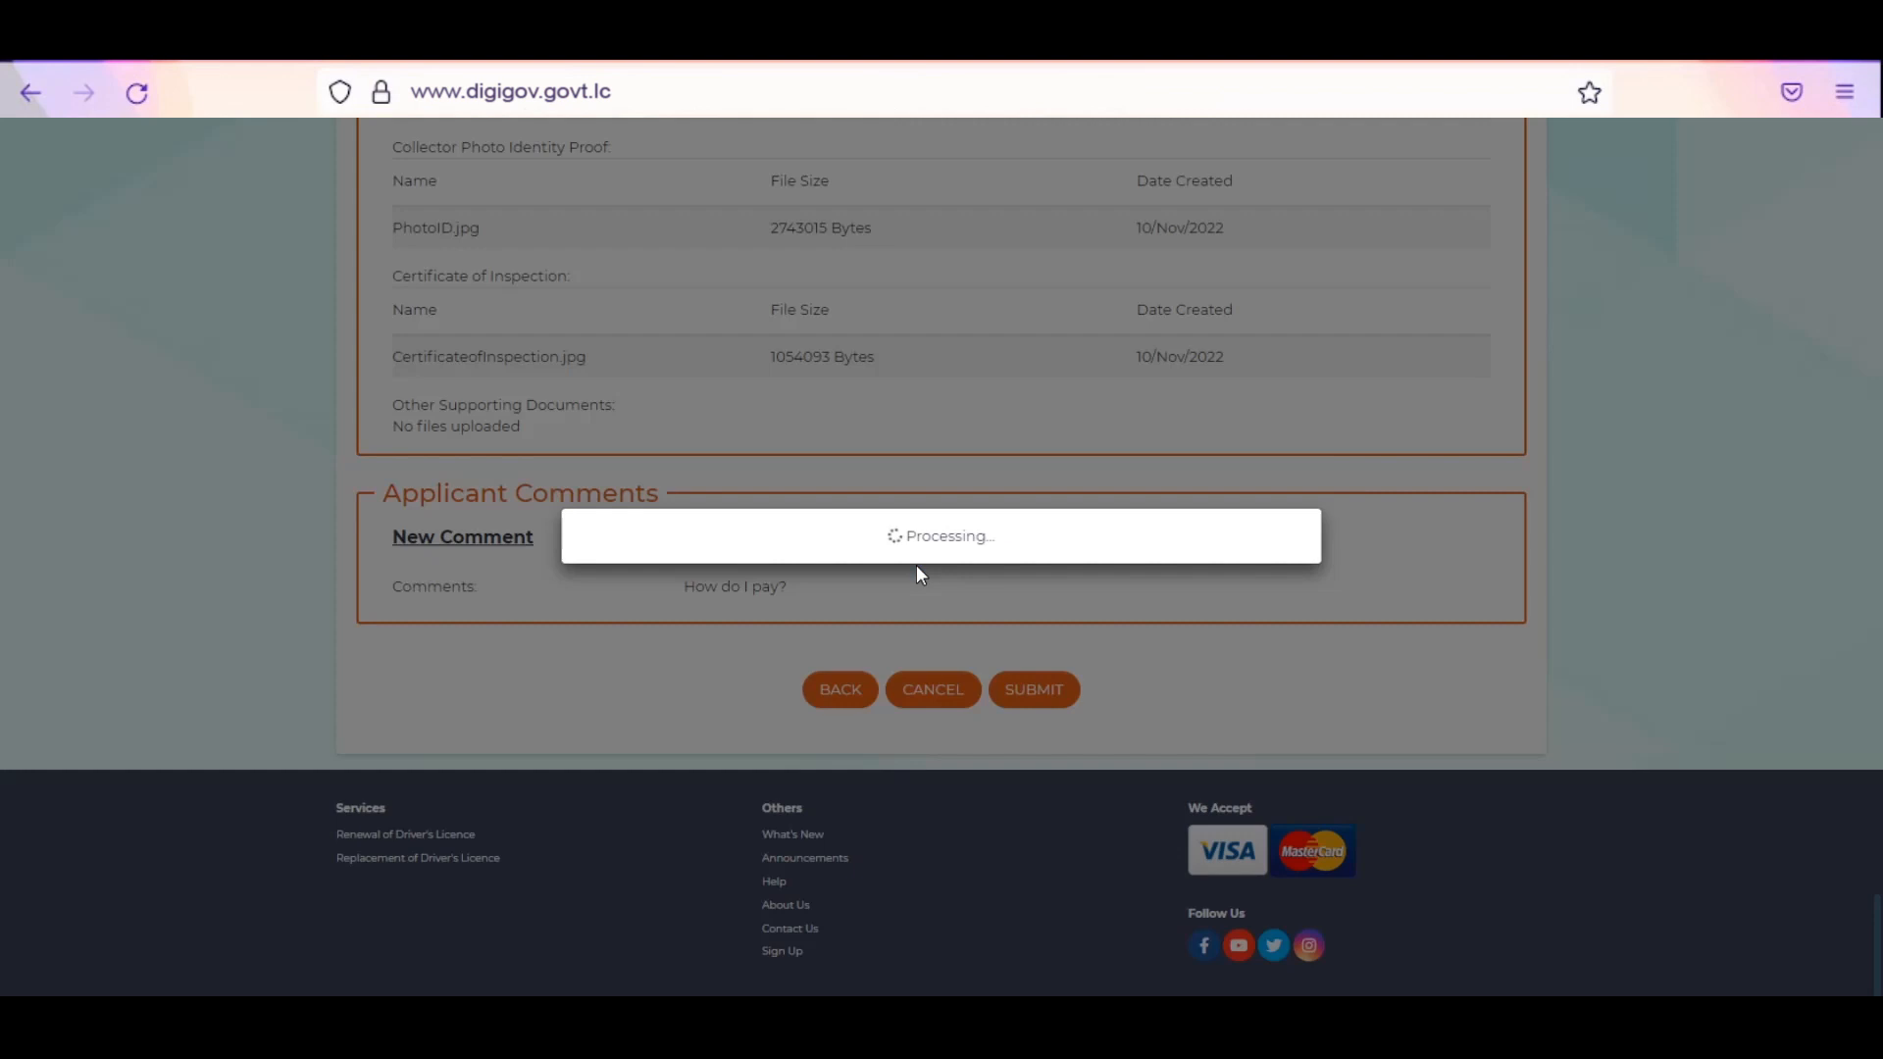
click(1031, 690)
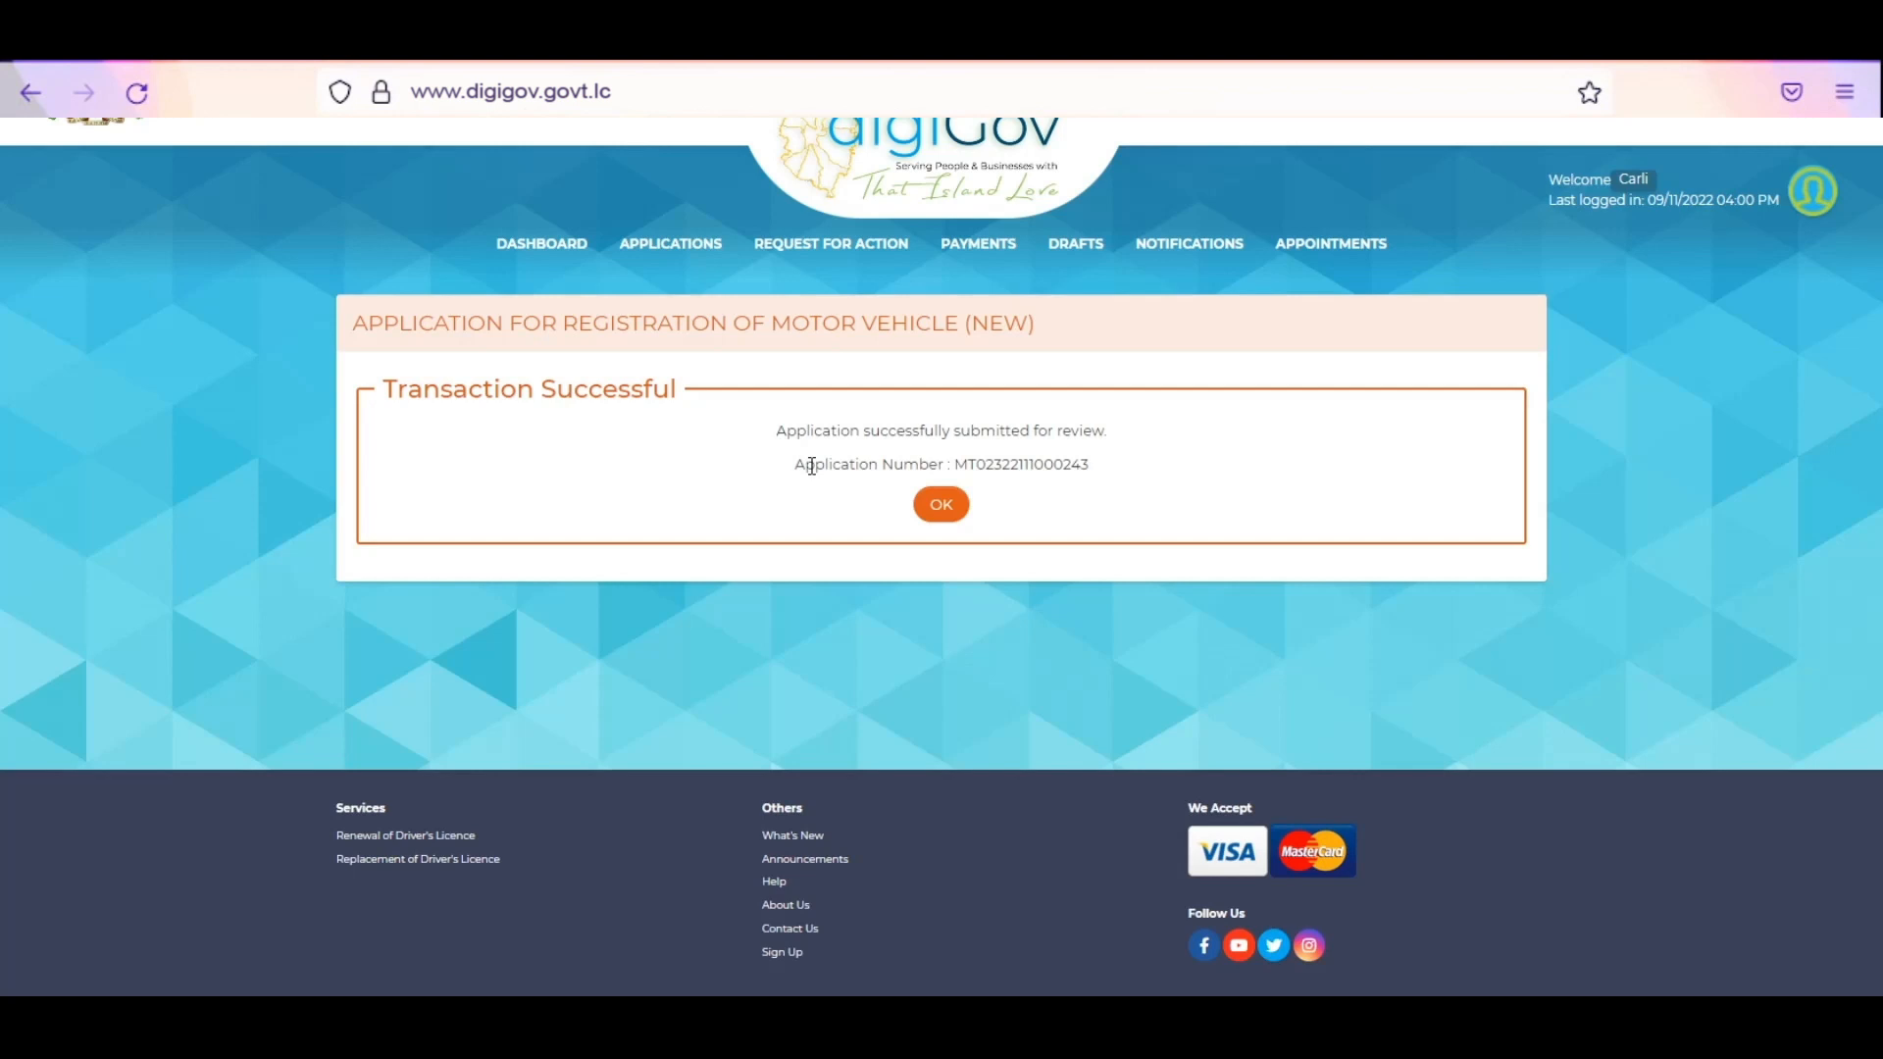
Acknowledge the submission and pay the XCD 40.00 fee by Visa card.
click(941, 504)
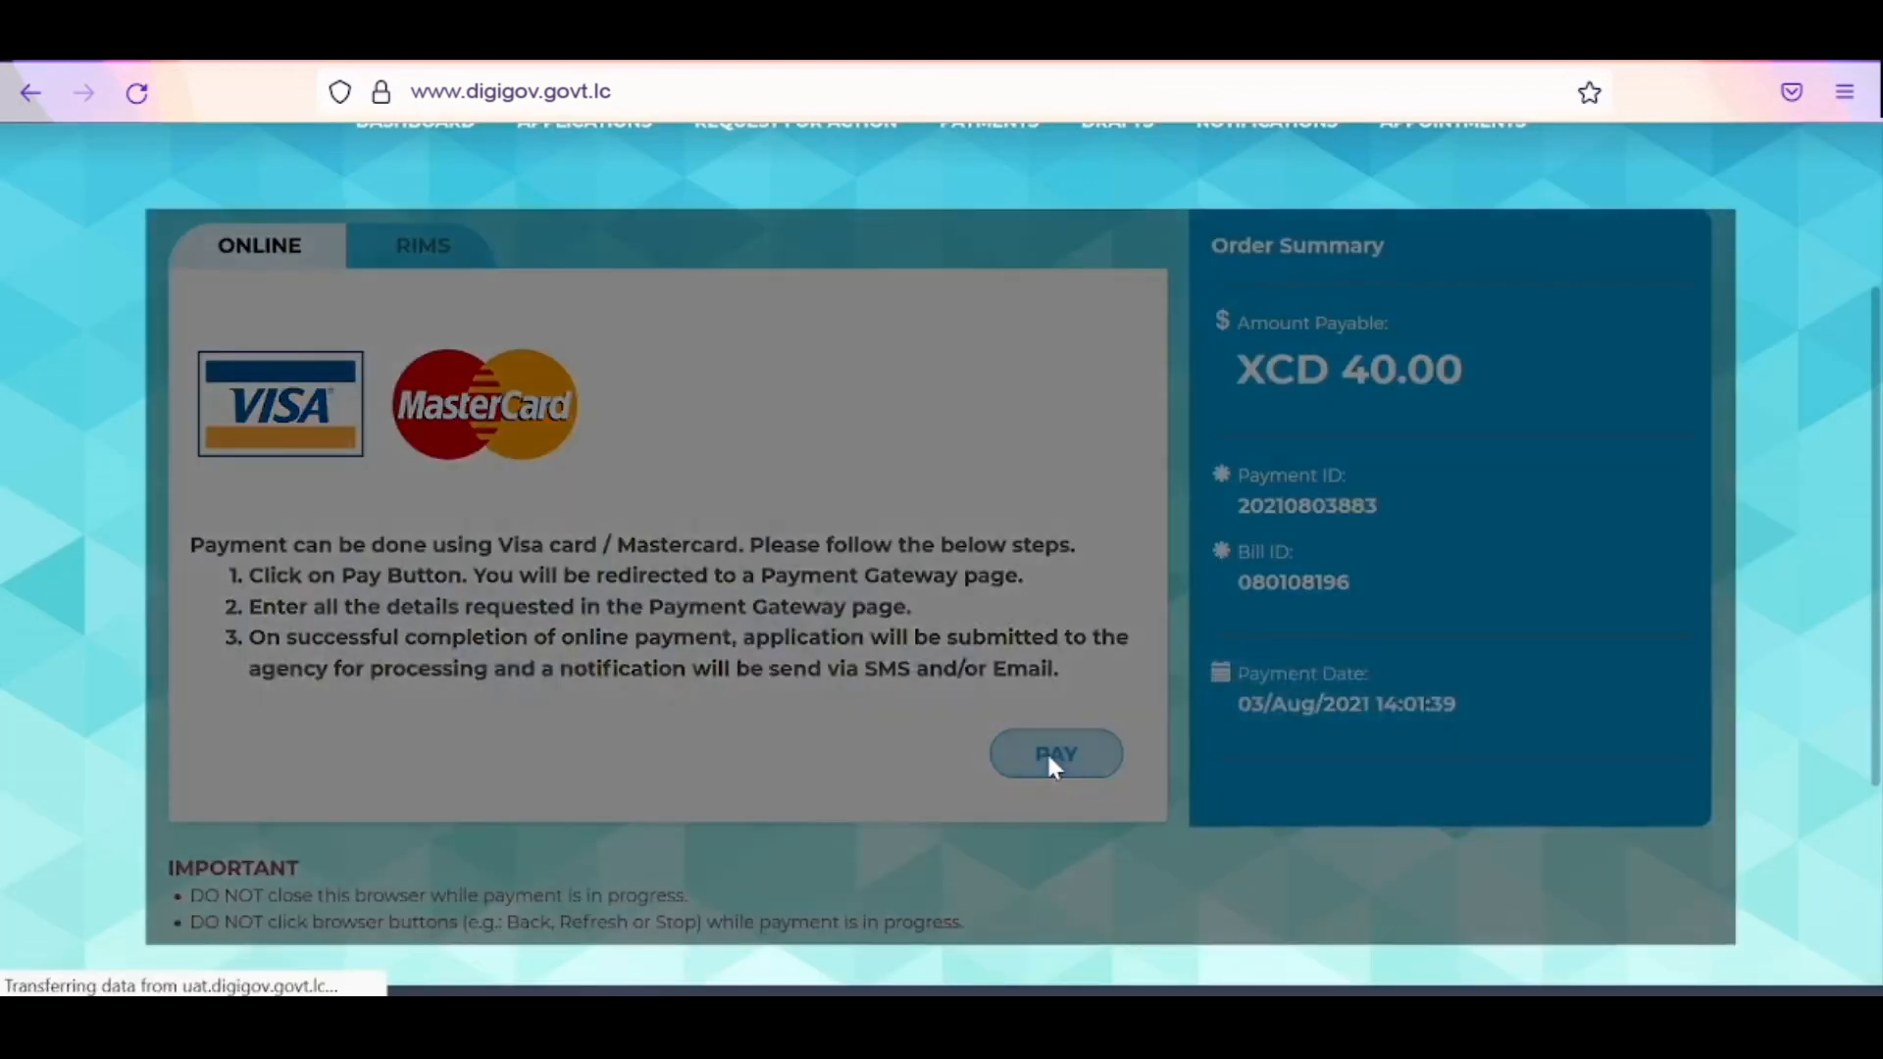
click(1054, 753)
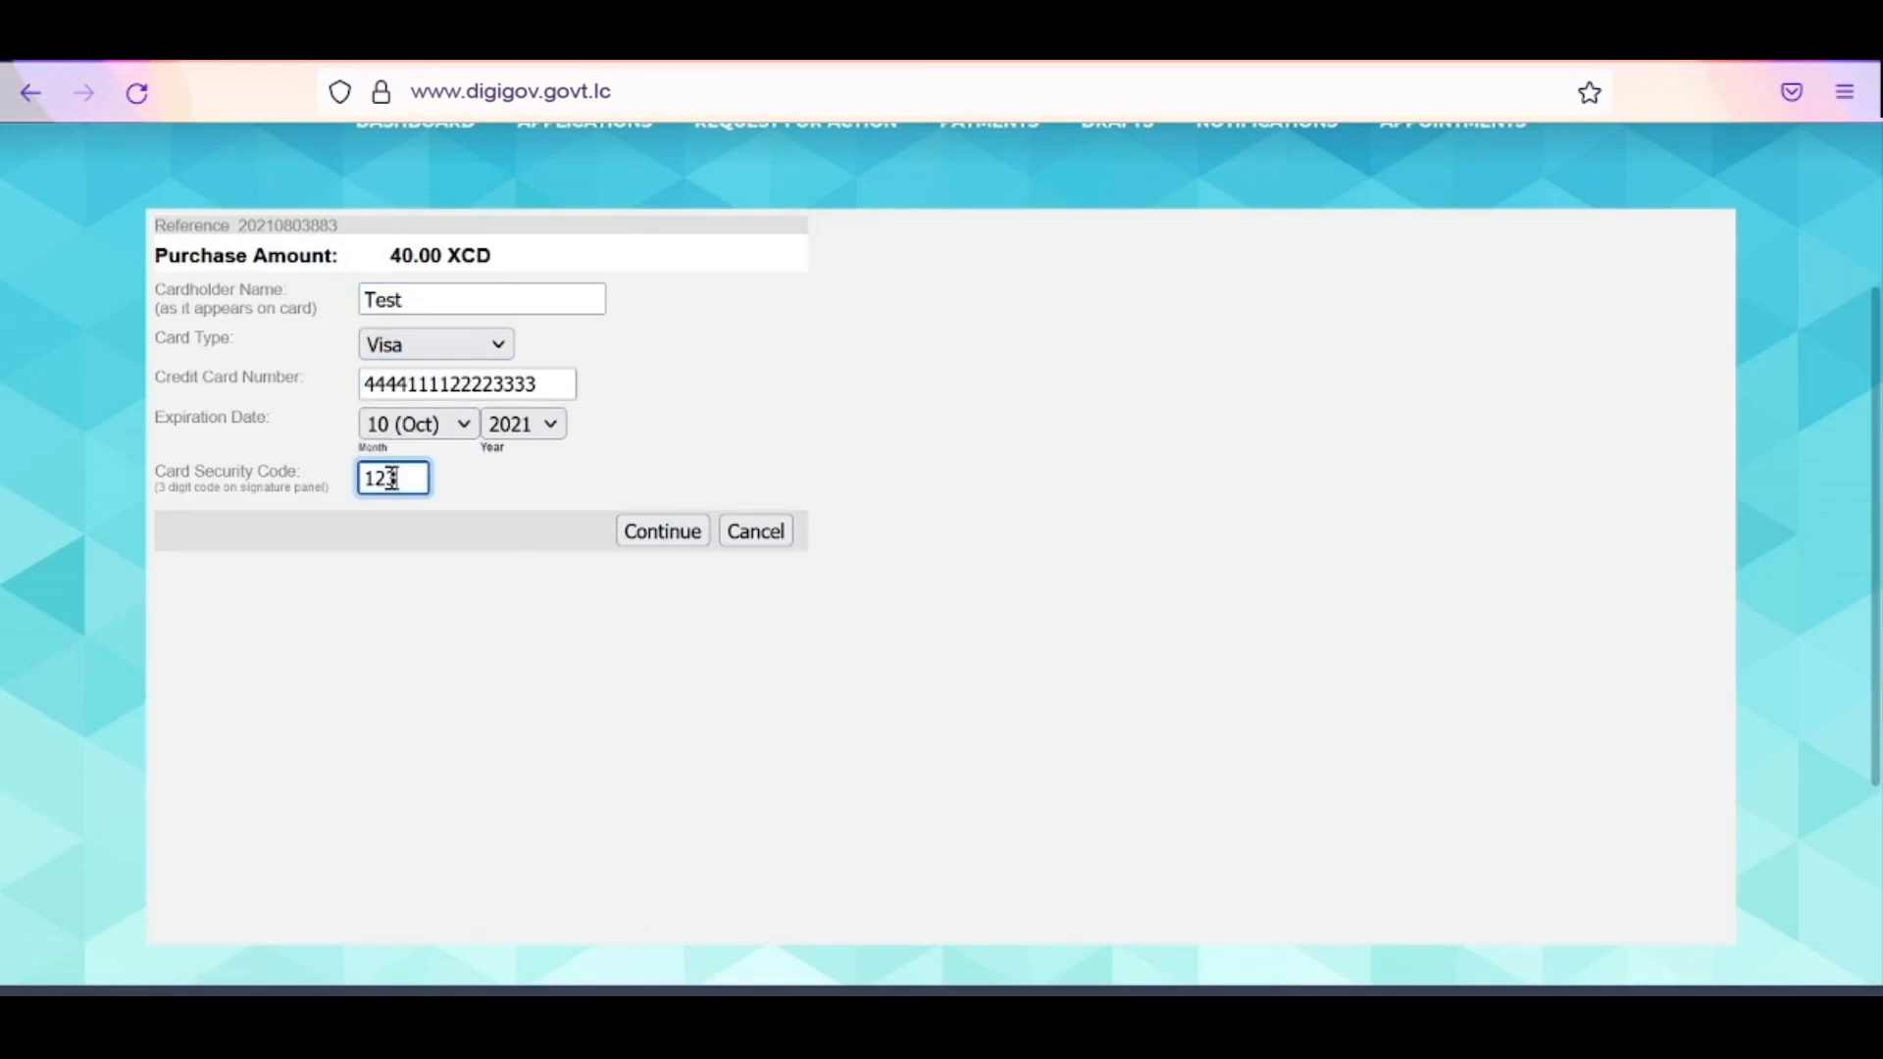
click(660, 530)
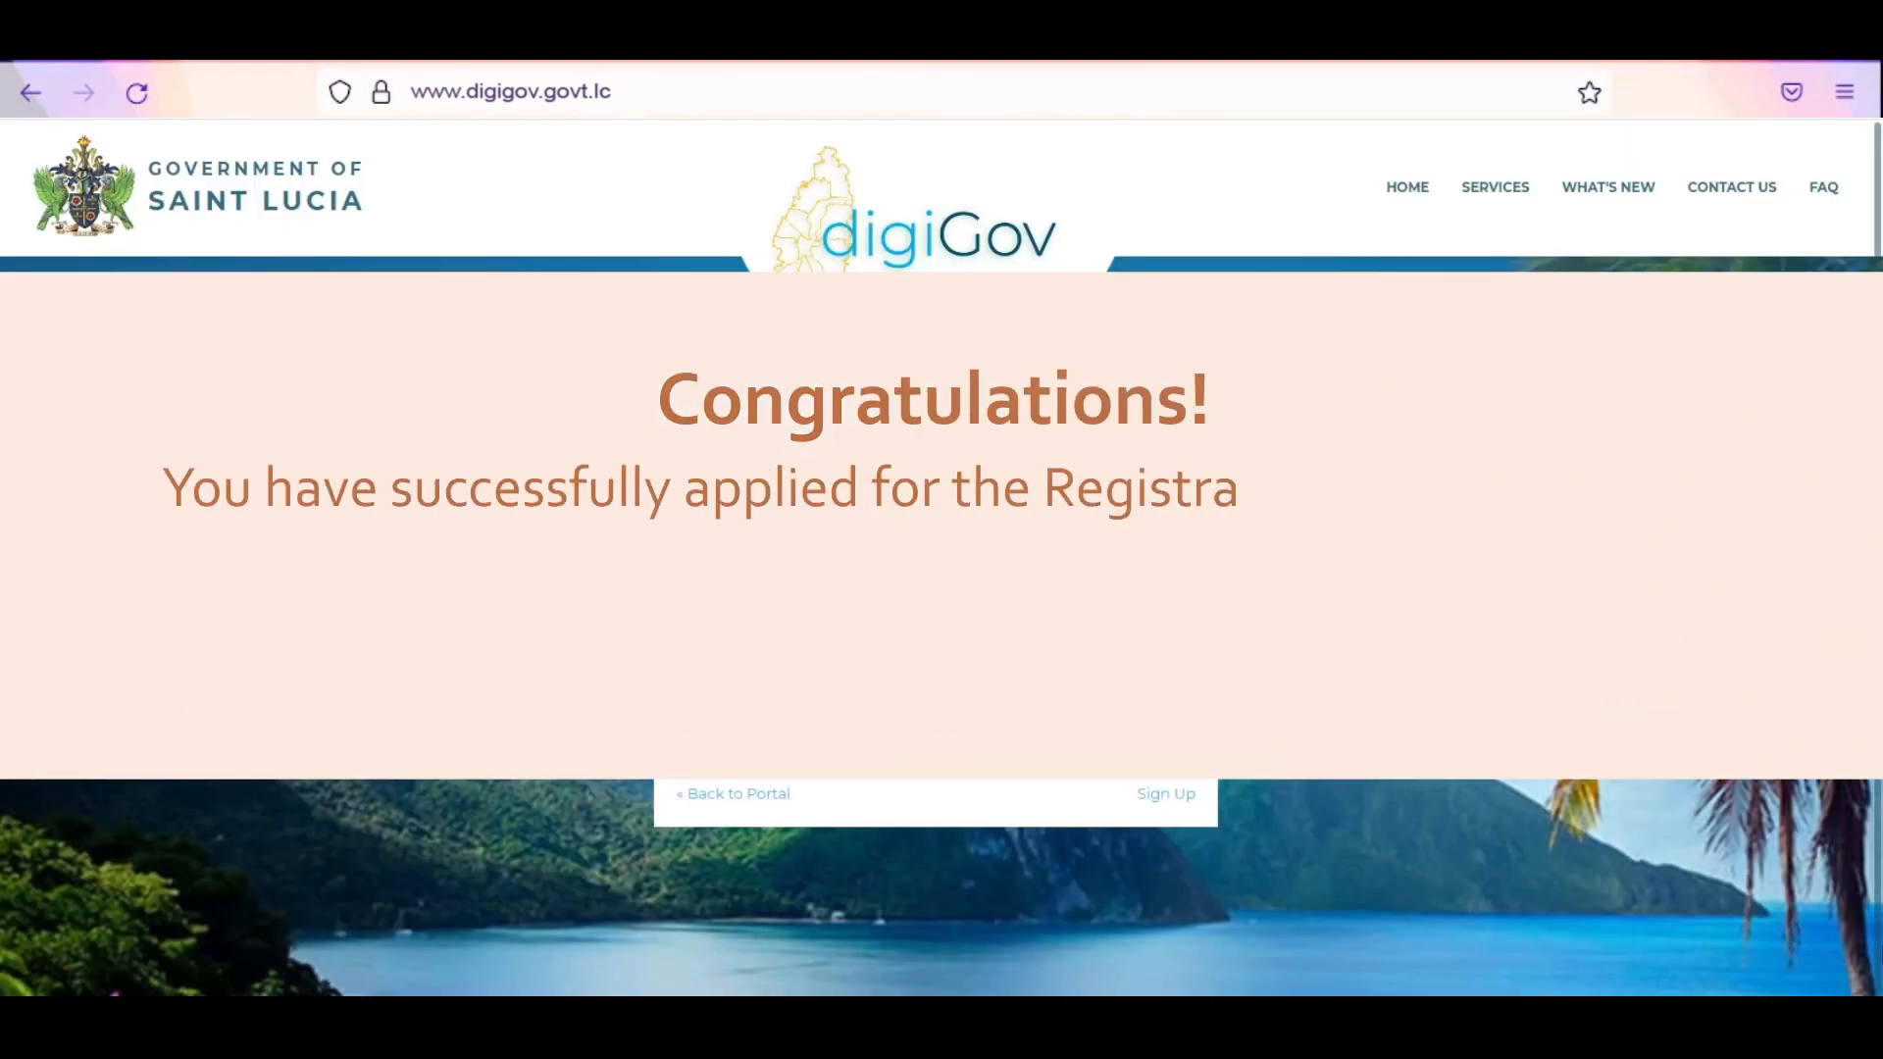